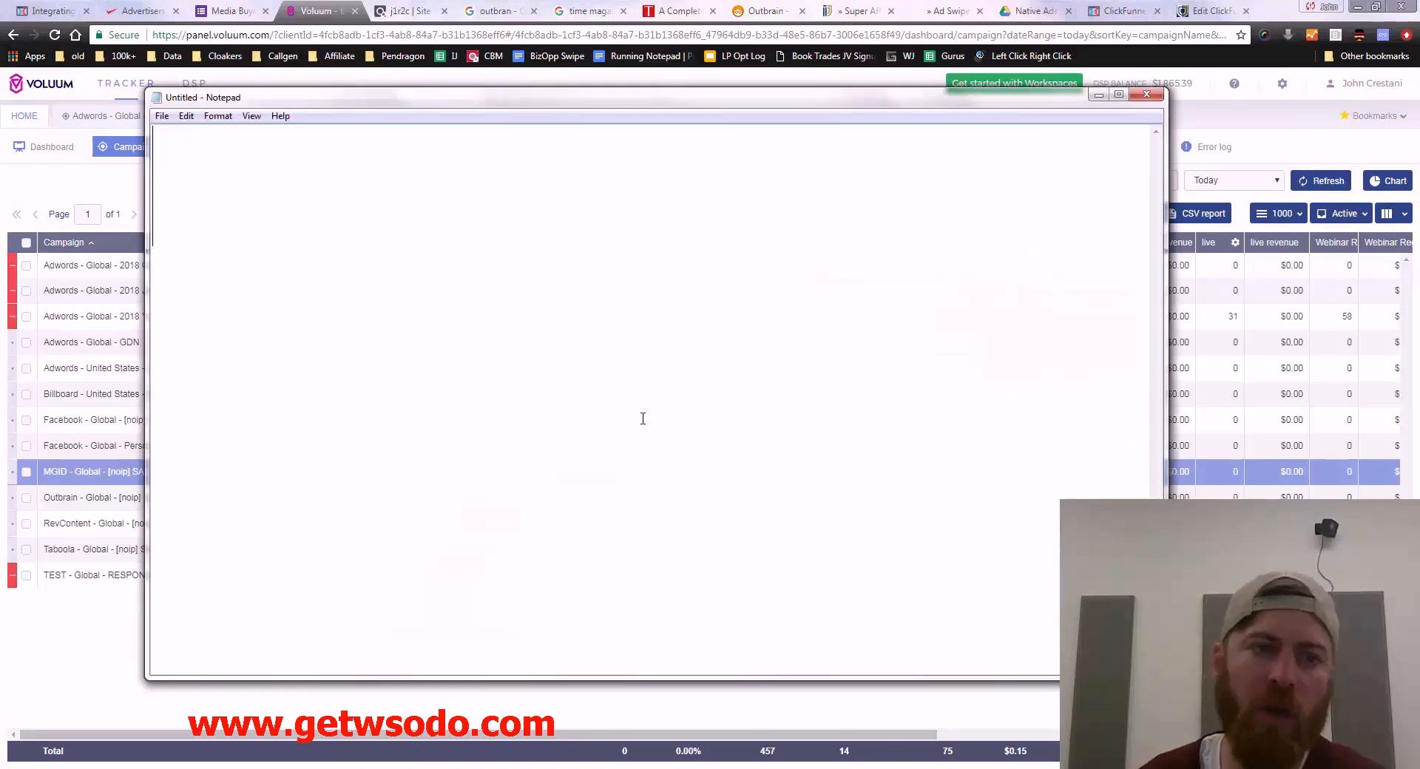
Step: Write the heading 'How to Setup Ads on the Voluum DSP!!!' in Notepad
text(How to)
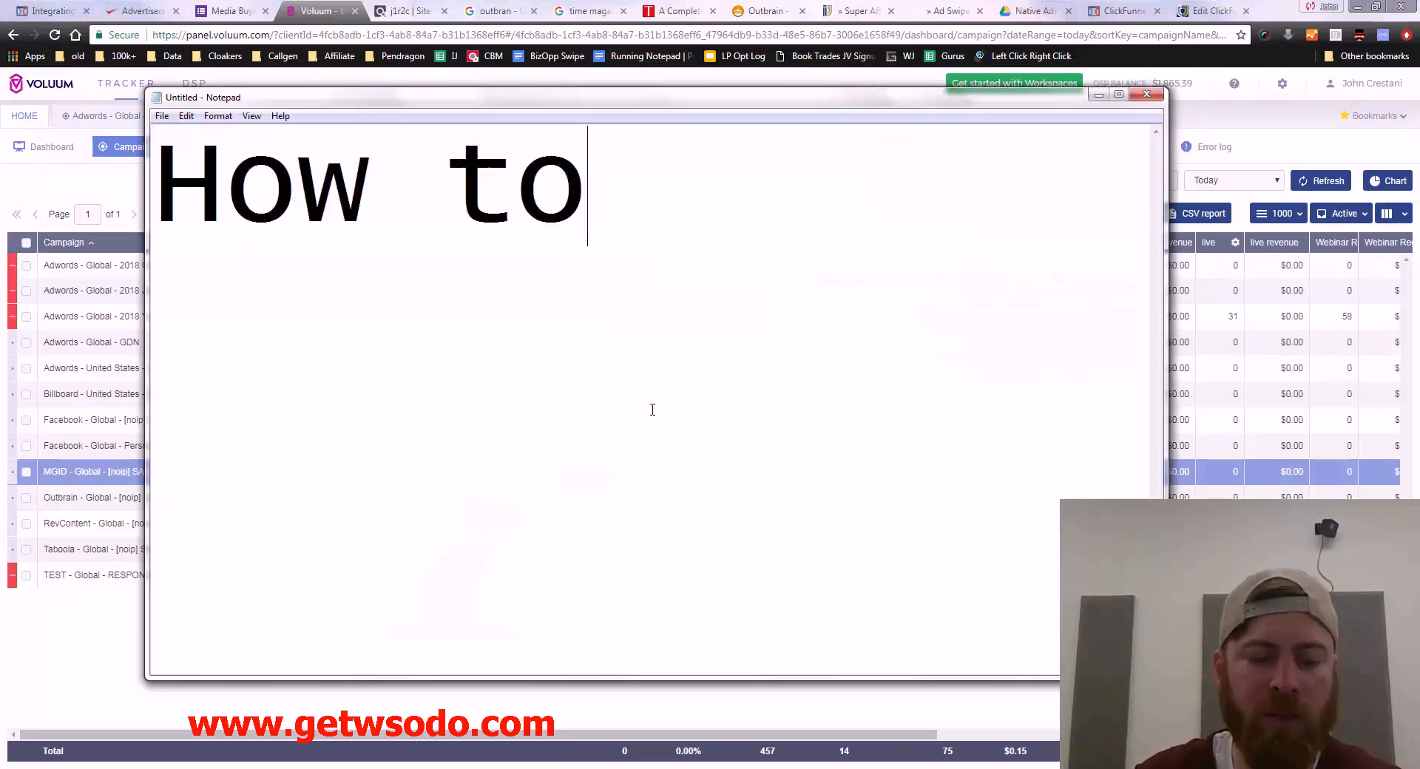
text(Setup Ads)
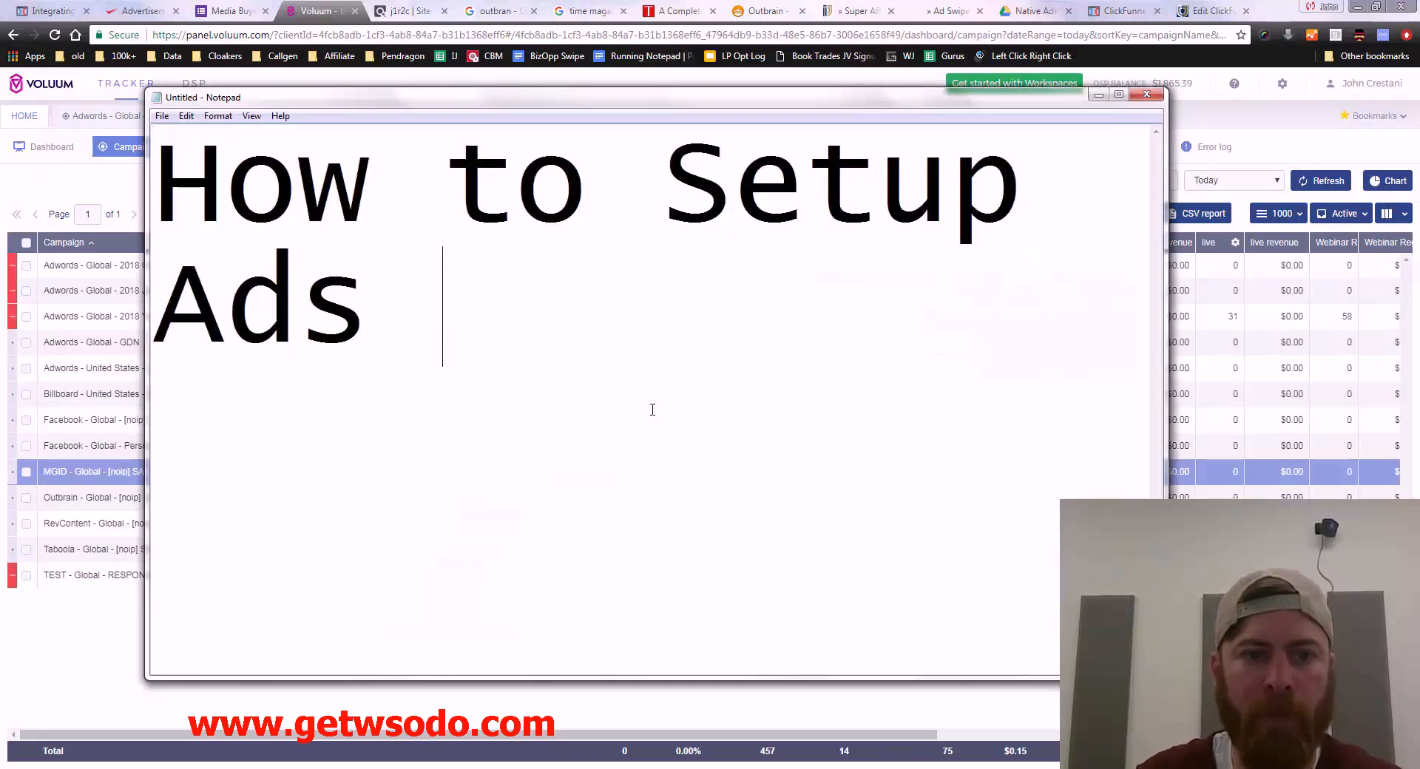
text(on the Voluyu)
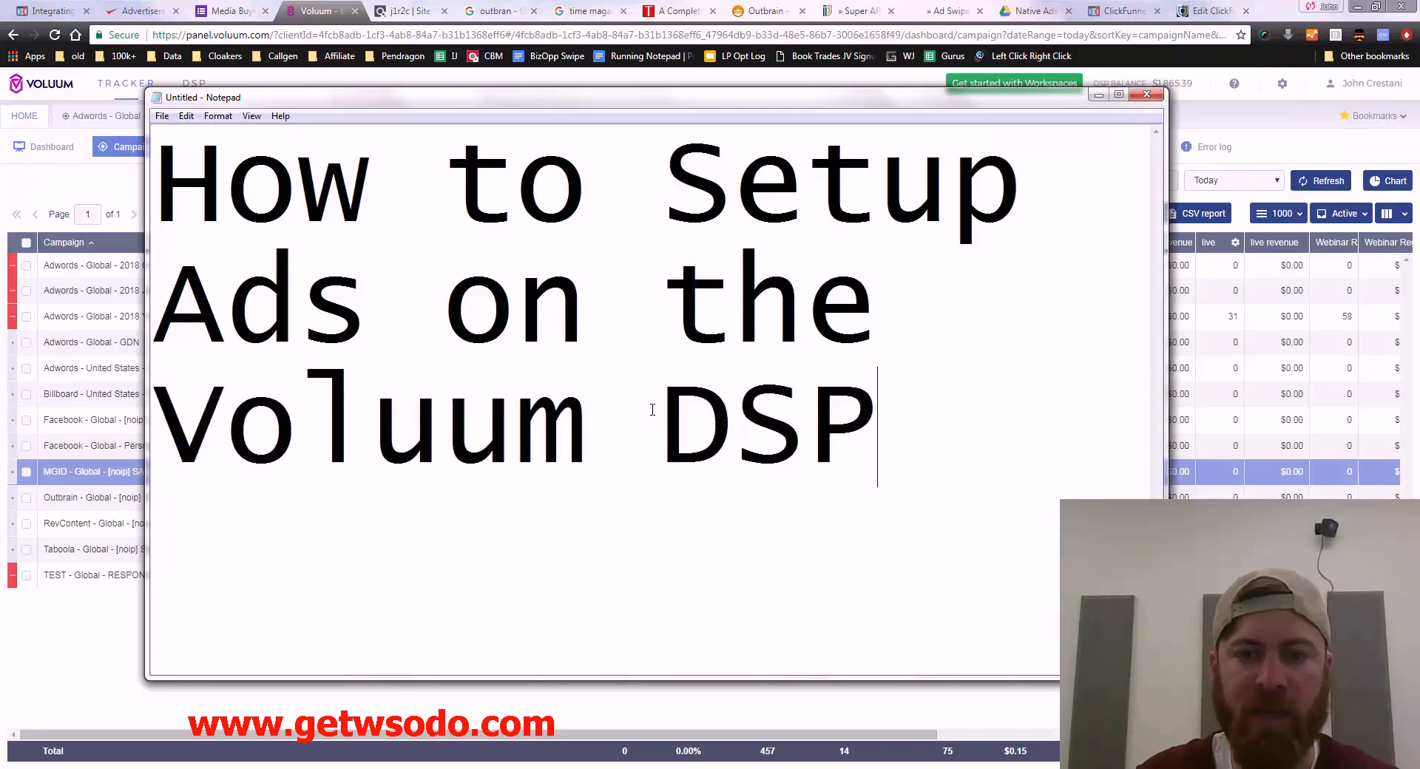
text(!!!)
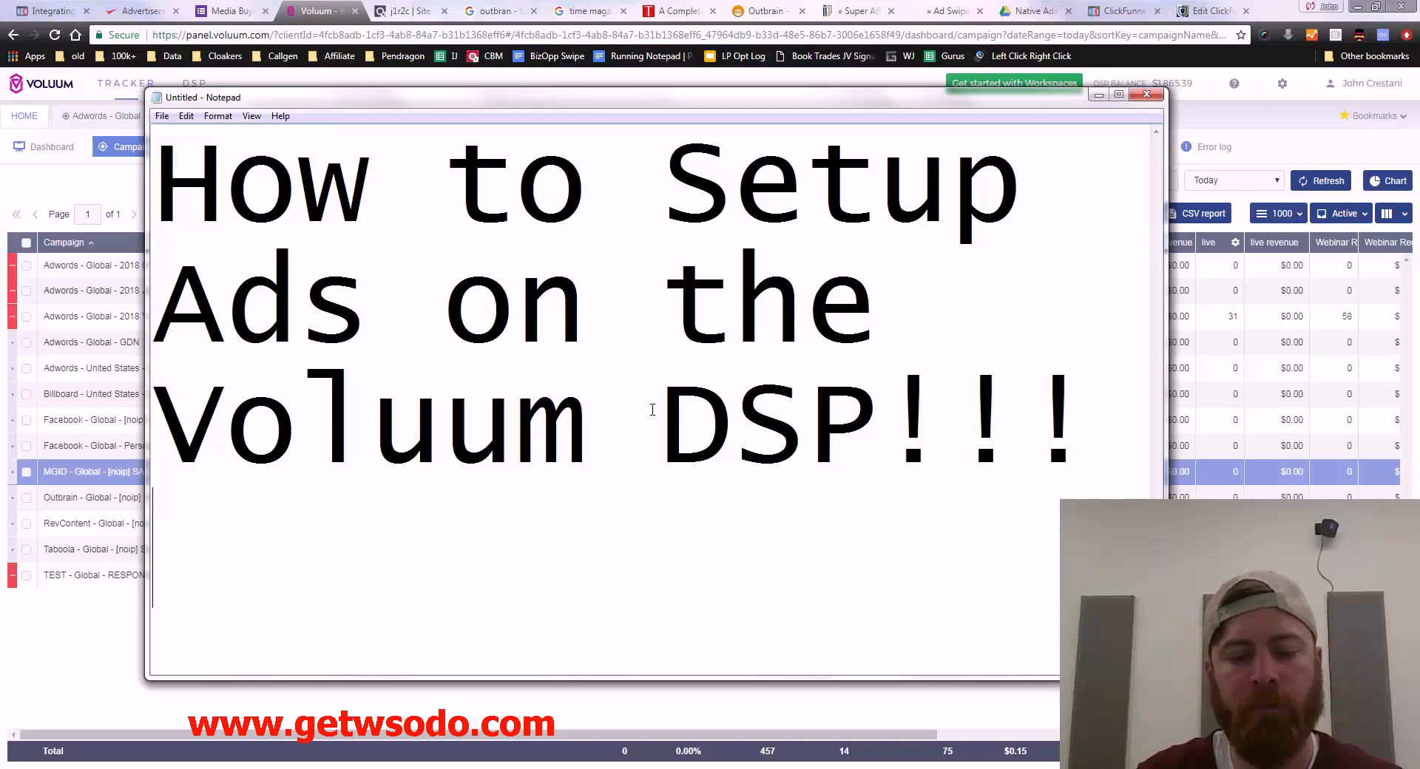
text(w00)
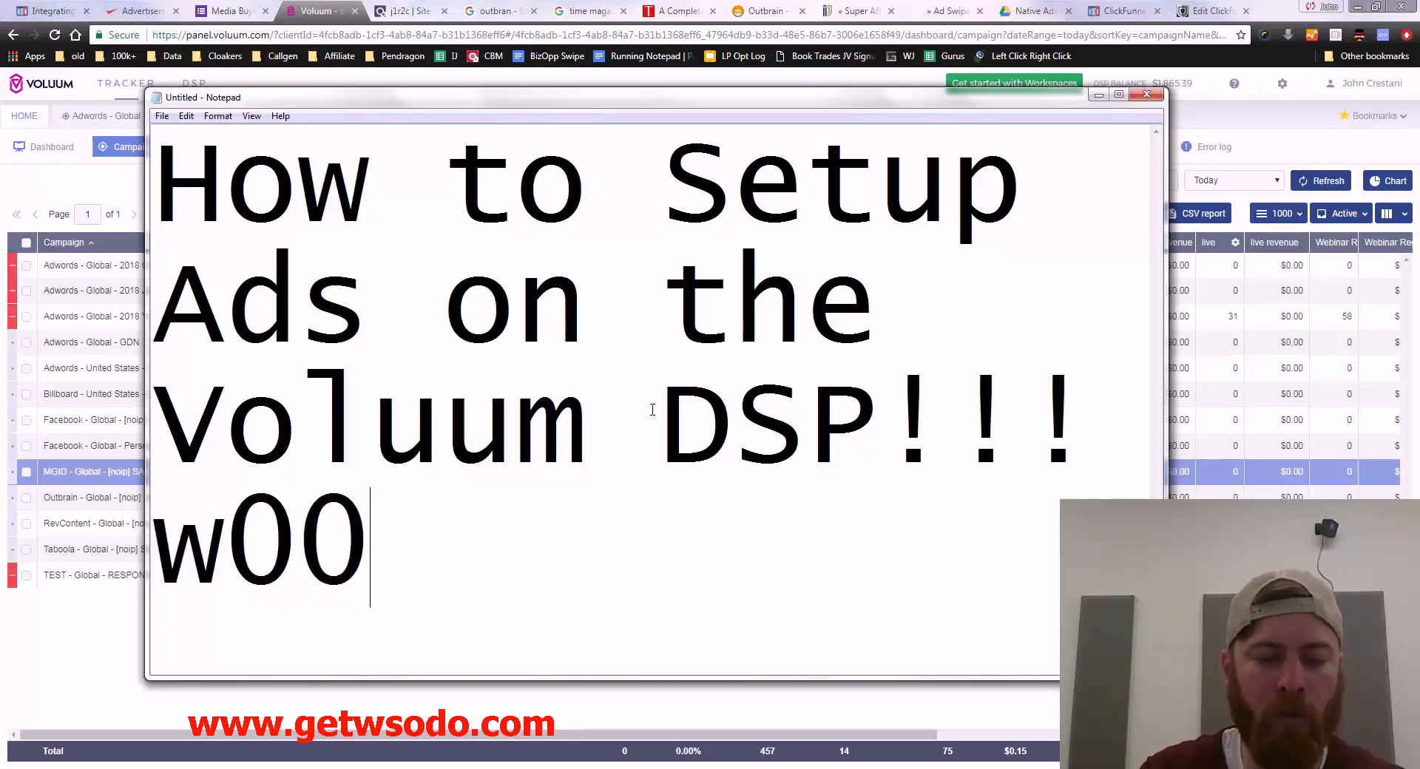
text(t1!1)
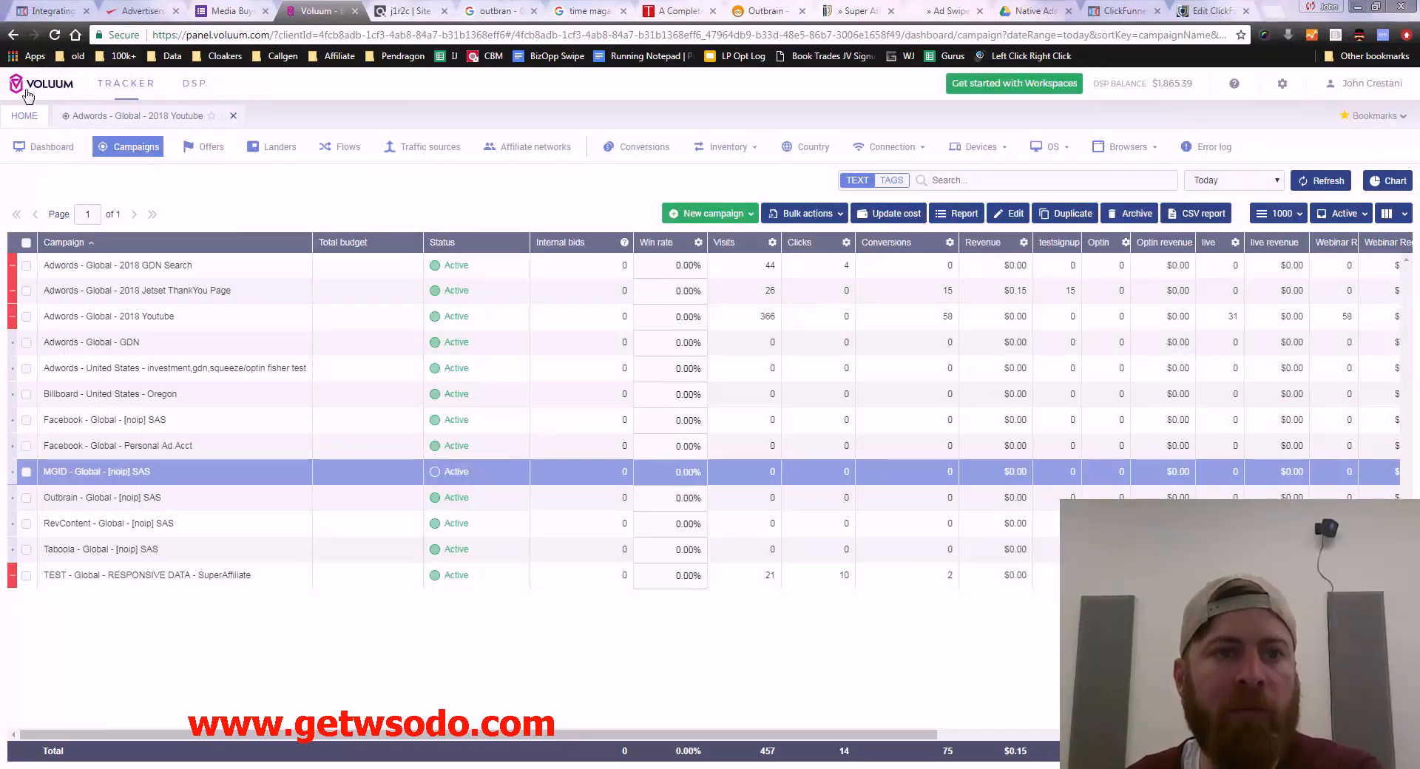
Step: Open the public voluum.com homepage from the Voluum logo
click(1217, 10)
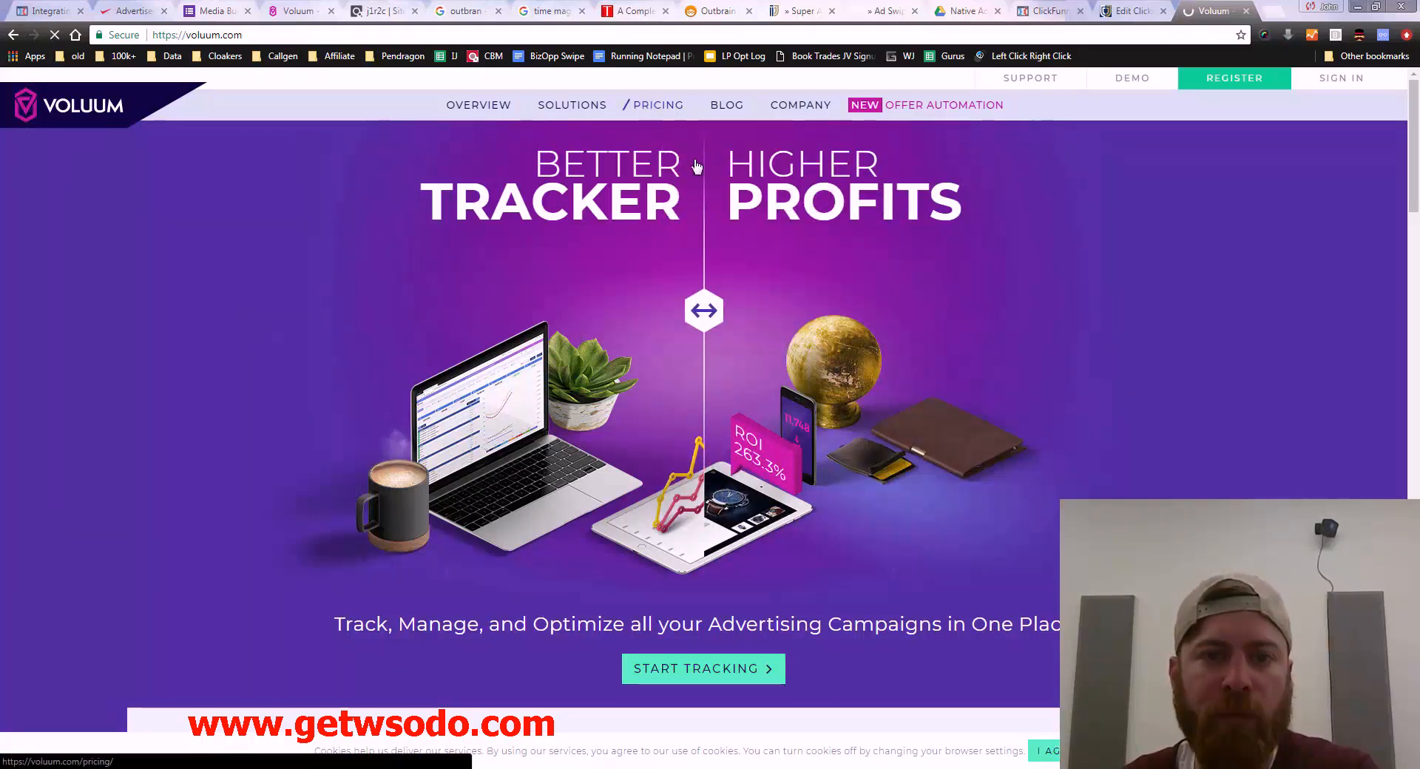
Step: Review the monthly Pro, Agency, Enterprise and Custom pricing plans and their feature comparison
click(658, 104)
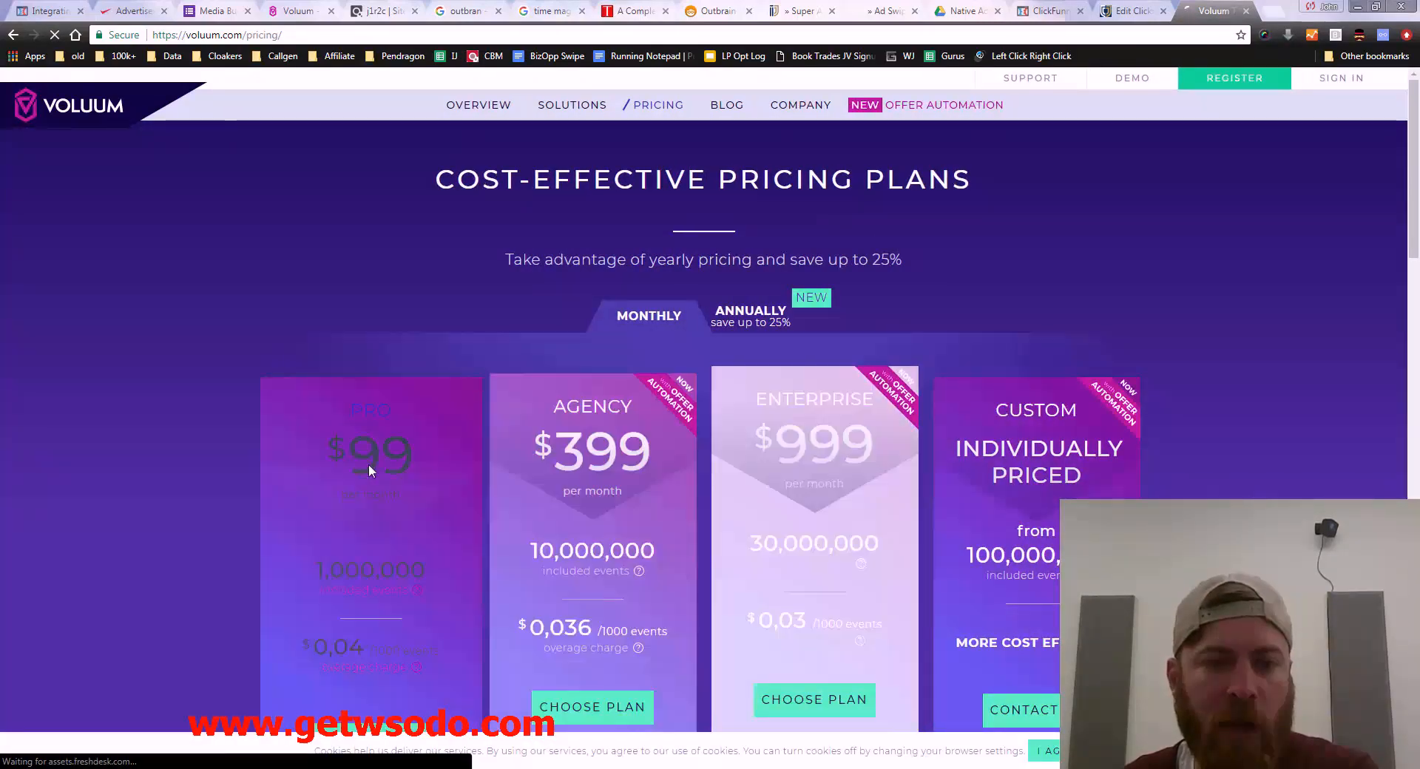
scroll(down, 3)
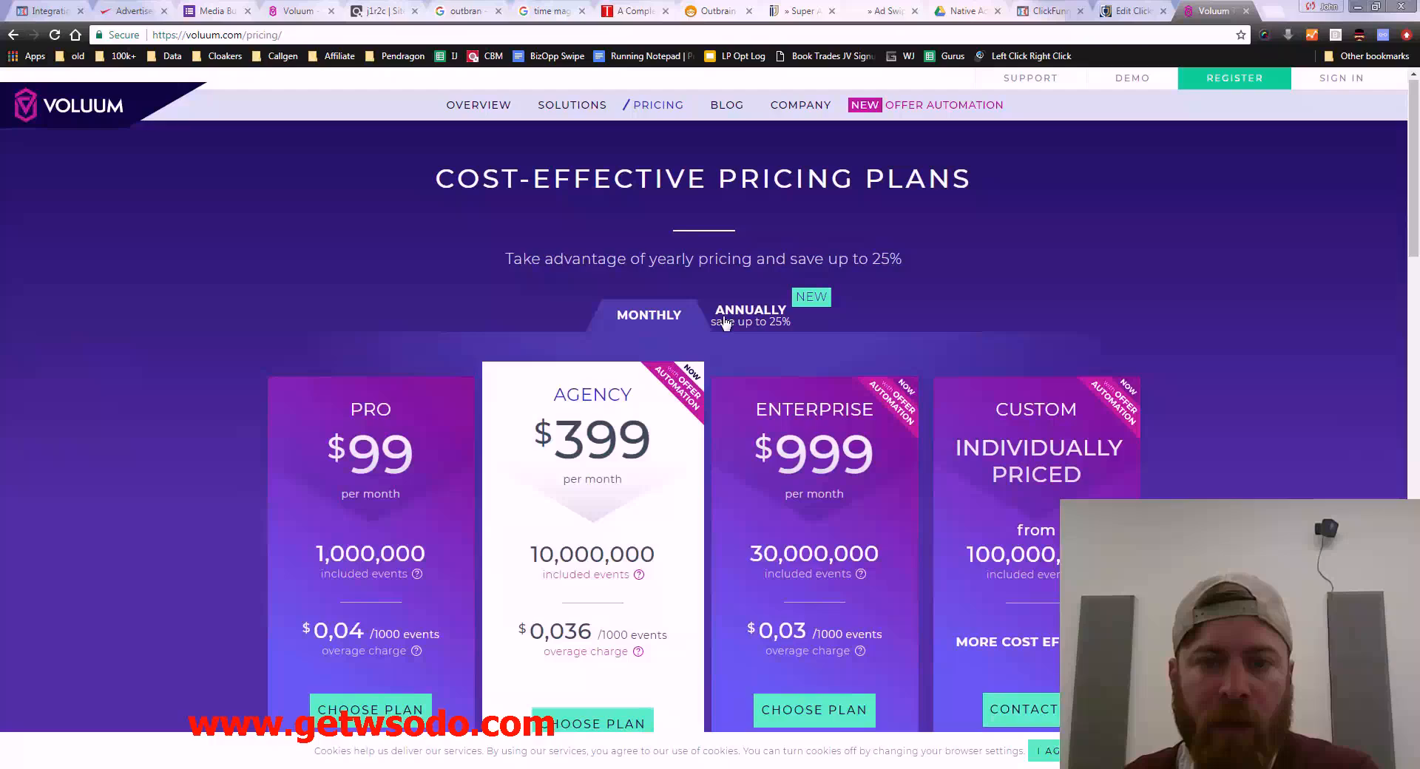
click(750, 315)
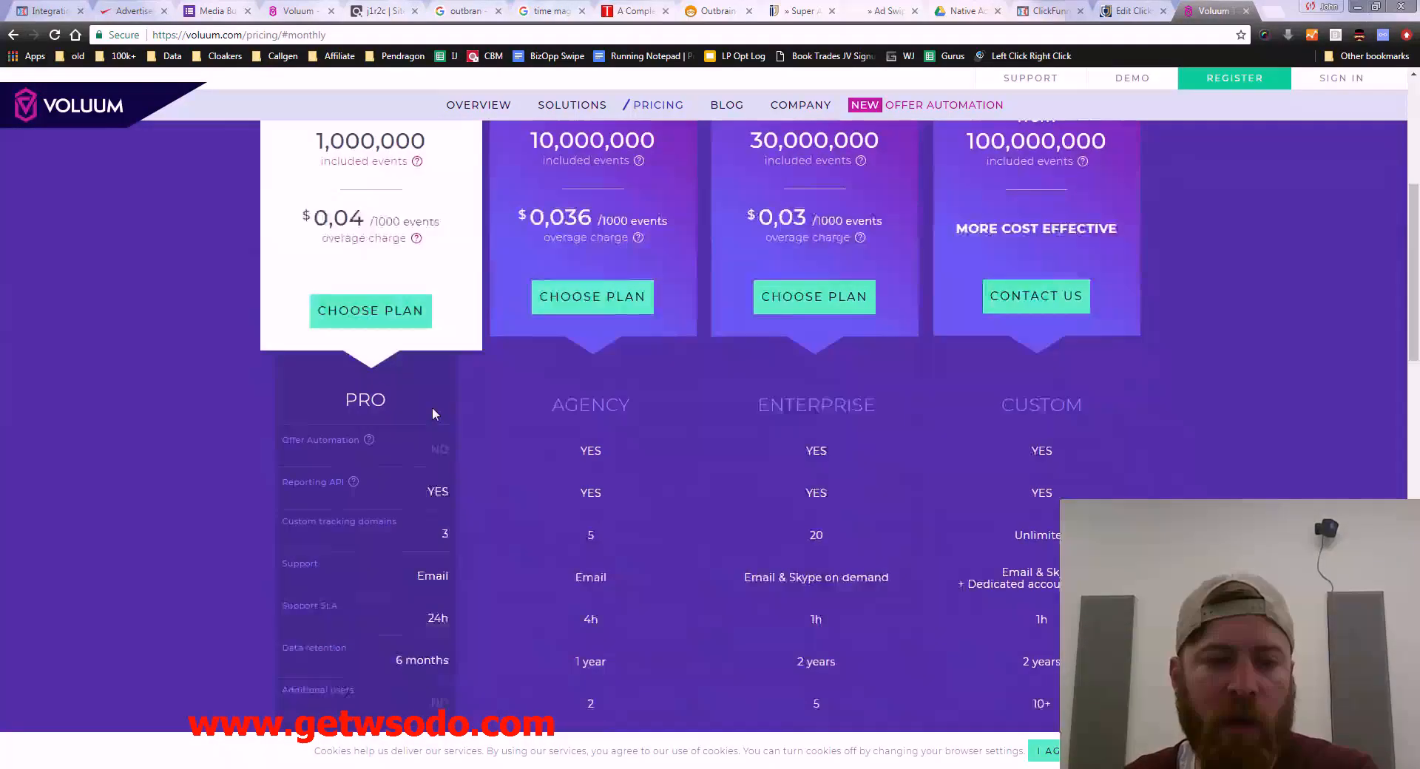
scroll(down, 3)
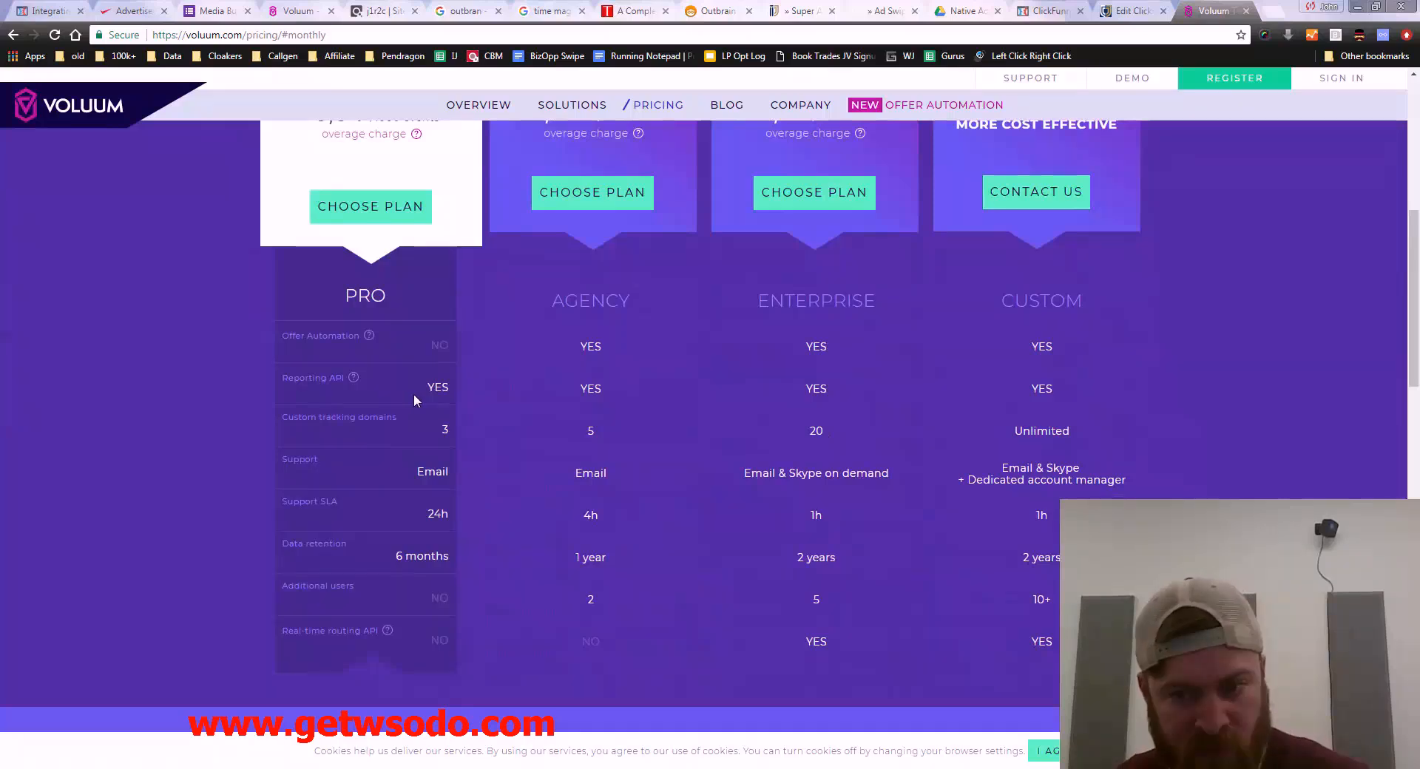
mouse_move(558, 423)
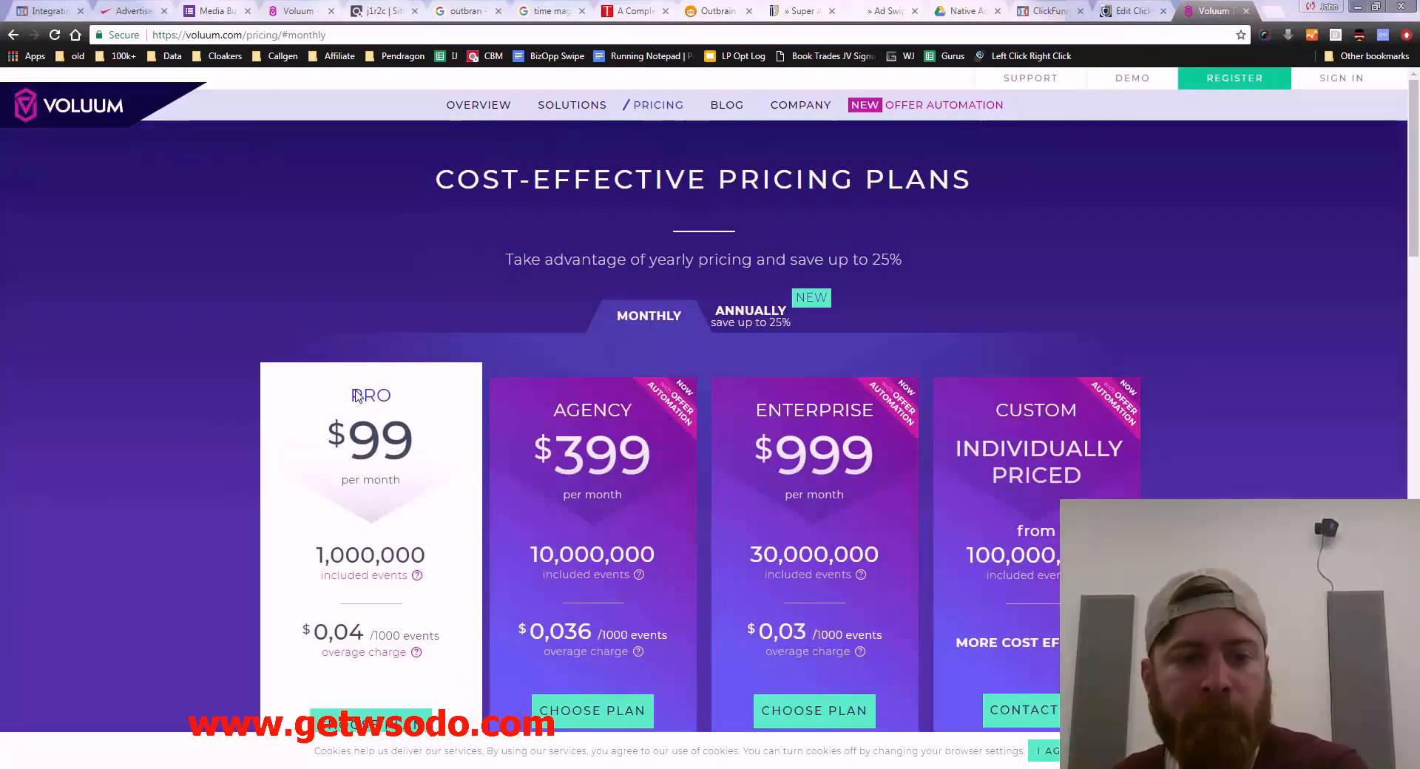
mouse_move(356, 437)
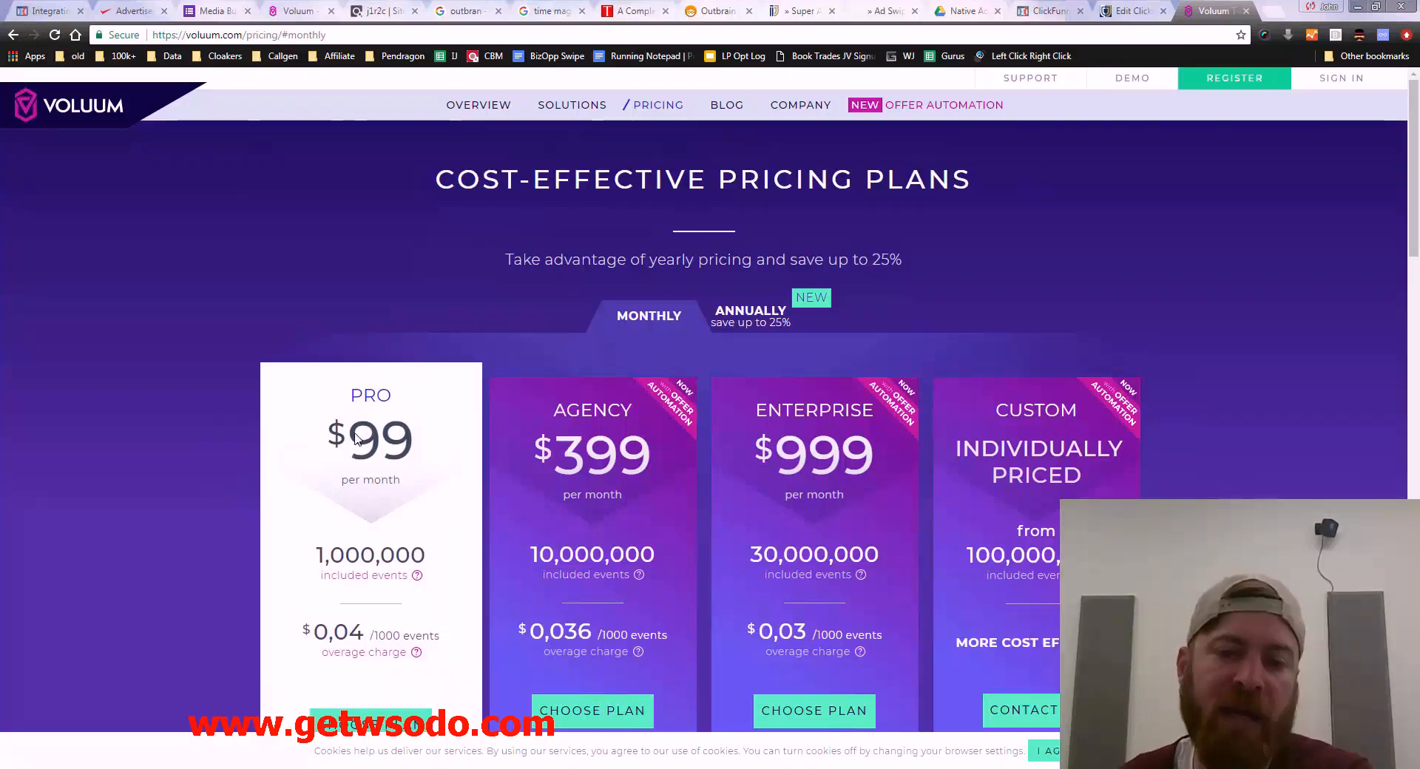
mouse_move(217, 319)
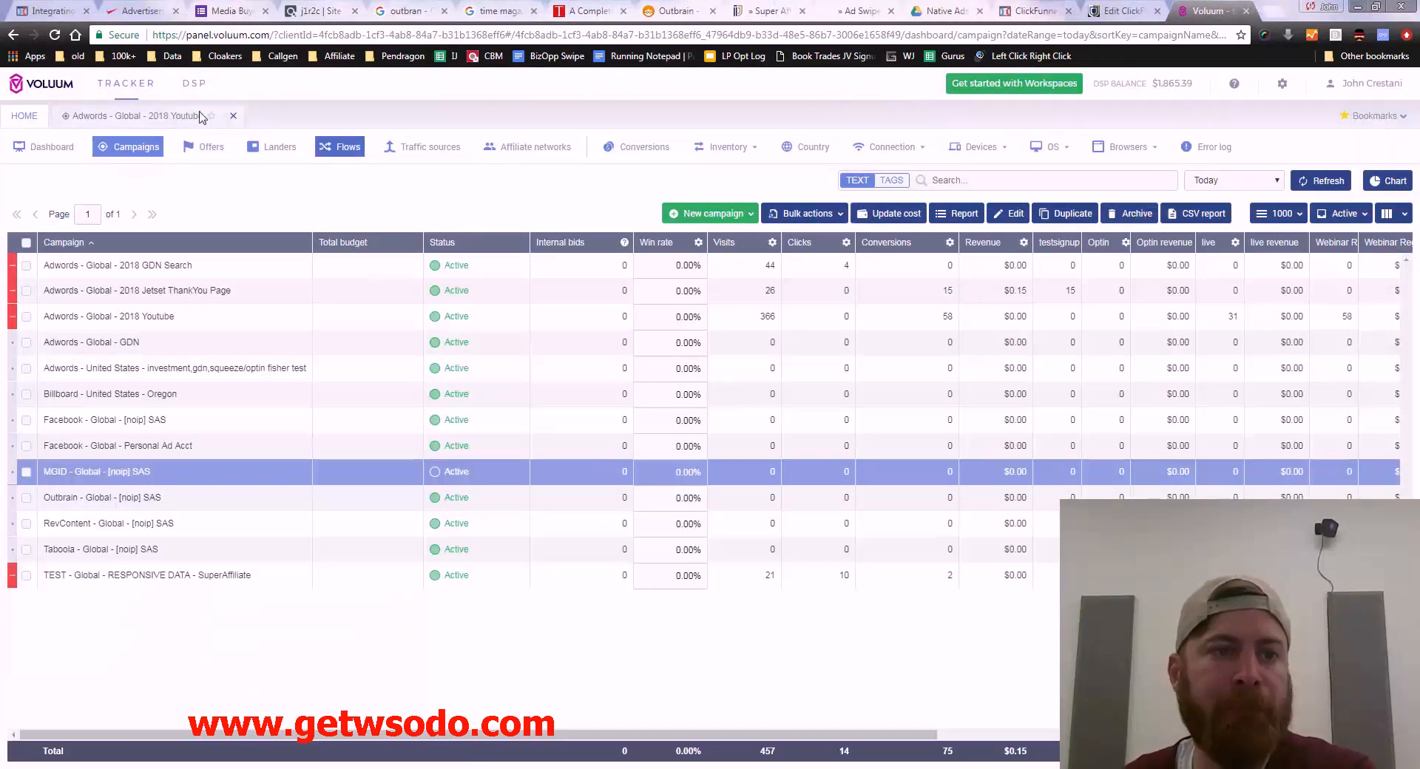
Step: Switch to the DSP side showing daily bid requests, bid floors and win prices per exchange
click(194, 83)
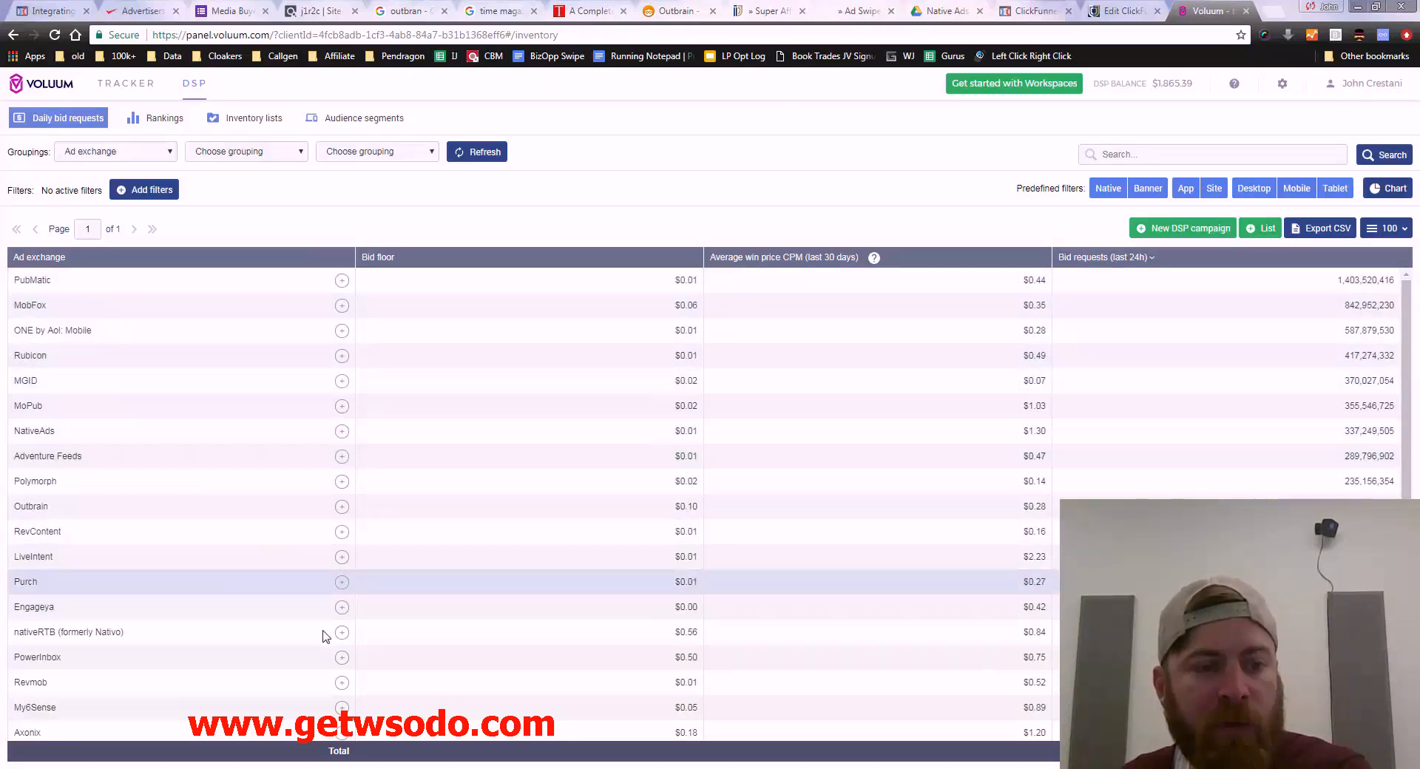
mouse_move(317, 606)
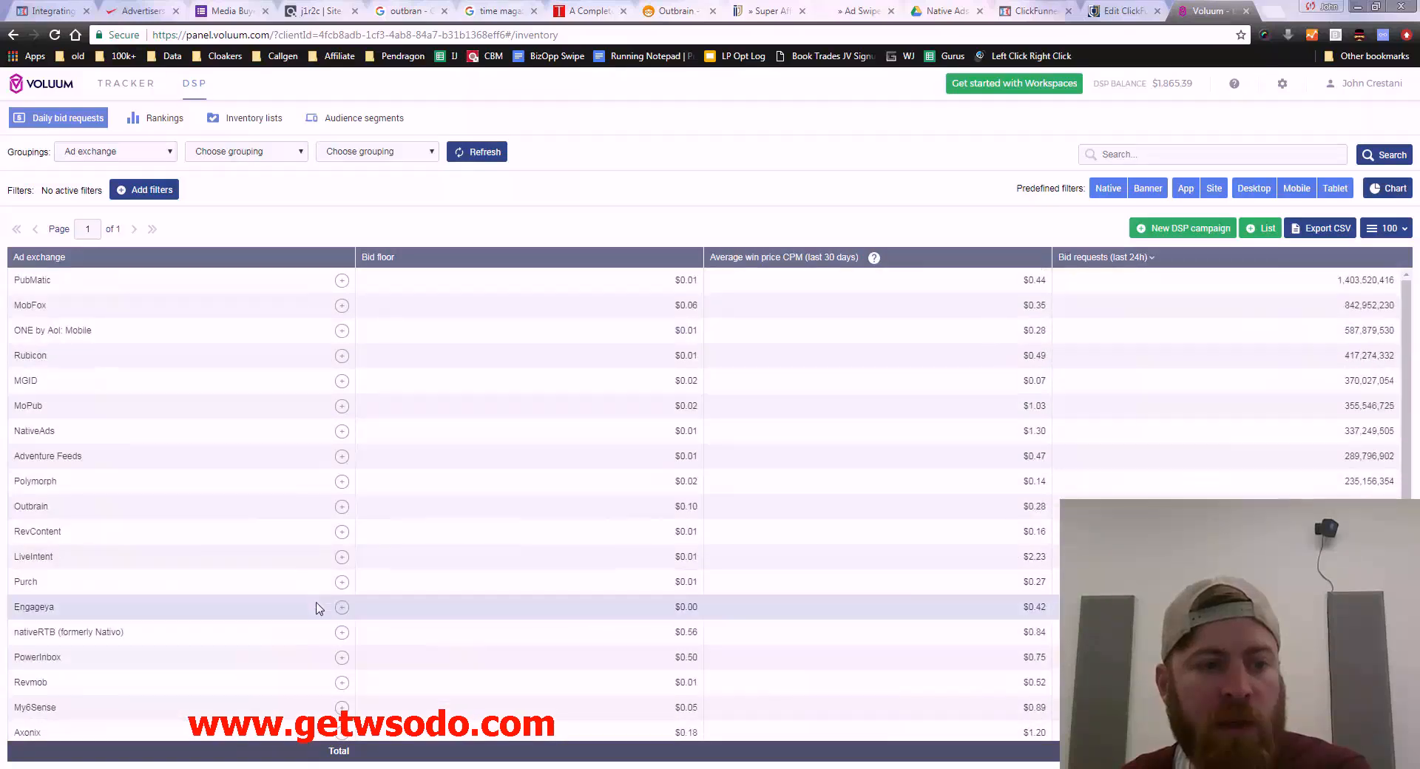
mouse_move(1188, 228)
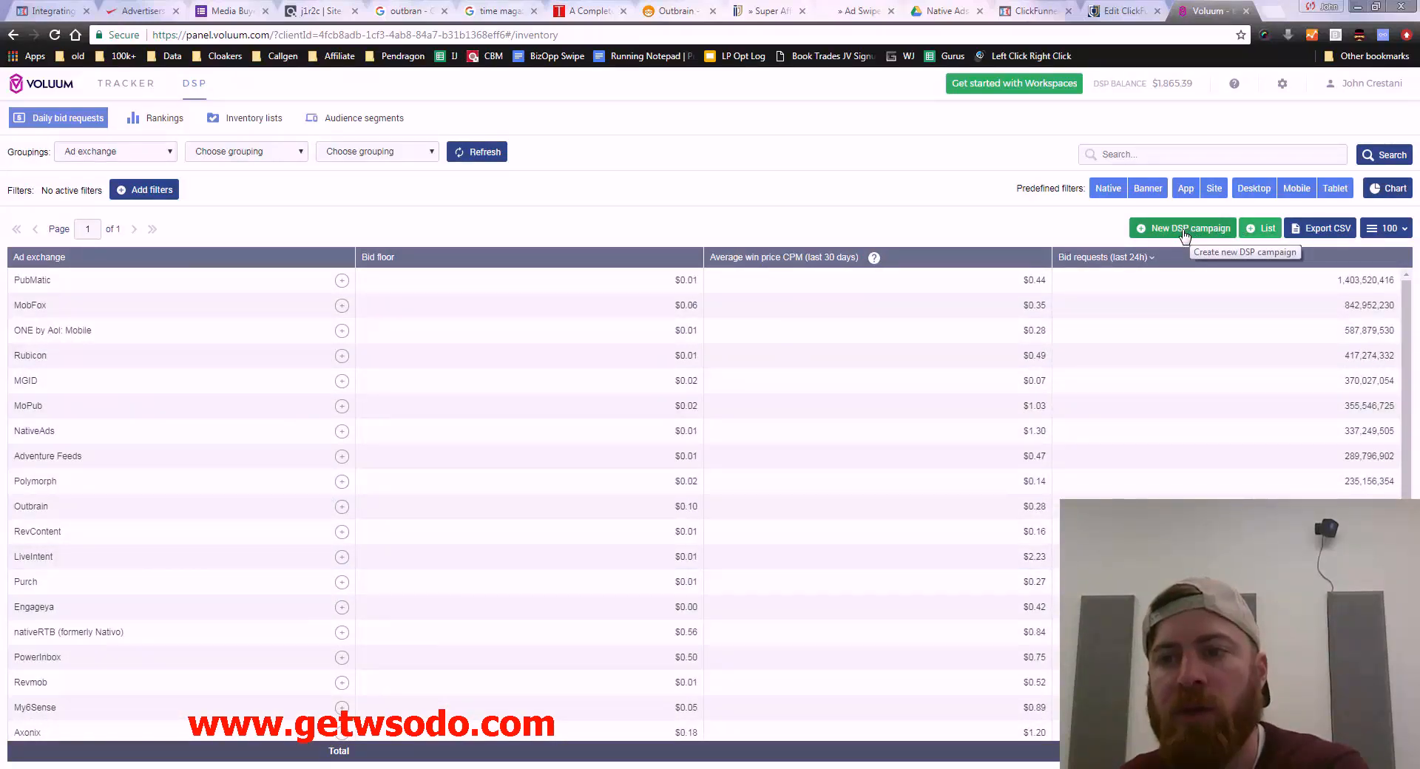
Step: Start a new DSP campaign of the Native type
click(1188, 228)
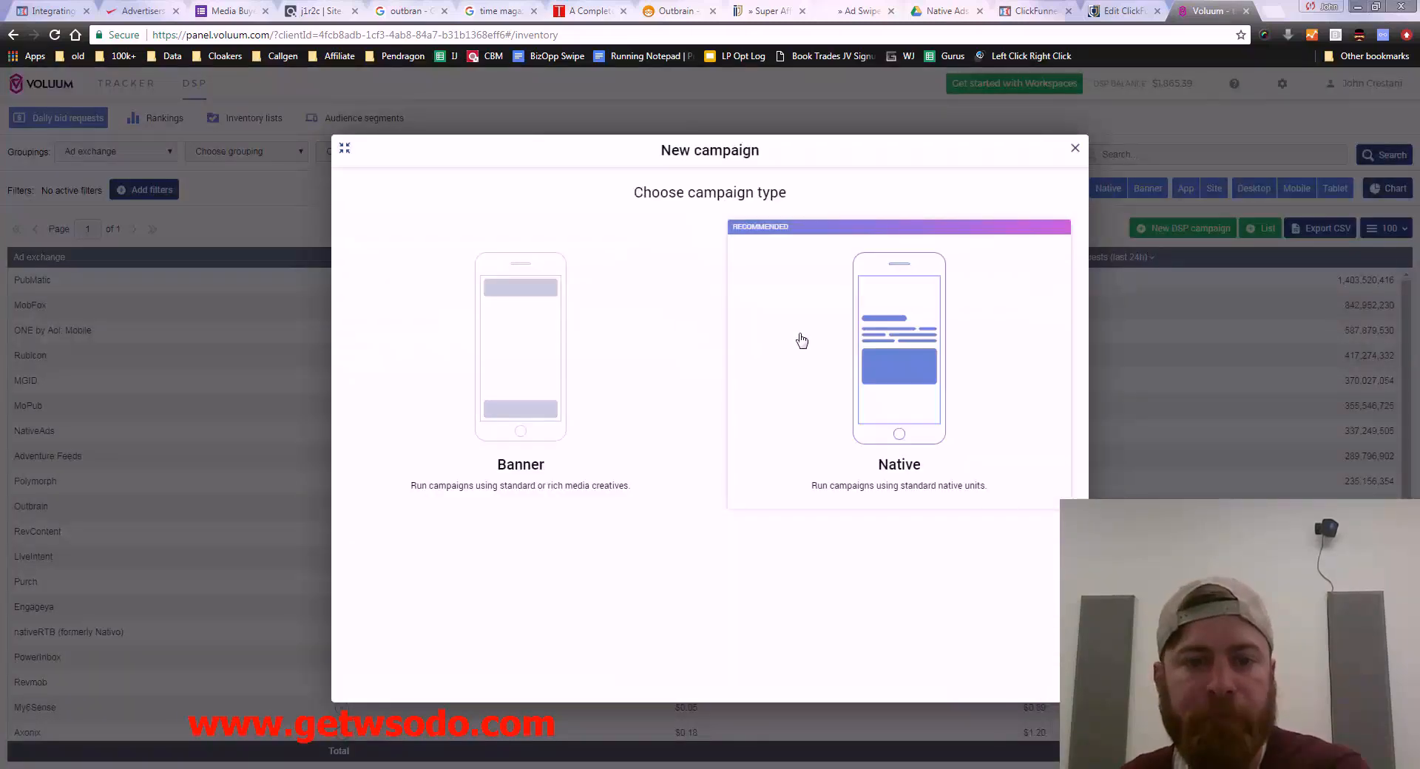
mouse_move(897, 460)
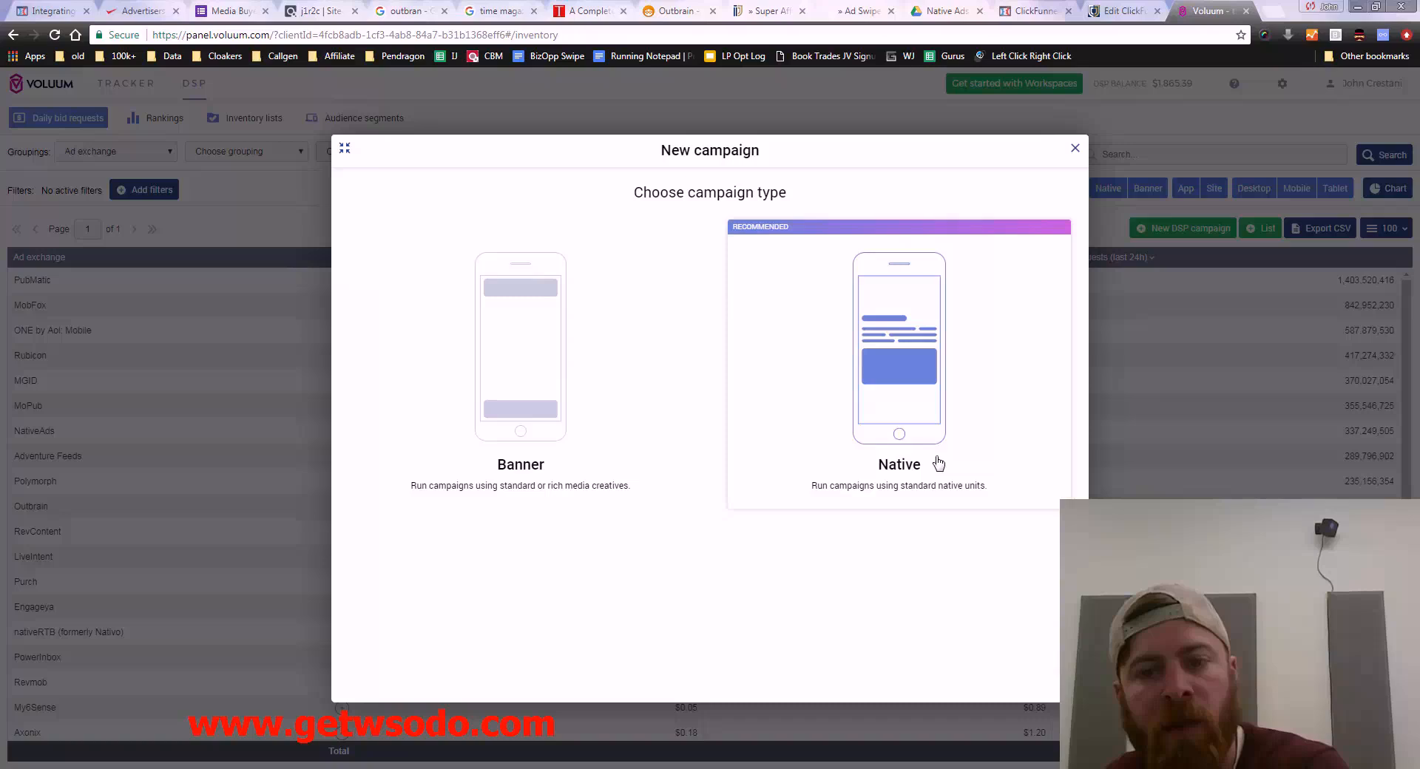
mouse_move(929, 488)
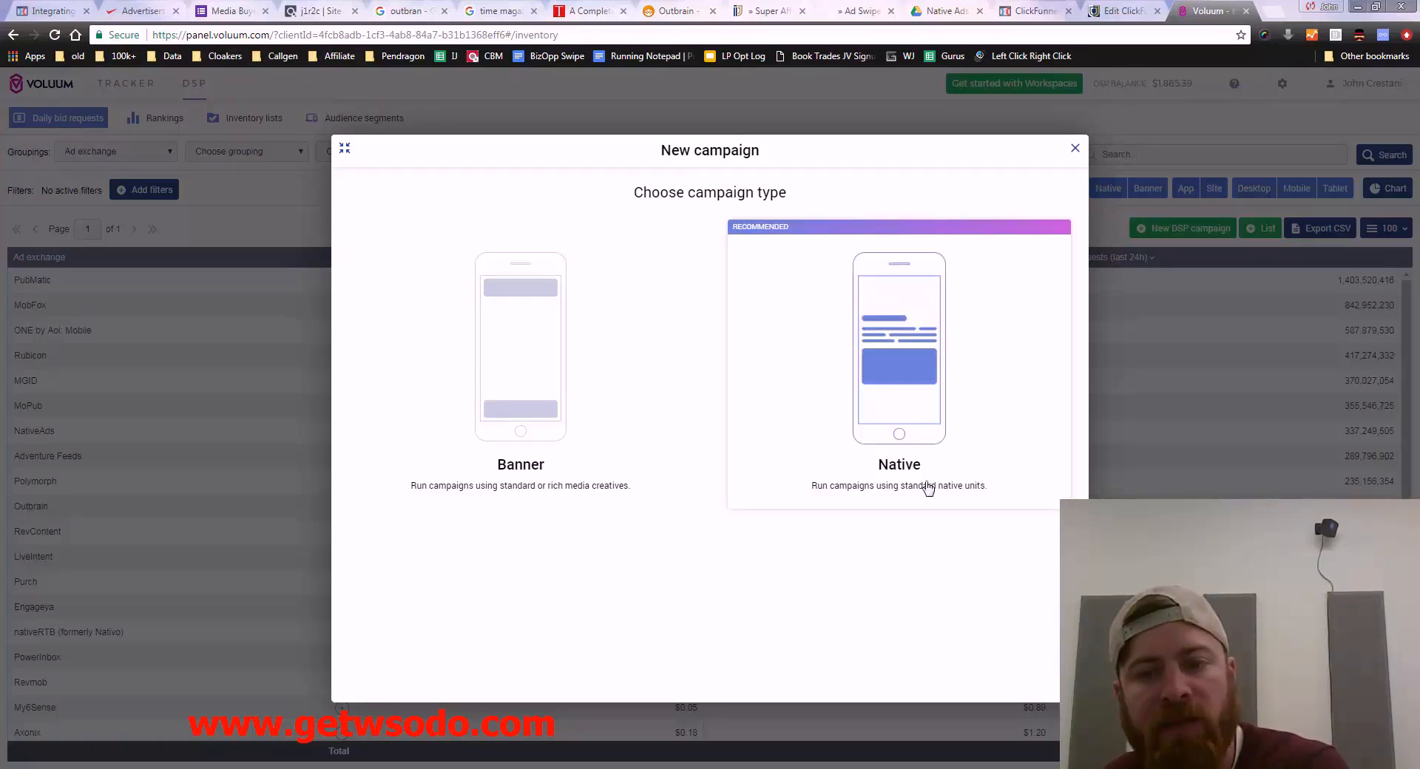
click(898, 349)
text(Voluum DSP -)
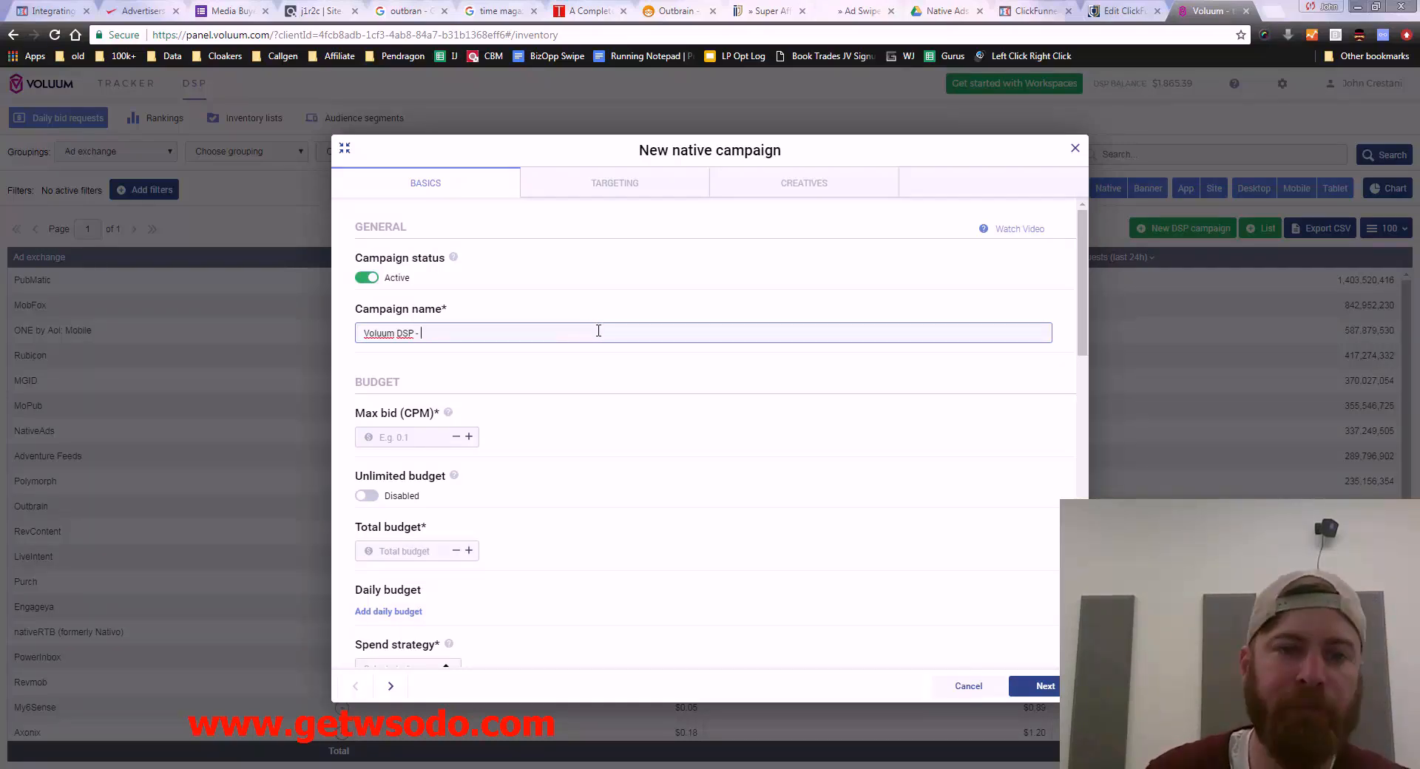
Step: Name the campaign 'Voluum DSP - MOBE Promo #1' and set its max CPM bid to 1
text(MOBE Promo #1)
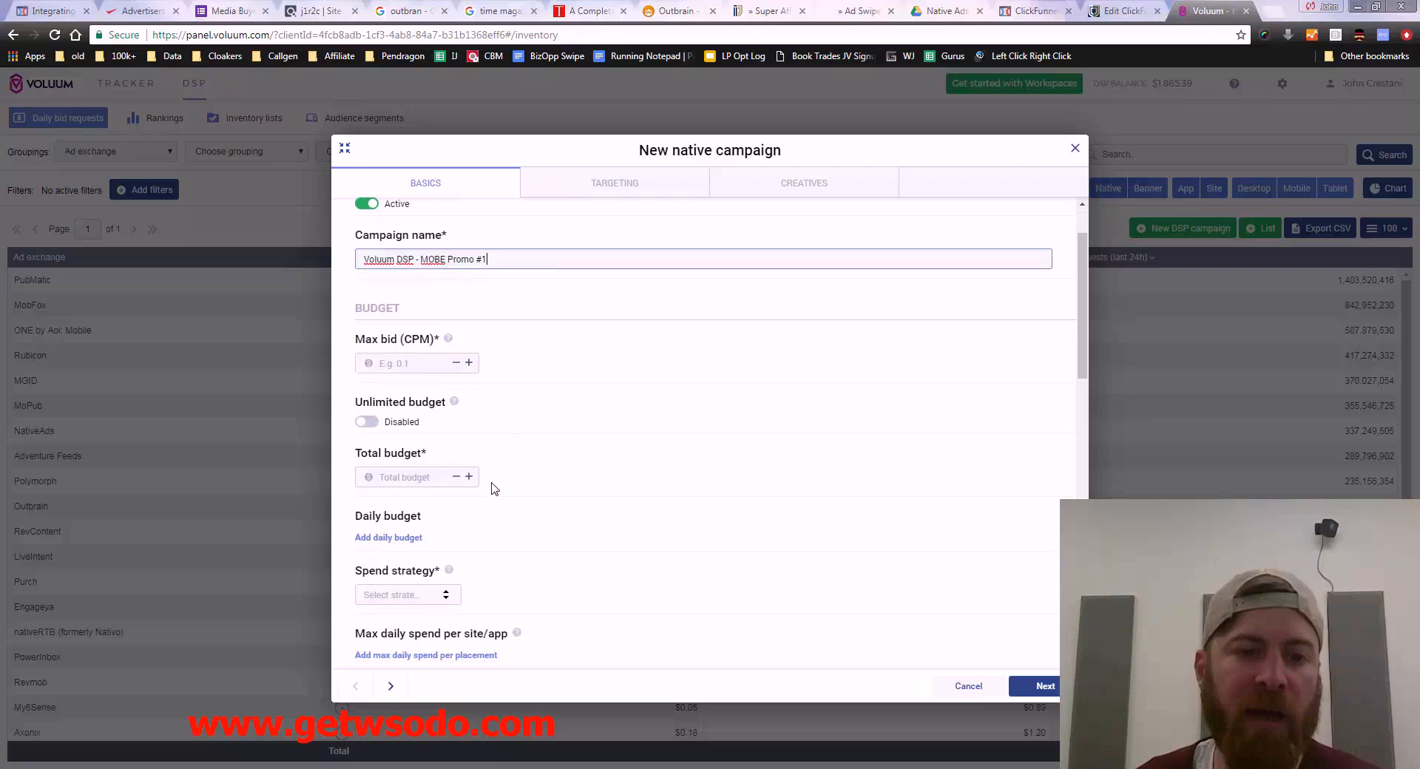
mouse_move(474, 371)
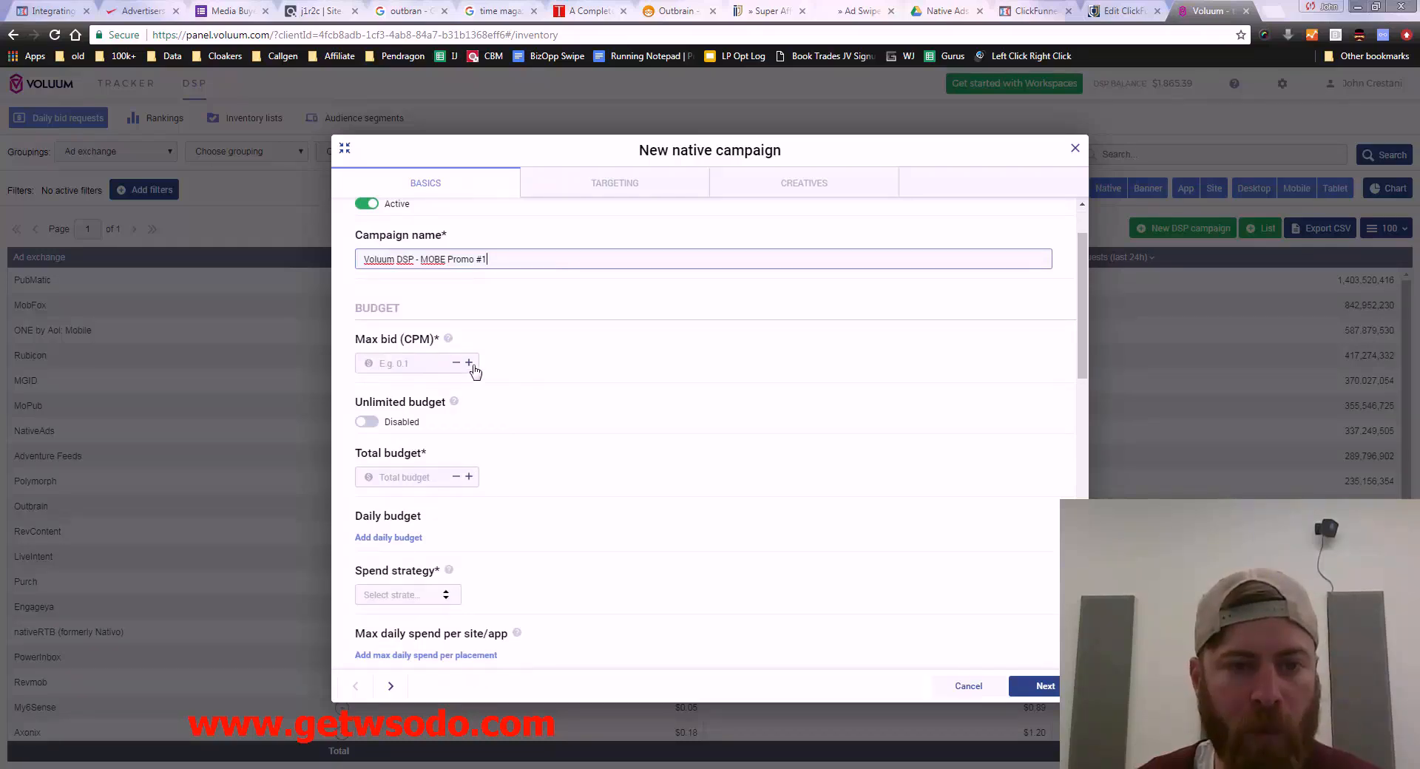
mouse_move(447, 340)
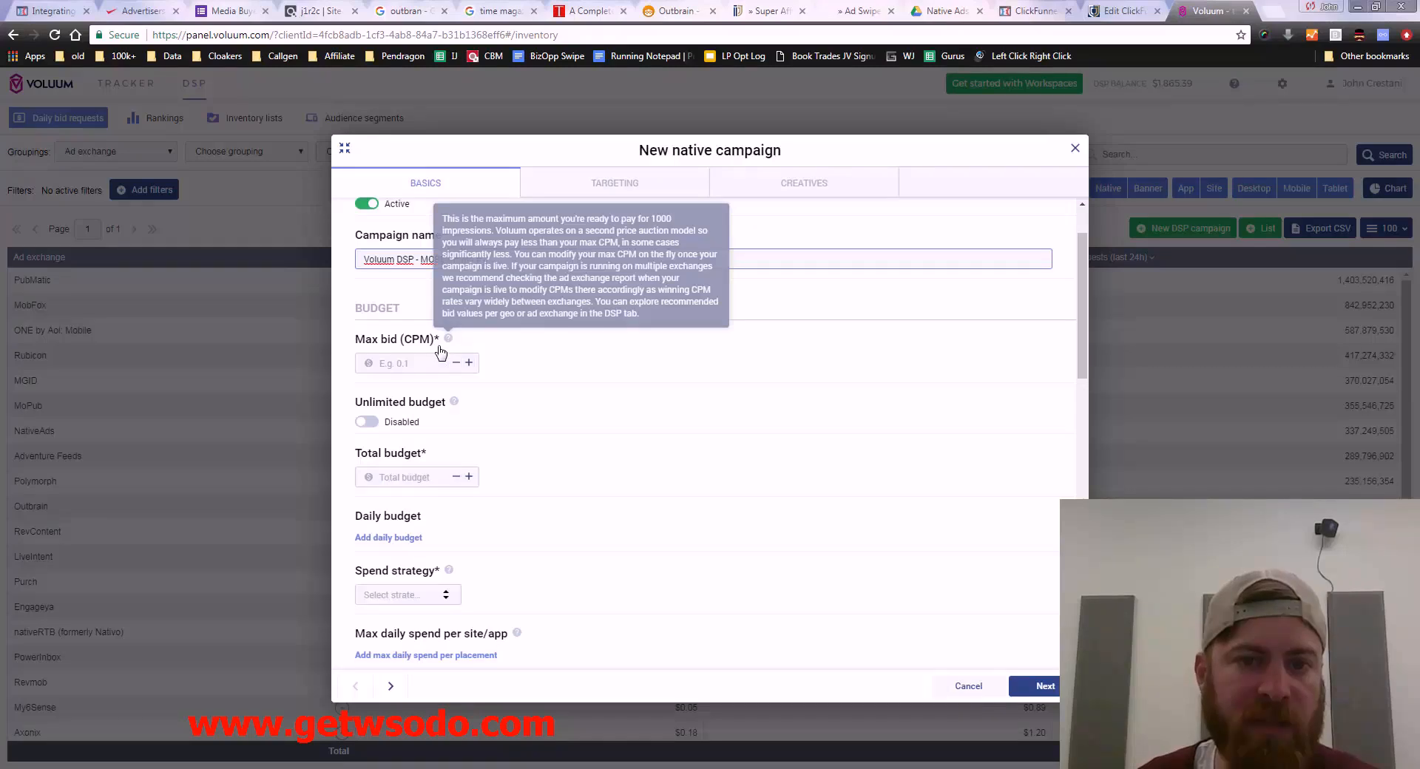
click(413, 364)
text(1)
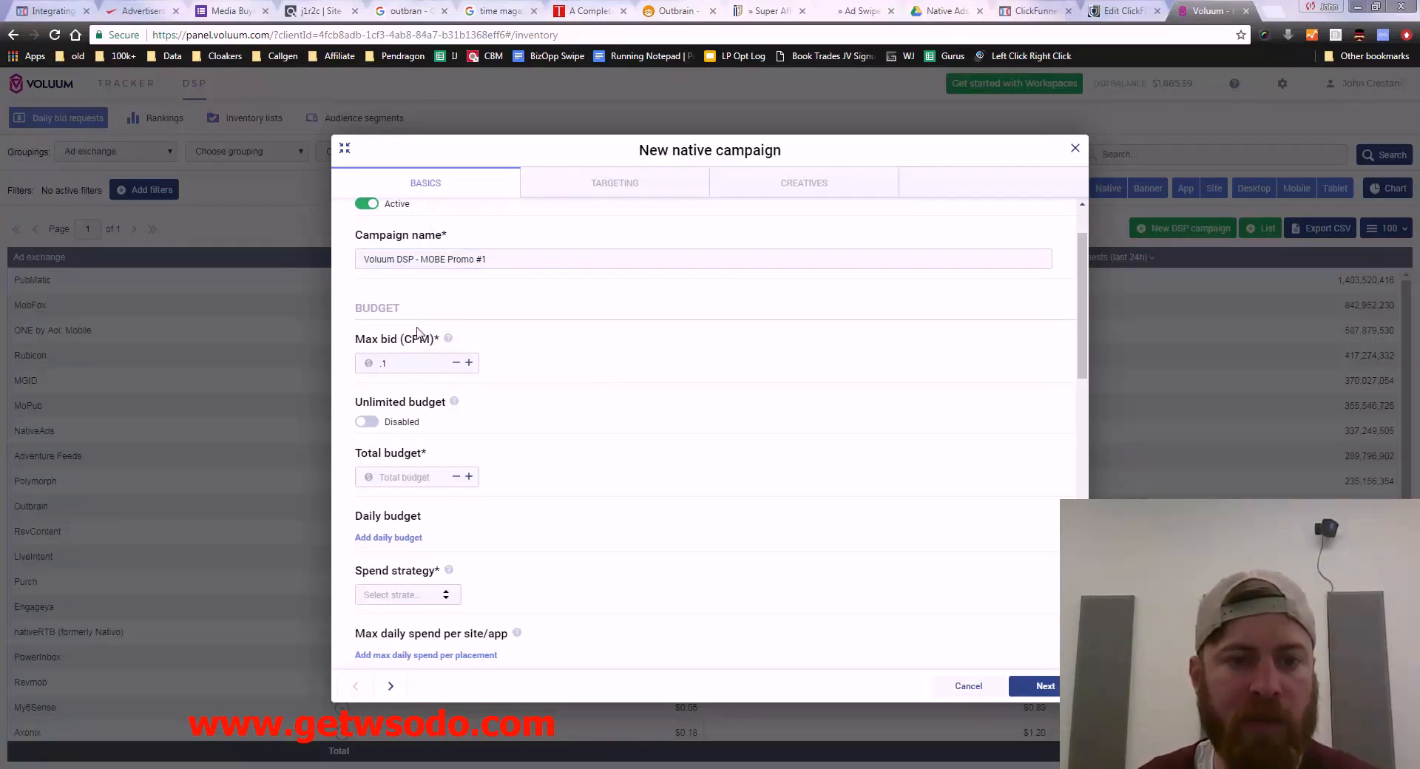
mouse_move(446, 337)
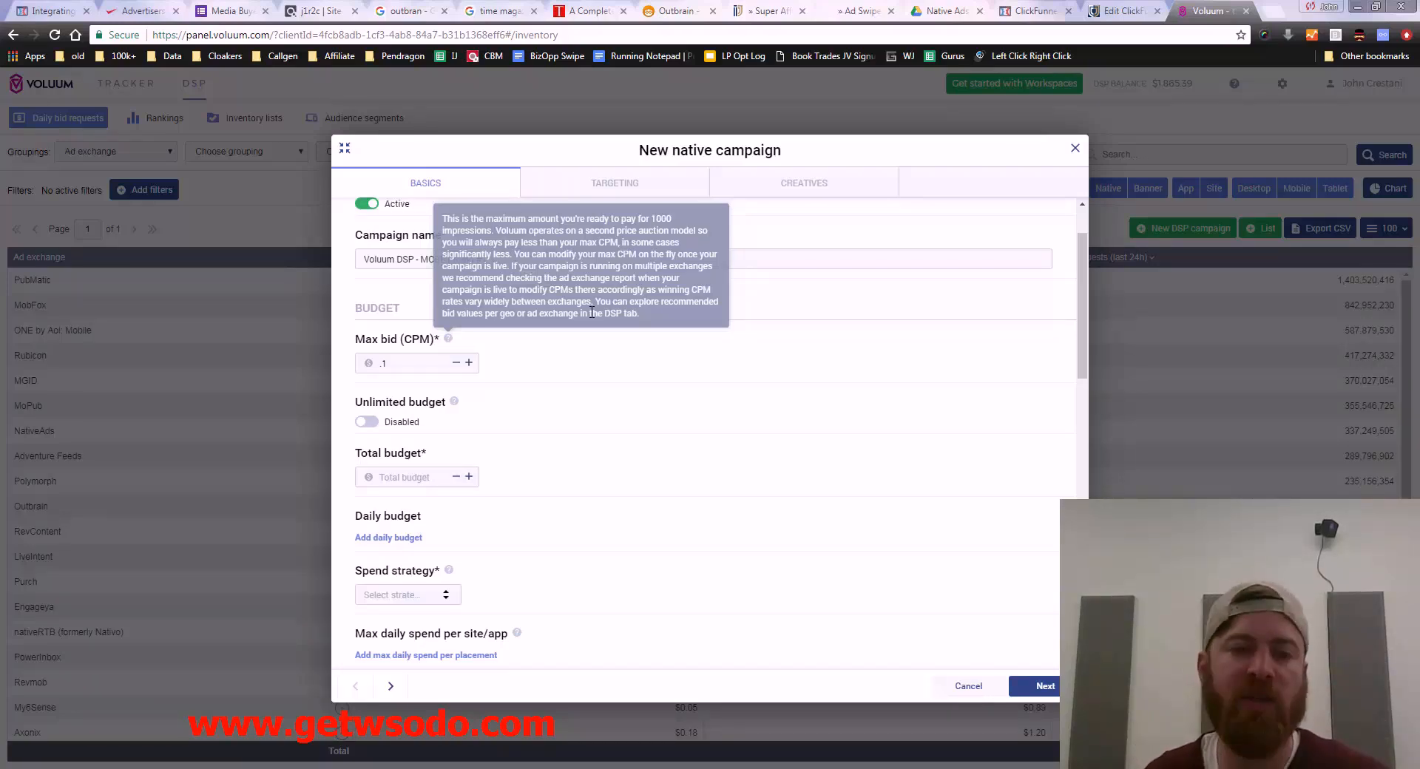
mouse_move(562, 378)
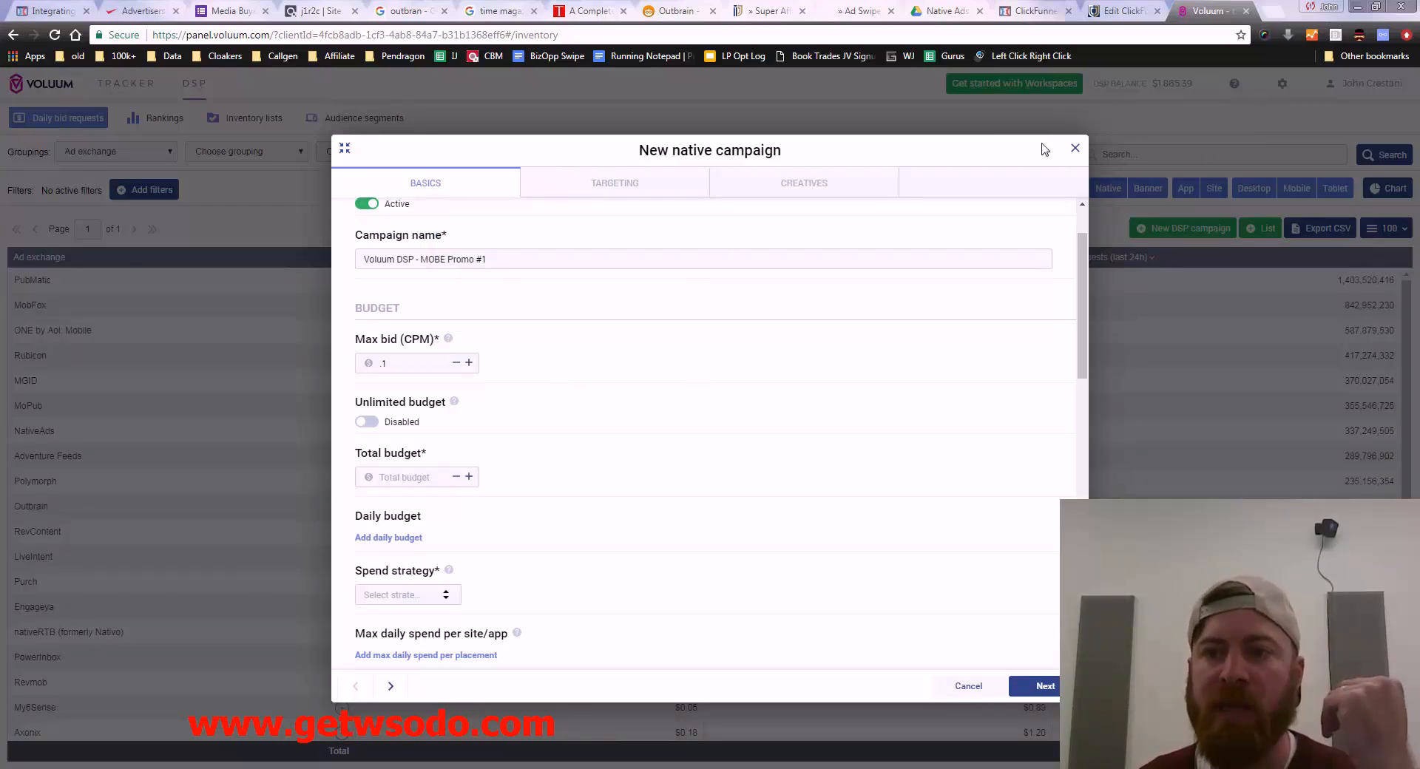
Step: Discard the unsaved form and start a fresh Native DSP campaign named 'Voluum DSP - MOBE'
click(1076, 148)
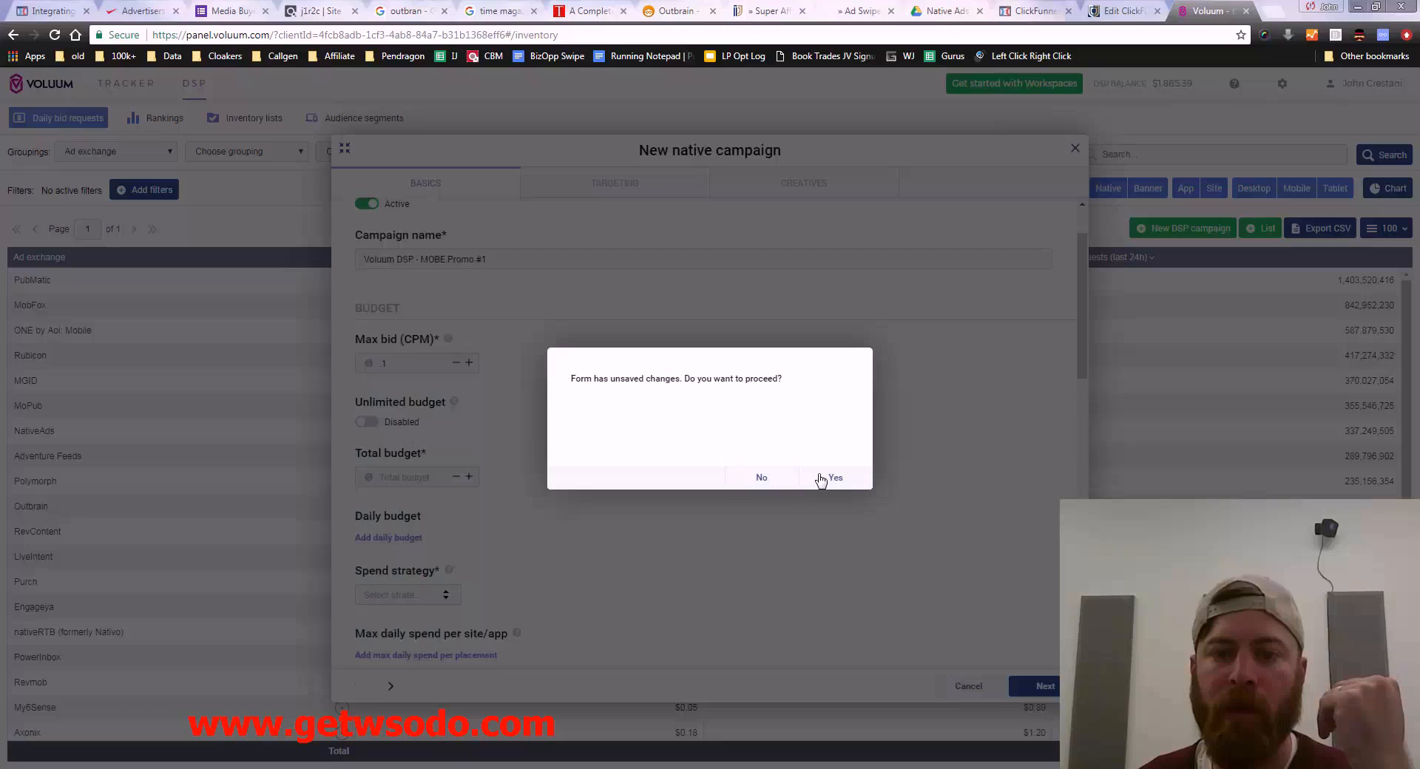
click(833, 478)
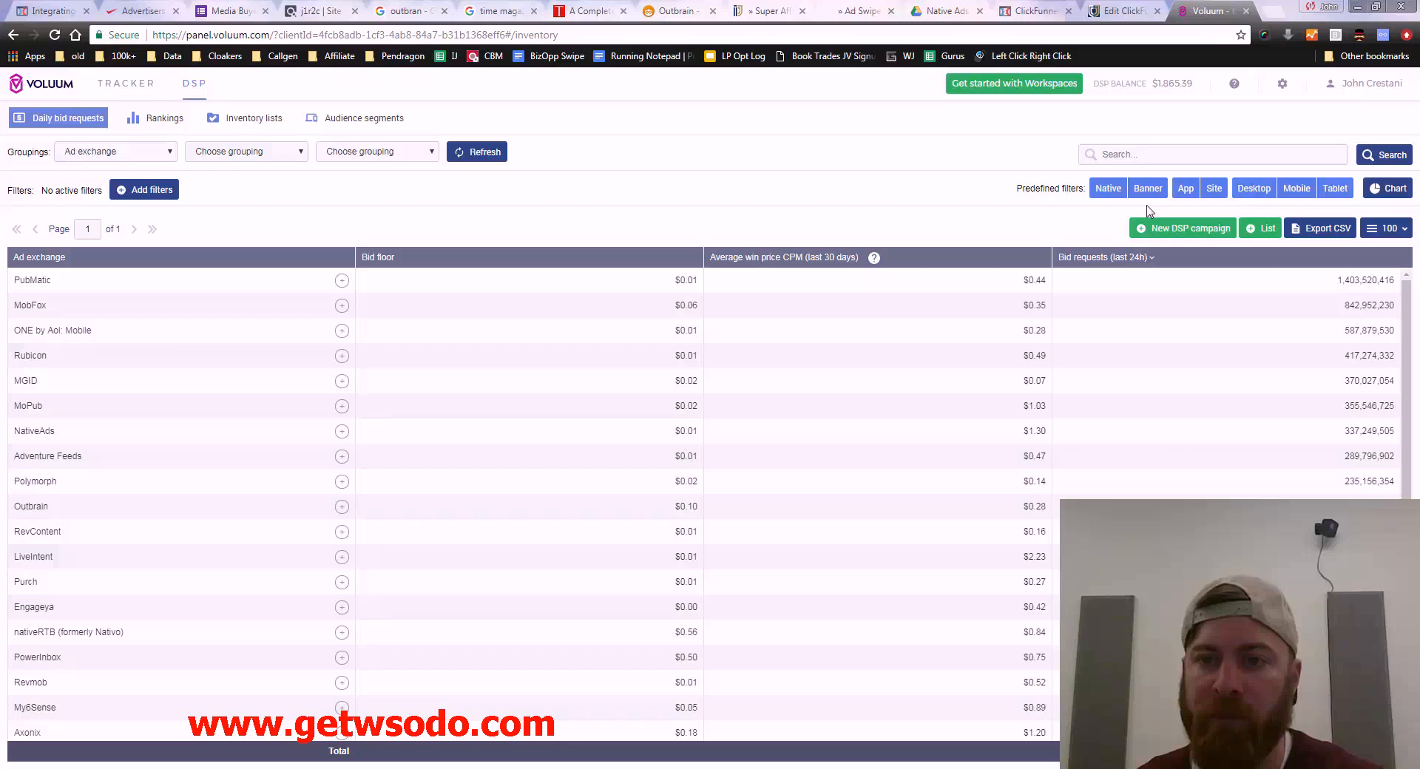
click(1190, 228)
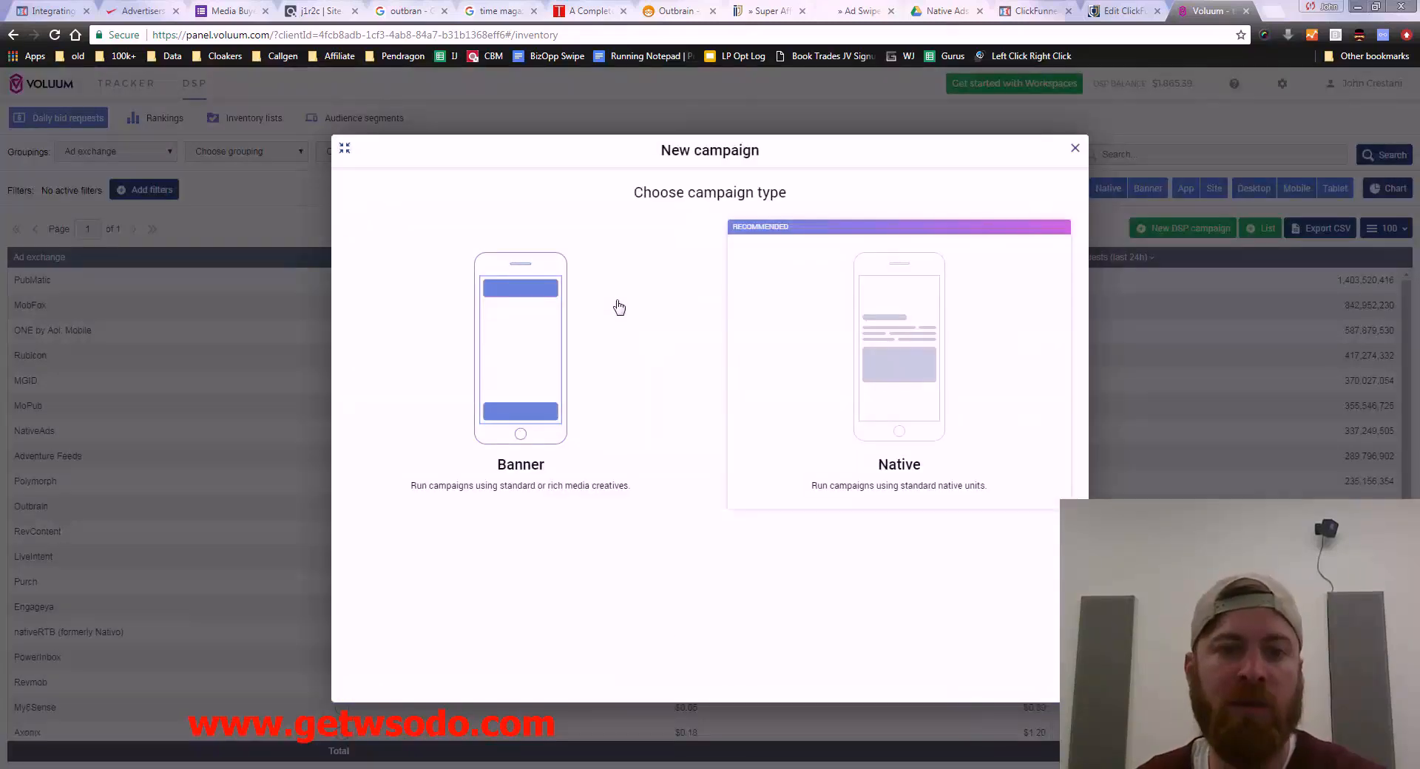
click(519, 350)
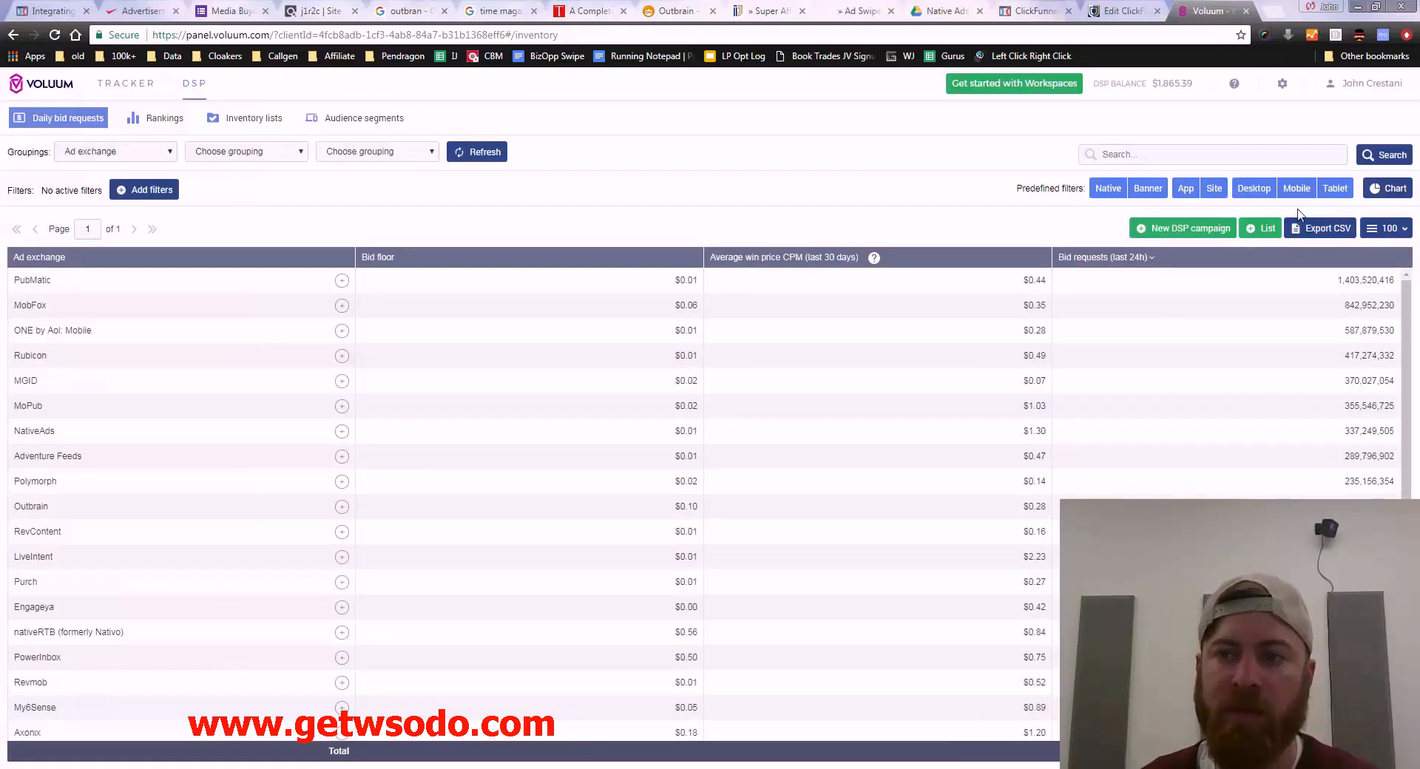
click(1190, 228)
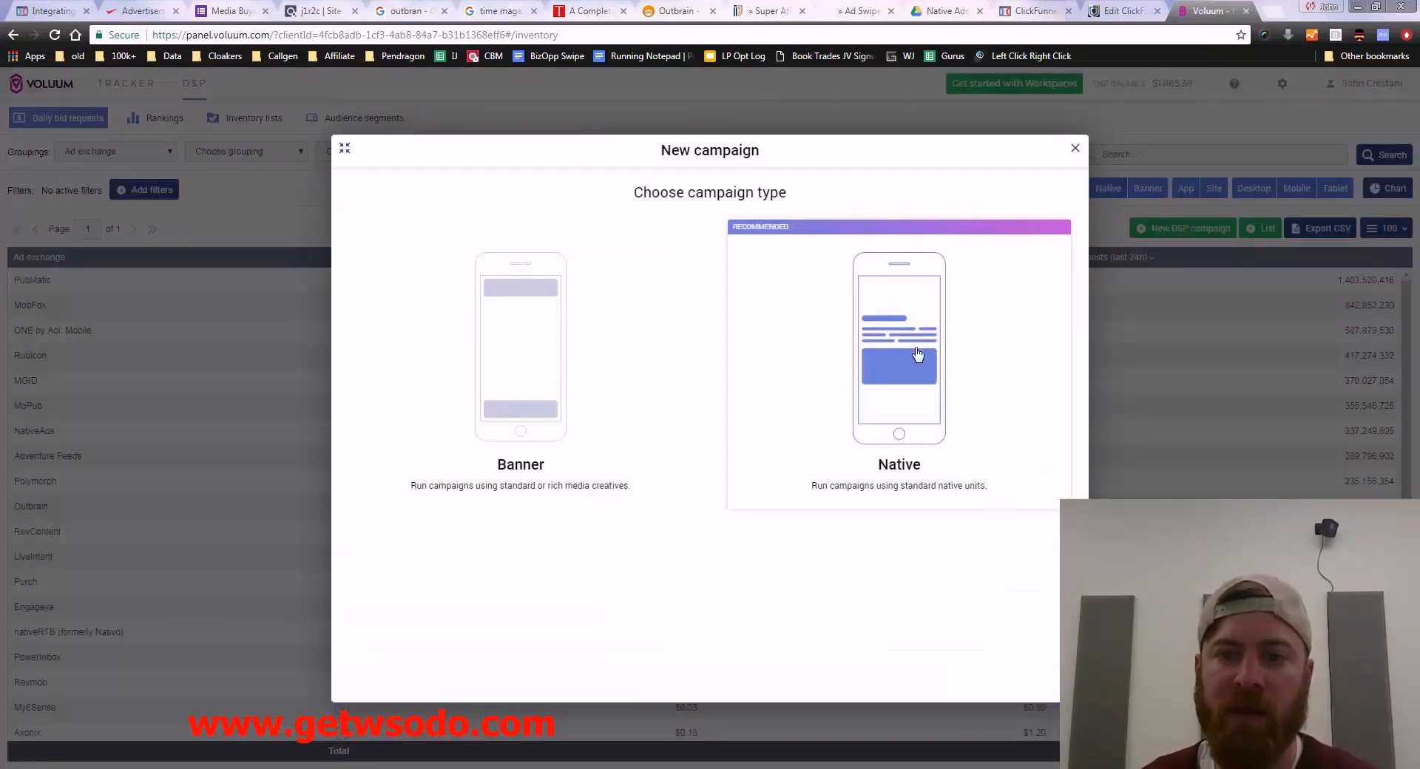
click(898, 349)
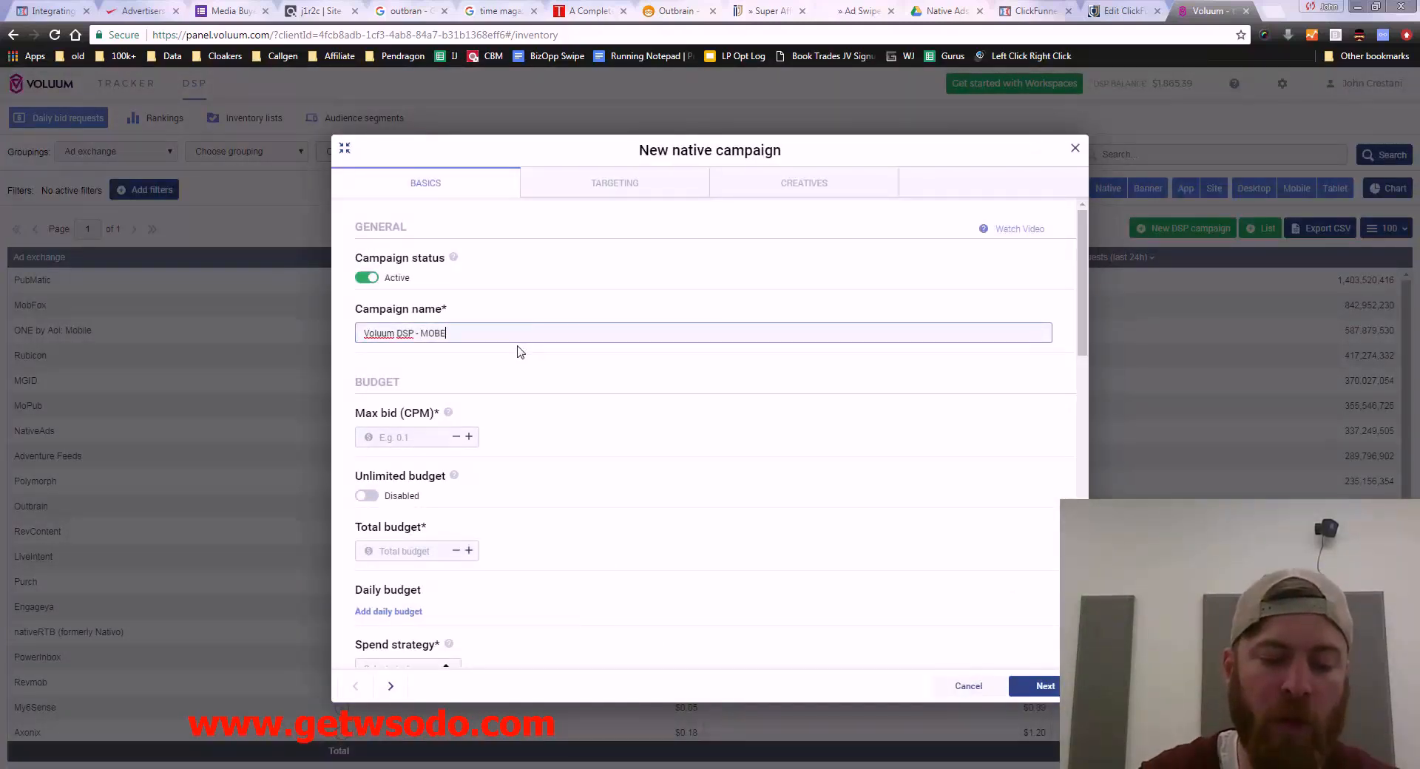
Step: Finish the name 'Voluum DSP - MOBE Promo #1' and set max CPM bid to .1
text(Promo)
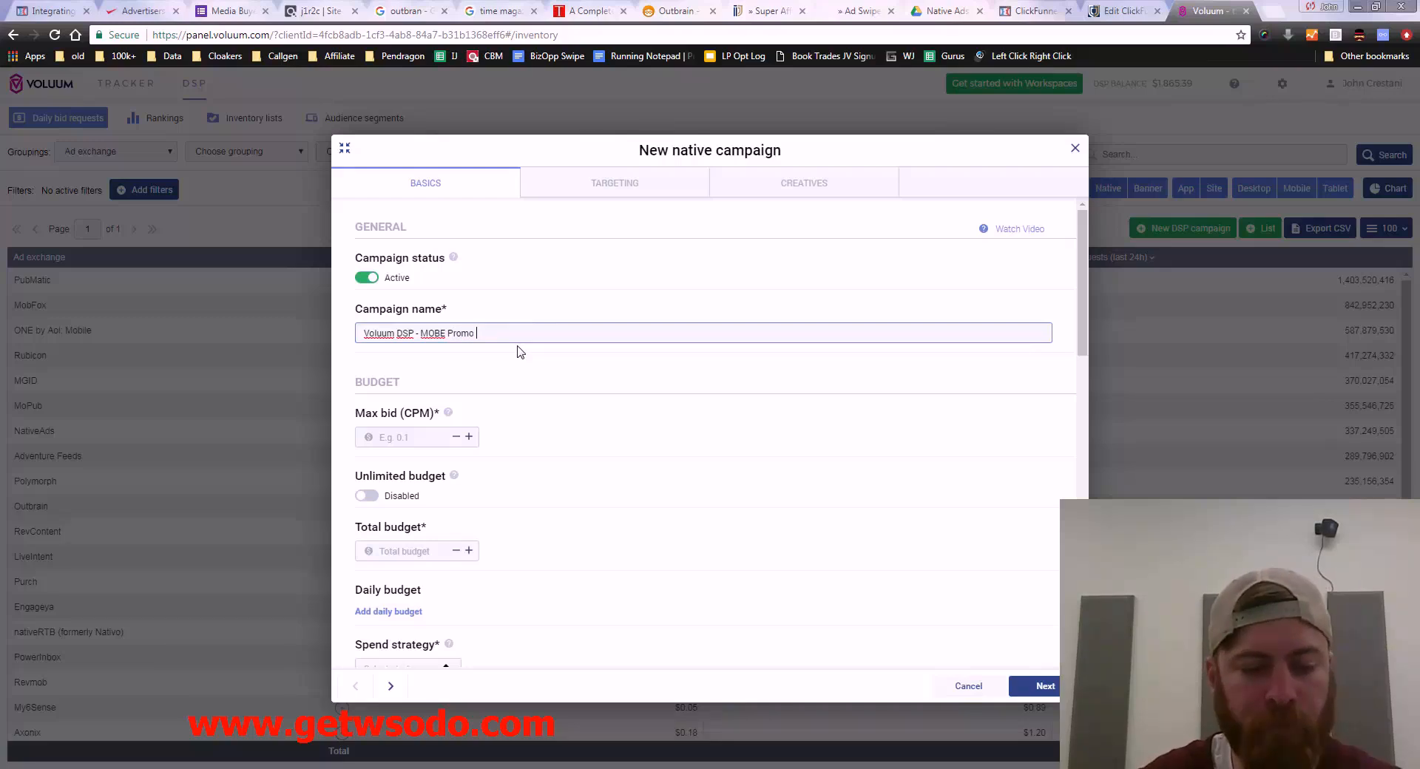
click(417, 436)
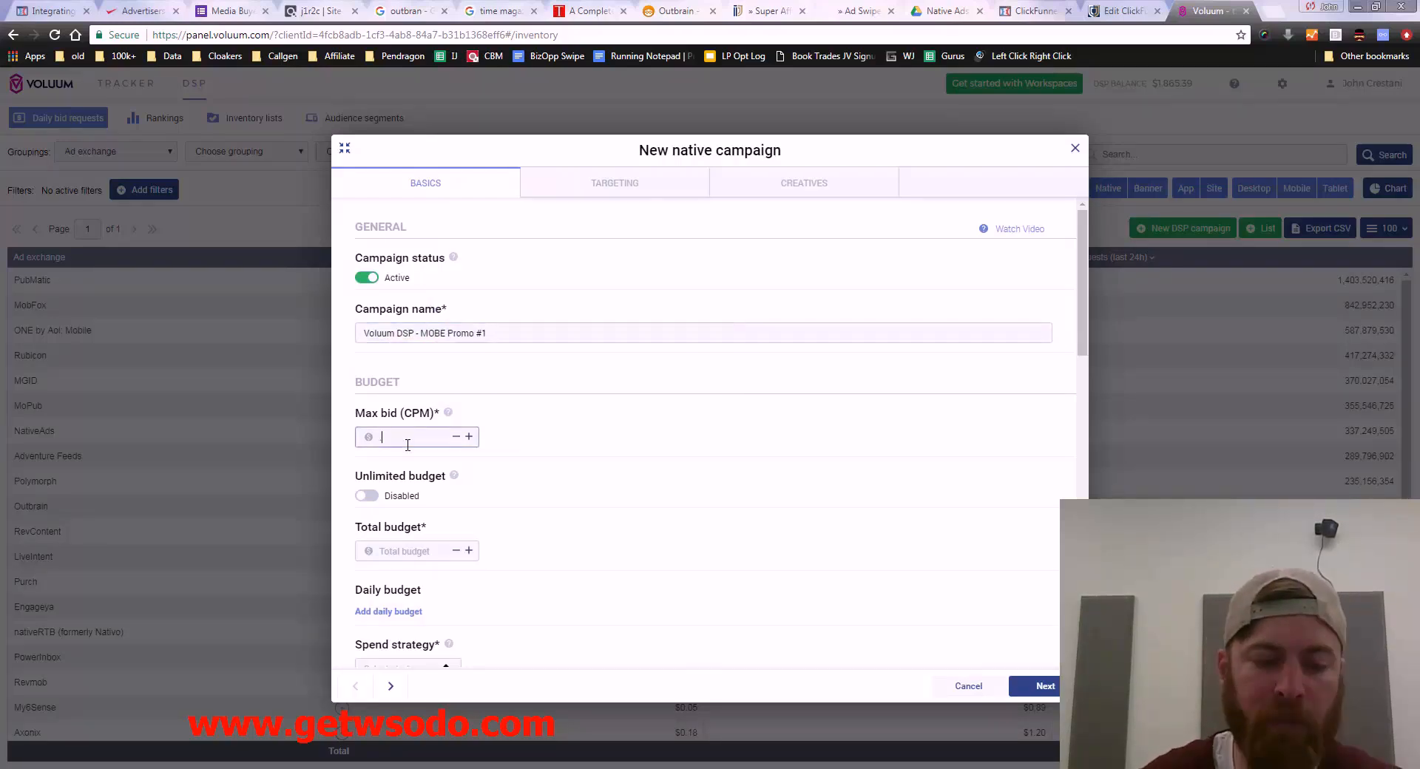
text(.1)
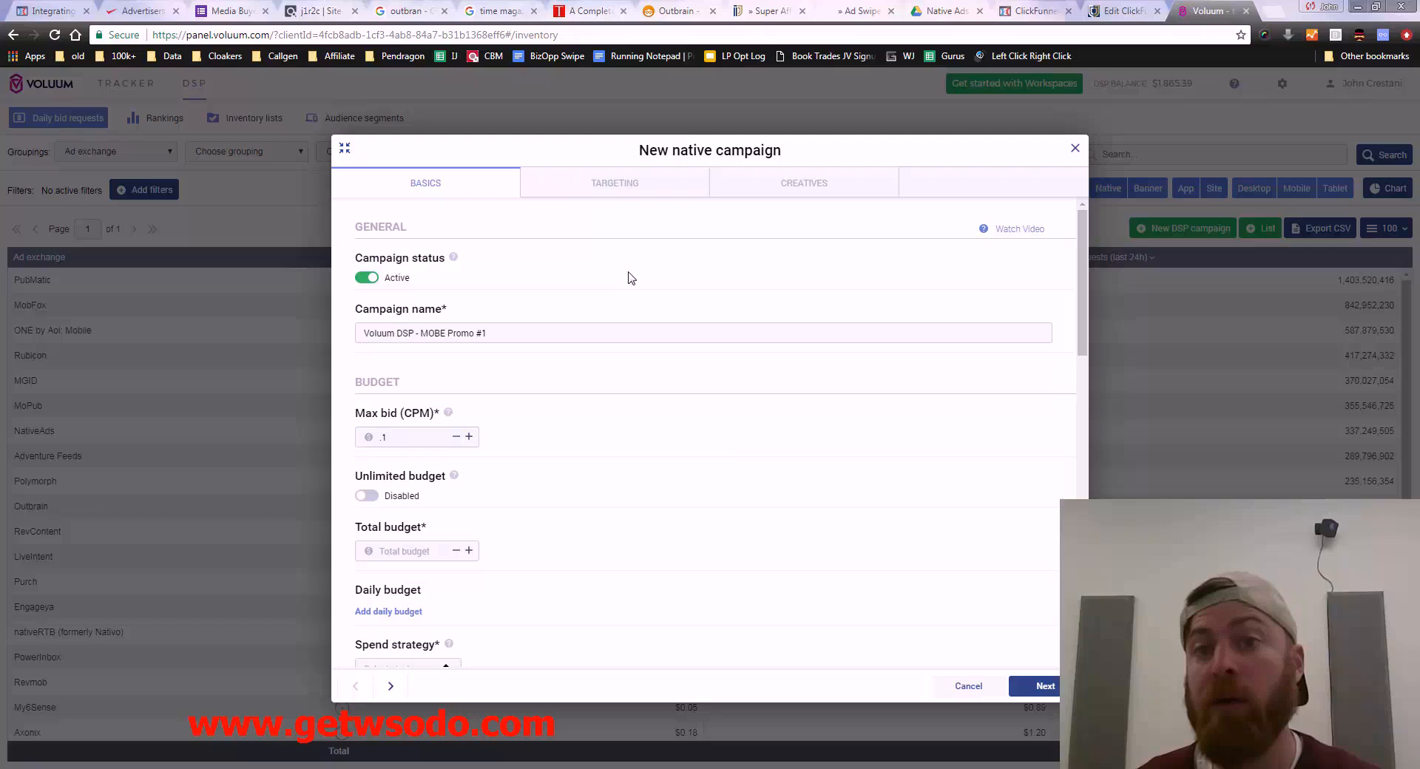
scroll(down, 3)
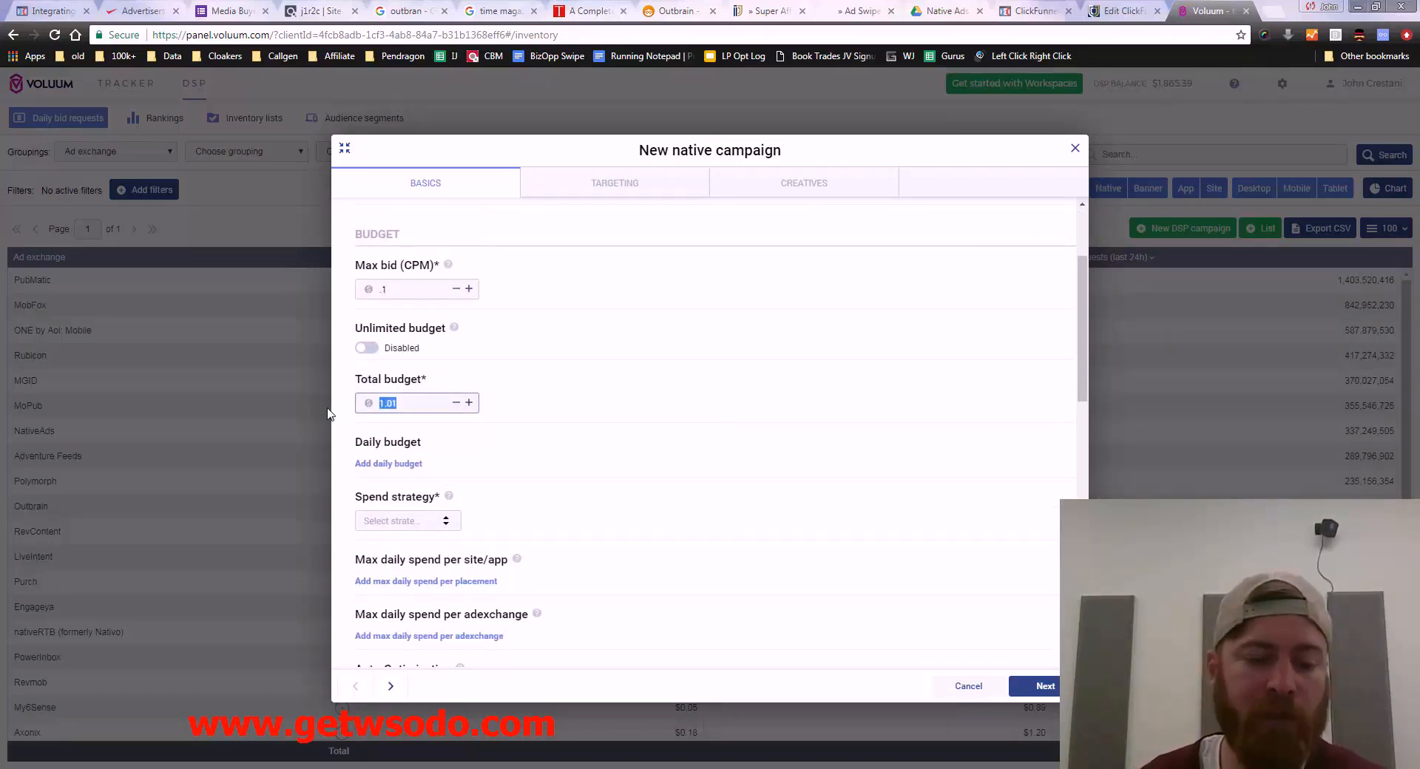
Step: Set the total budget to 100 and add a daily budget of 20
text(20)
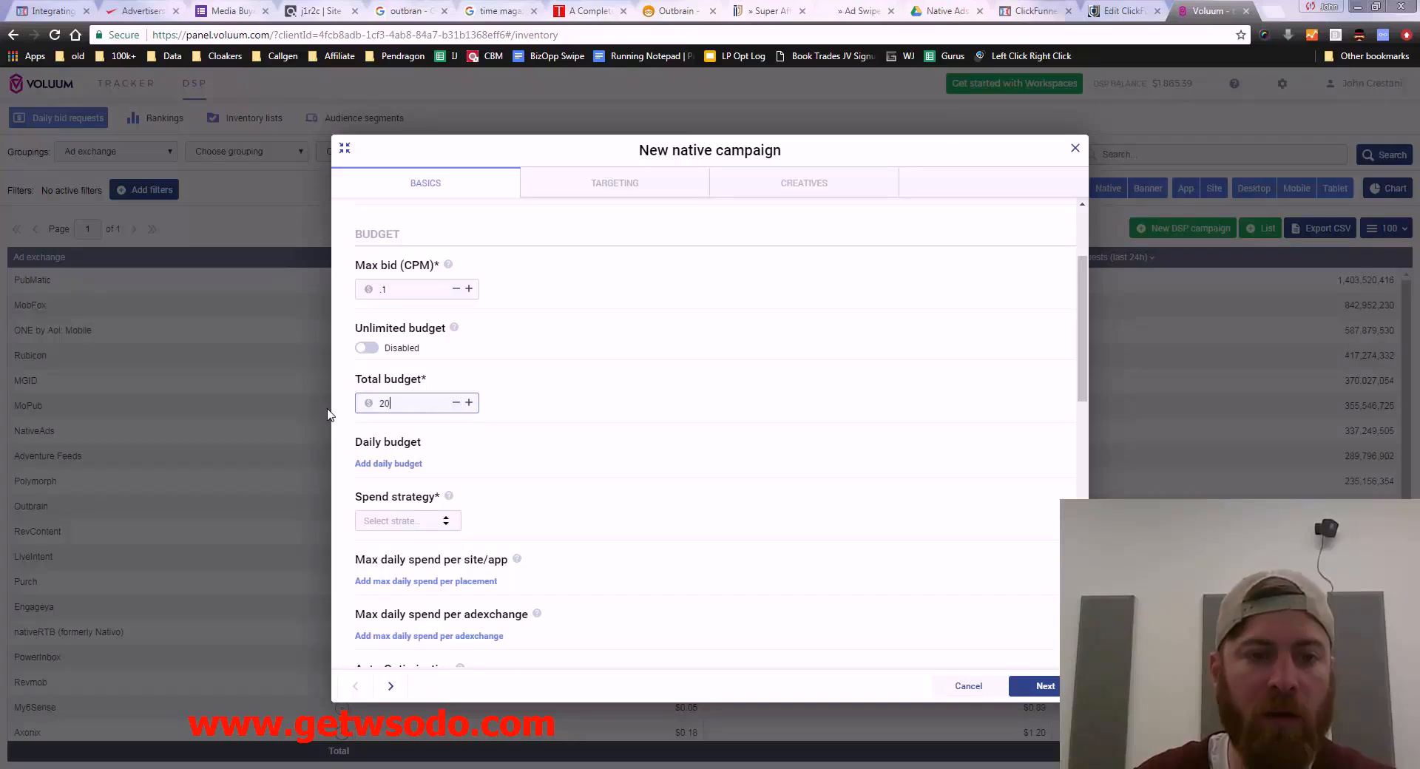
mouse_move(565, 420)
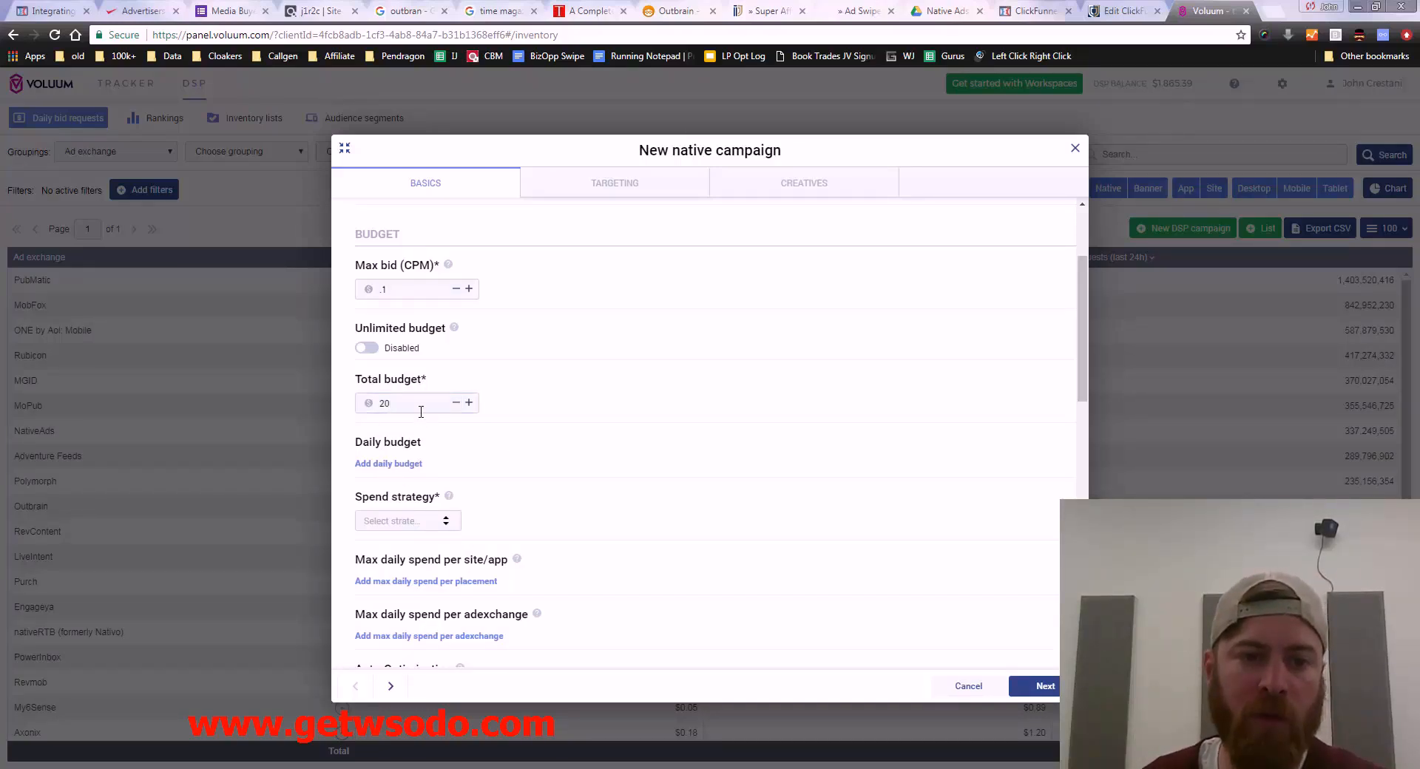
text(100)
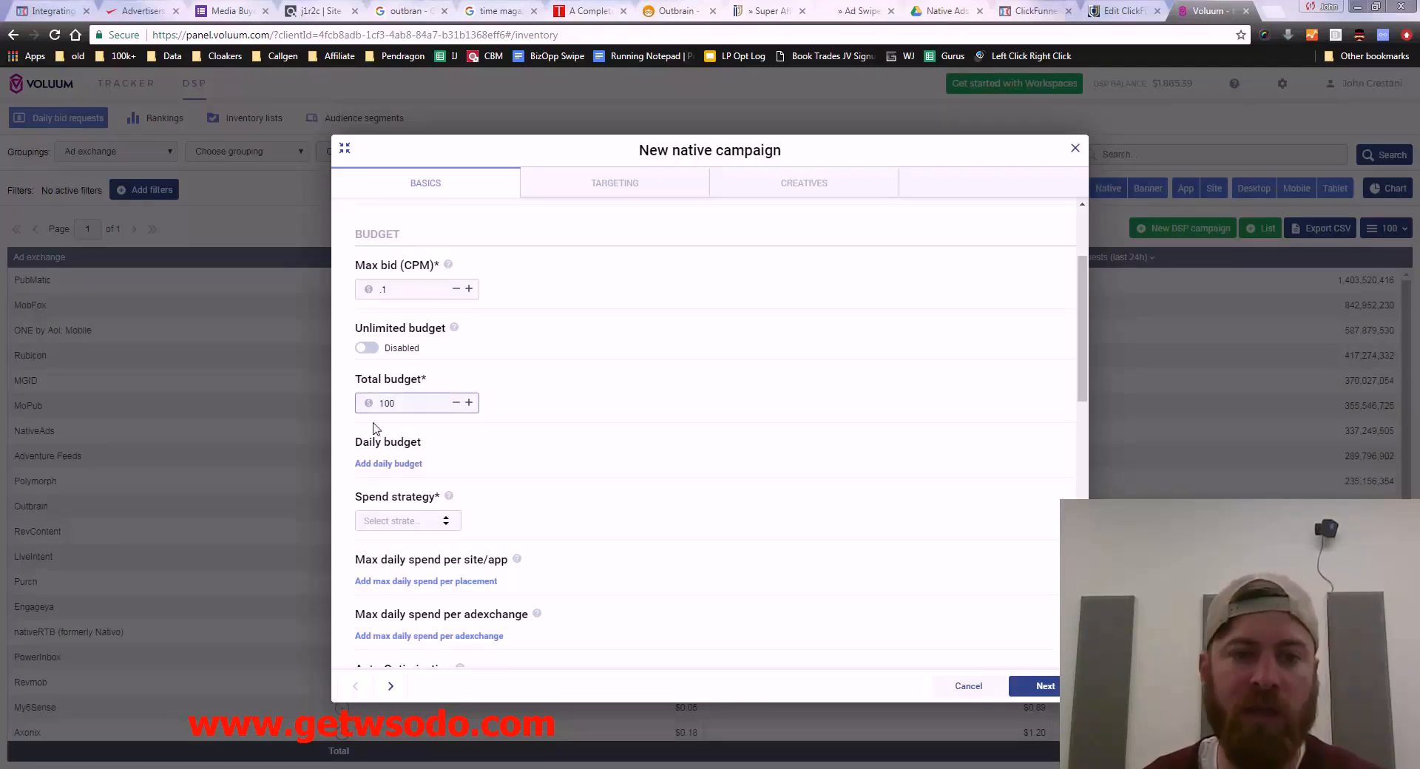
click(387, 463)
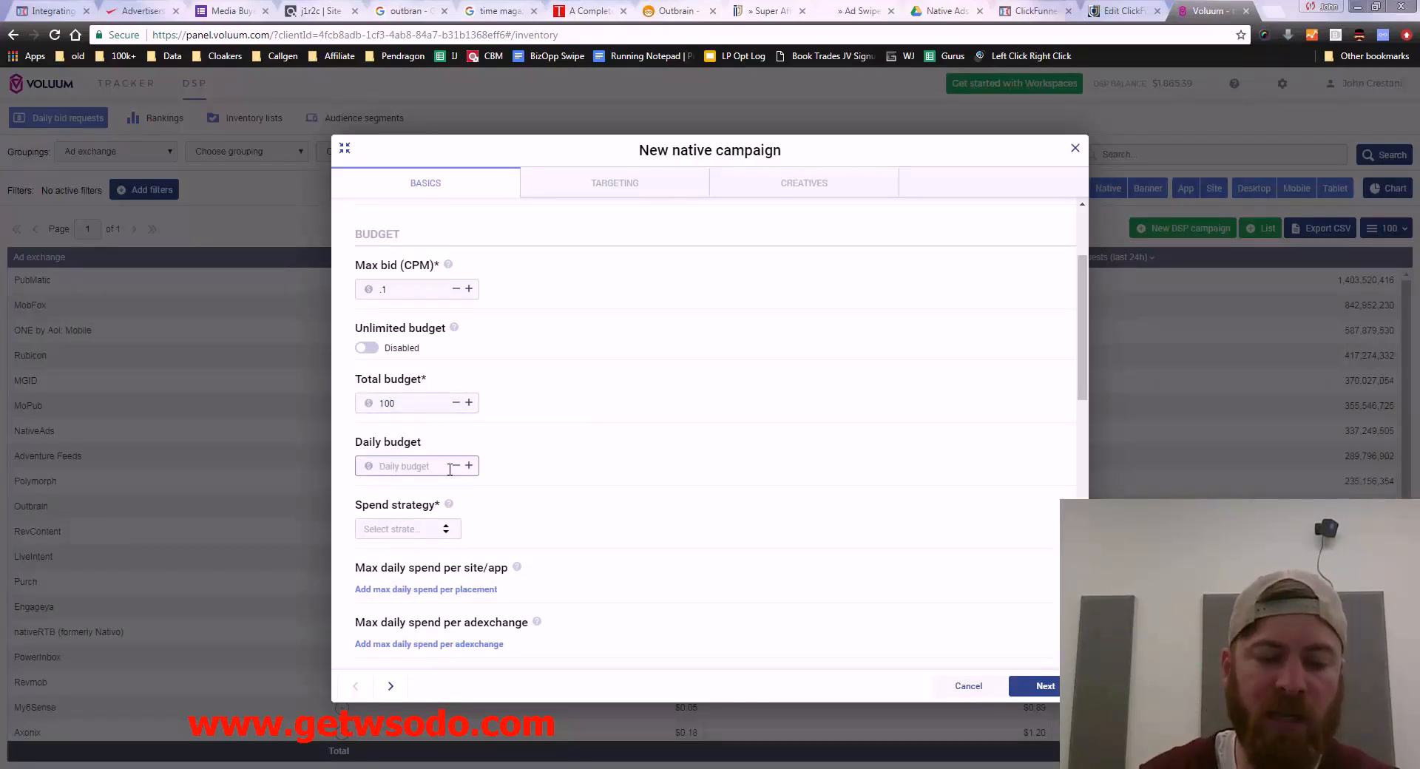
text(20)
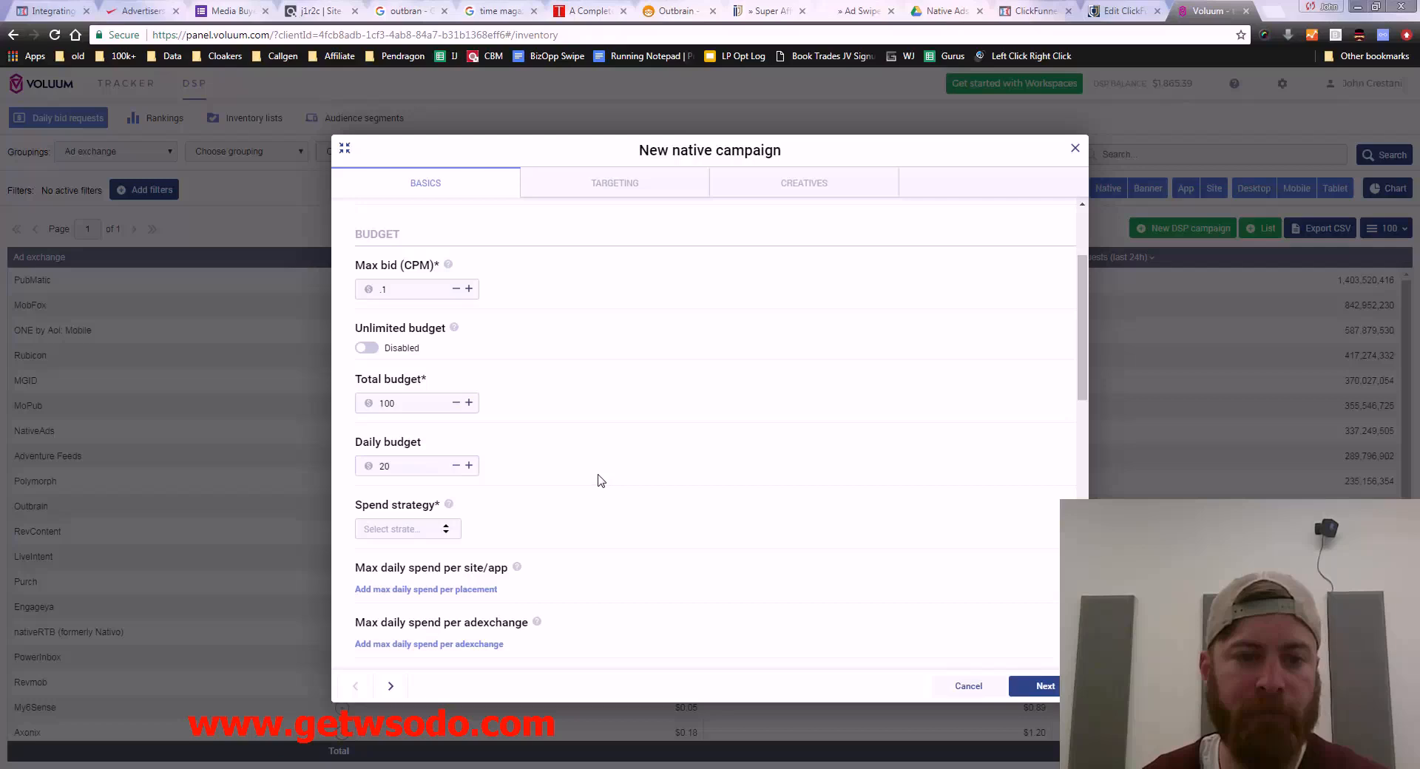
Step: Set the campaign's spend strategy to Smooth
scroll(down, 3)
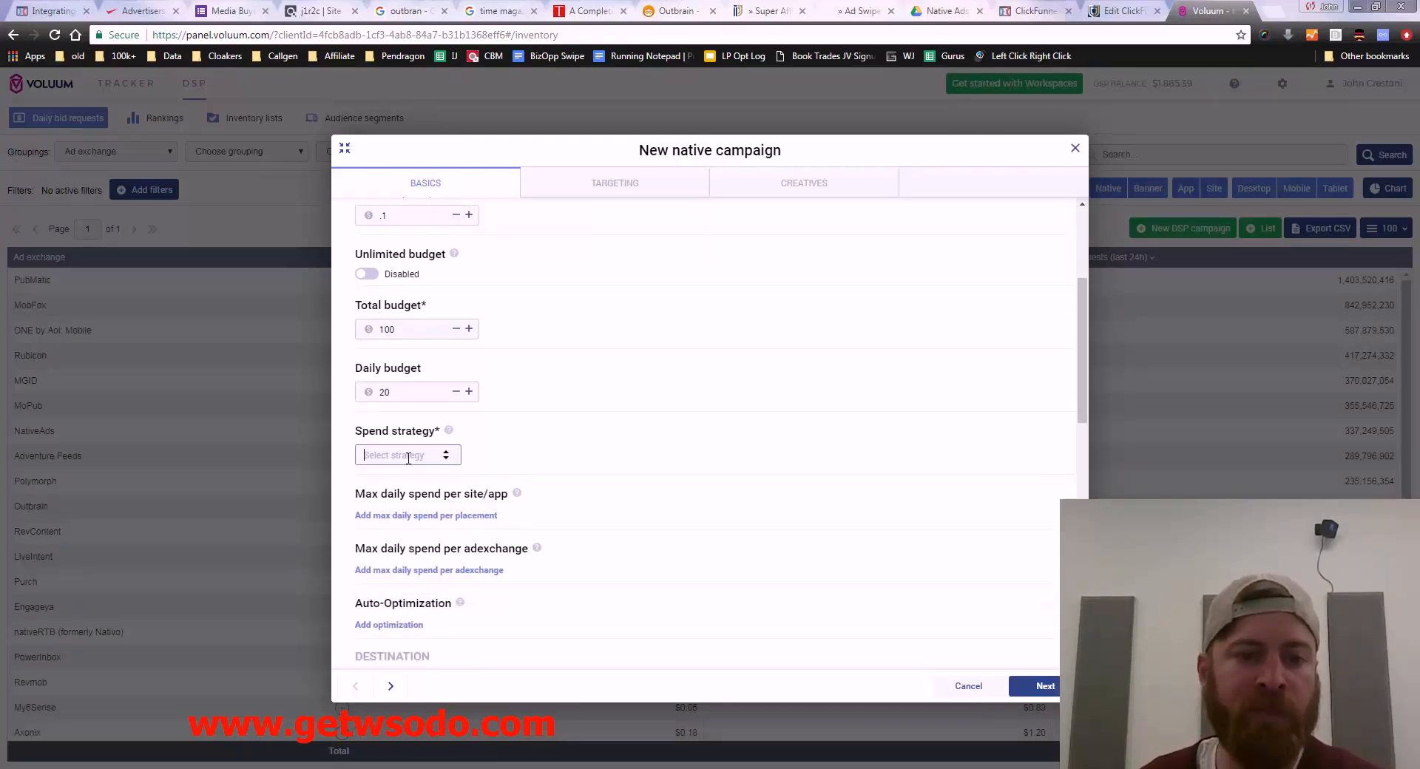
click(407, 454)
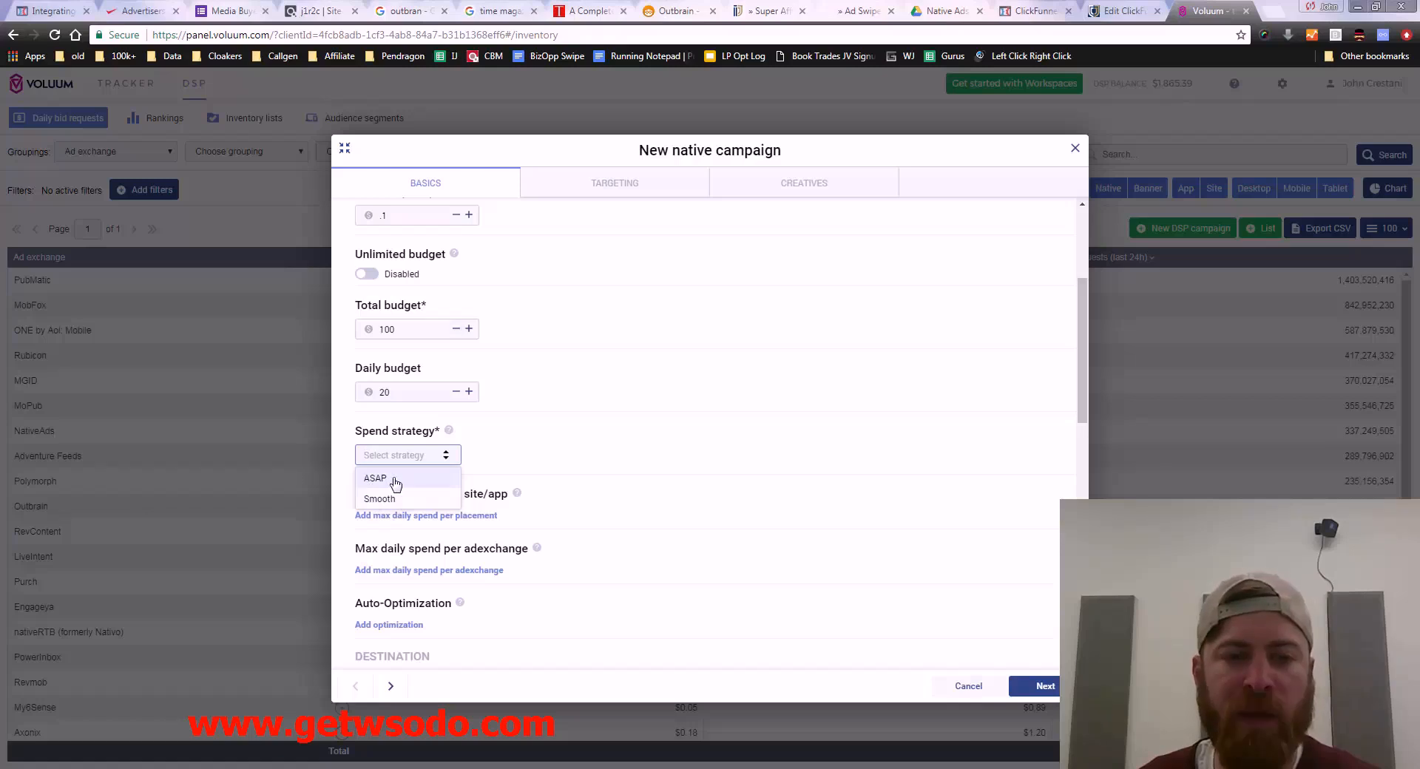
click(381, 498)
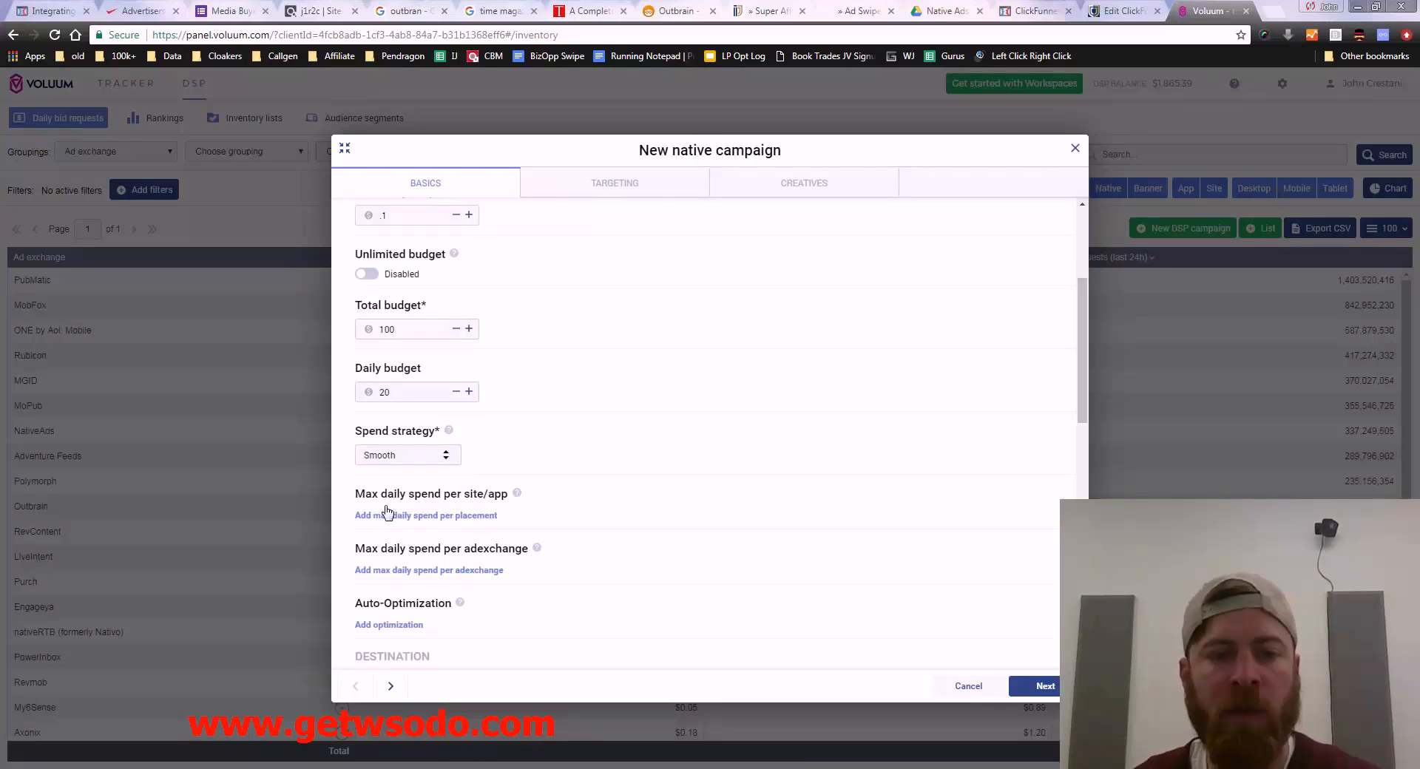
mouse_move(447, 432)
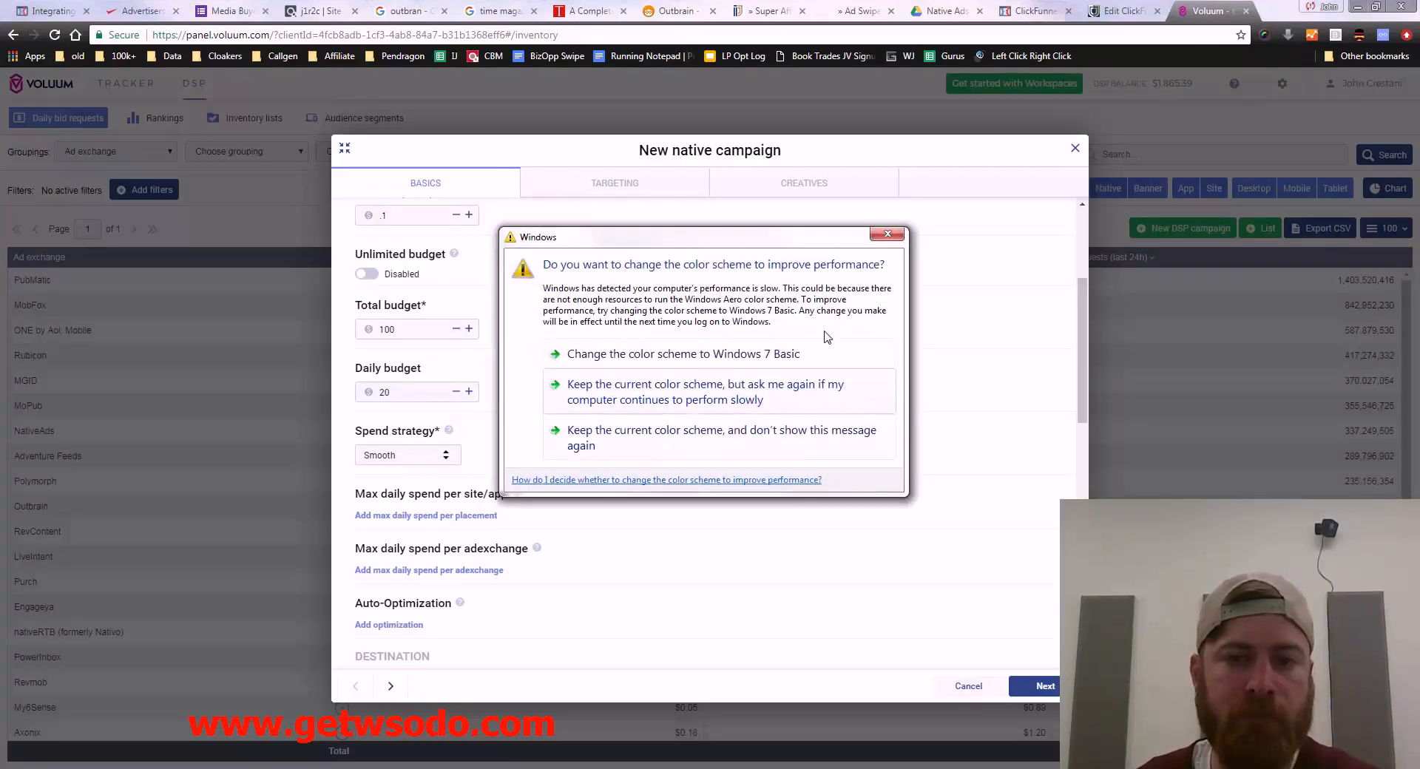
click(887, 236)
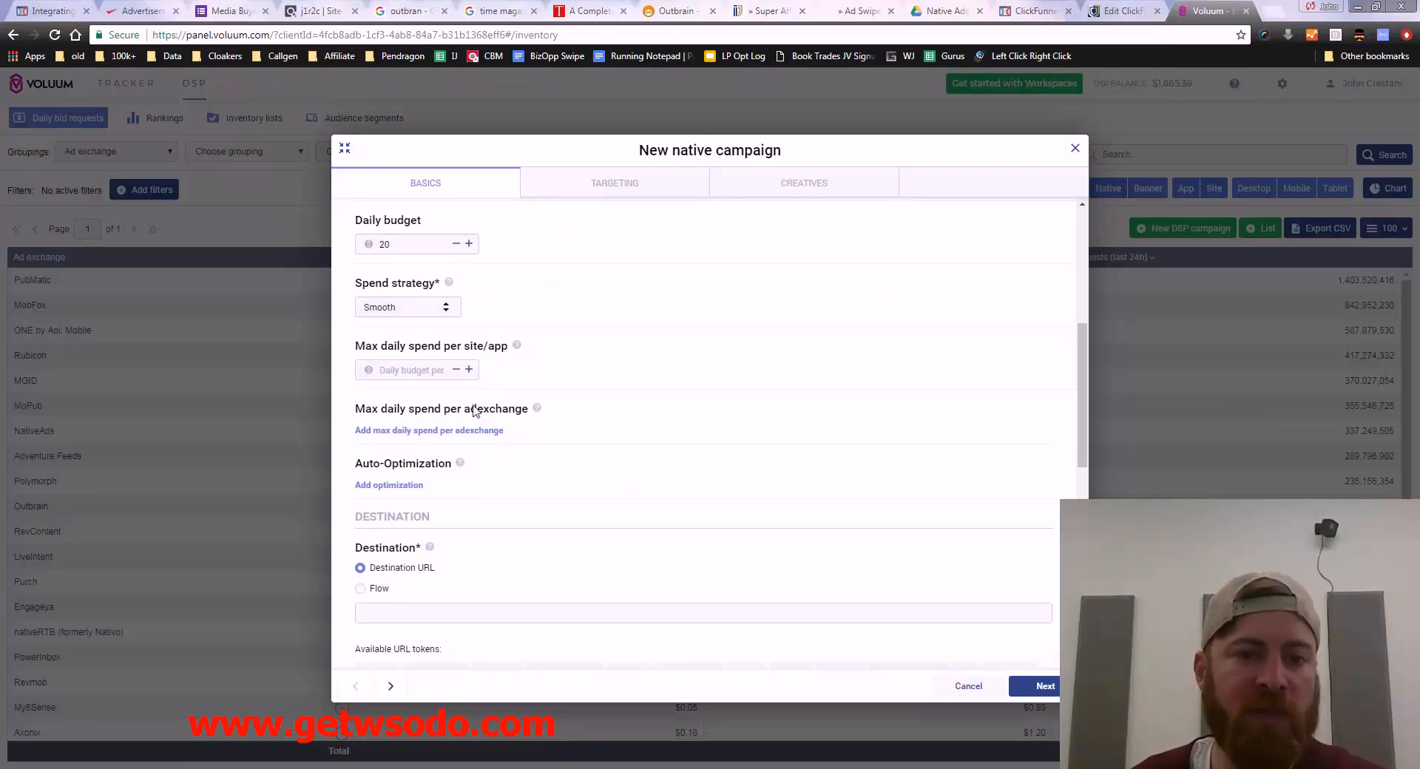
Step: Cap daily spend at 2 per site/app and 5 per ad exchange
click(408, 369)
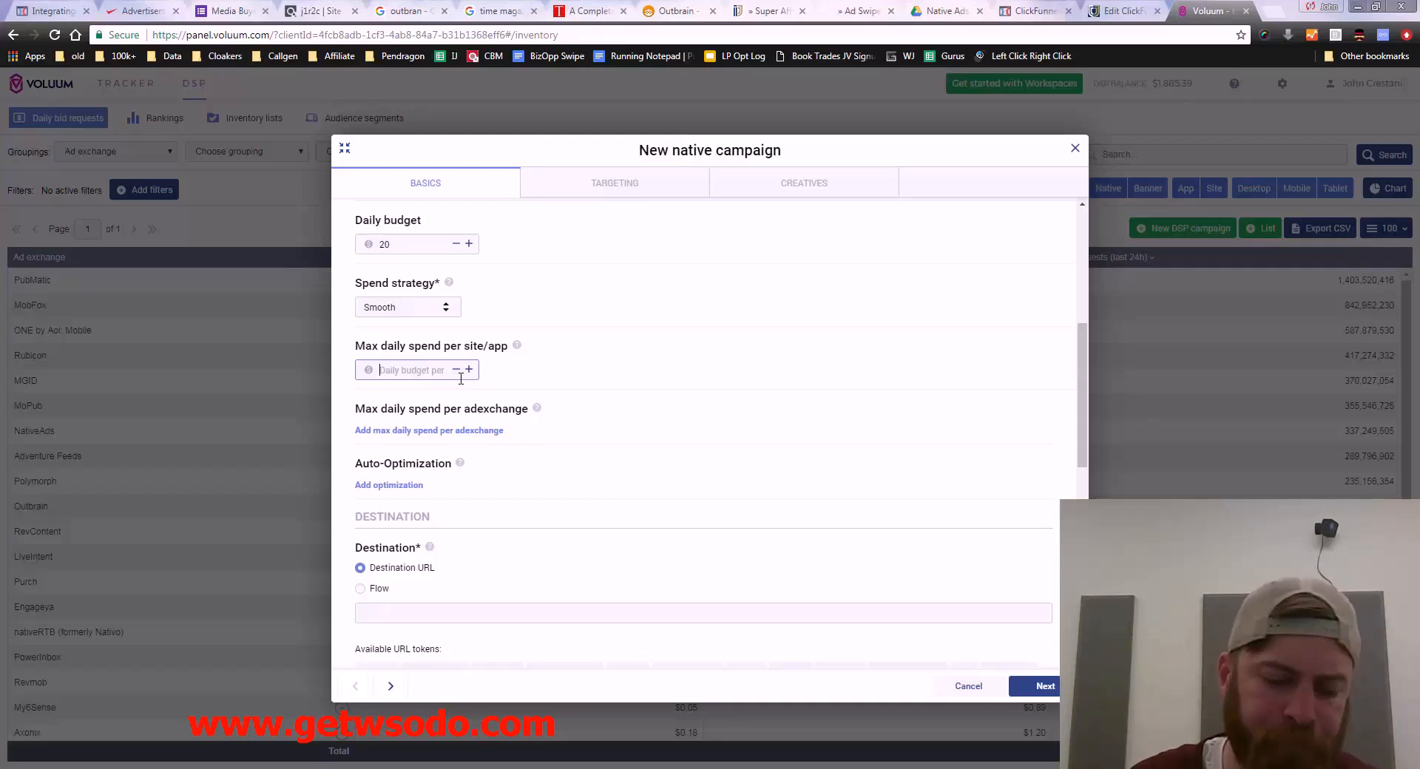
text(2)
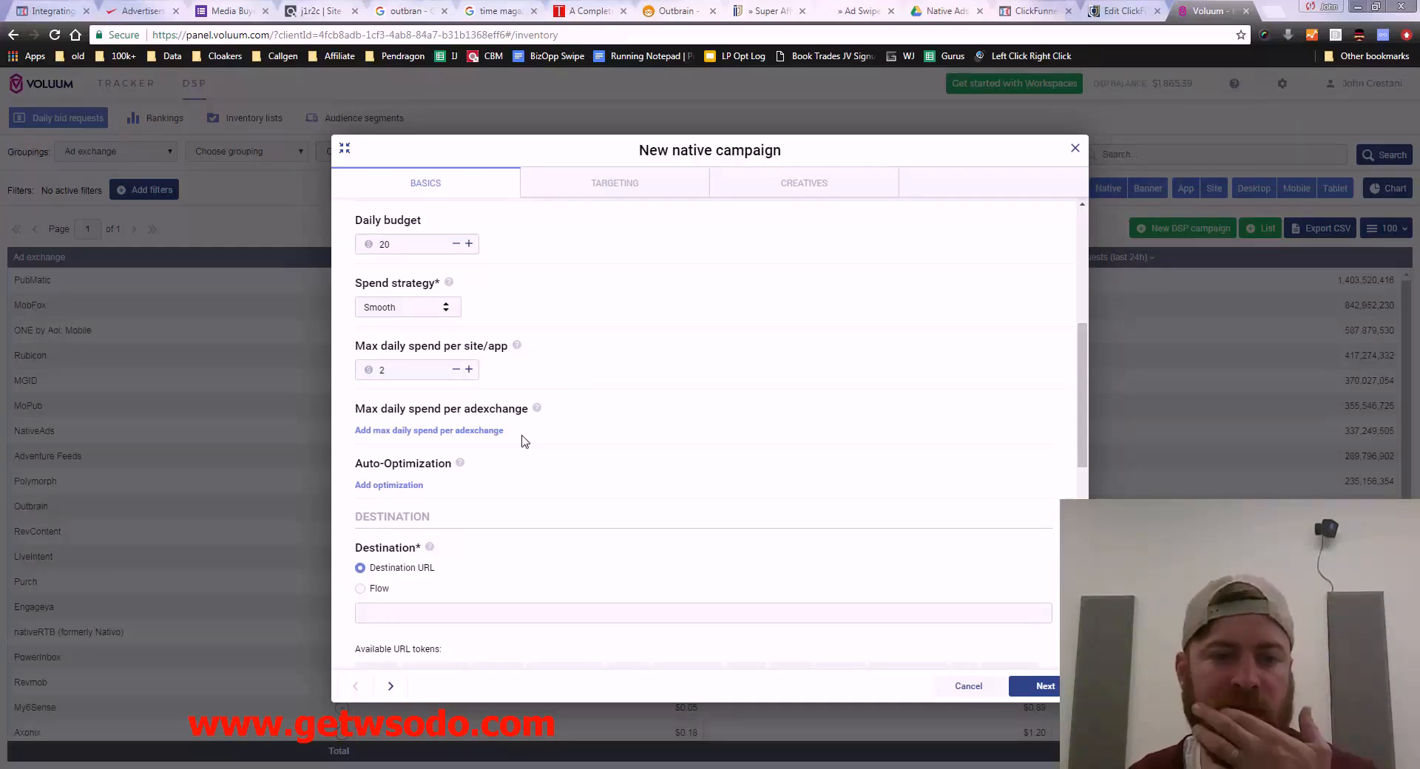
click(429, 429)
text(5)
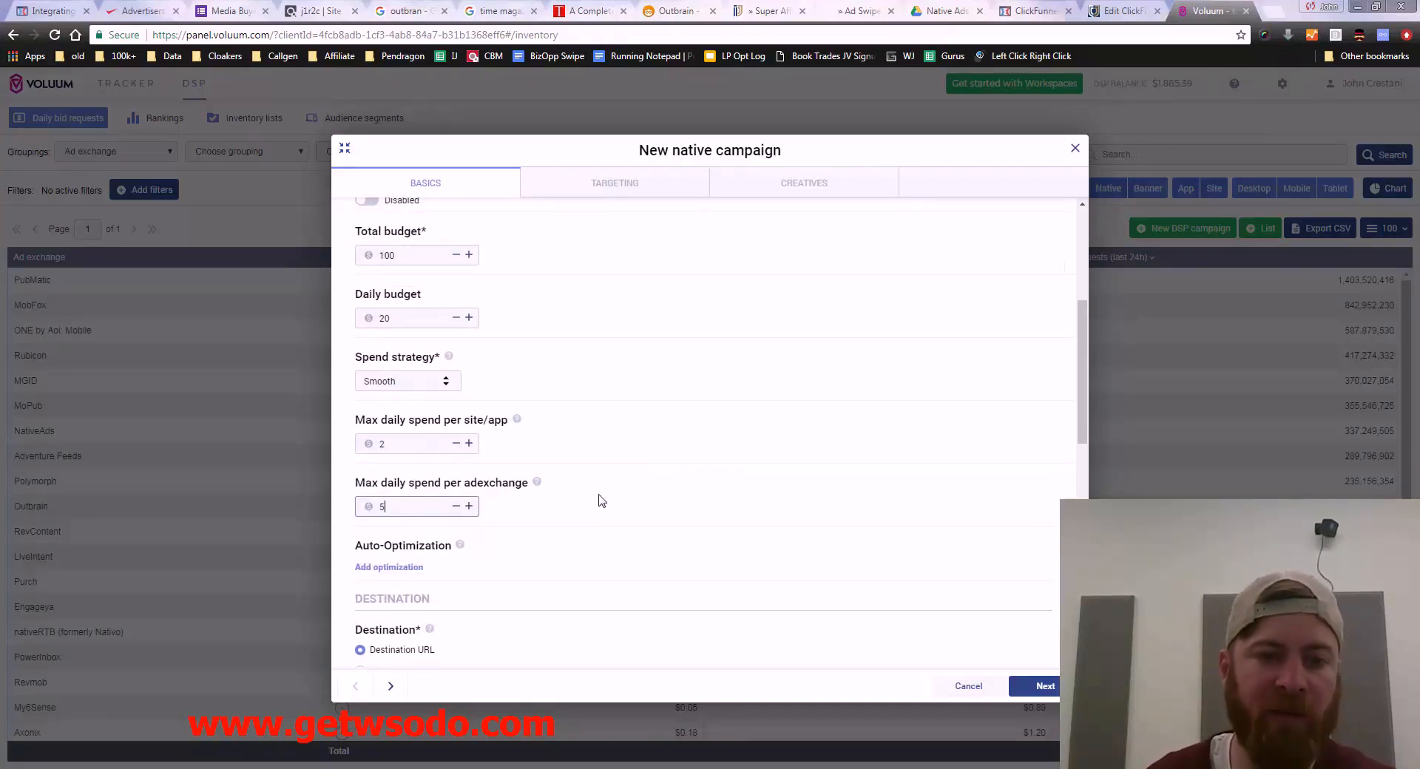
mouse_move(535, 483)
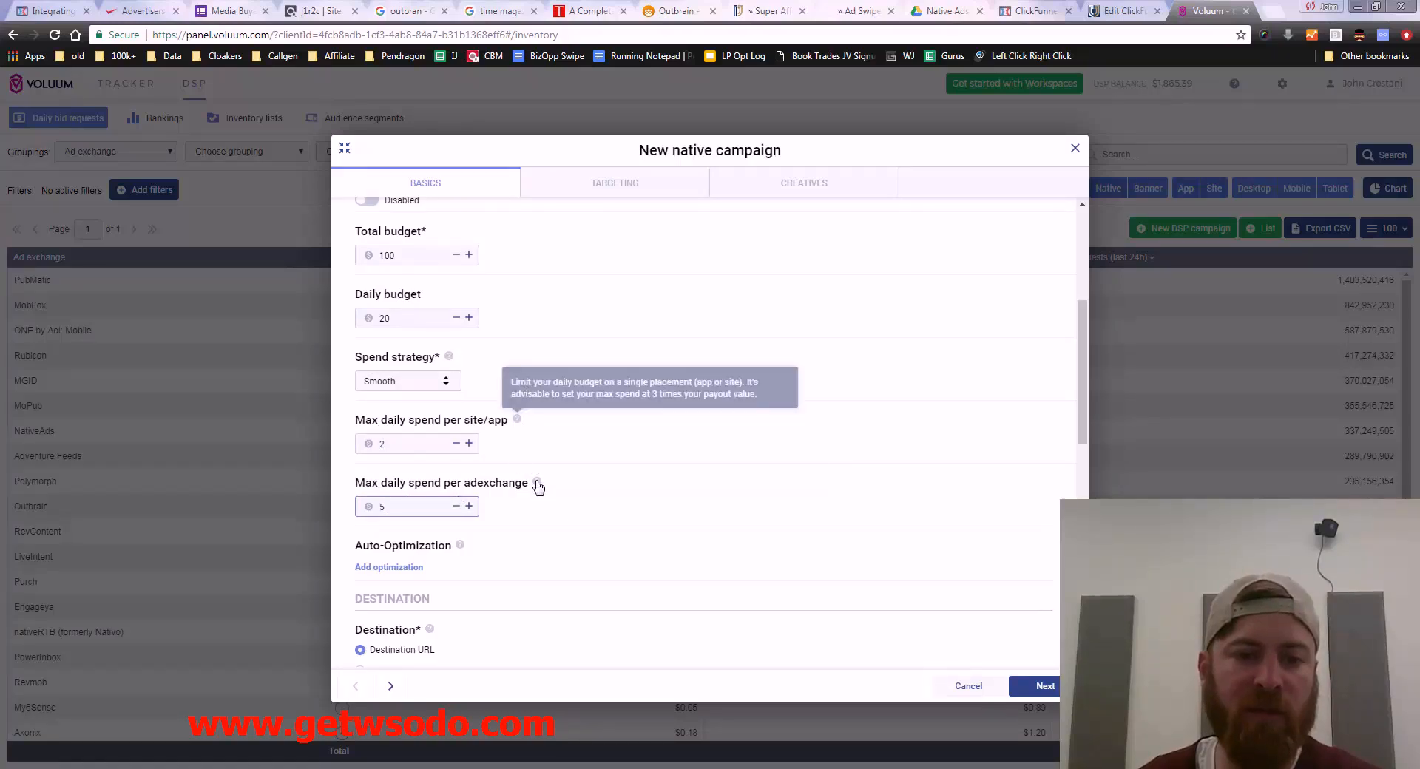
scroll(down, 3)
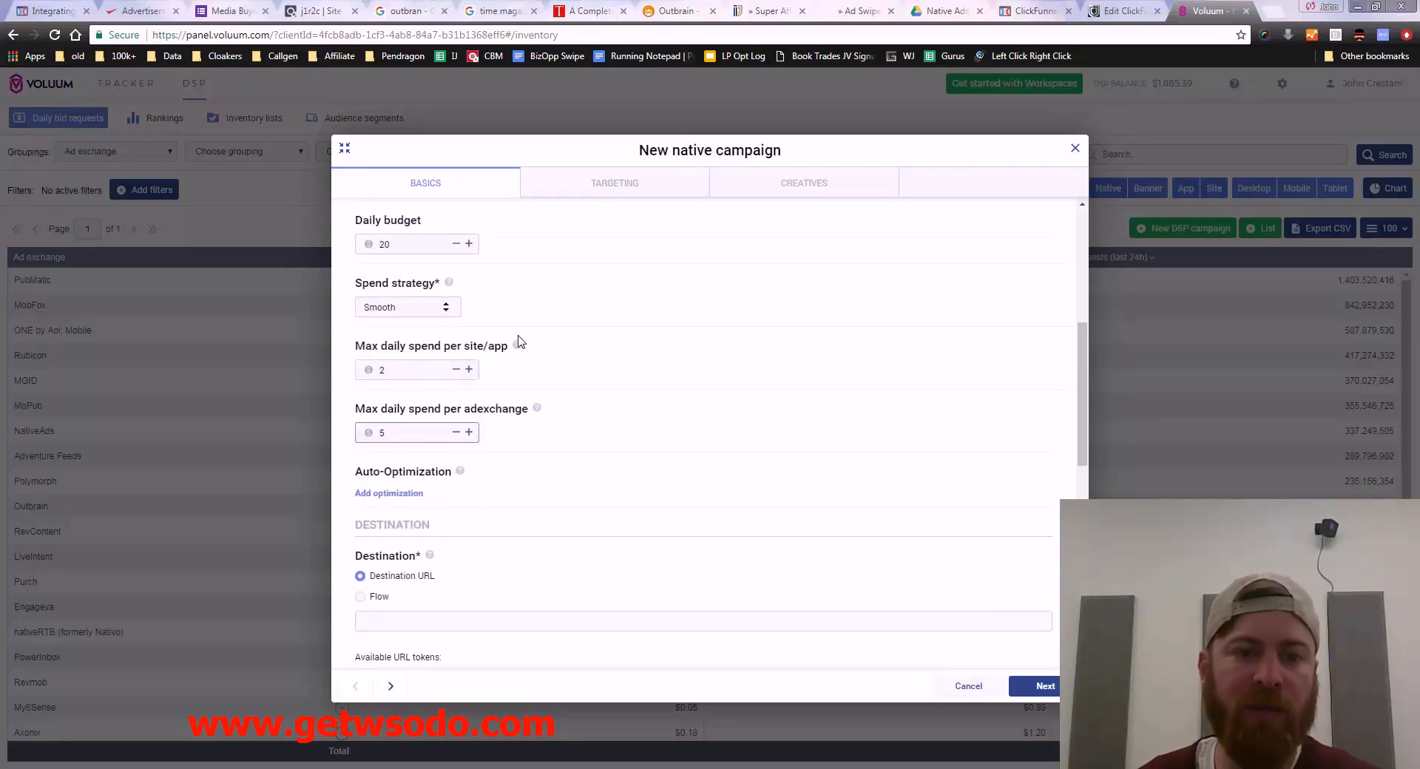
scroll(down, 3)
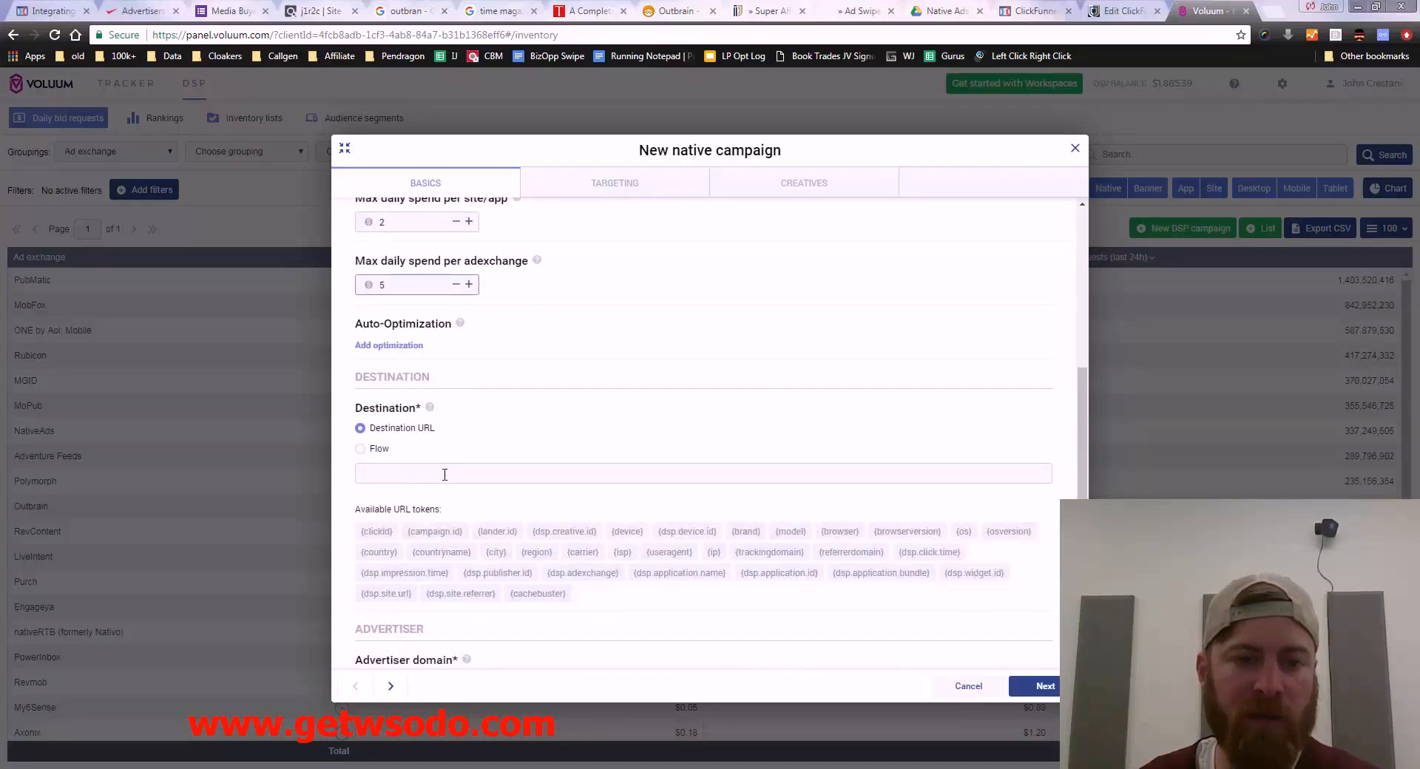
Step: Toggle between Flow and Destination URL and begin entering a website URL as the destination
click(361, 448)
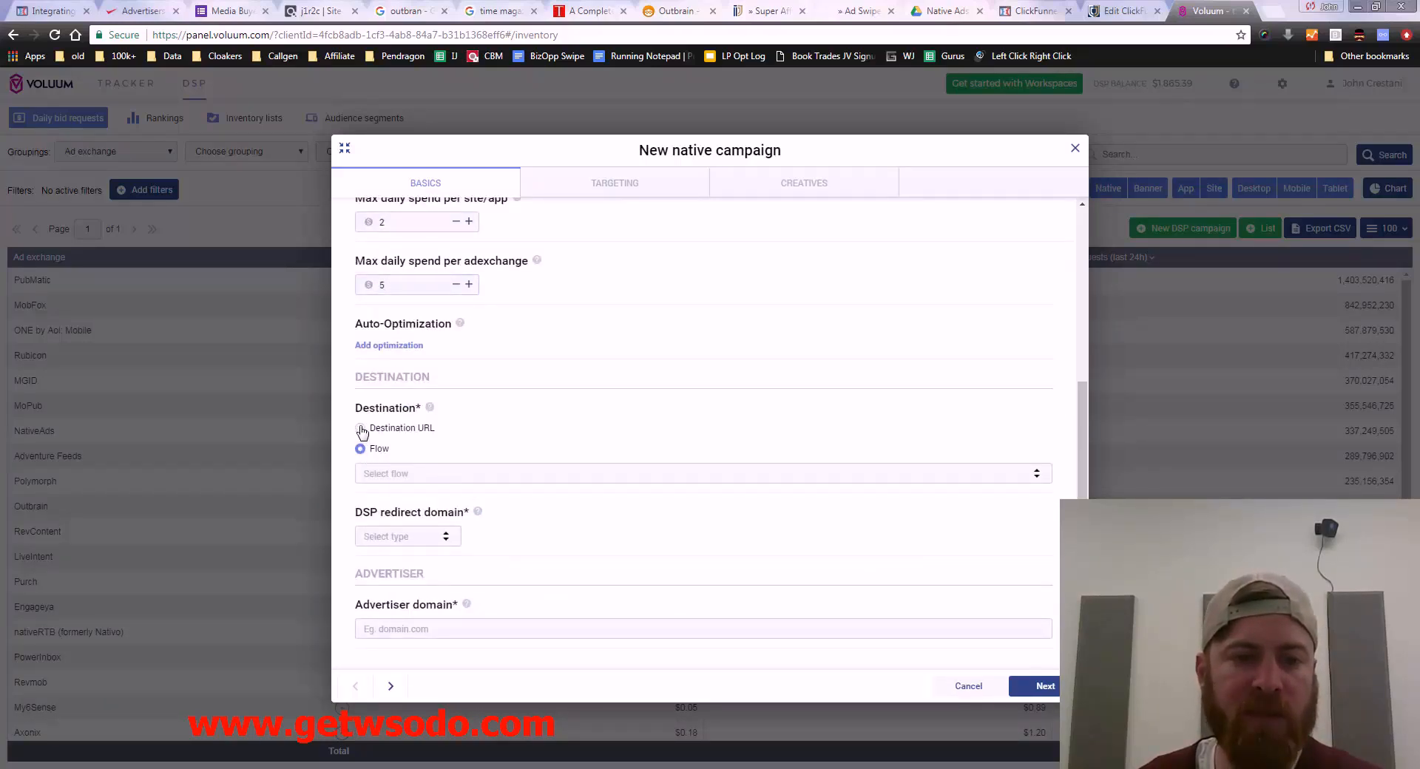
click(361, 427)
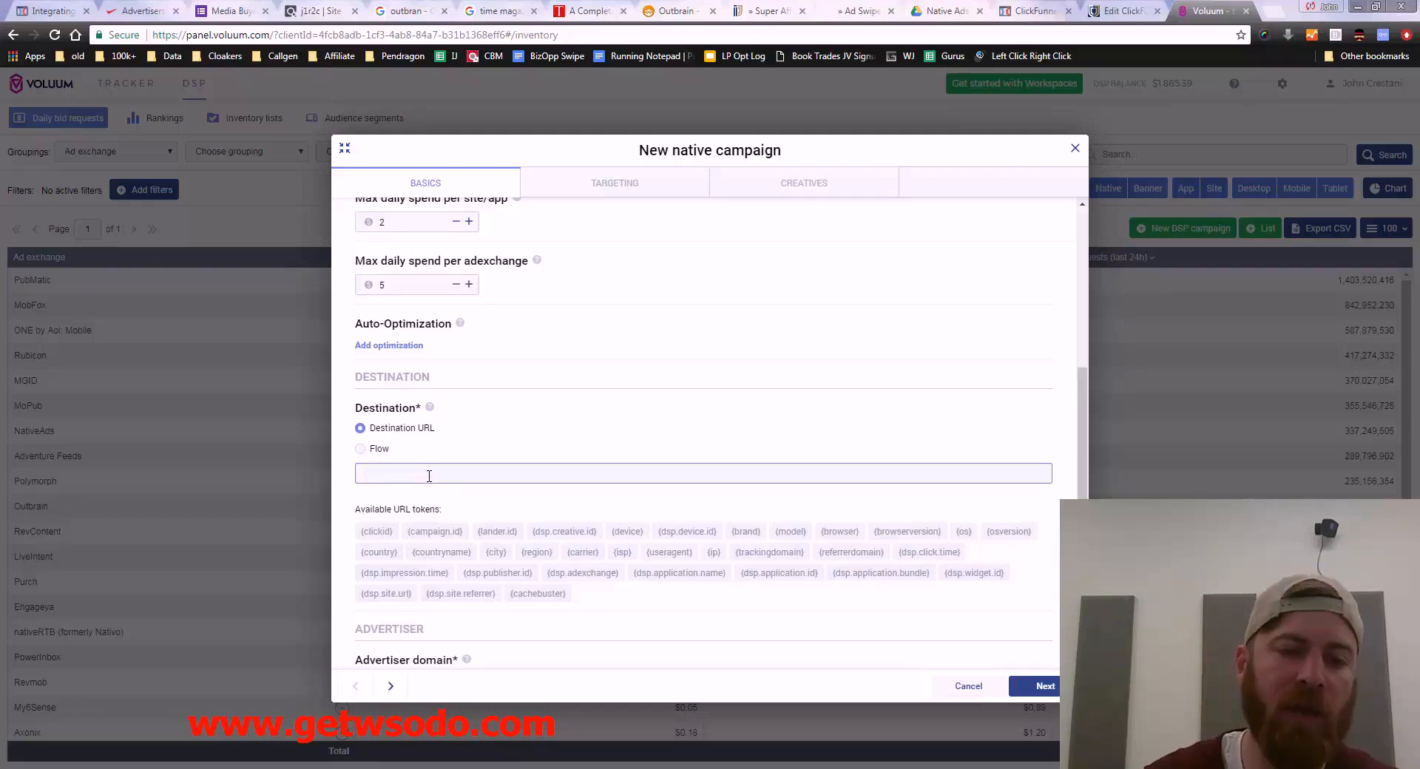
click(430, 474)
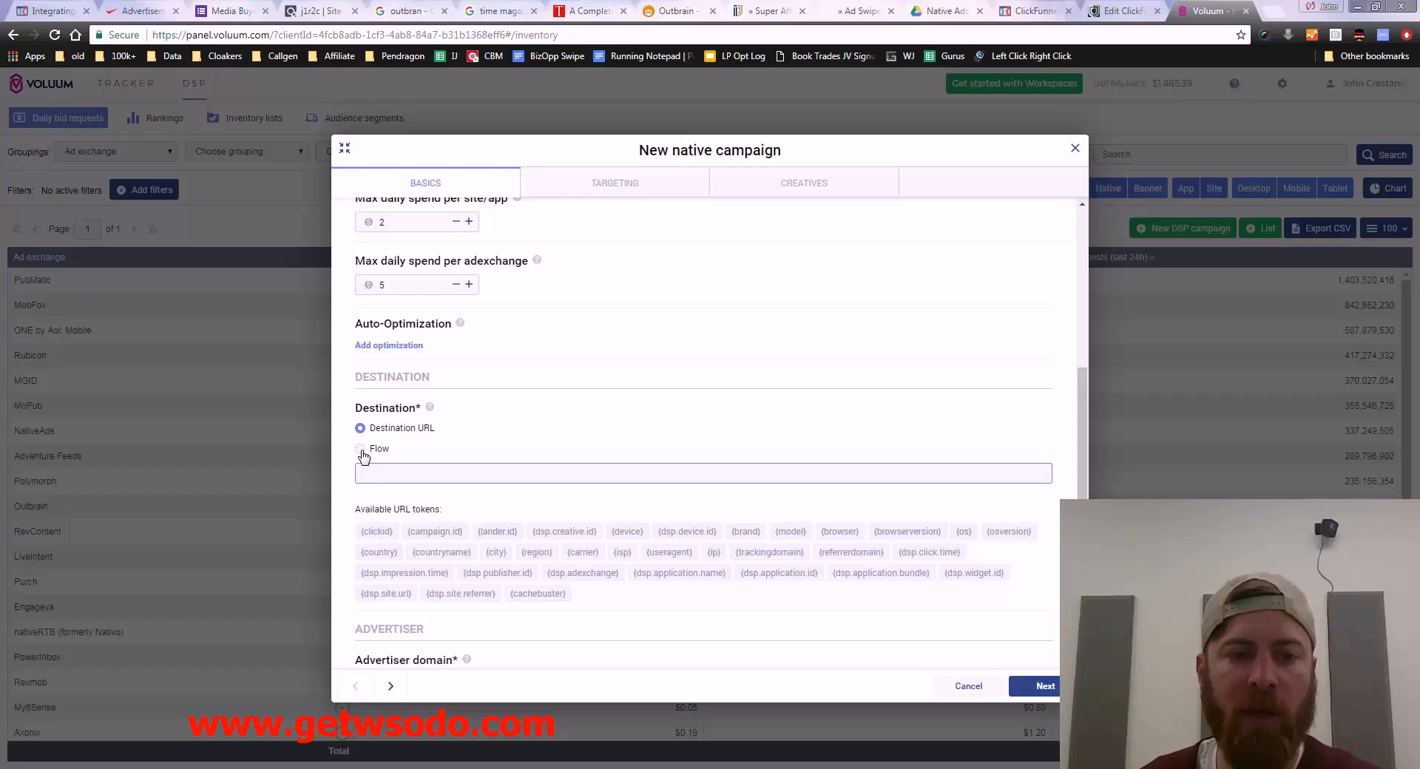
click(361, 449)
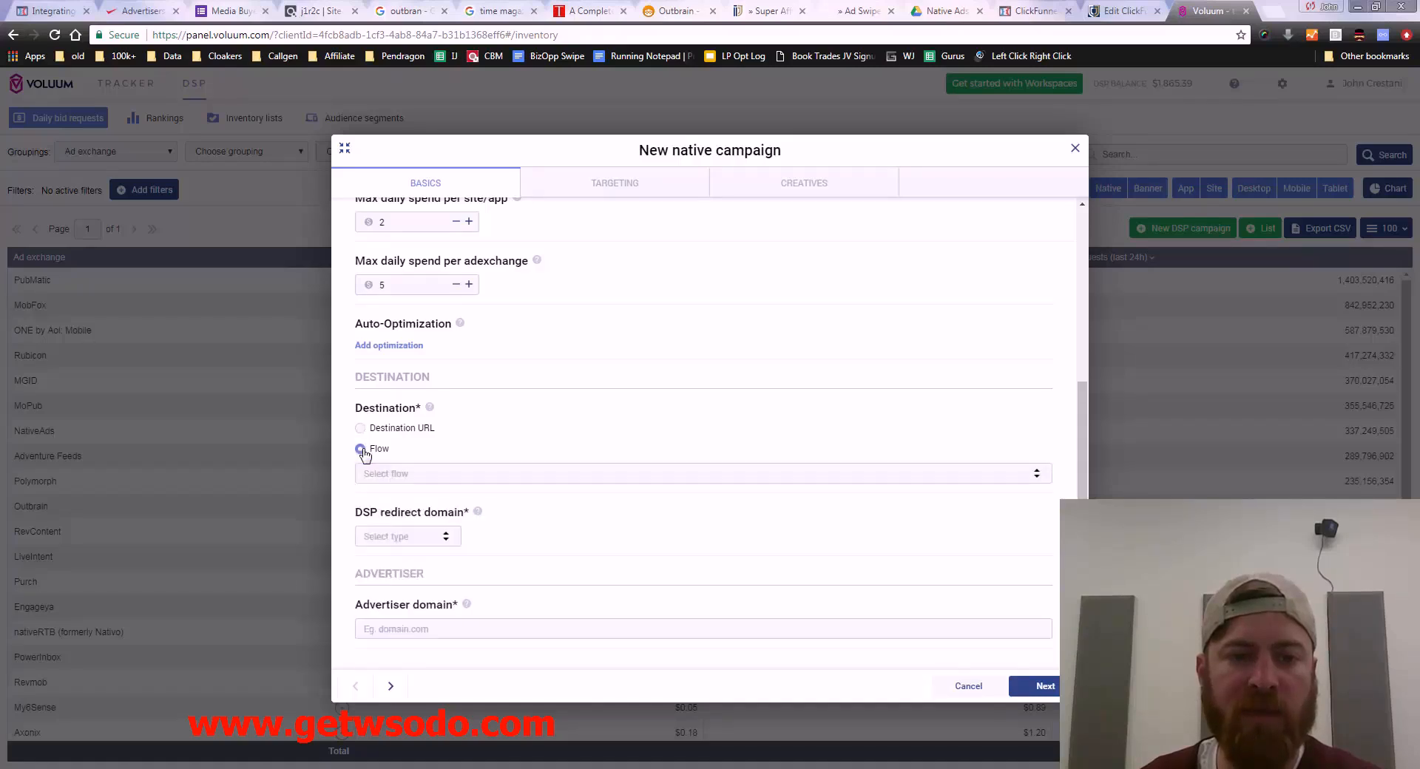
click(361, 428)
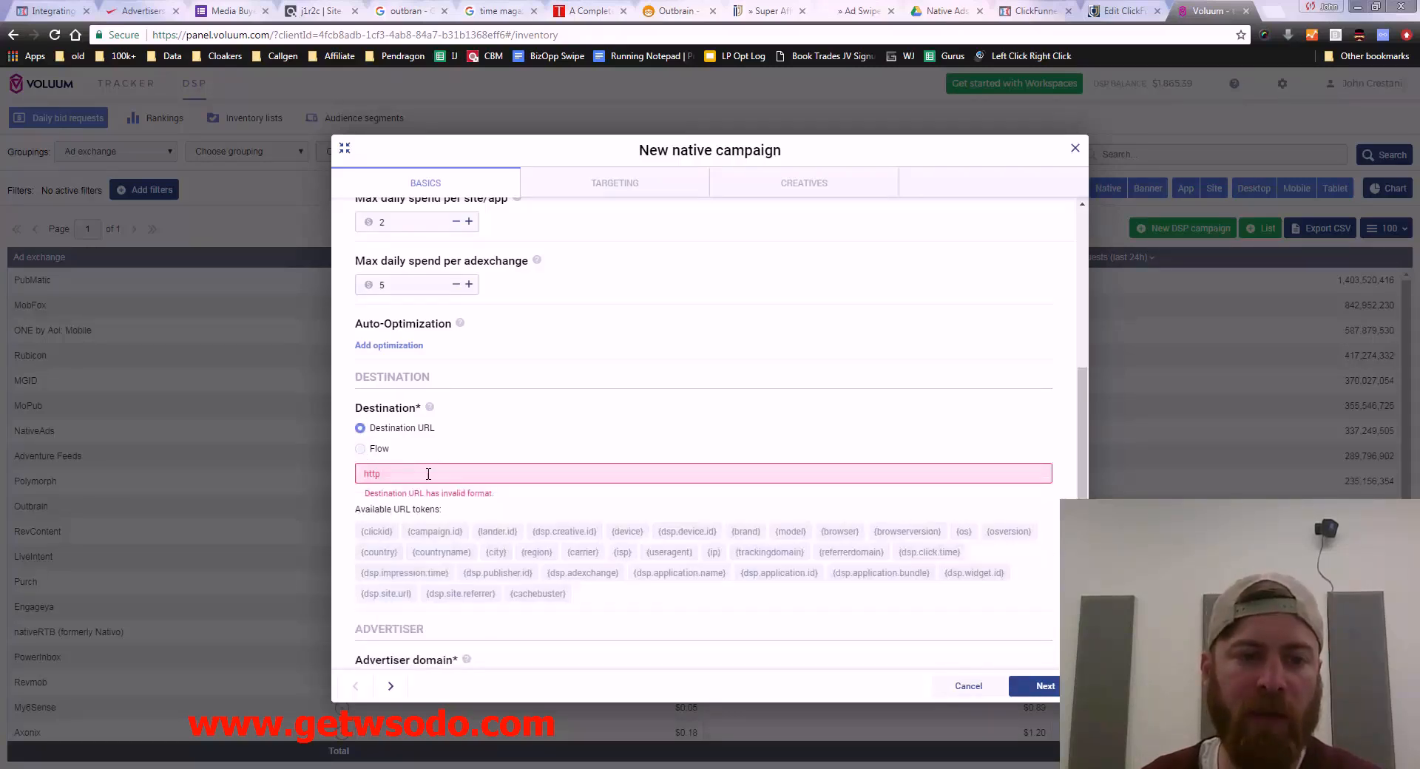
text(:)
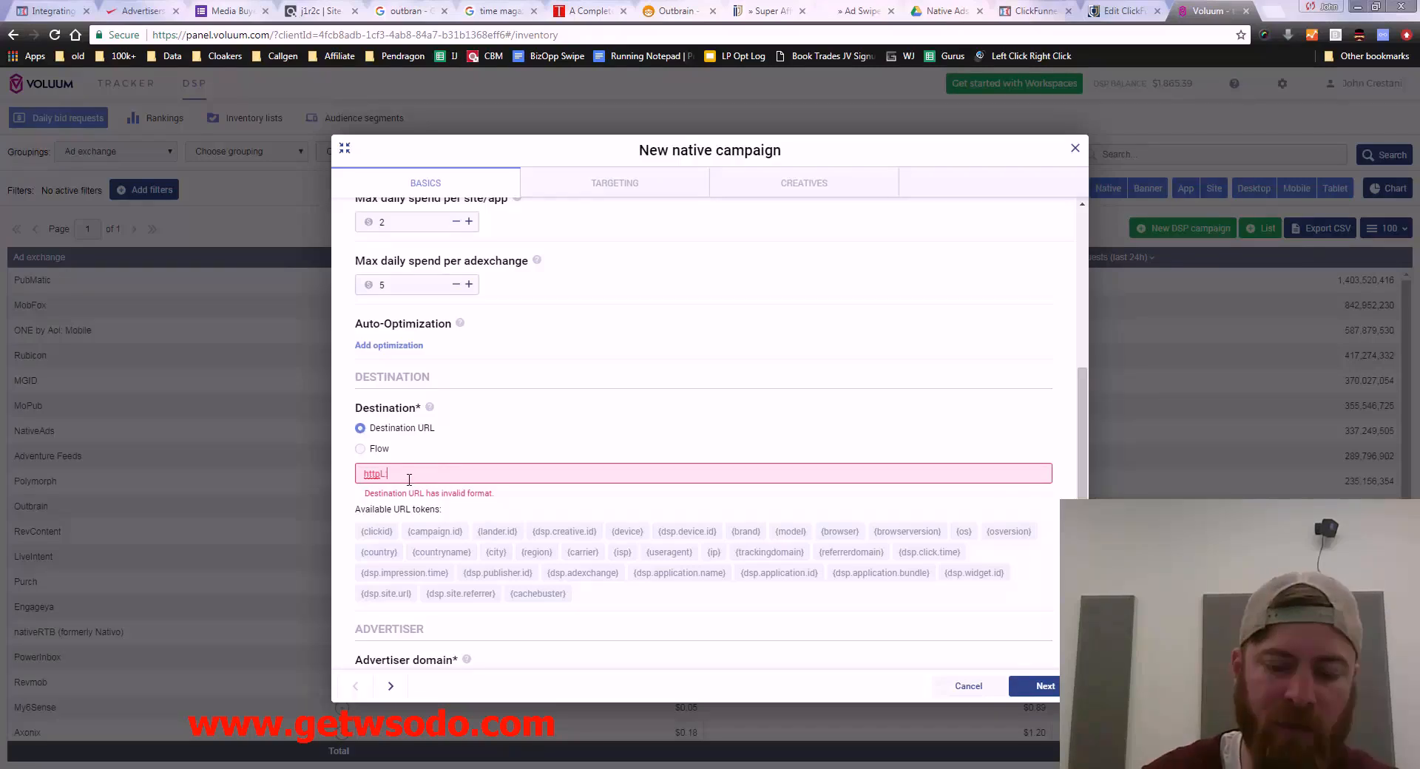
text(://)
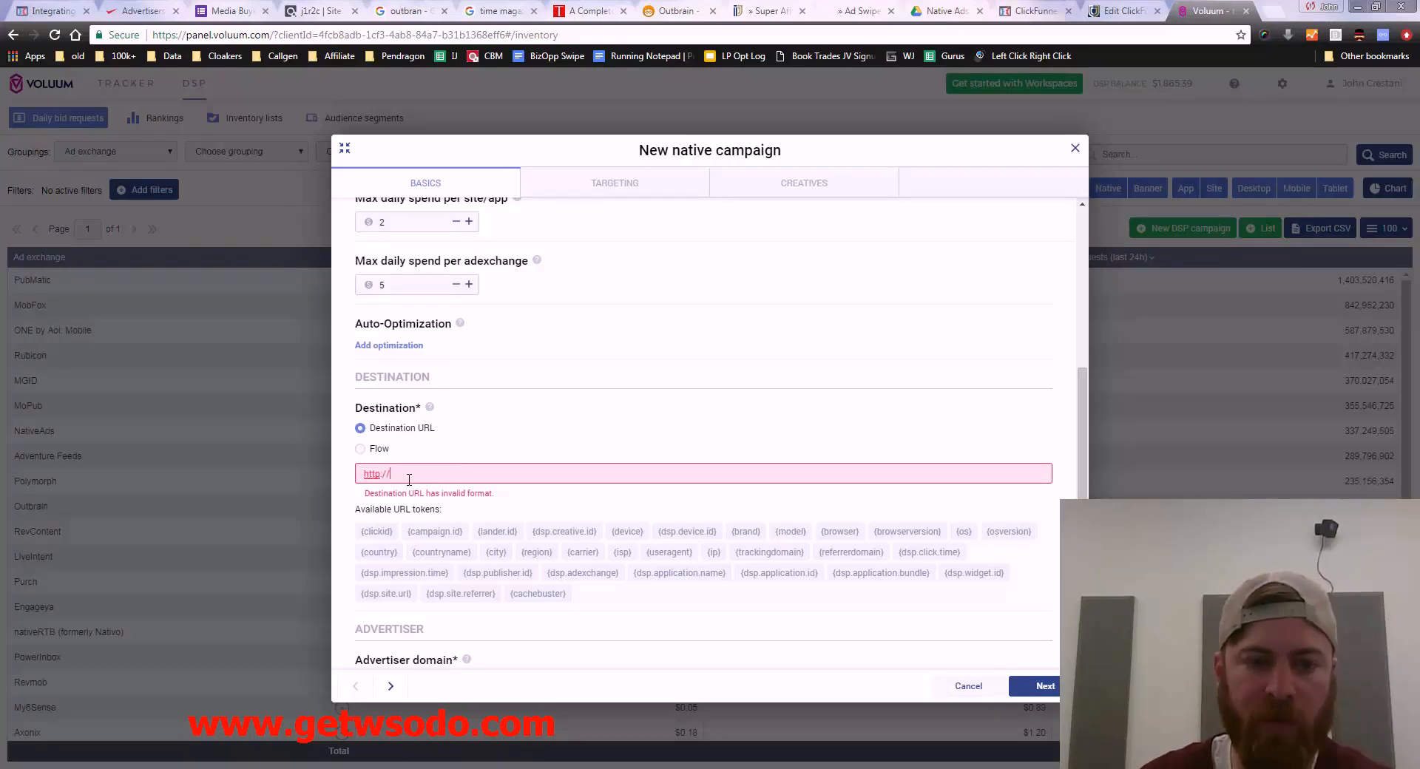
text(johncrestani.com/)
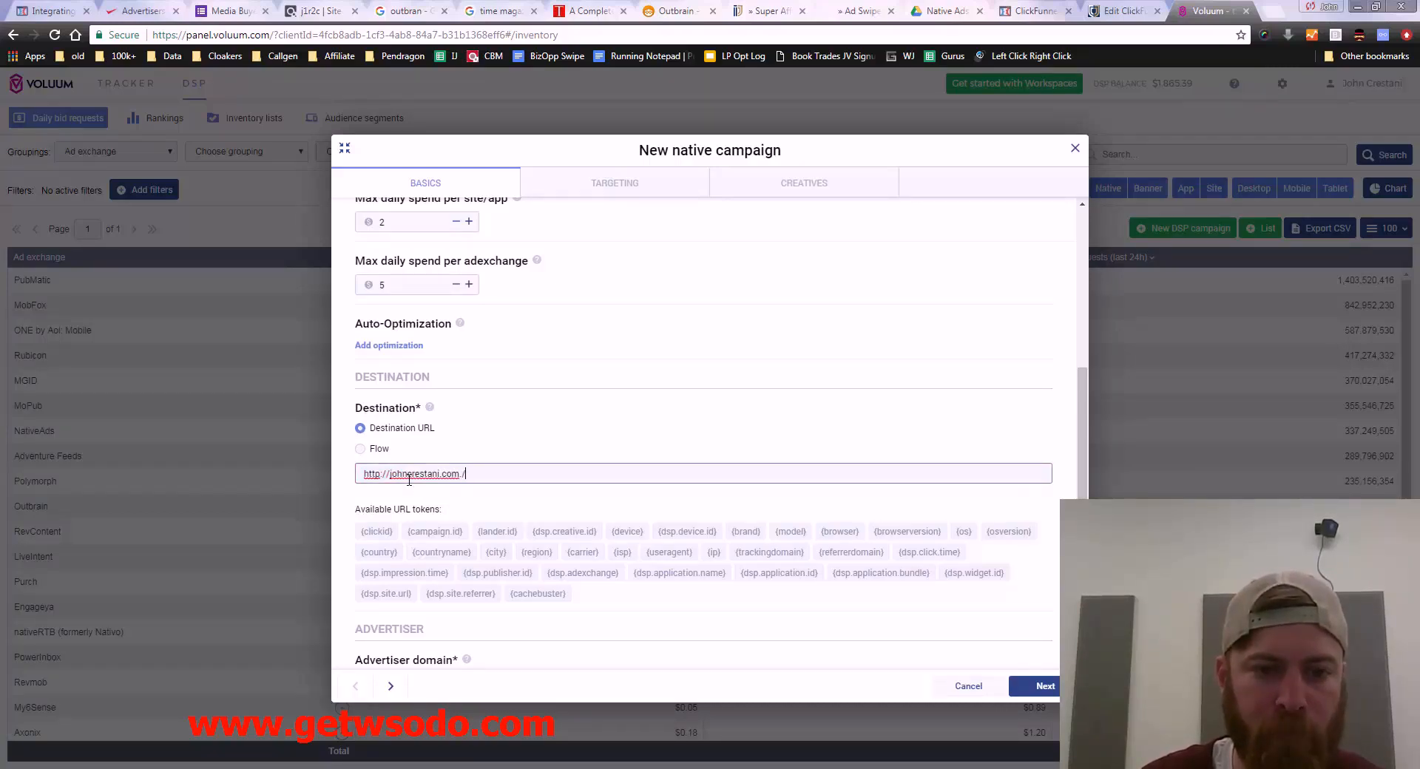
text(m)
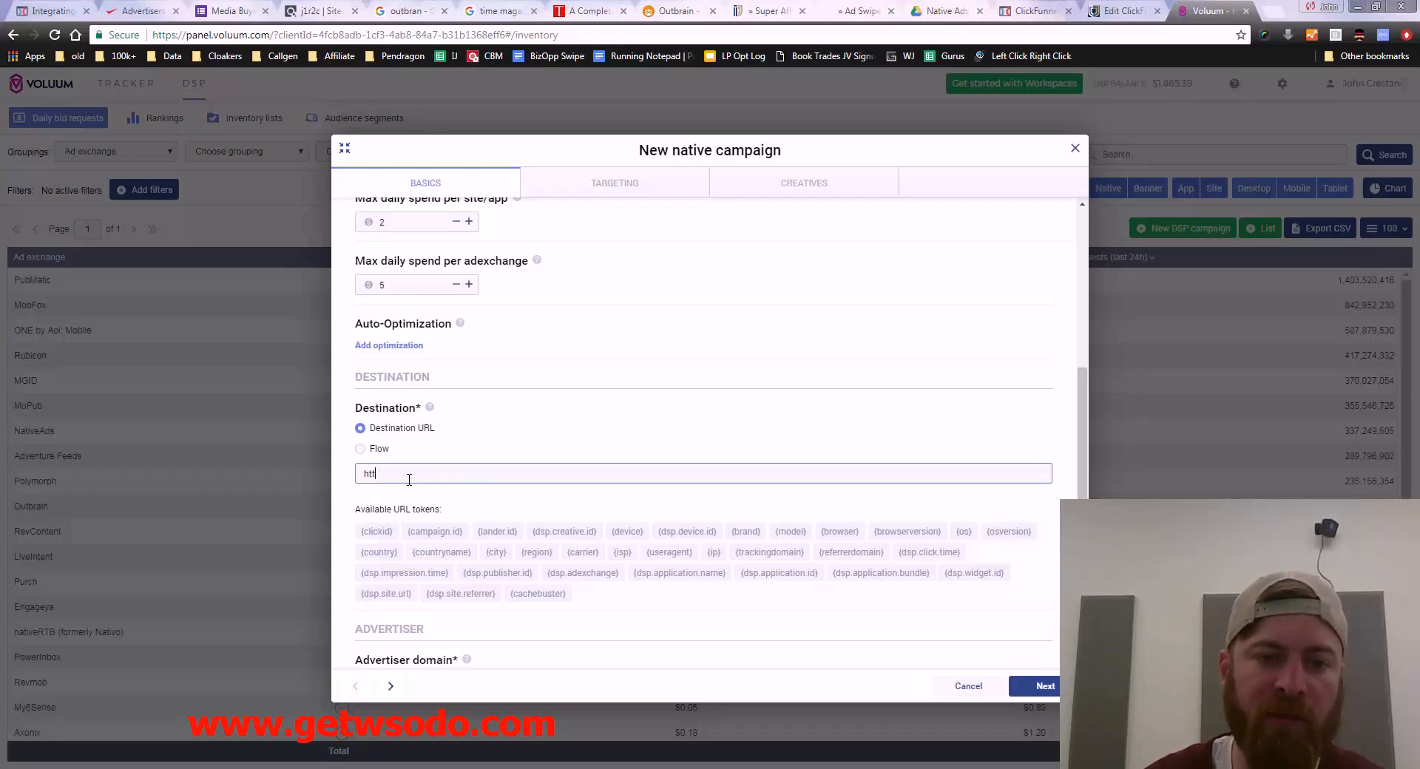
Step: Try the Global - MGID Flow and Global - MOBE MGID flows as the destination
click(361, 448)
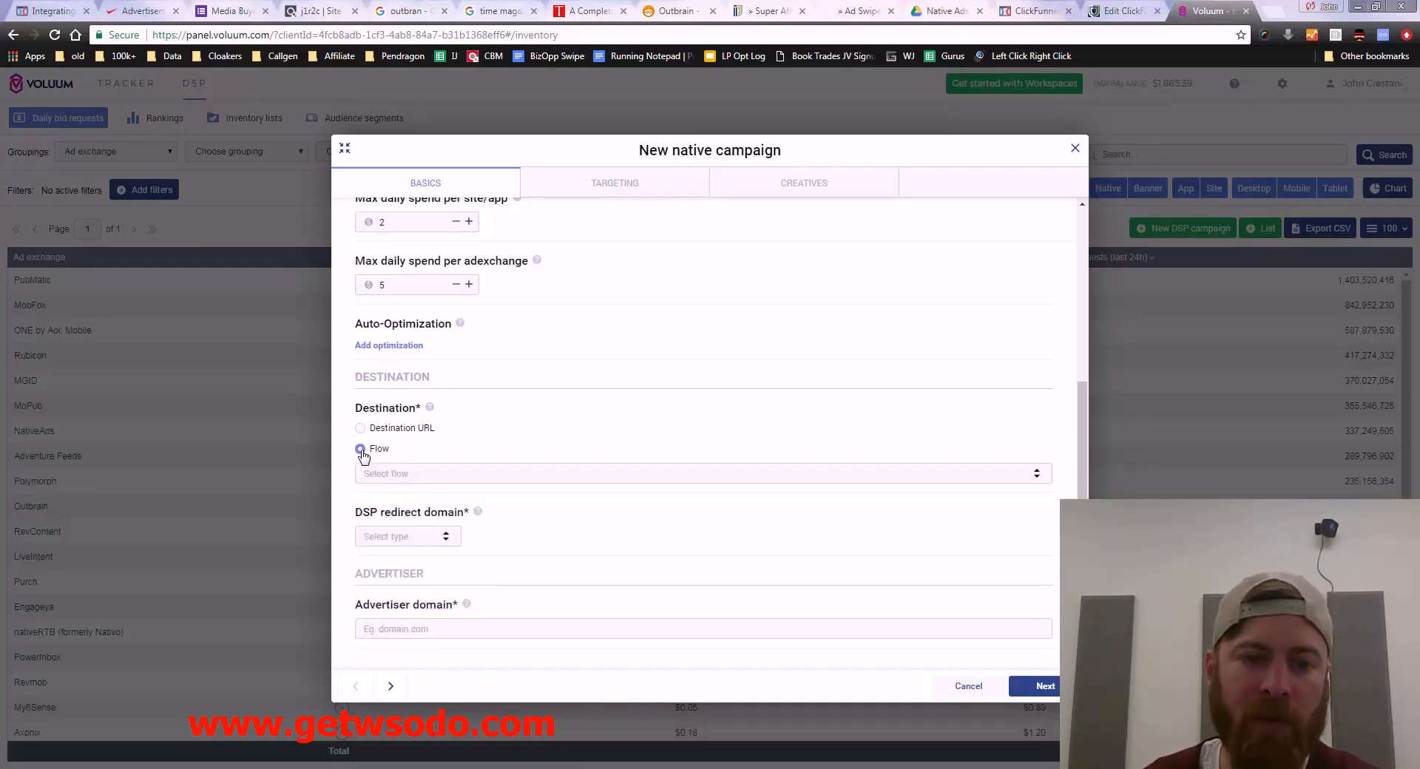
click(703, 473)
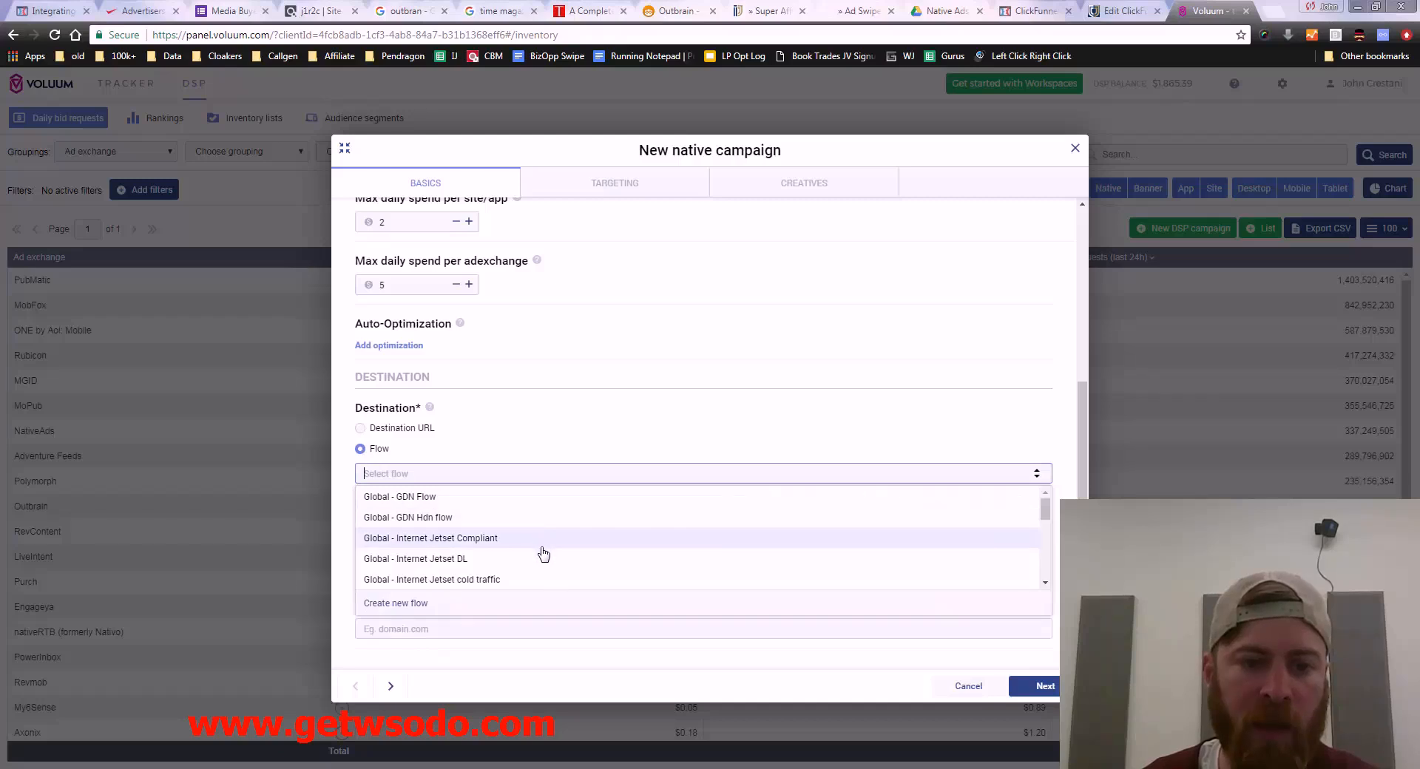
scroll(down, 3)
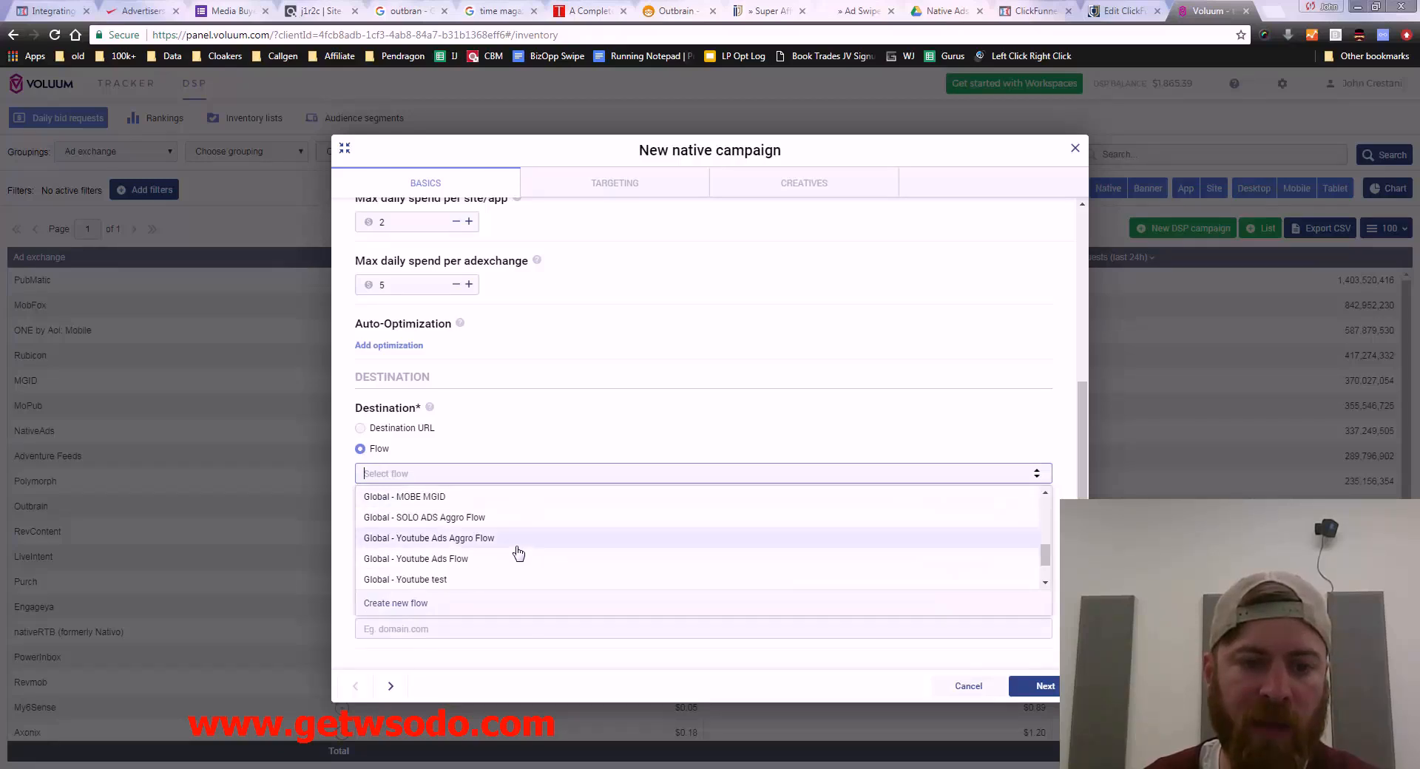
click(404, 495)
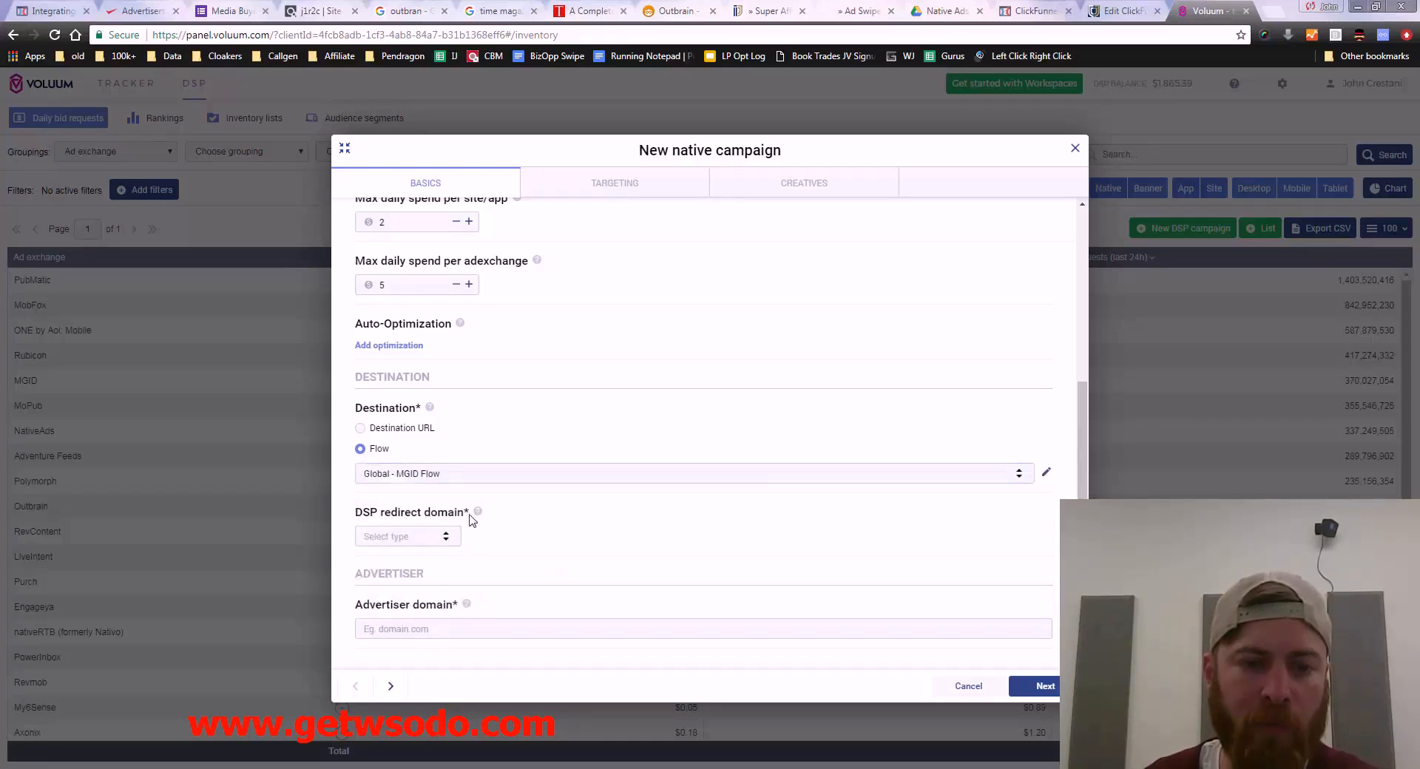
click(692, 473)
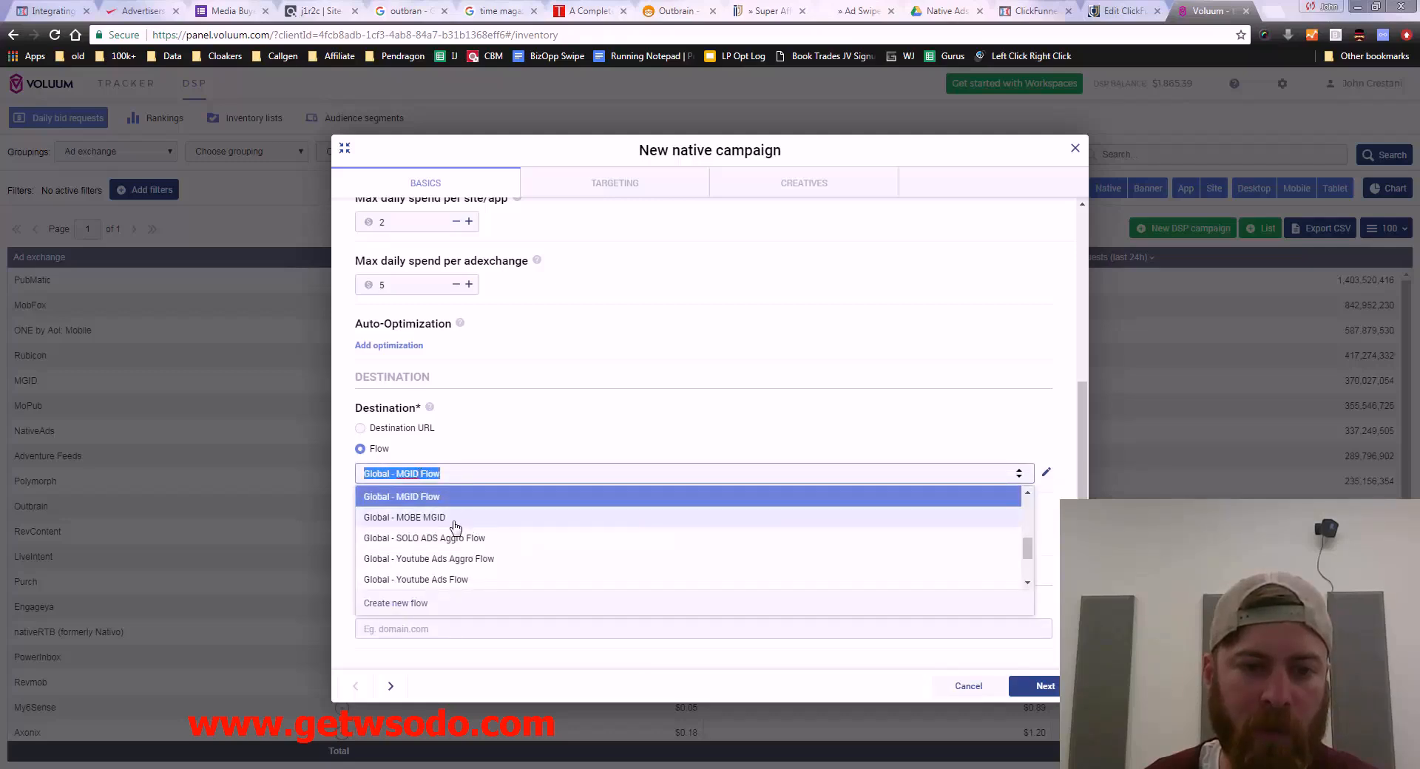
click(404, 518)
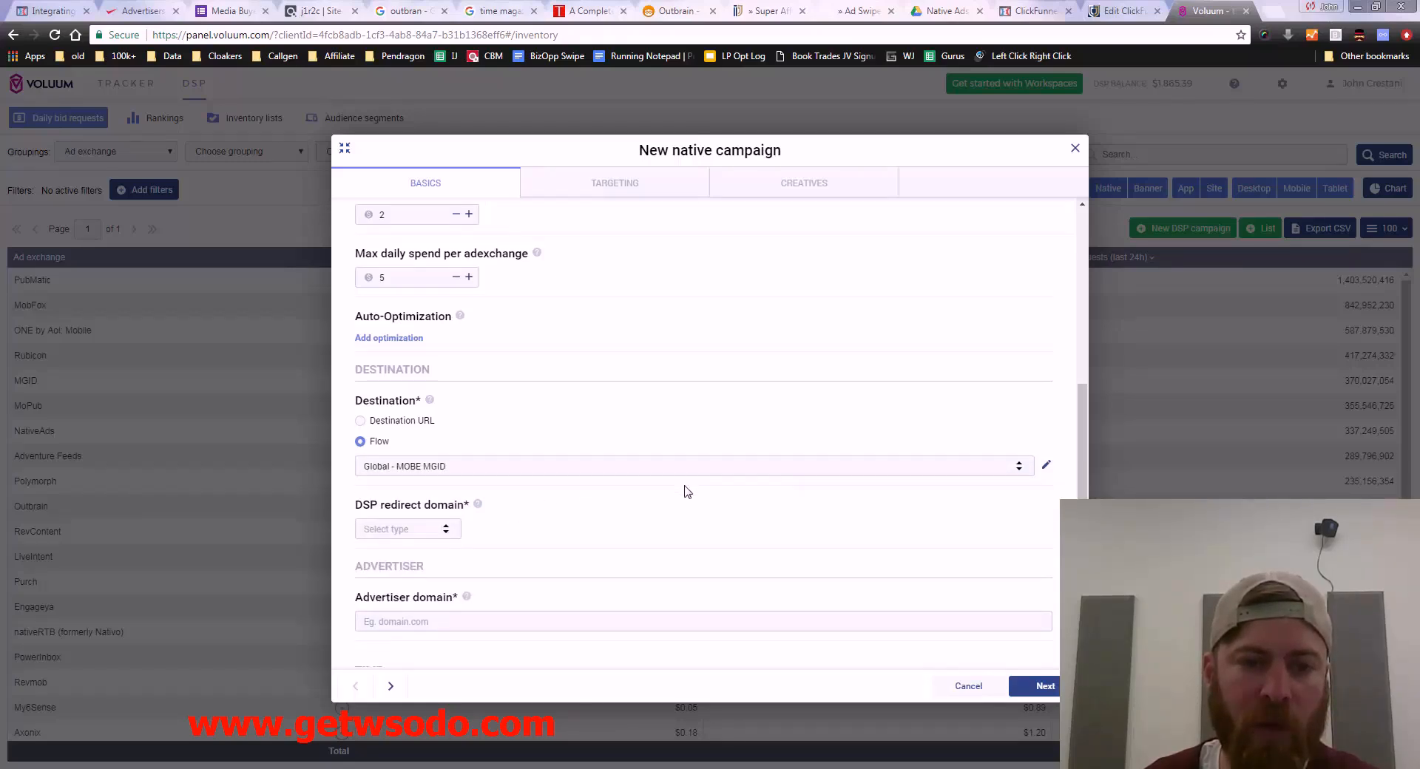
scroll(down, 3)
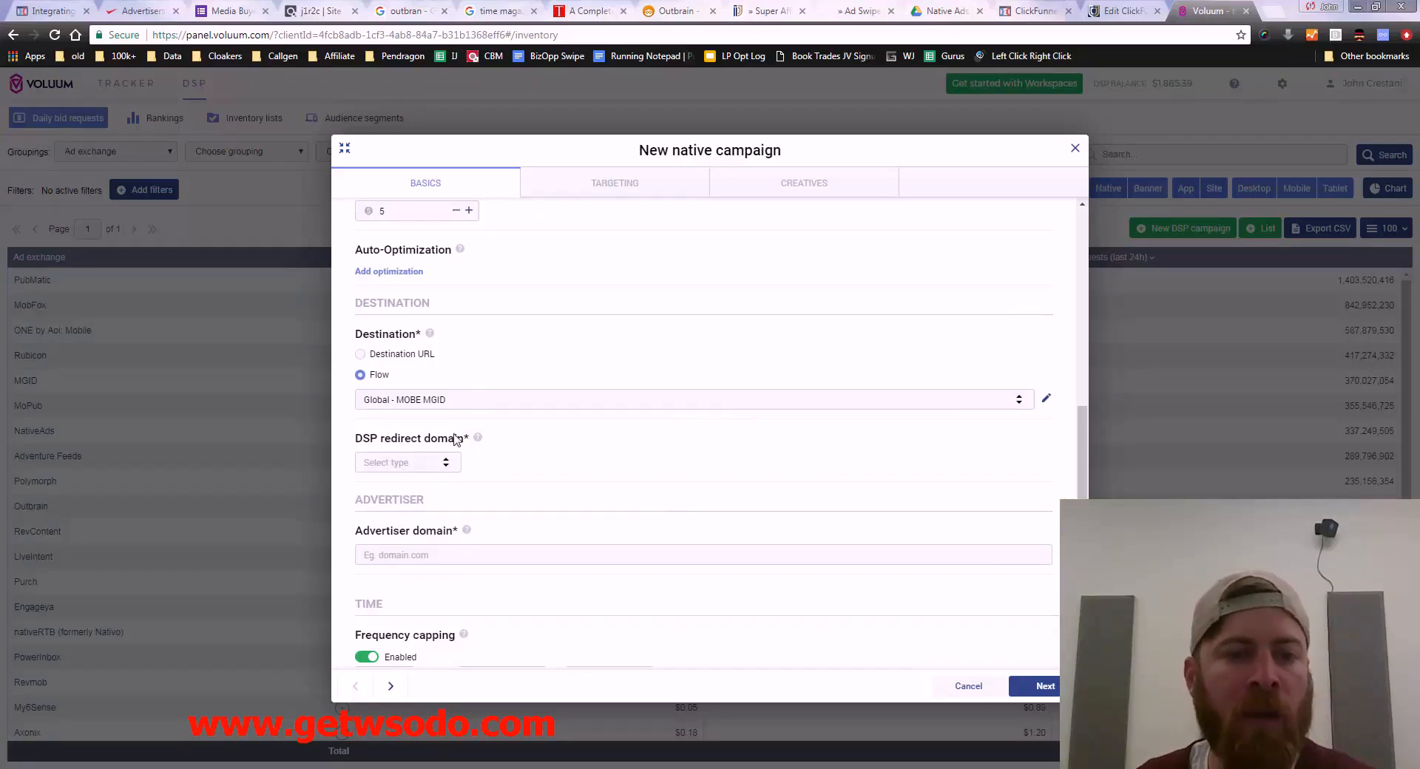
click(361, 354)
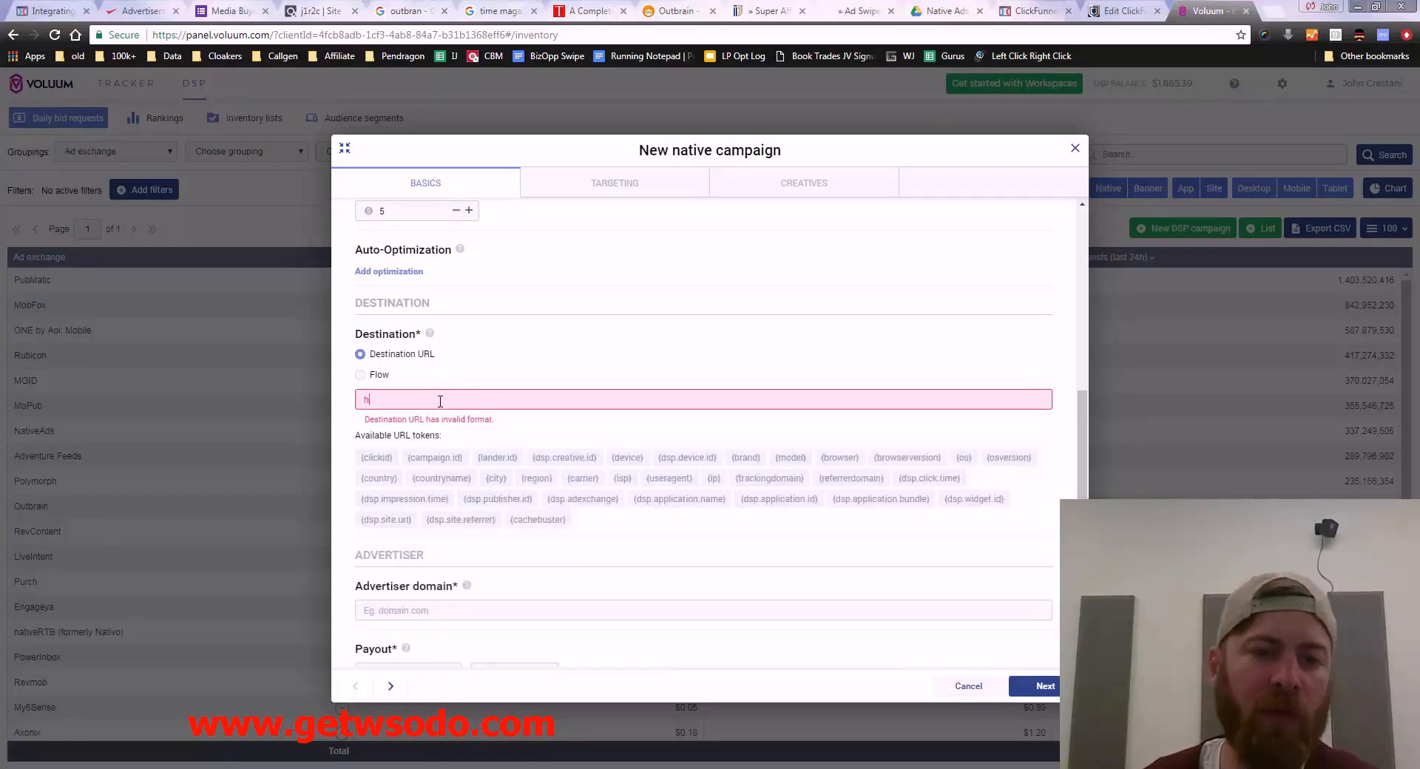
text(ttp://)
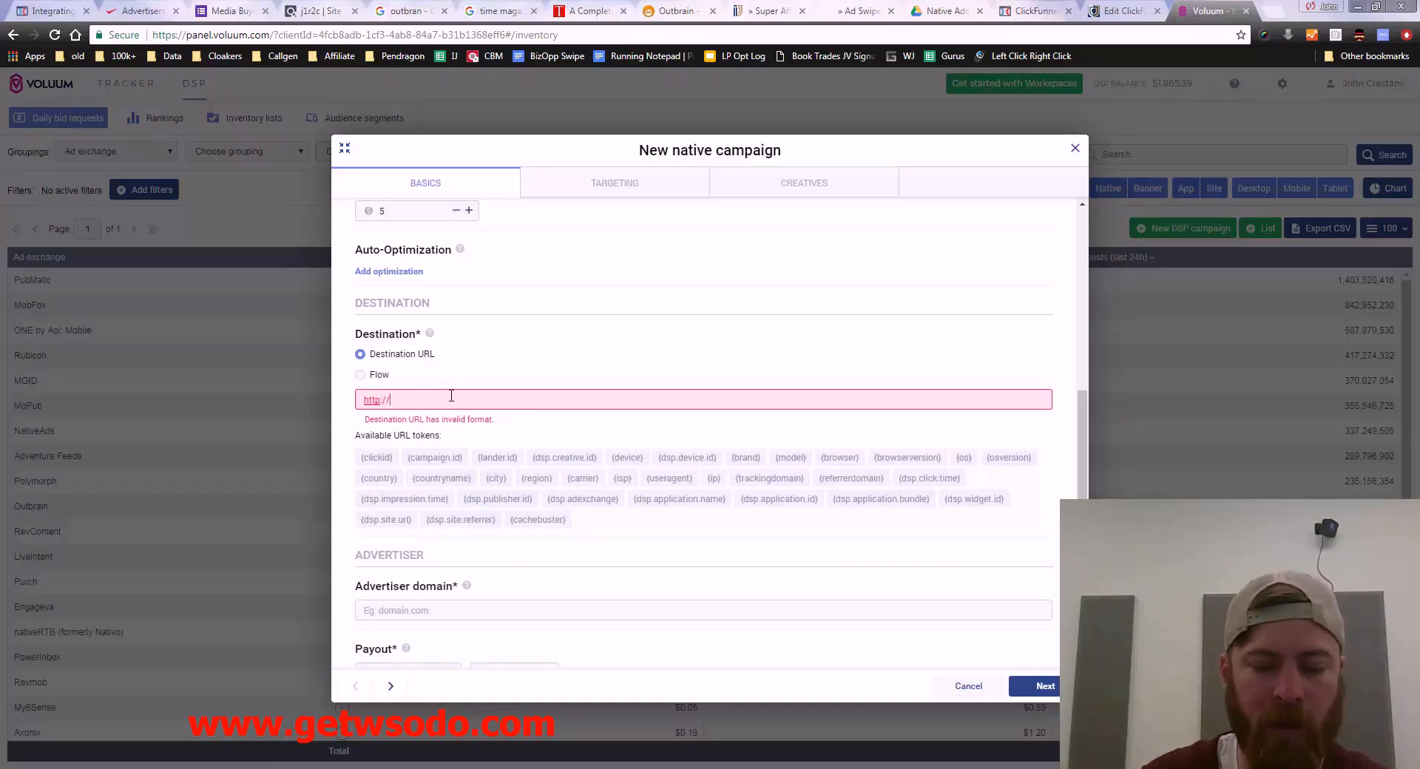
text(johncrestani.com/)
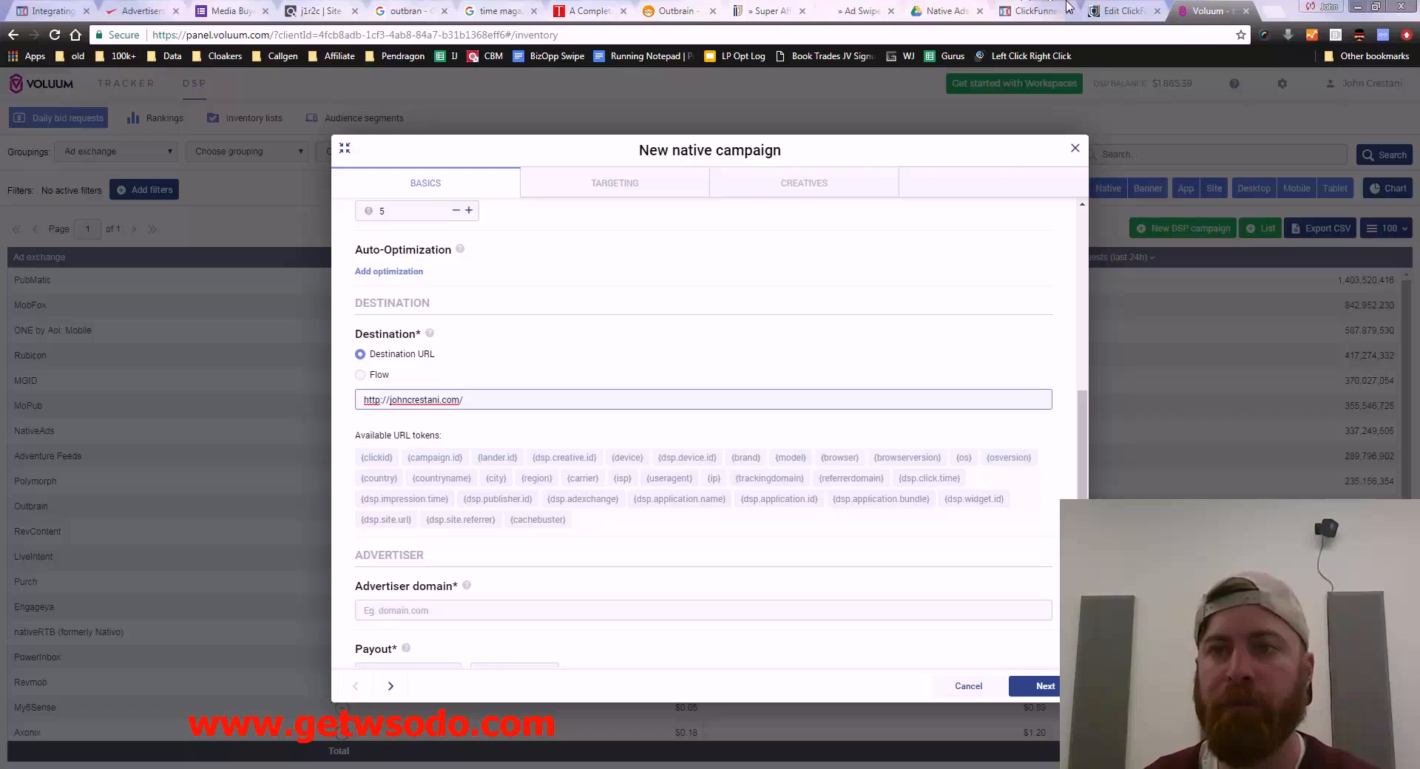
click(531, 399)
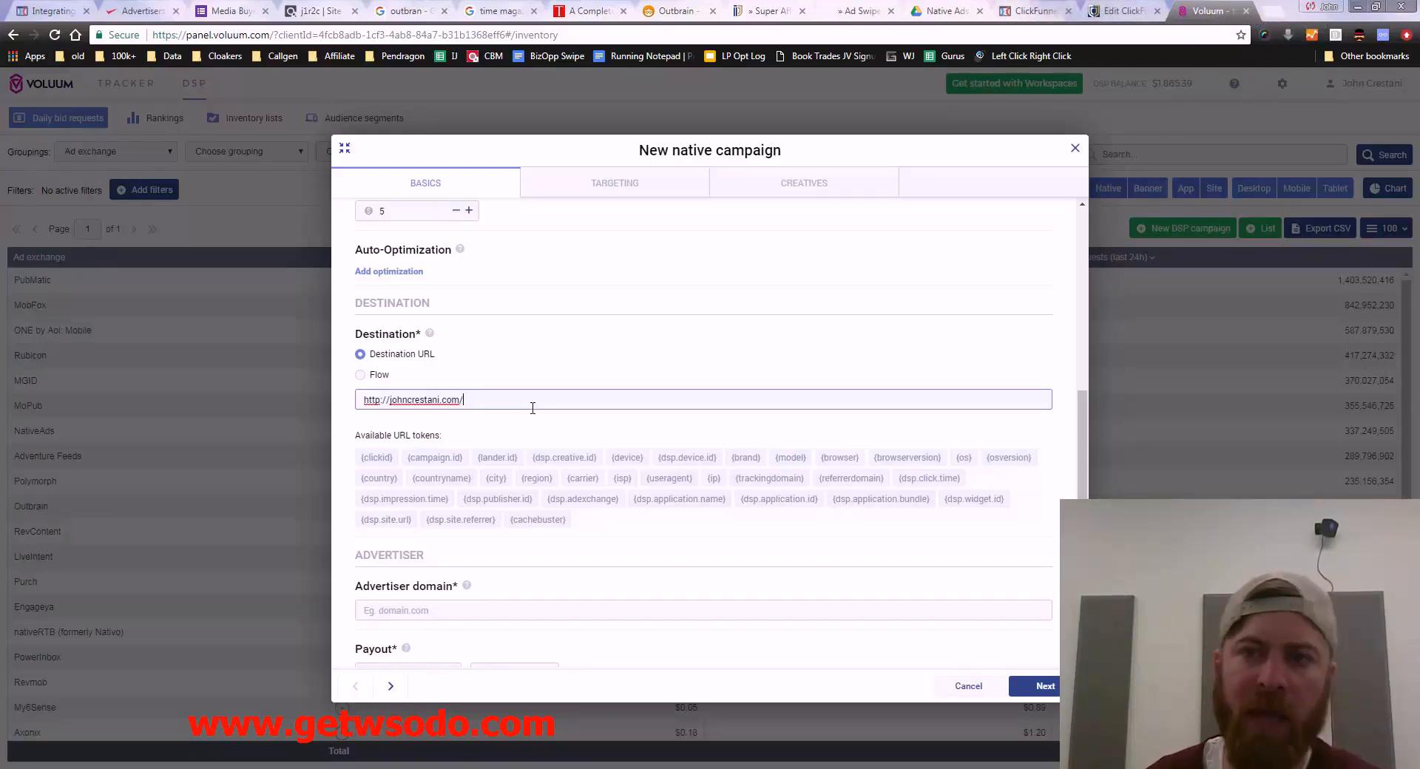
click(1123, 10)
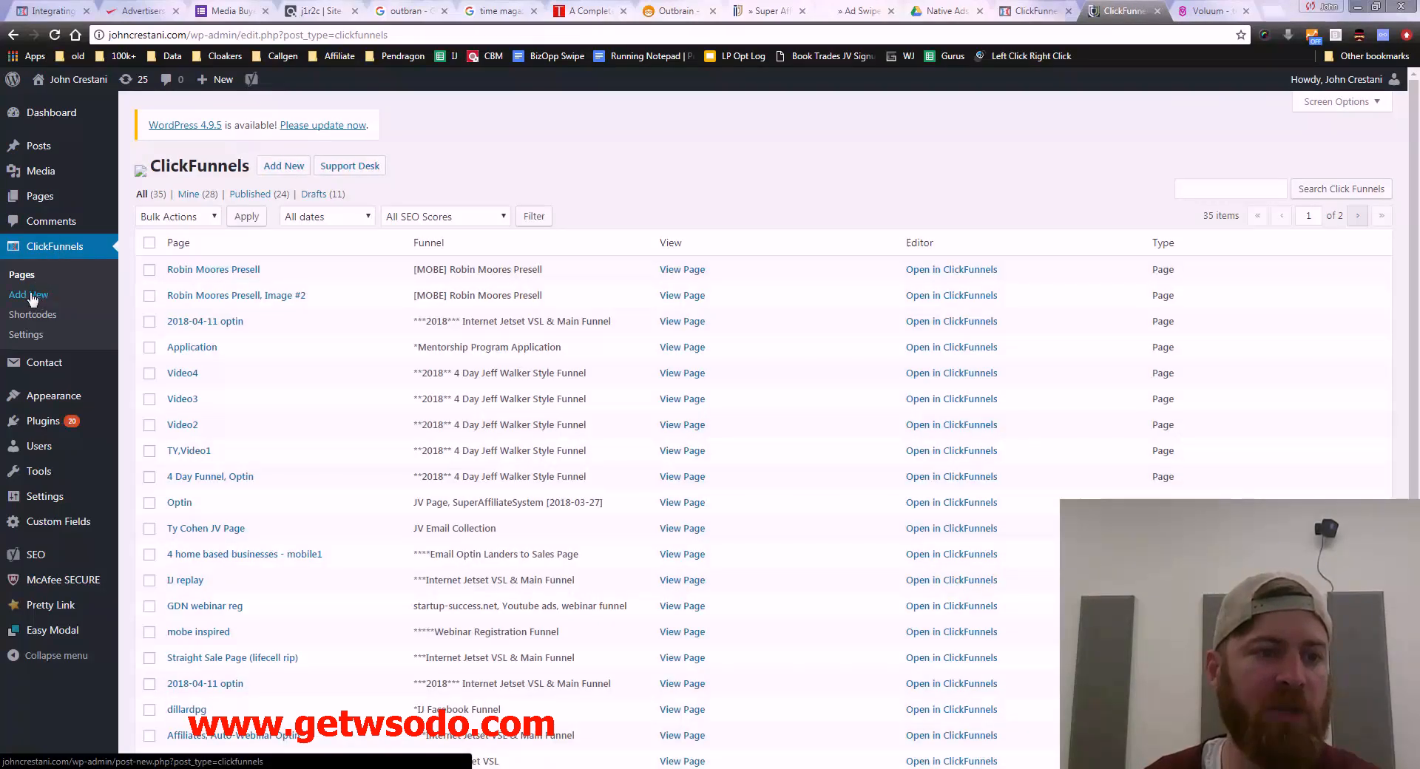
Step: Start a new ClickFunnels page using the [MOBE] Robin Moores Presell funnel
click(28, 294)
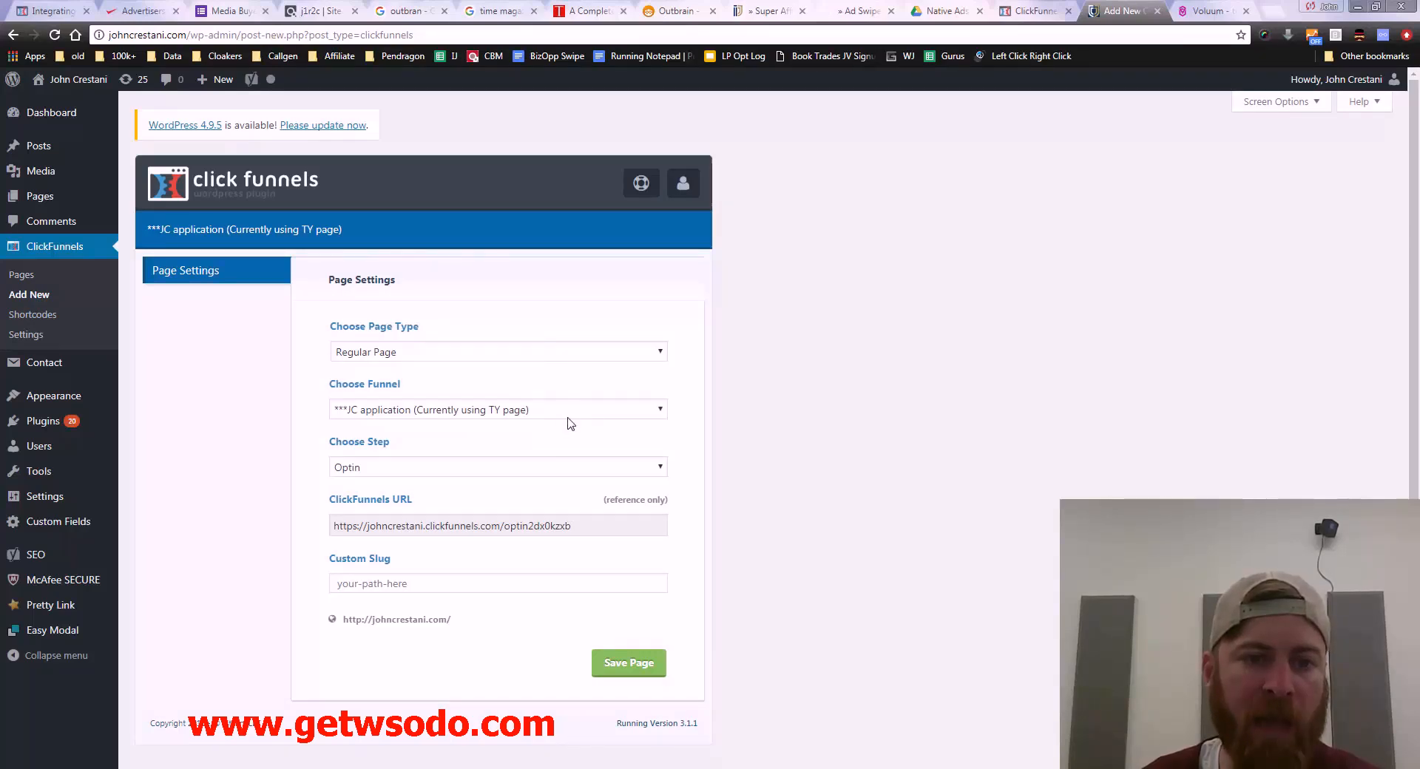
click(497, 408)
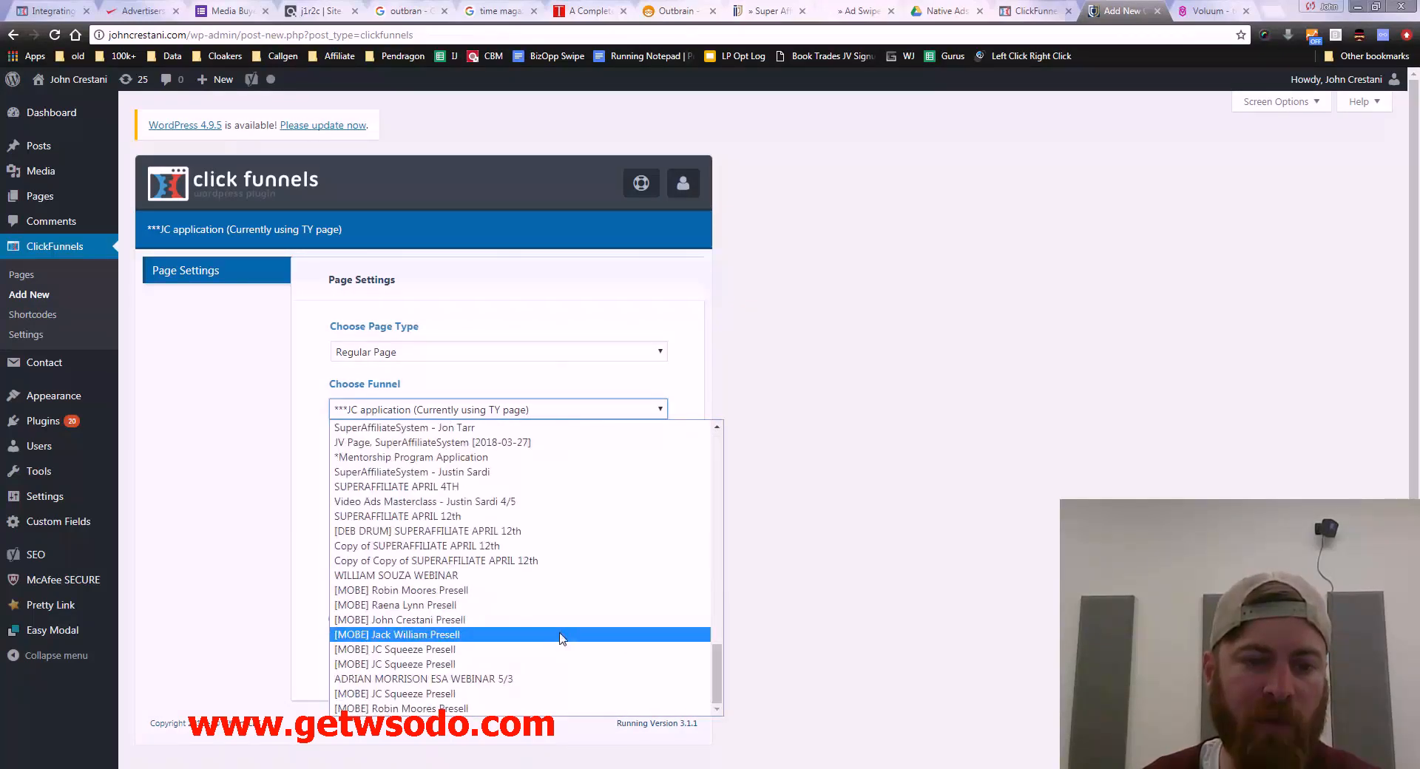
mouse_move(462, 590)
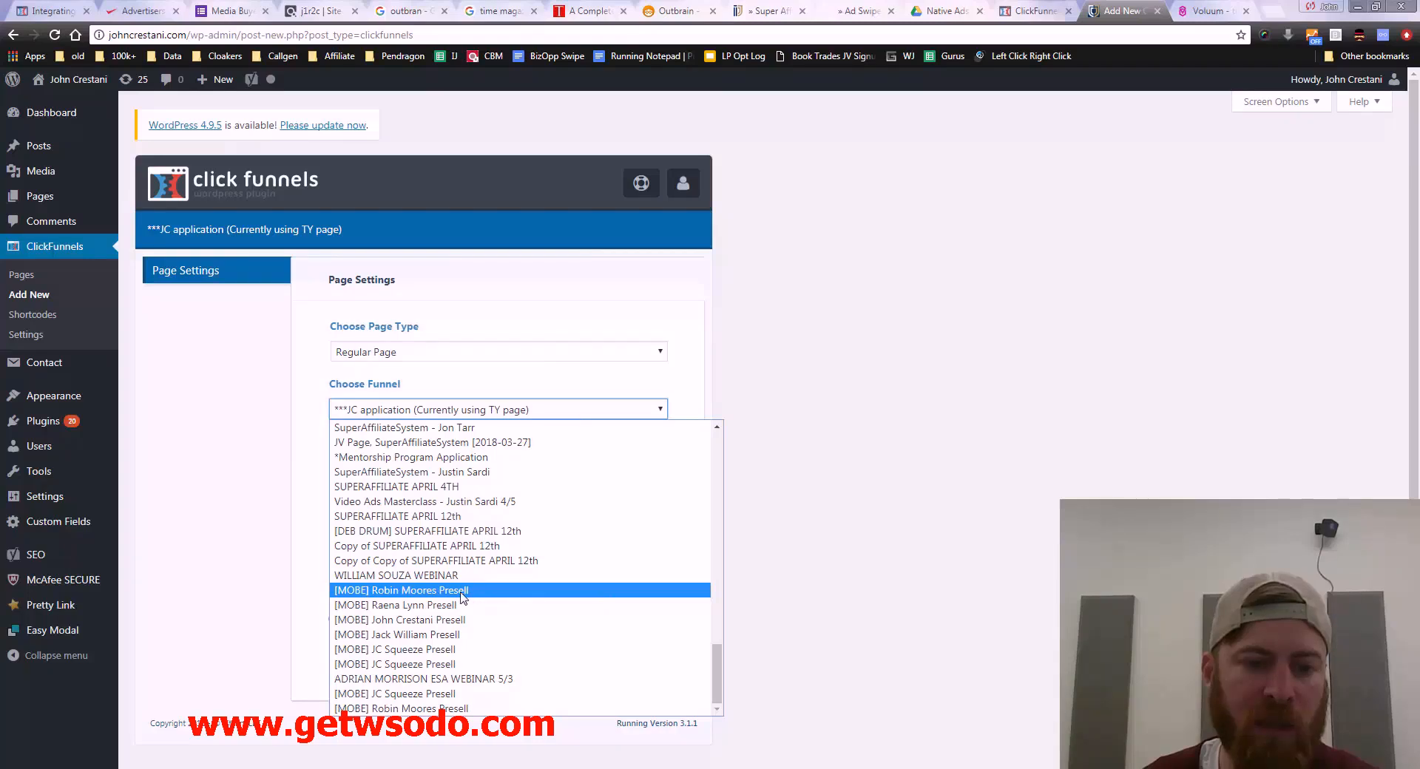
click(401, 590)
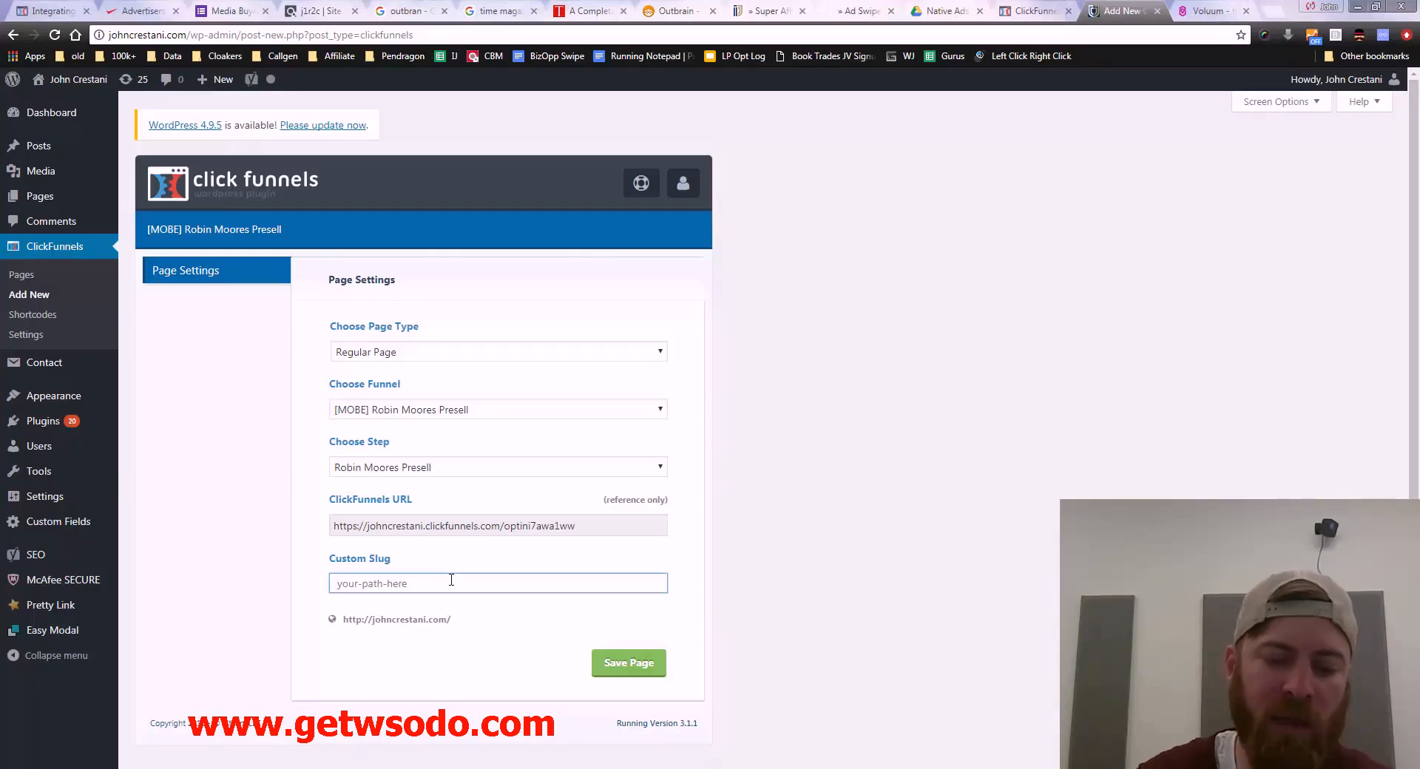
Step: Save the page under custom slug voluumdsp and bring up the published page
text(voluumdsp)
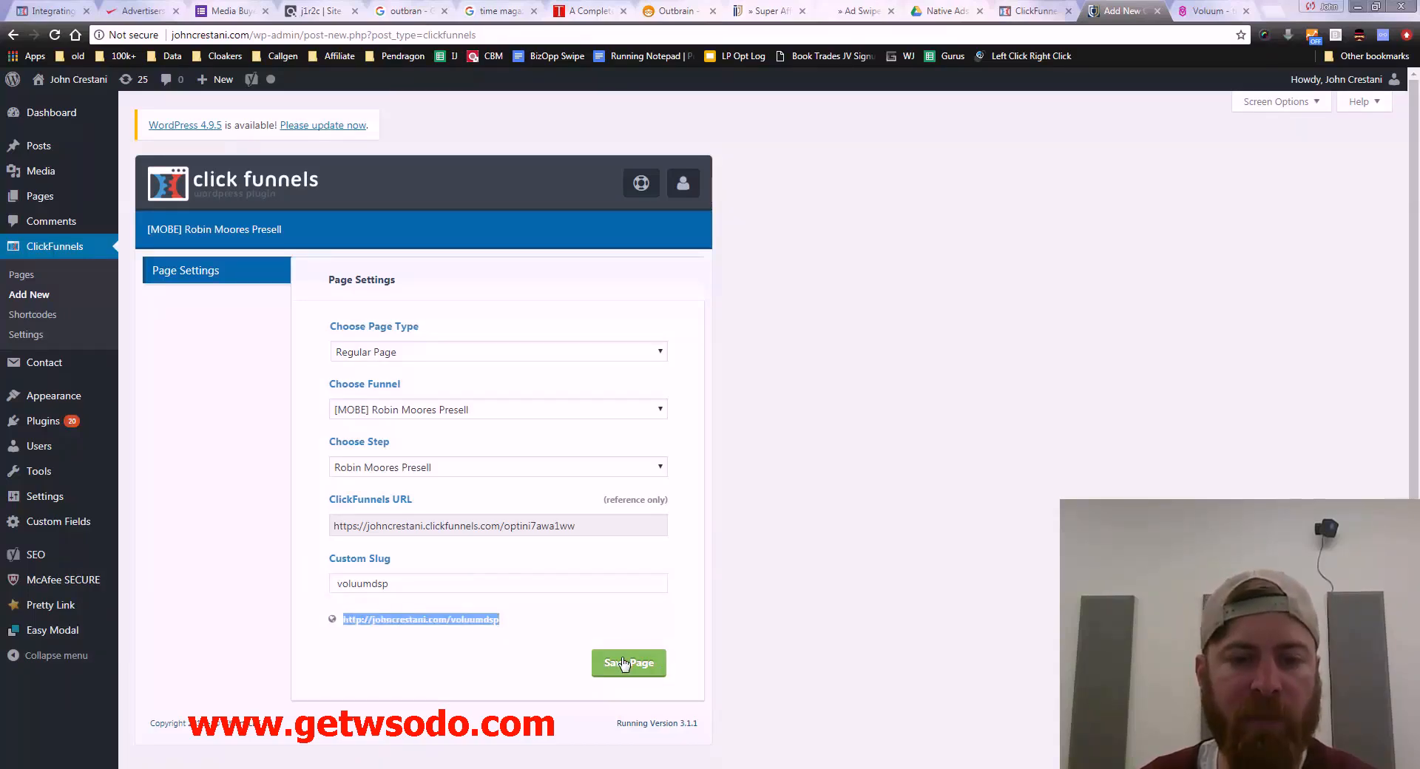
click(628, 662)
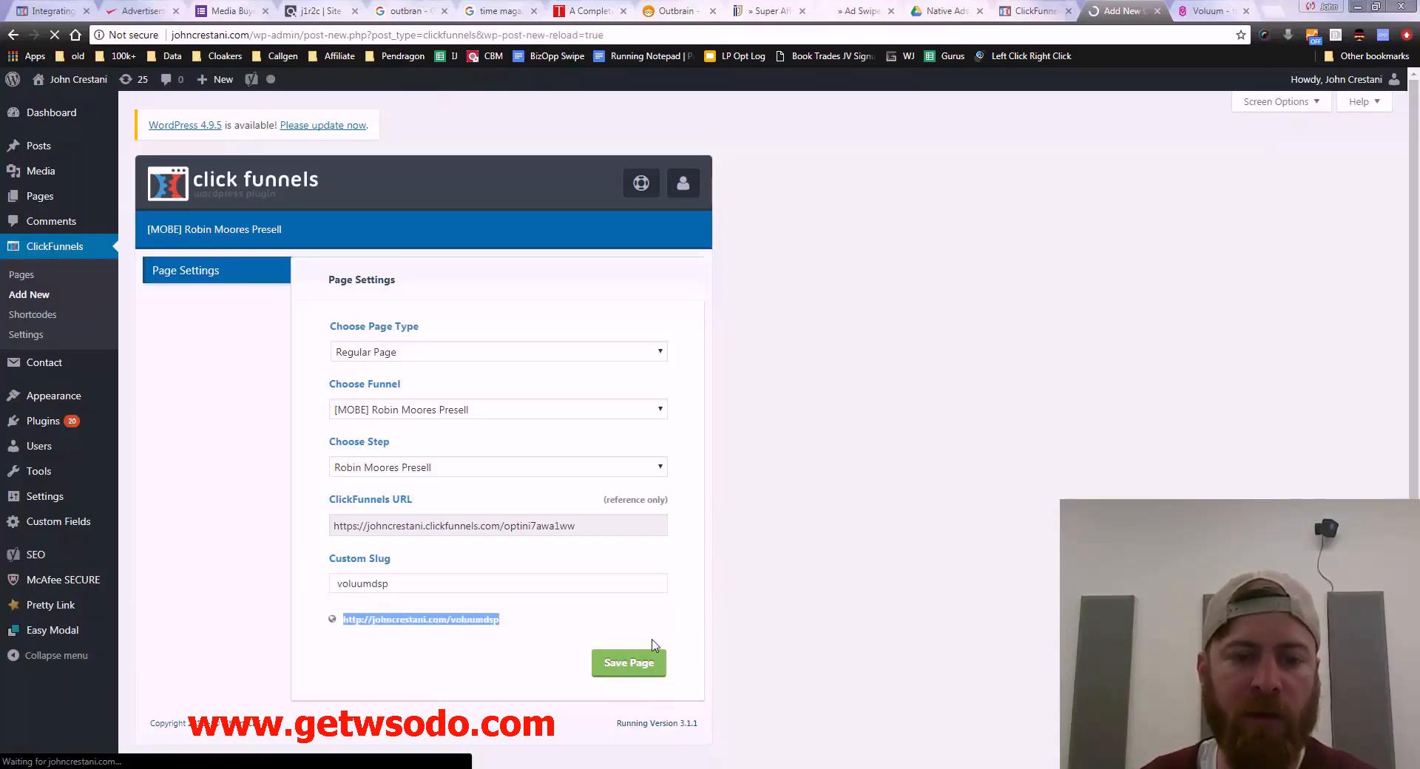
click(629, 663)
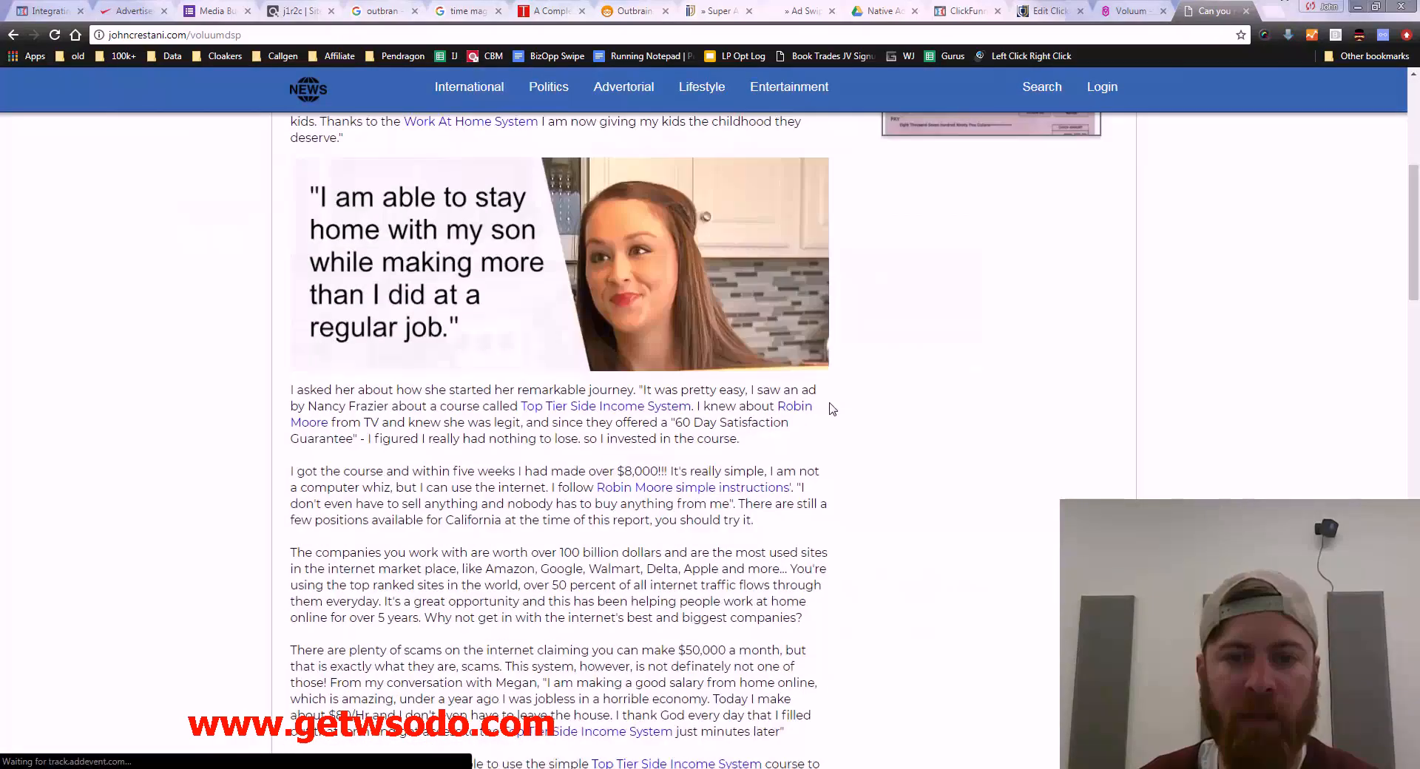
Step: Scroll through the live voluumdsp presell article to check it displays correctly
scroll(up, 3)
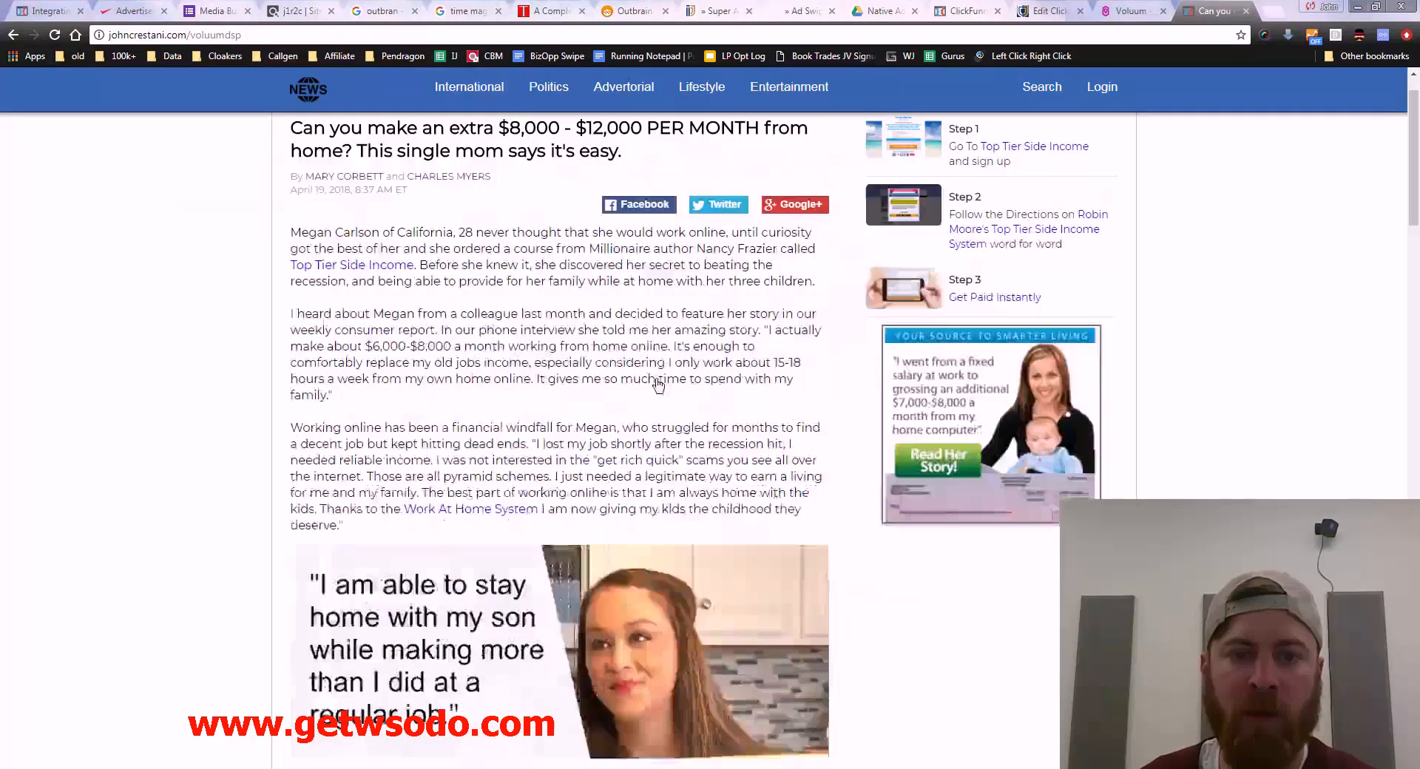
scroll(down, 3)
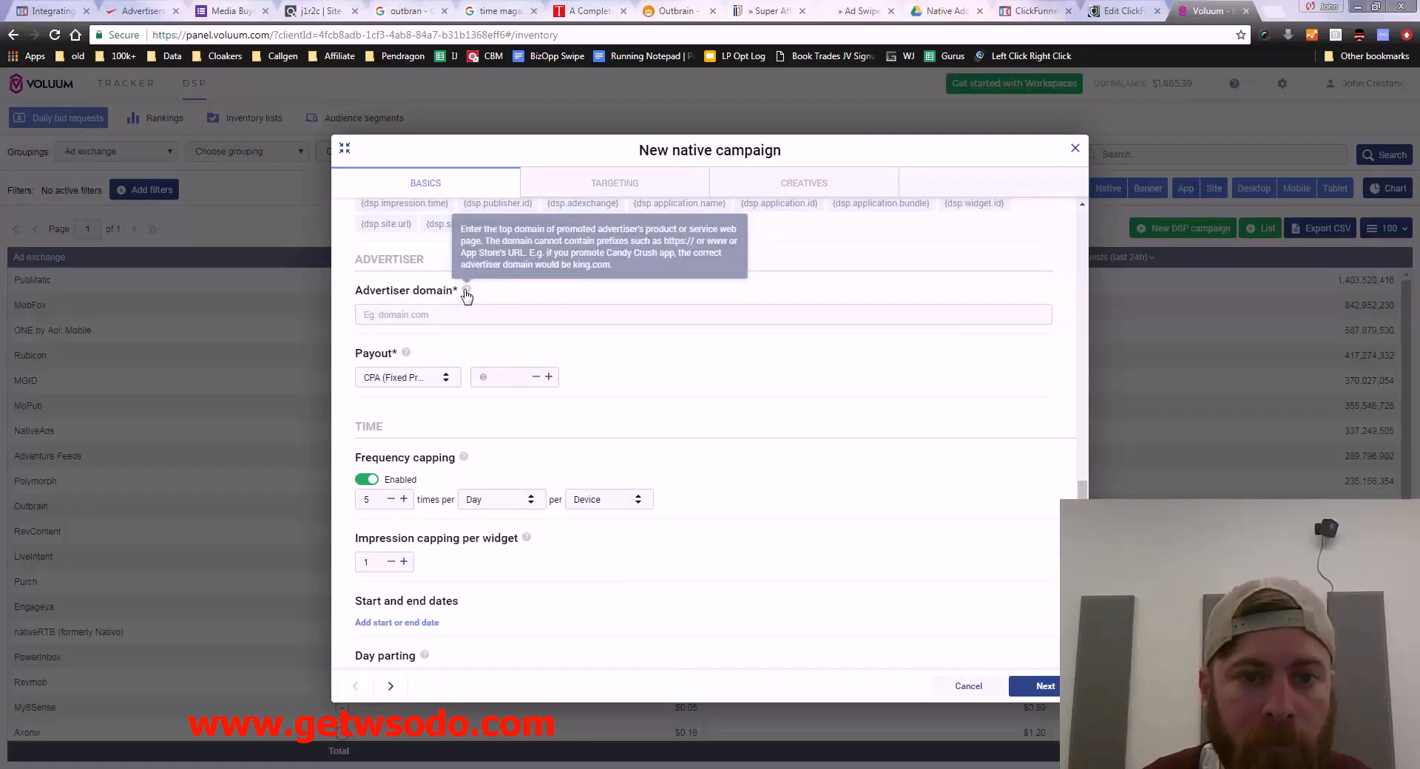
text(http://johncrestani.com/voluumdsp)
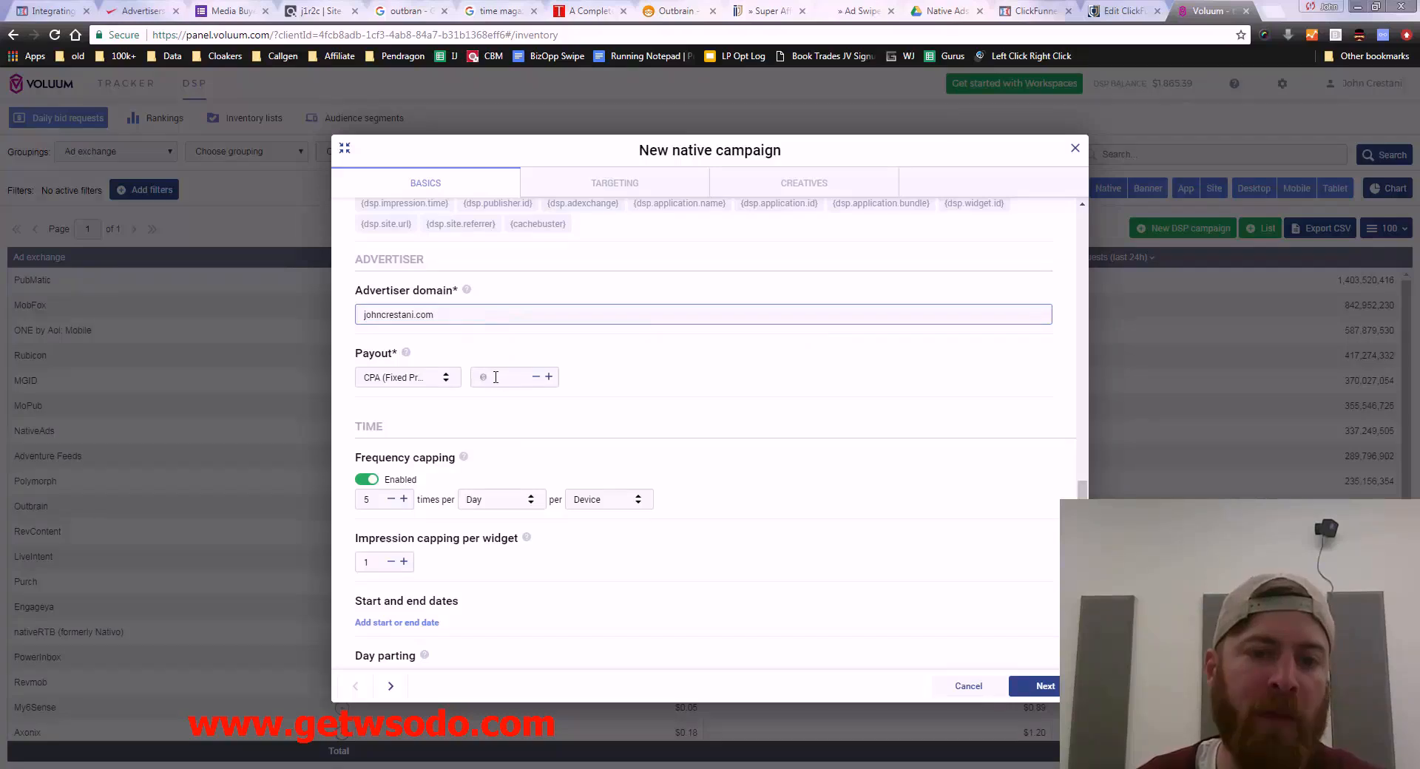
click(405, 377)
text(4)
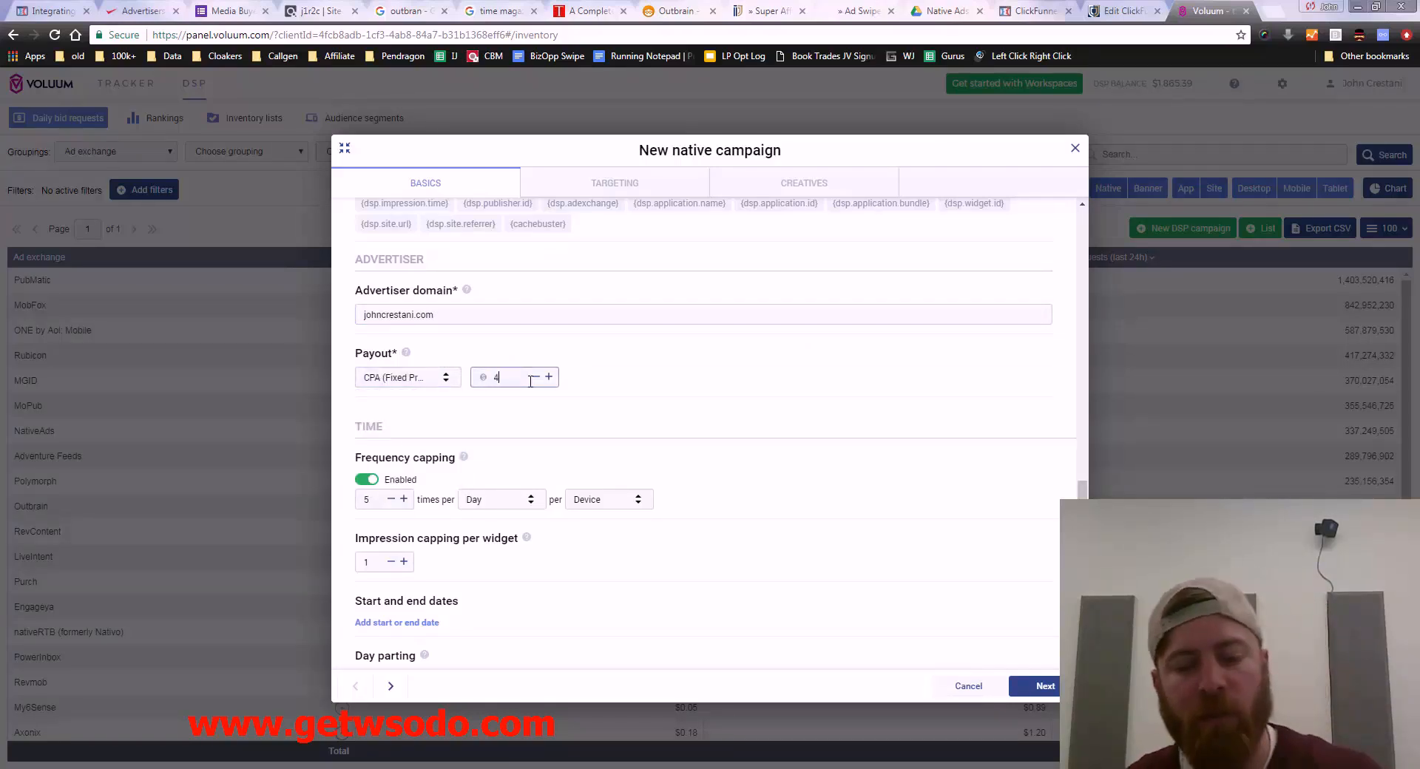
text(5)
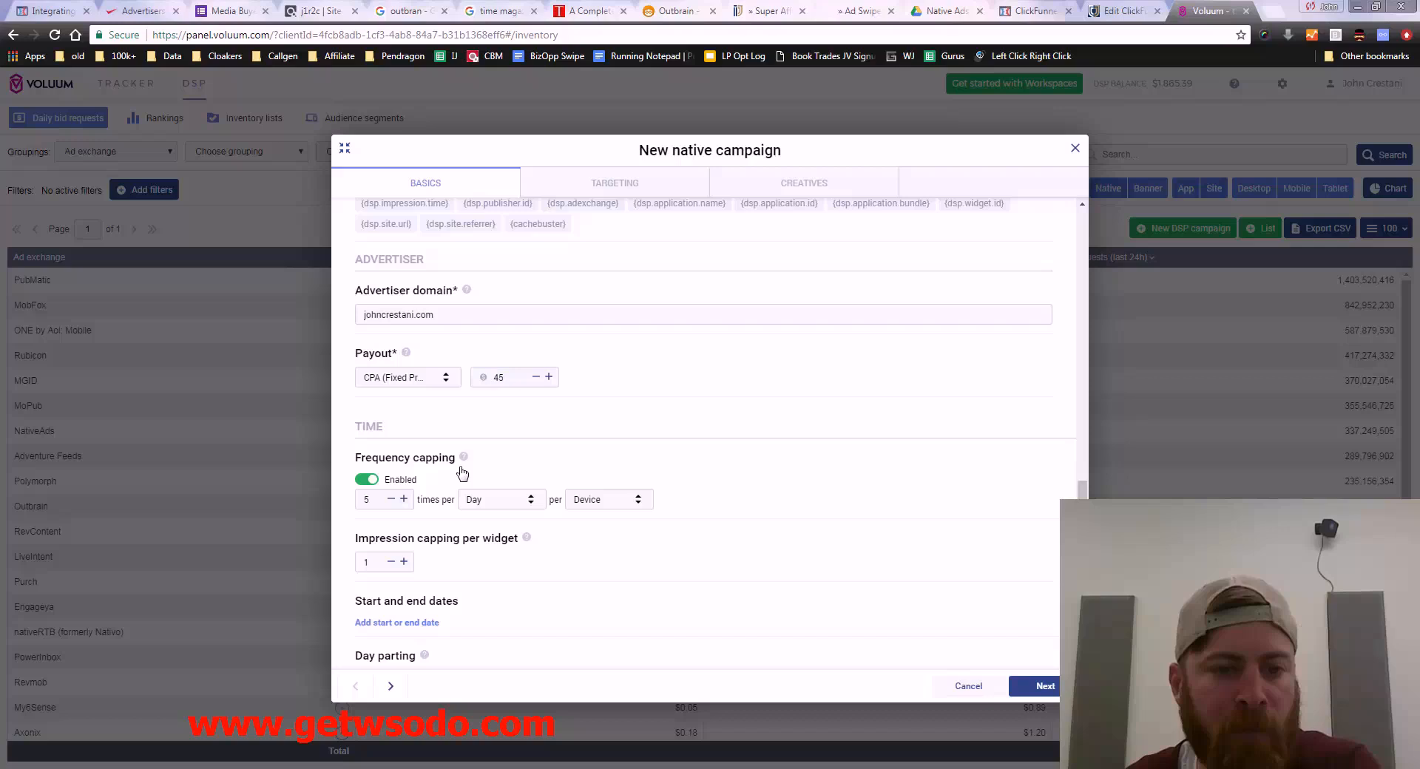
Step: Cap ad frequency at 1 per User daily and review the remaining fields
click(391, 499)
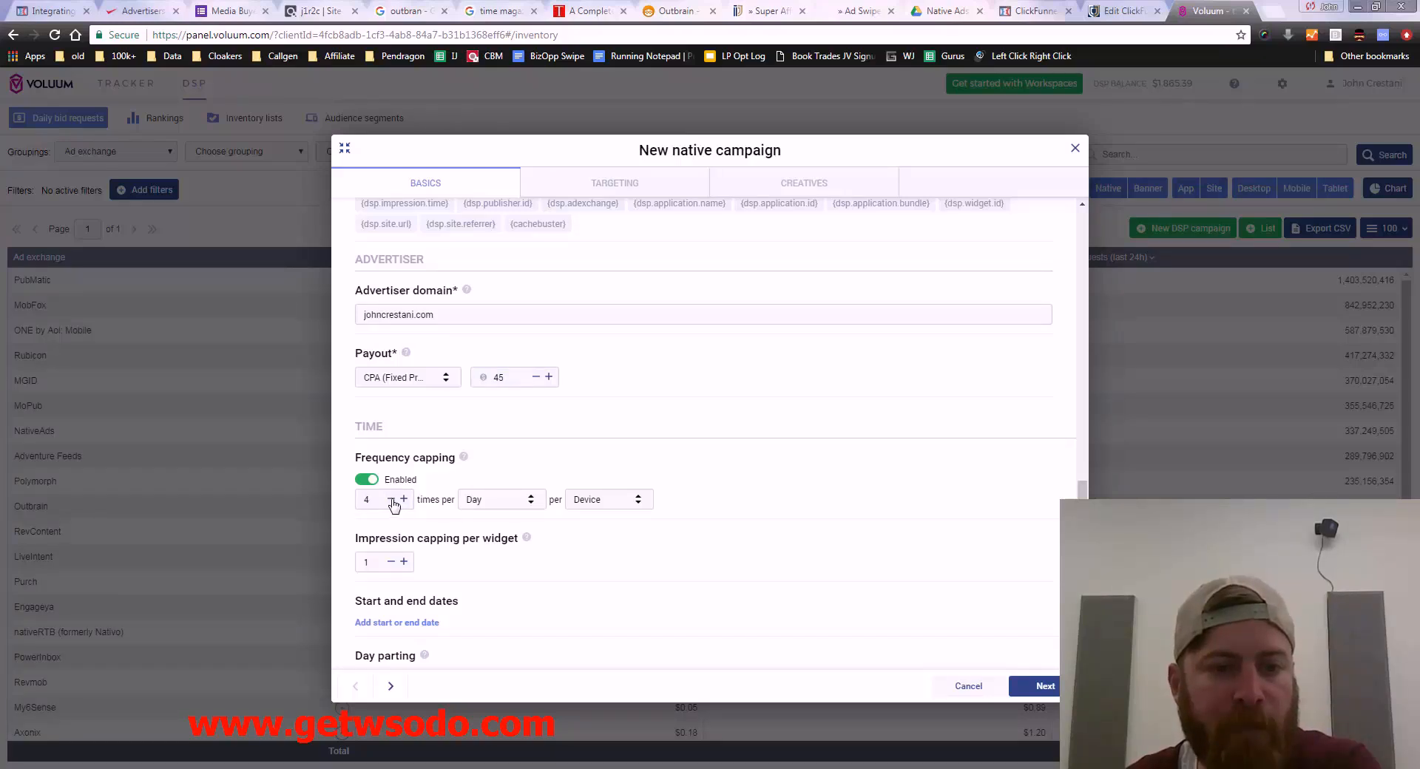
click(392, 498)
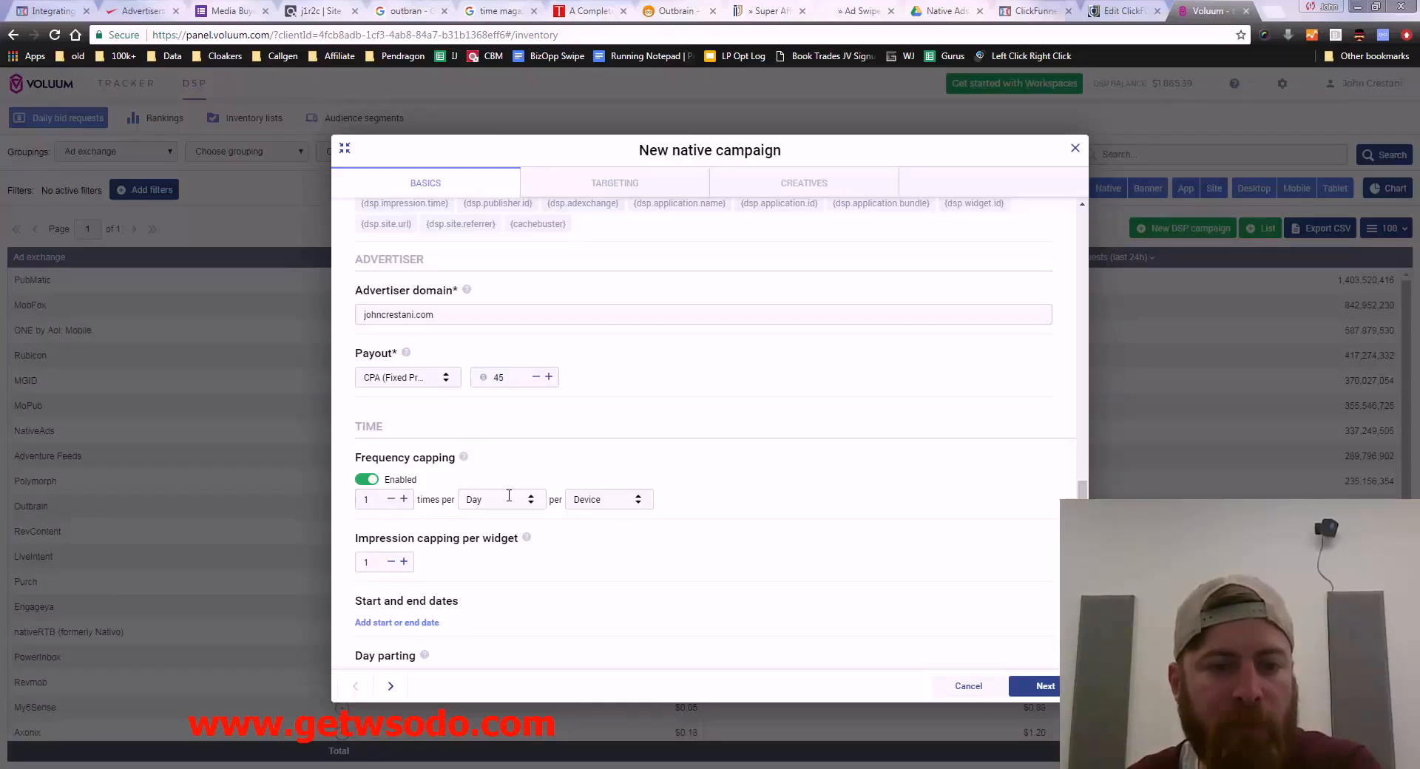
click(498, 499)
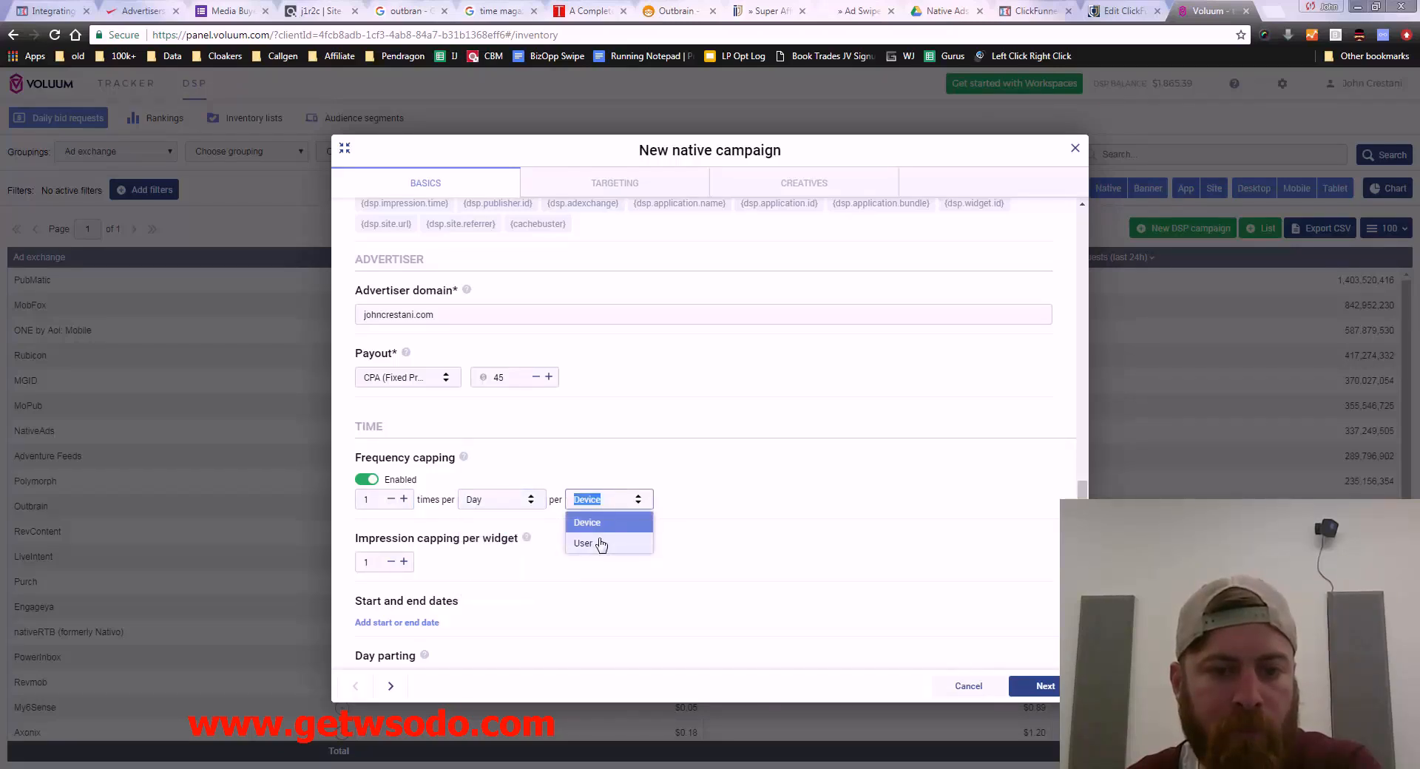
click(582, 543)
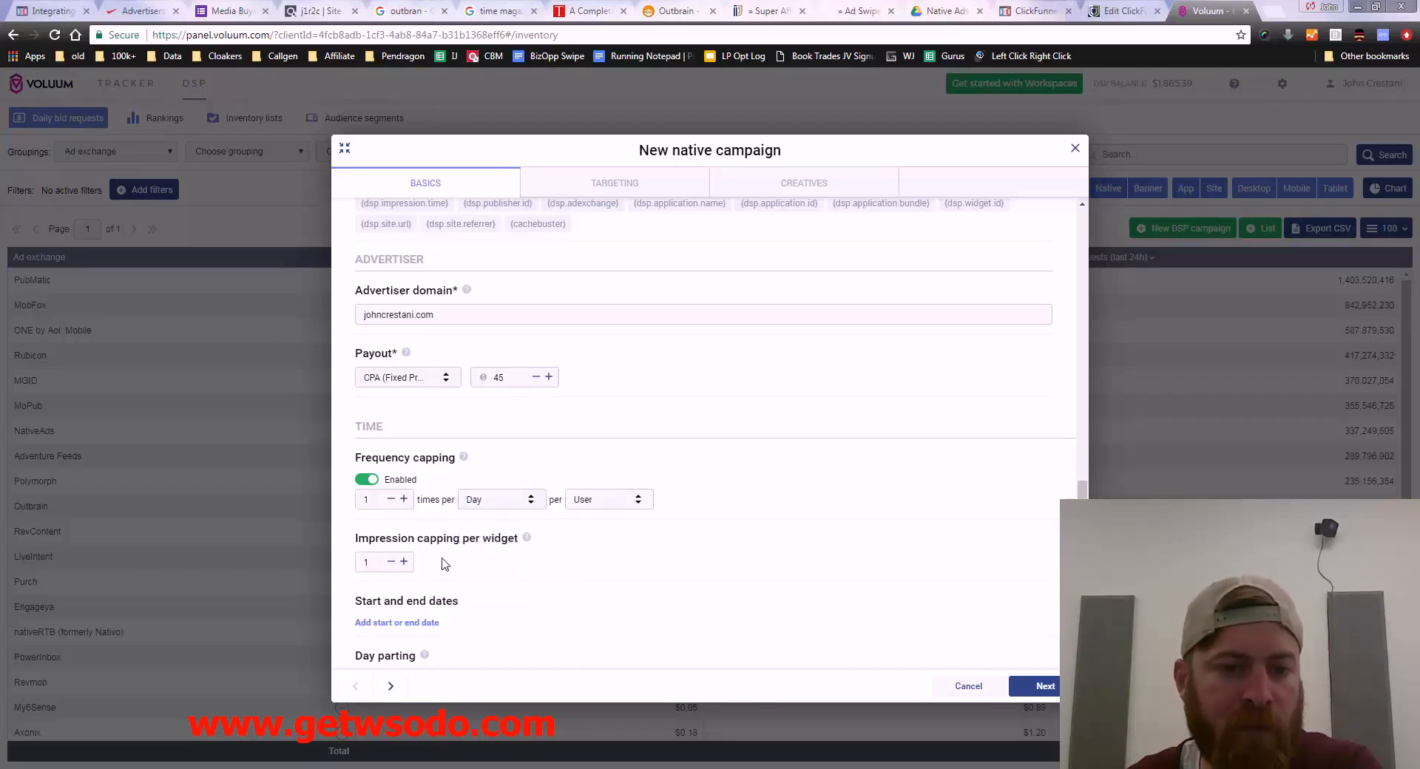
scroll(down, 3)
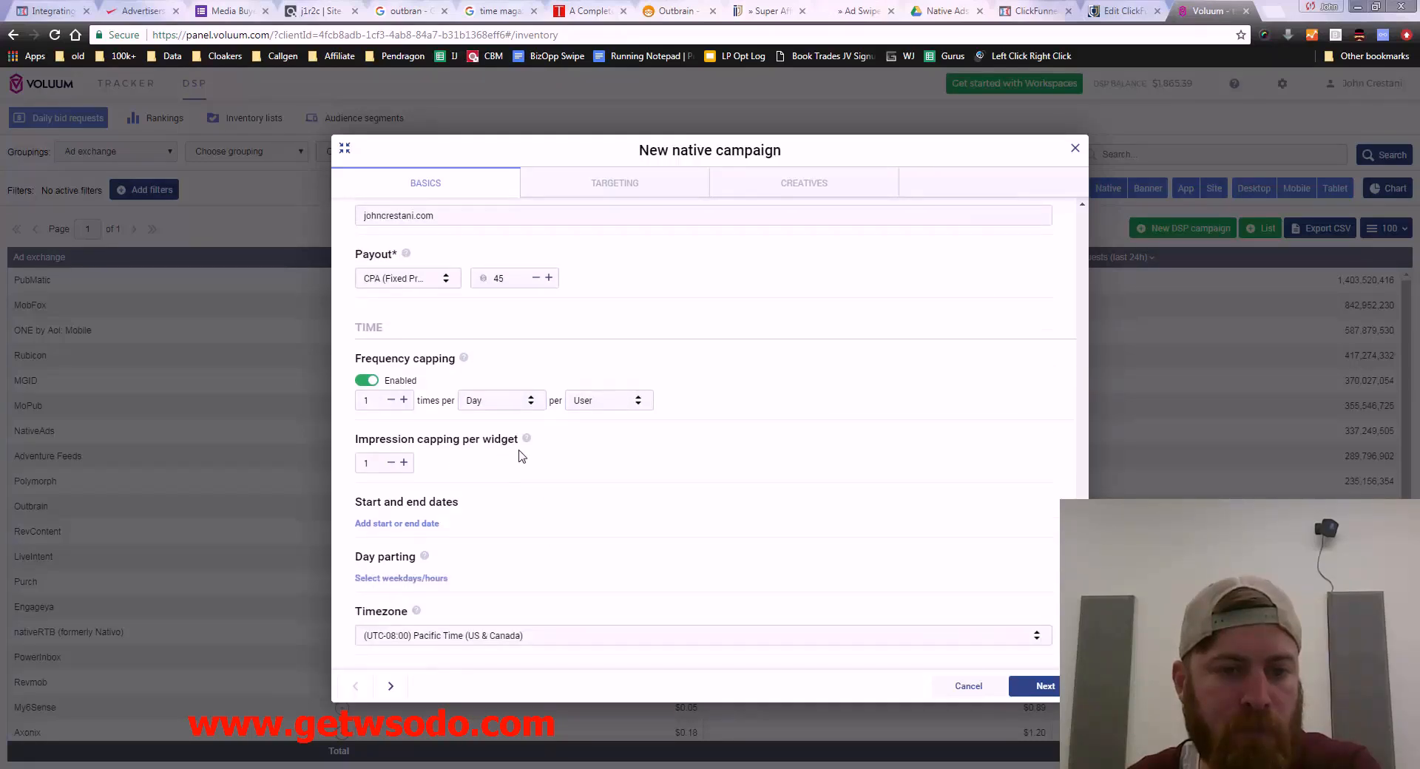
mouse_move(527, 439)
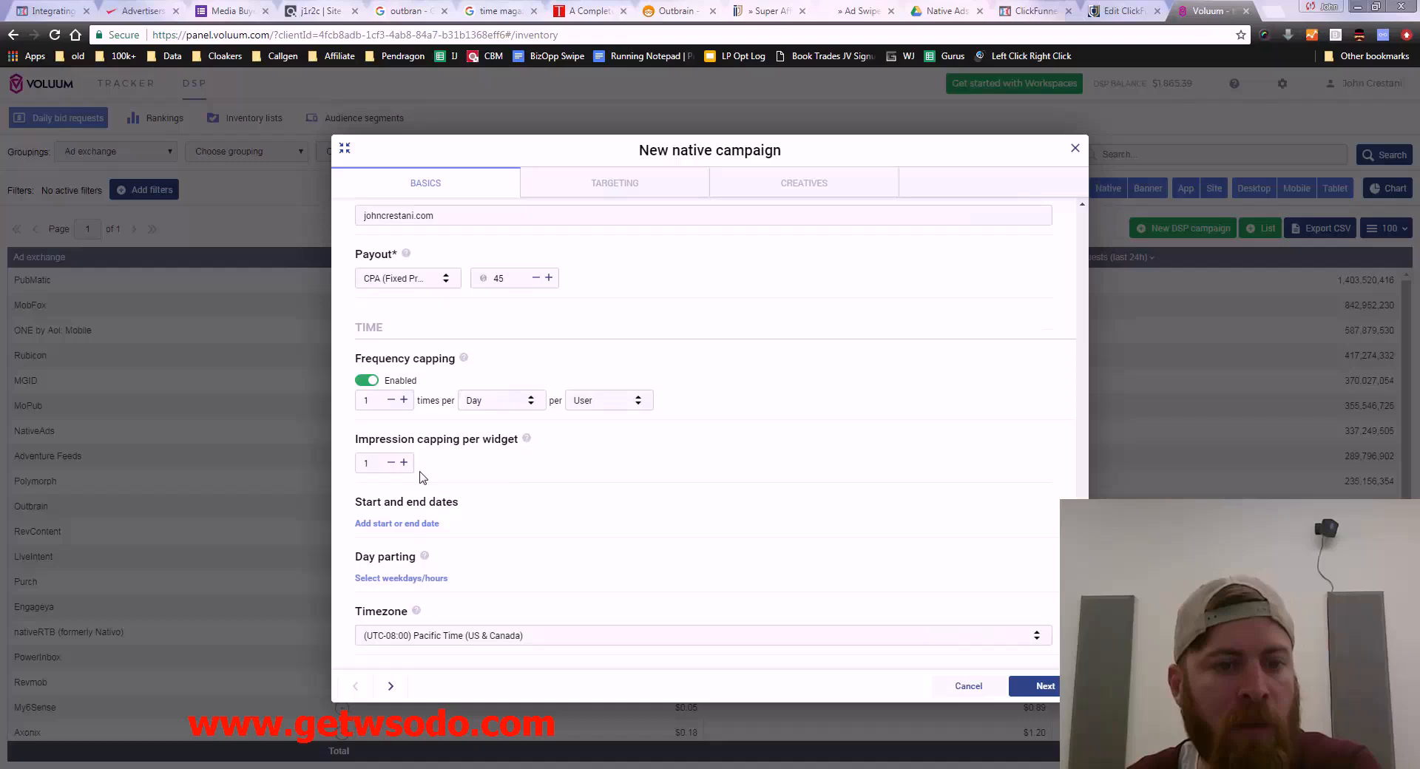
mouse_move(457, 543)
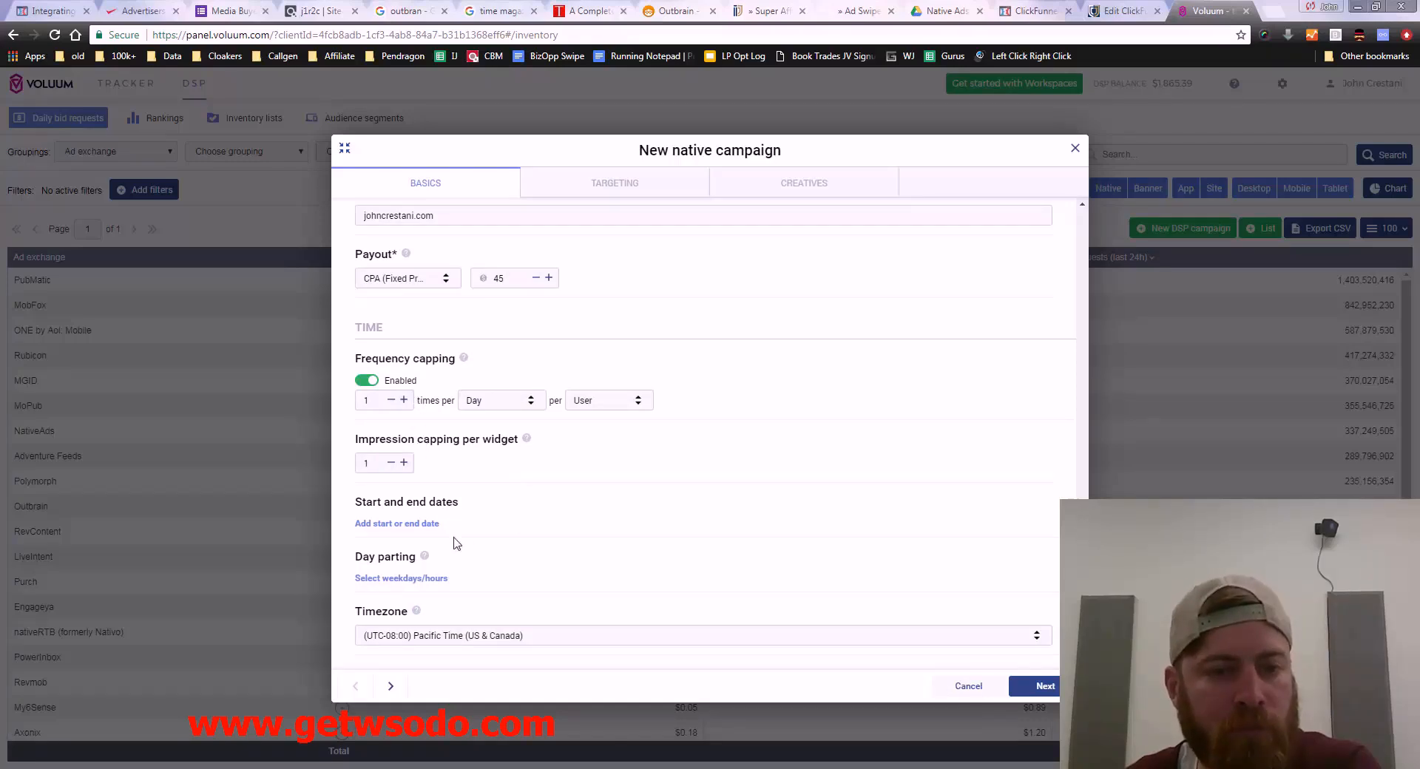
mouse_move(463, 360)
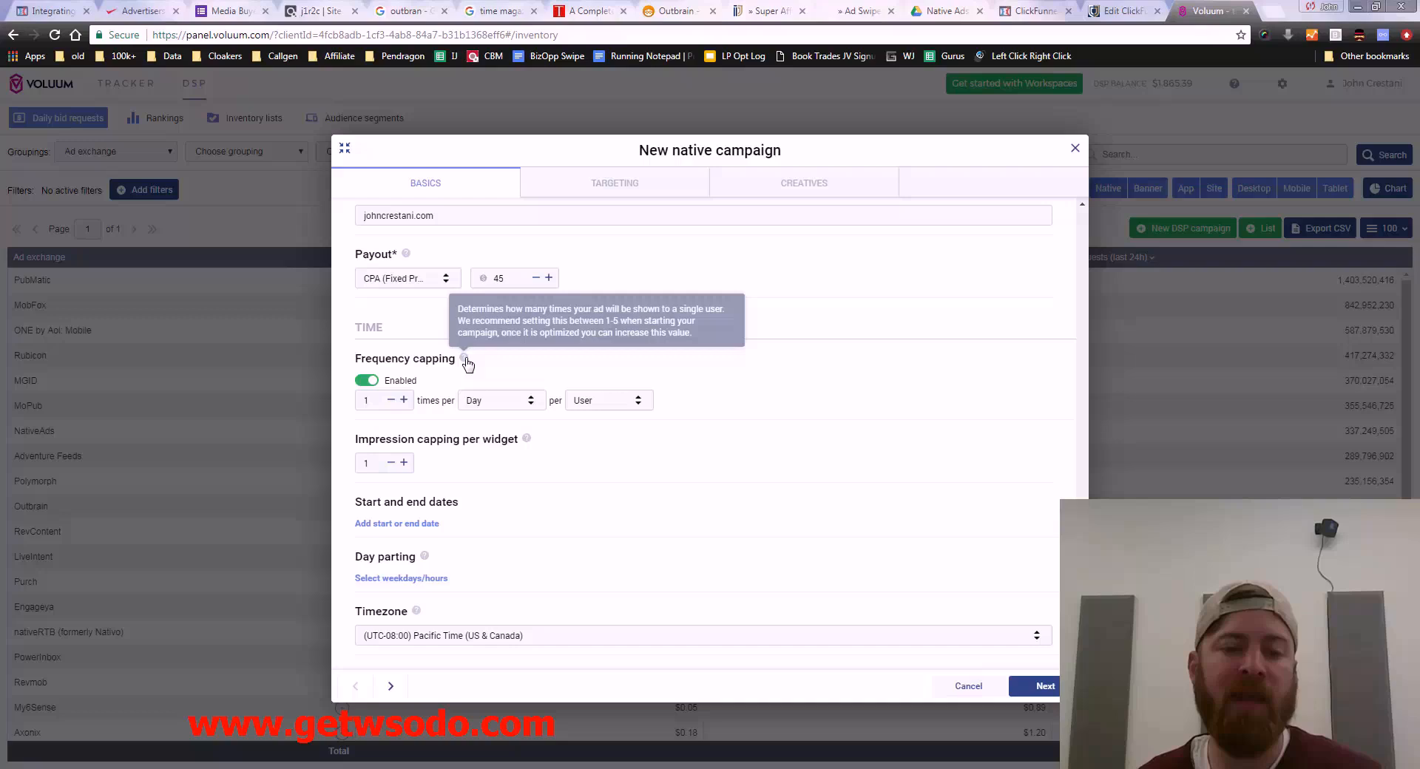
mouse_move(513, 398)
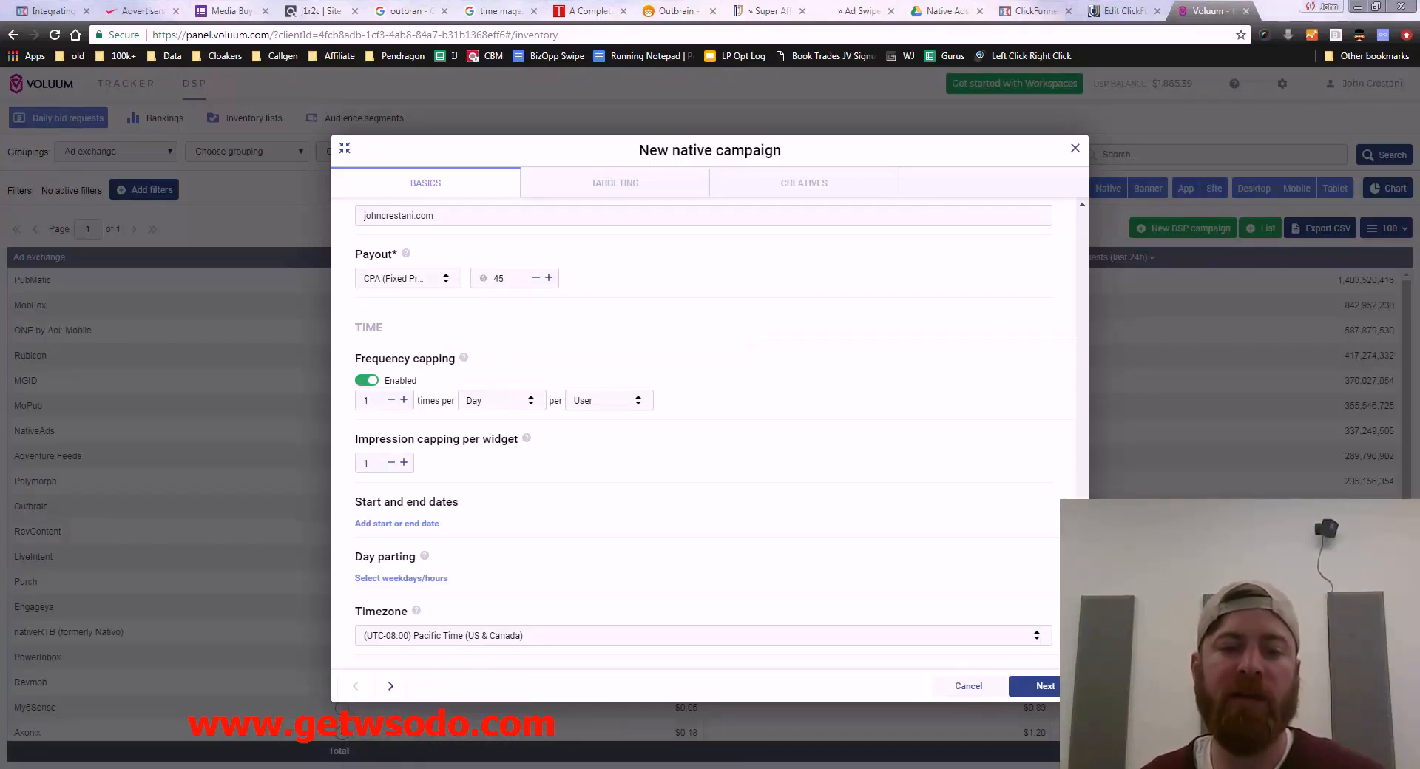
click(61, 610)
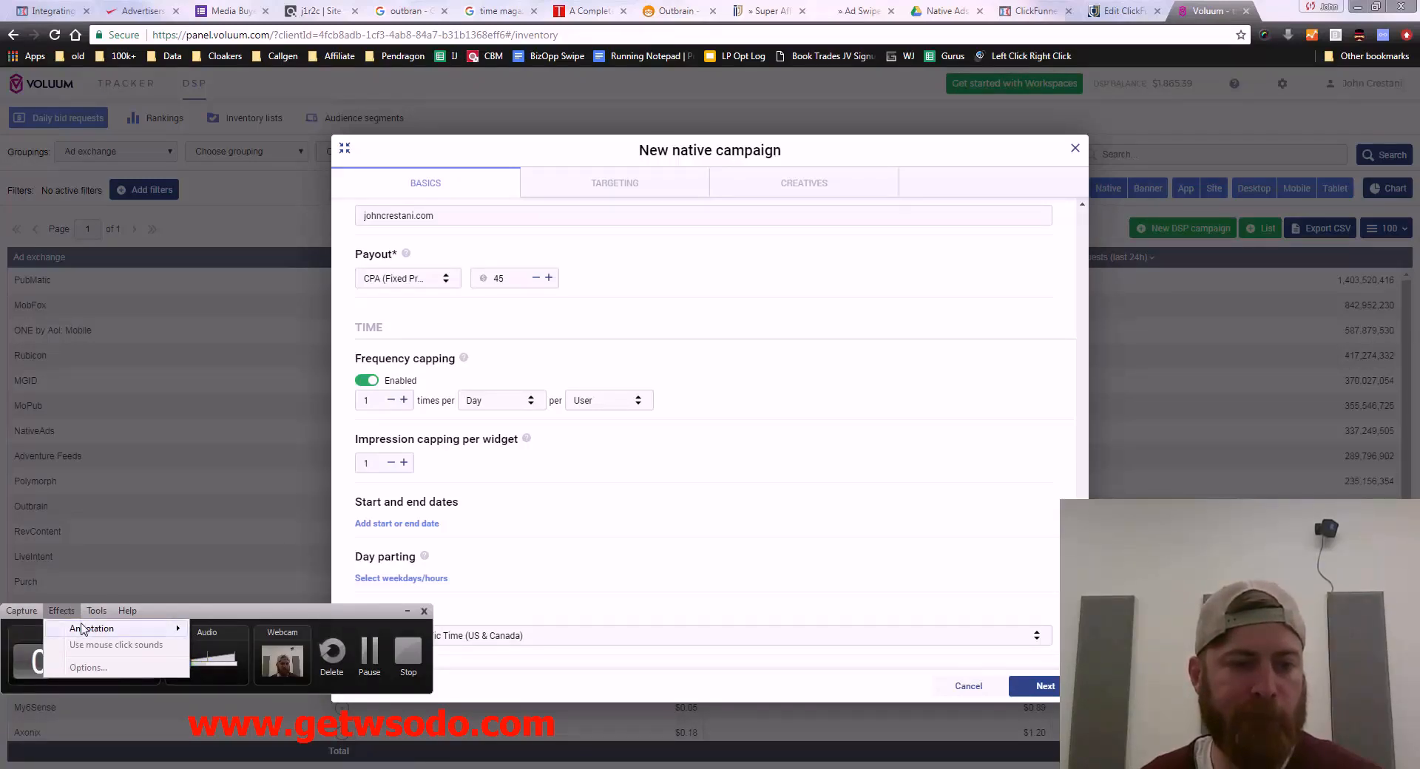
click(95, 610)
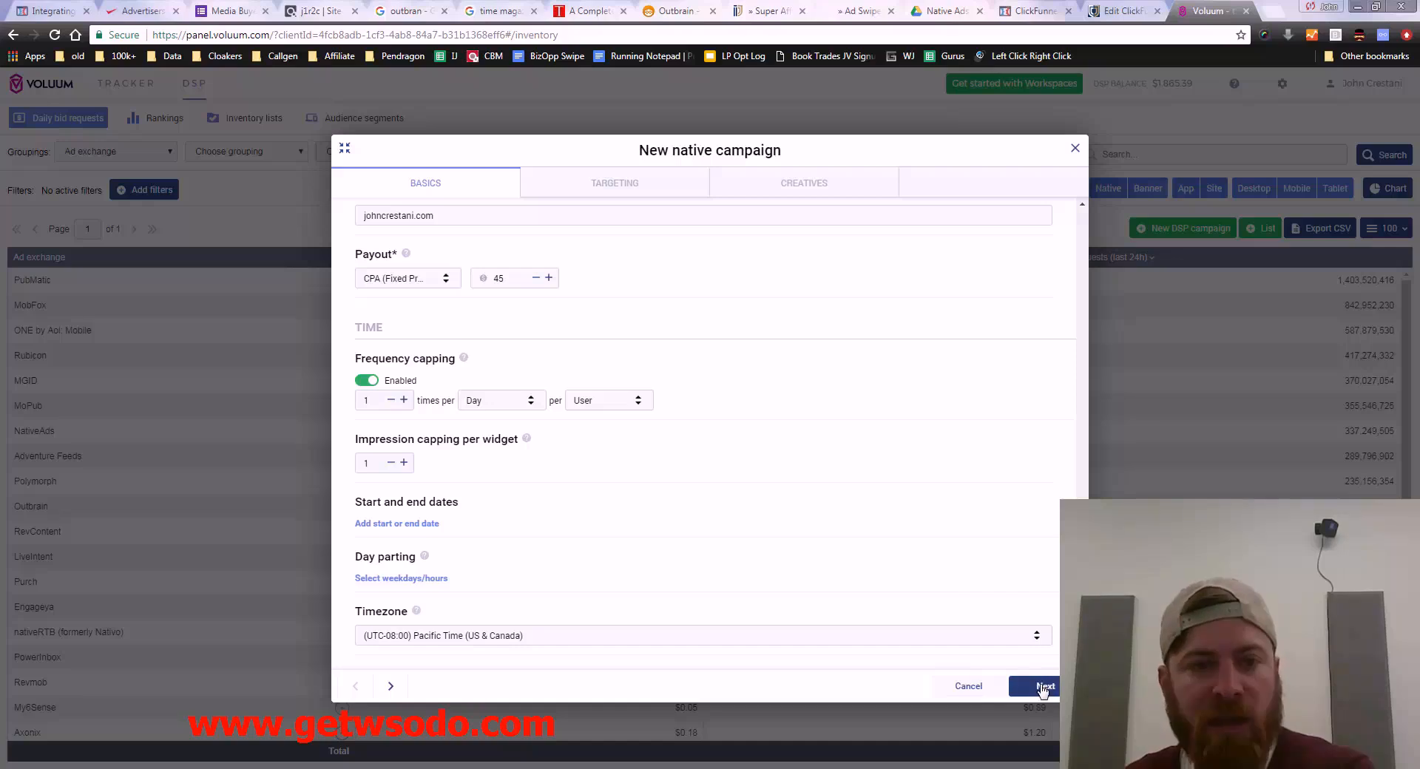
Step: On Targeting, add United States, Bahamas and Puerto Rico to targeted countries
click(1043, 686)
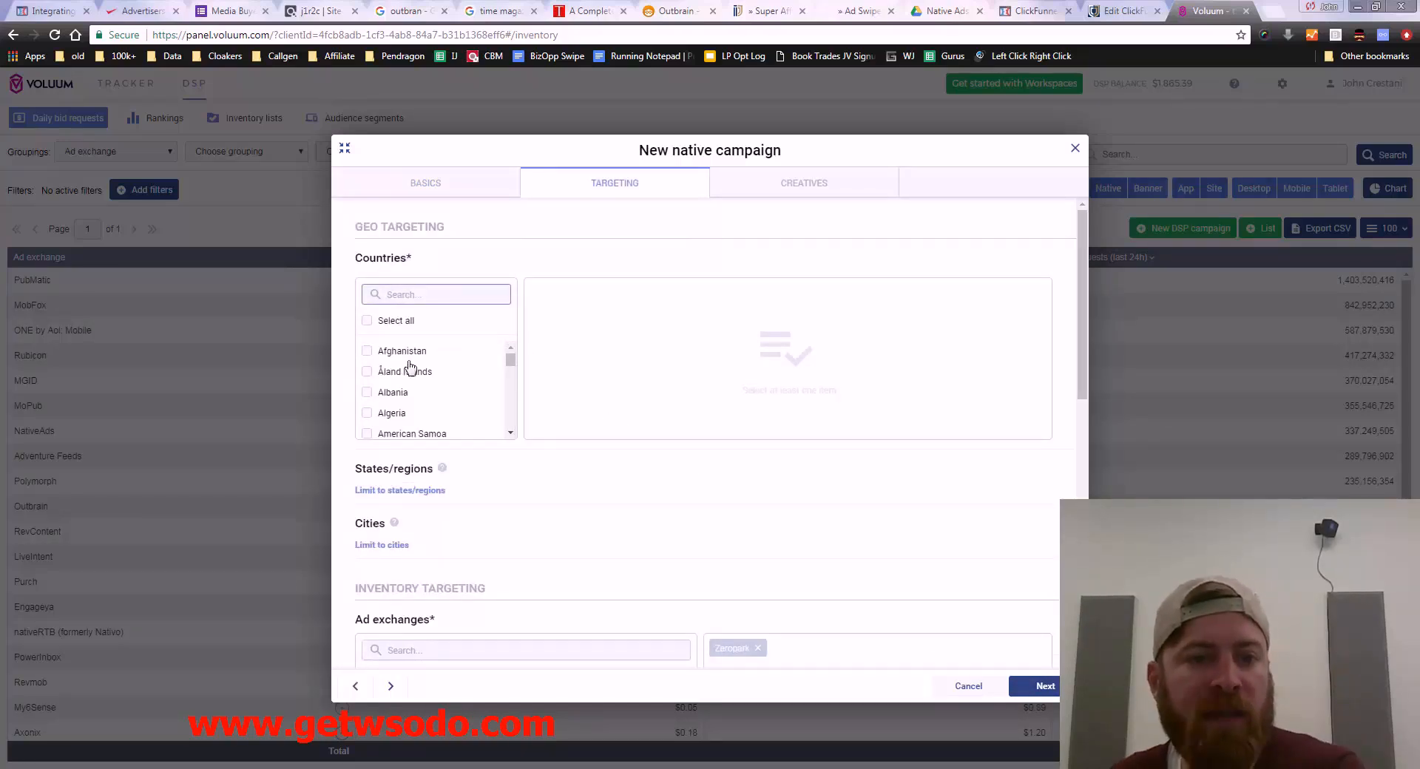
scroll(down, 3)
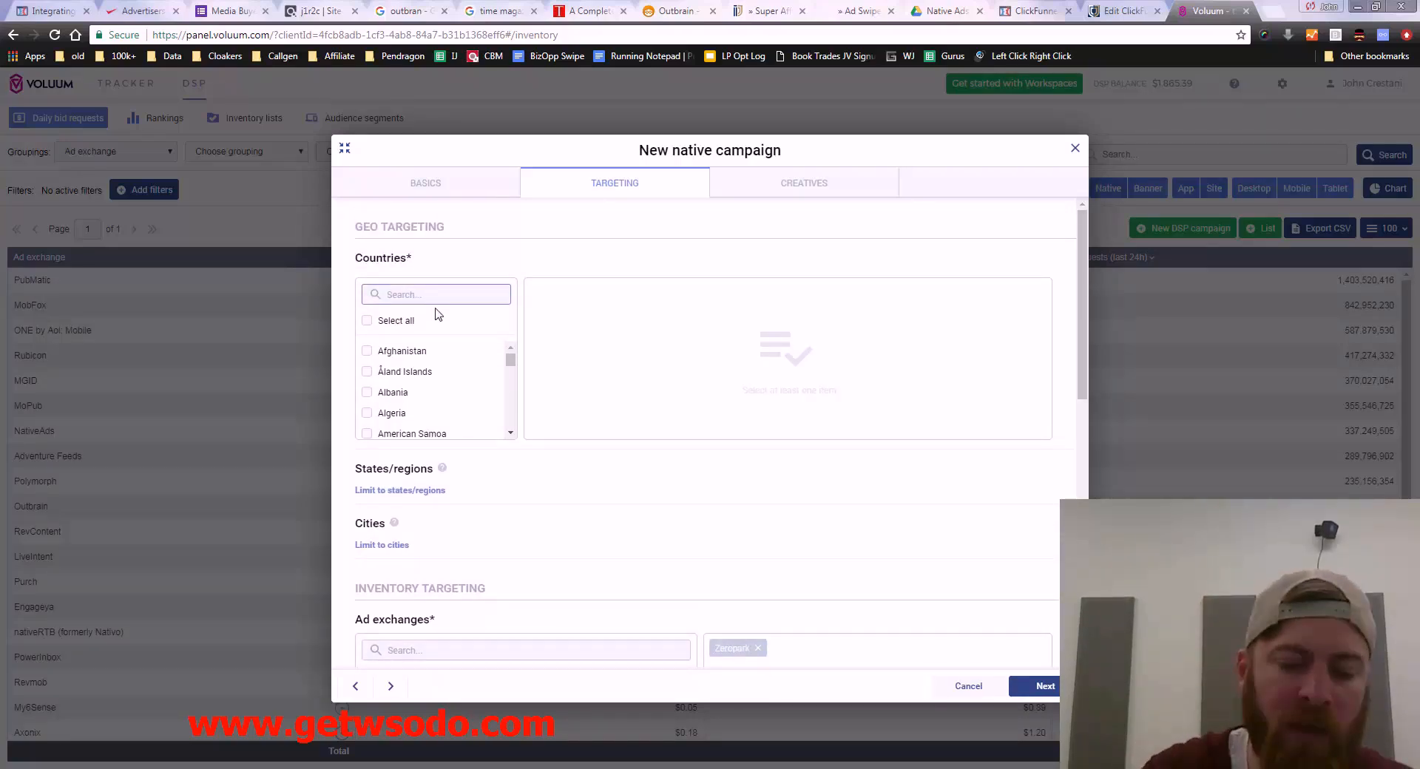
text(united)
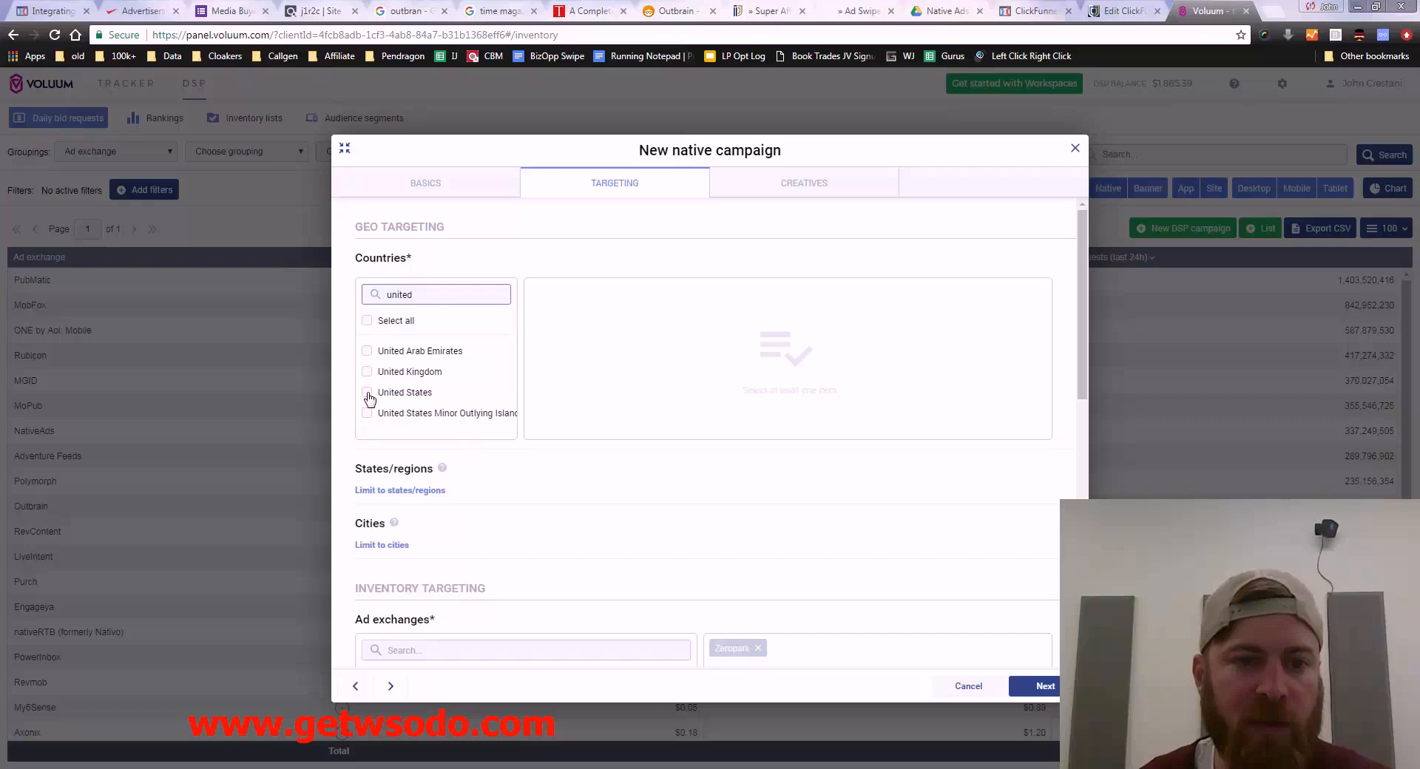
click(367, 392)
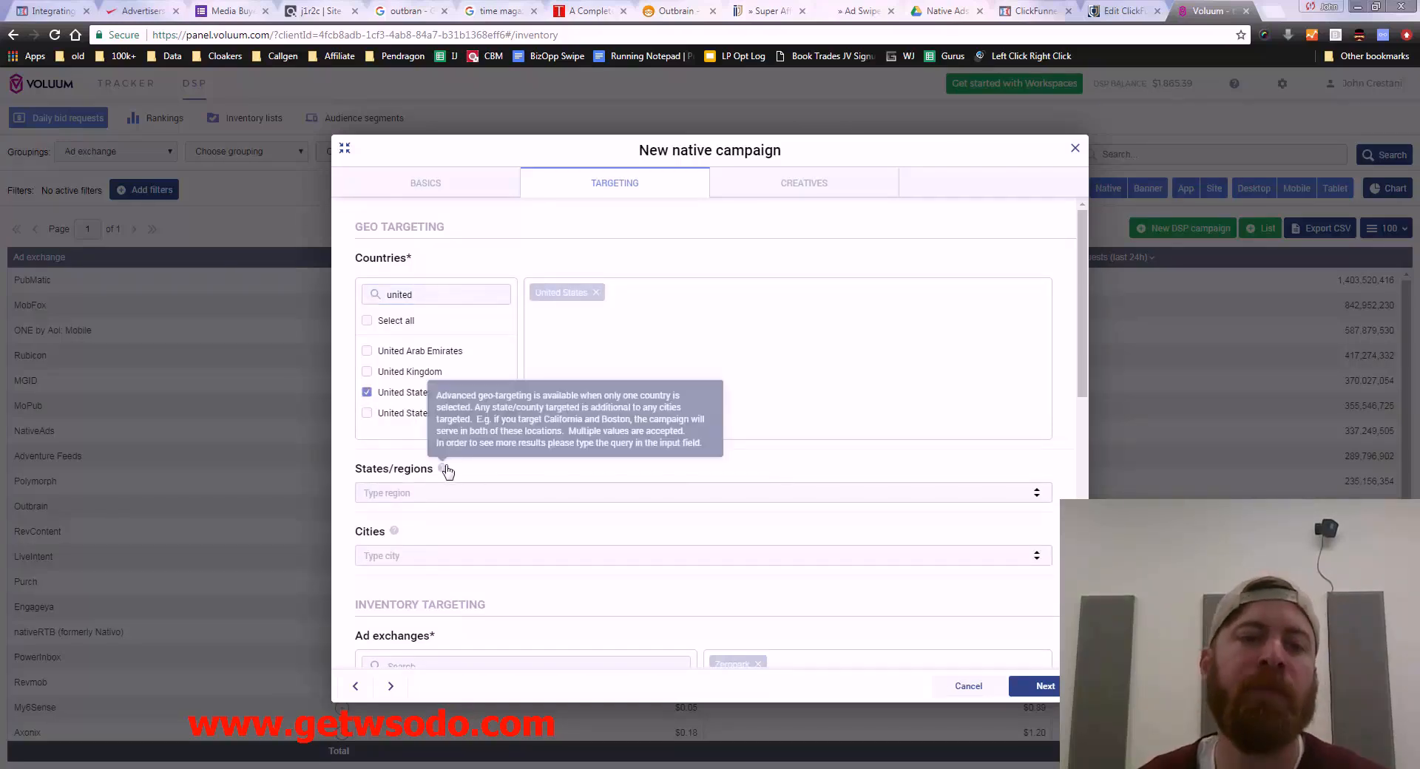
click(435, 293)
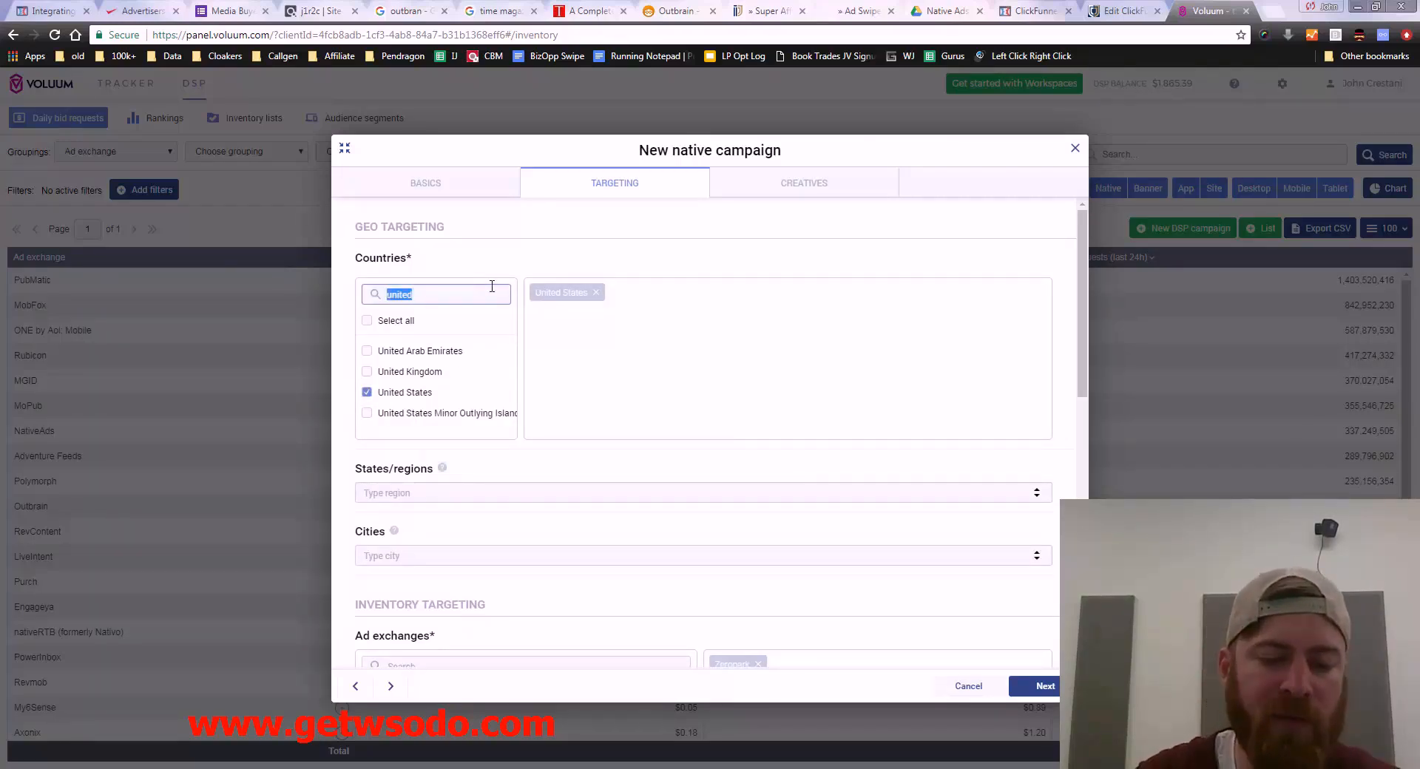
text(bahama)
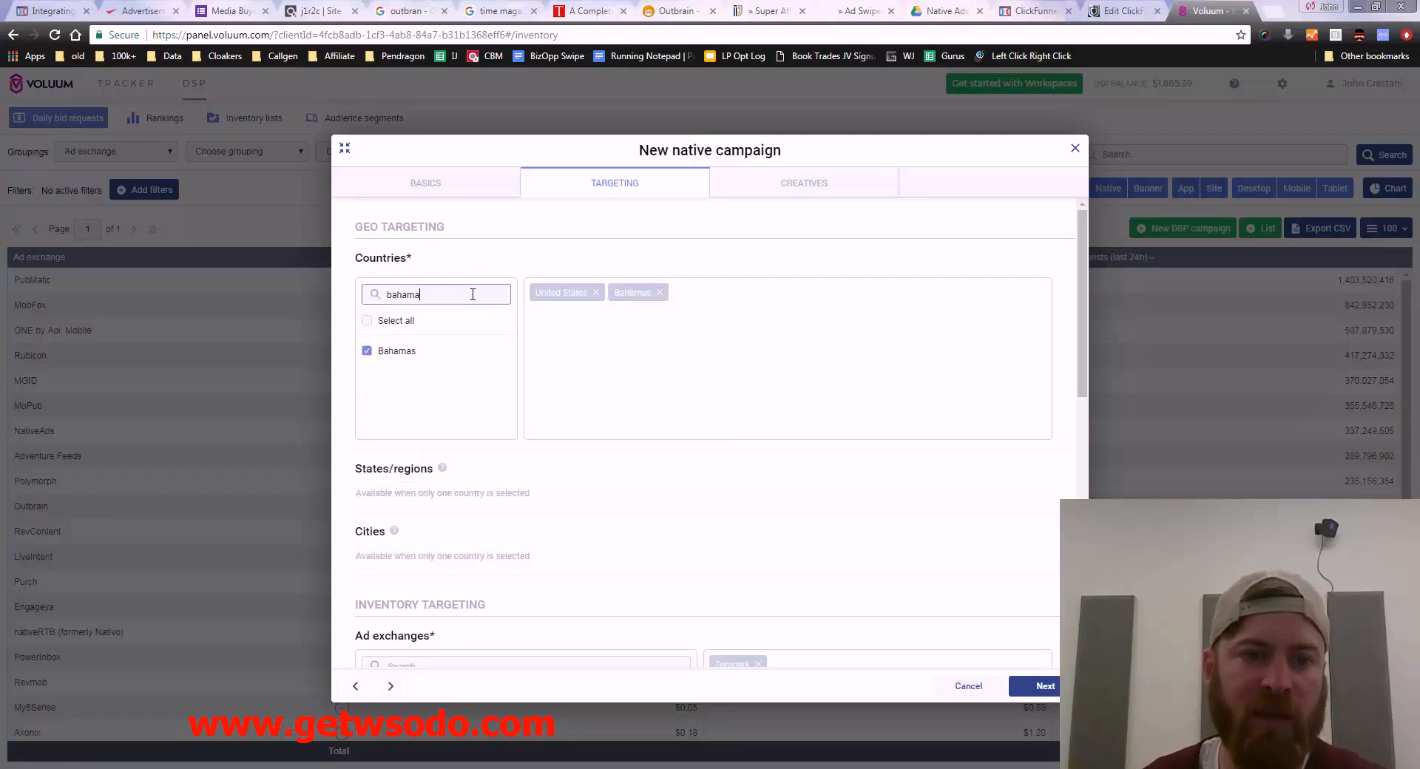
text(puerto rico)
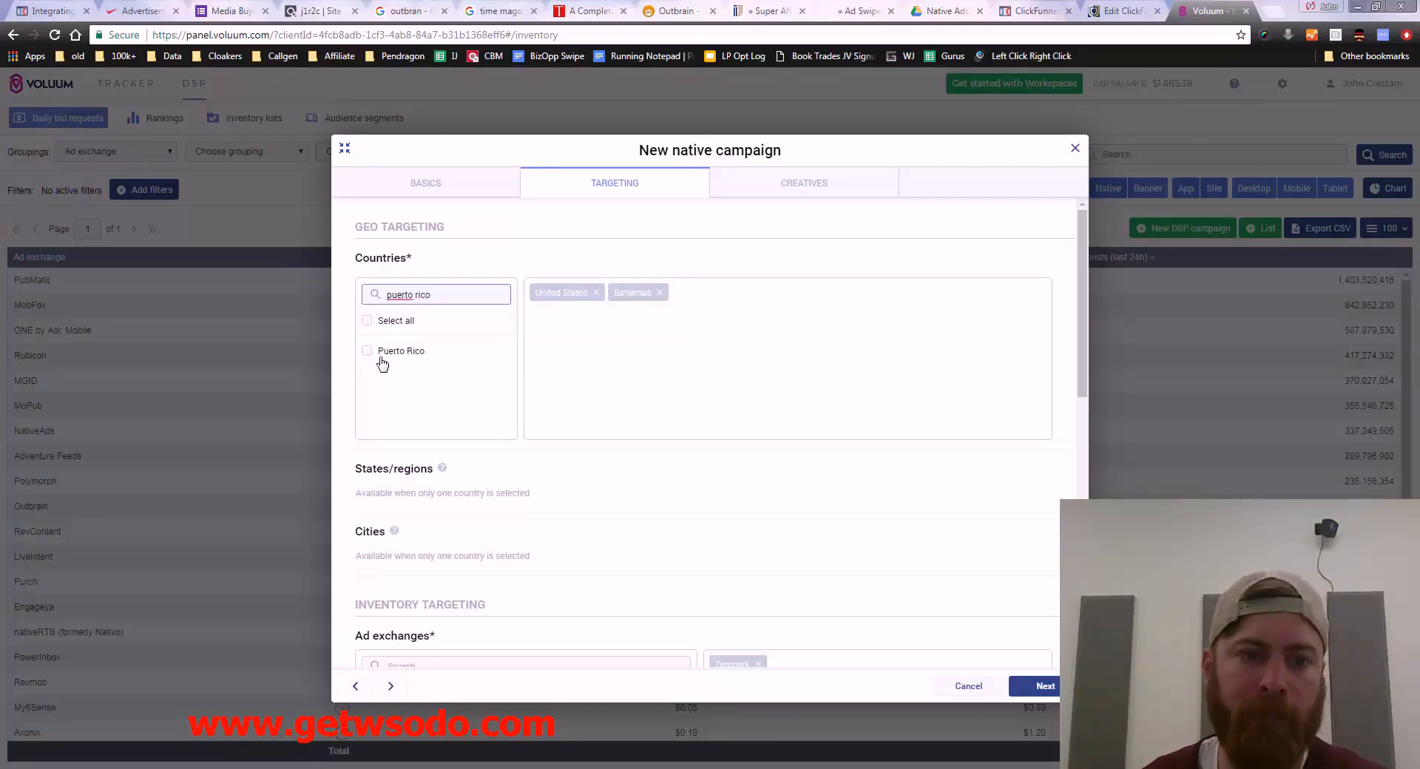
click(367, 350)
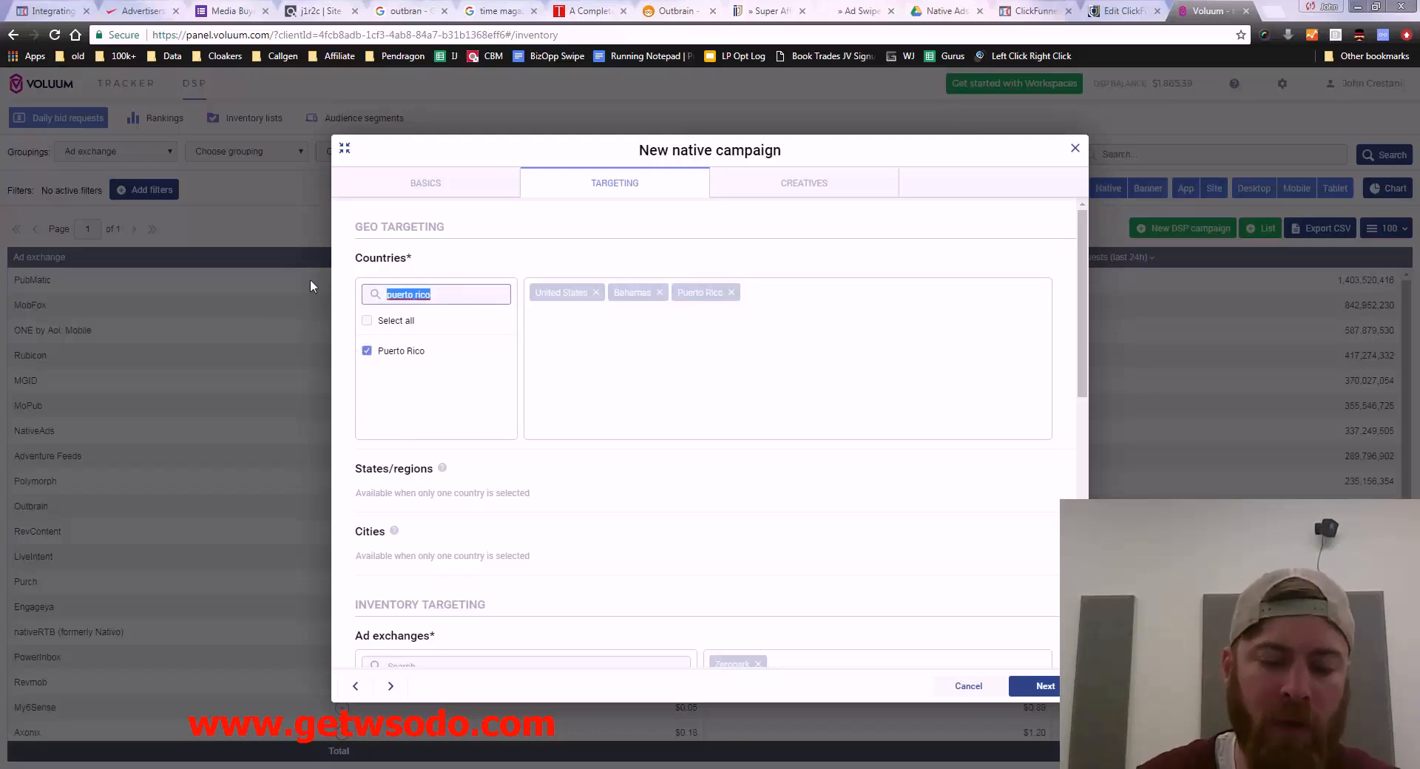
Step: Add Dominican Republic, Jamaica and British Virgin Islands to targeted countries
text(domi)
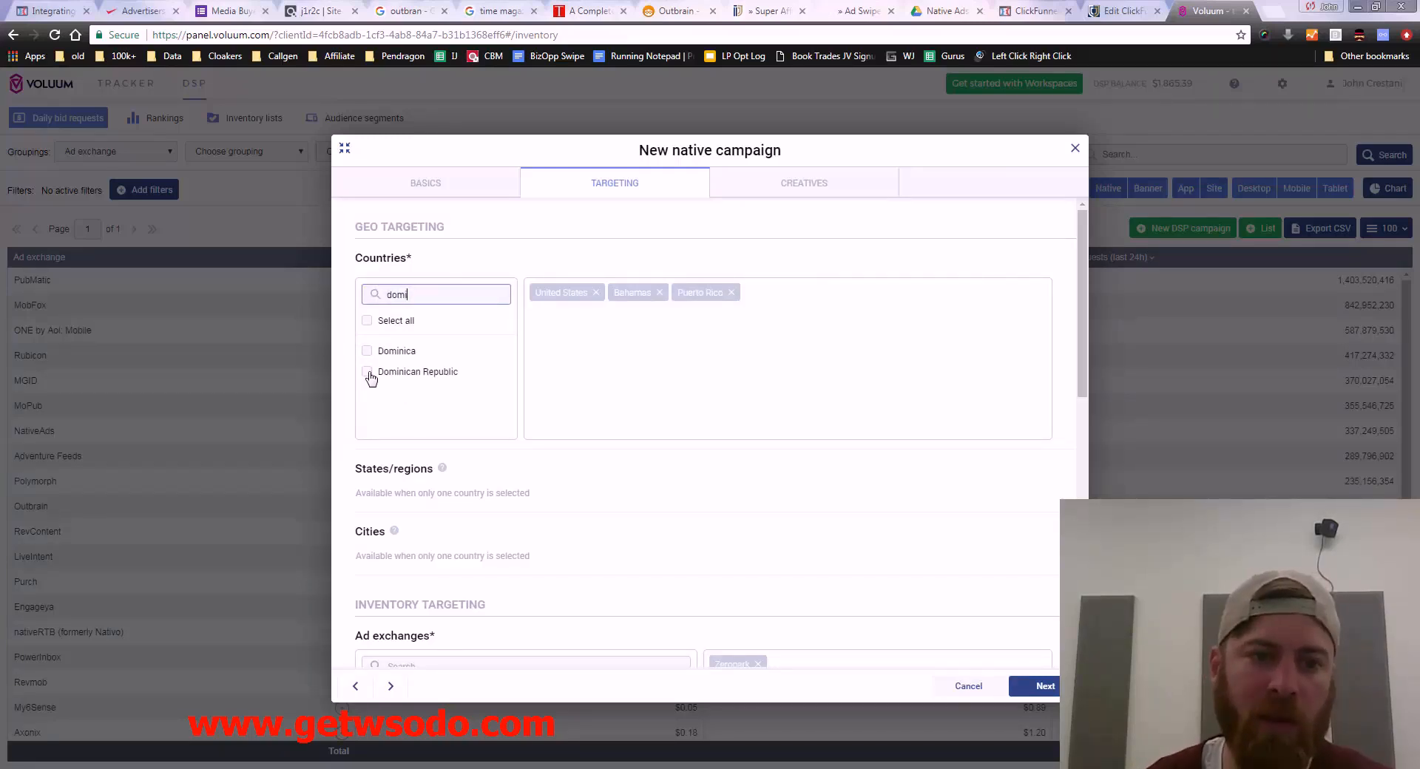
click(367, 371)
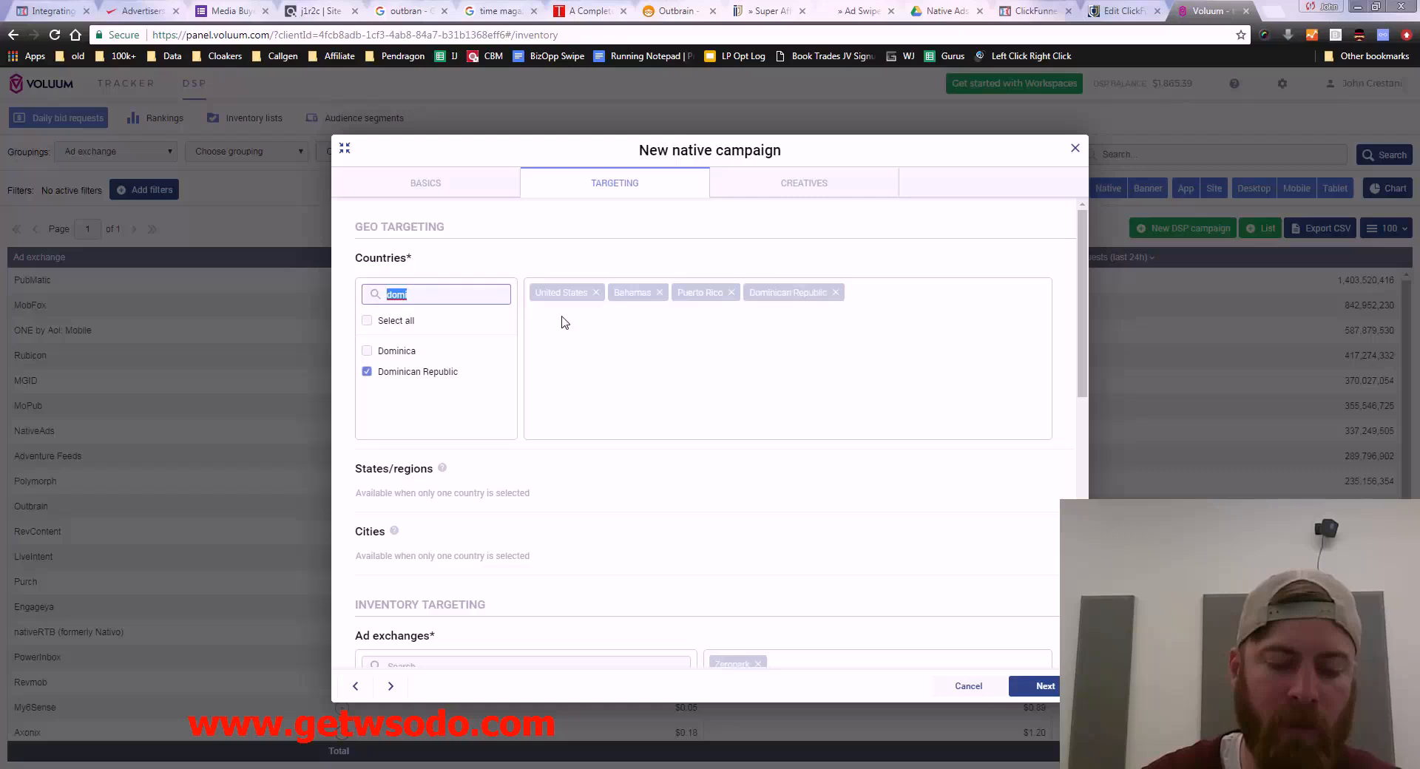
text(jamaic)
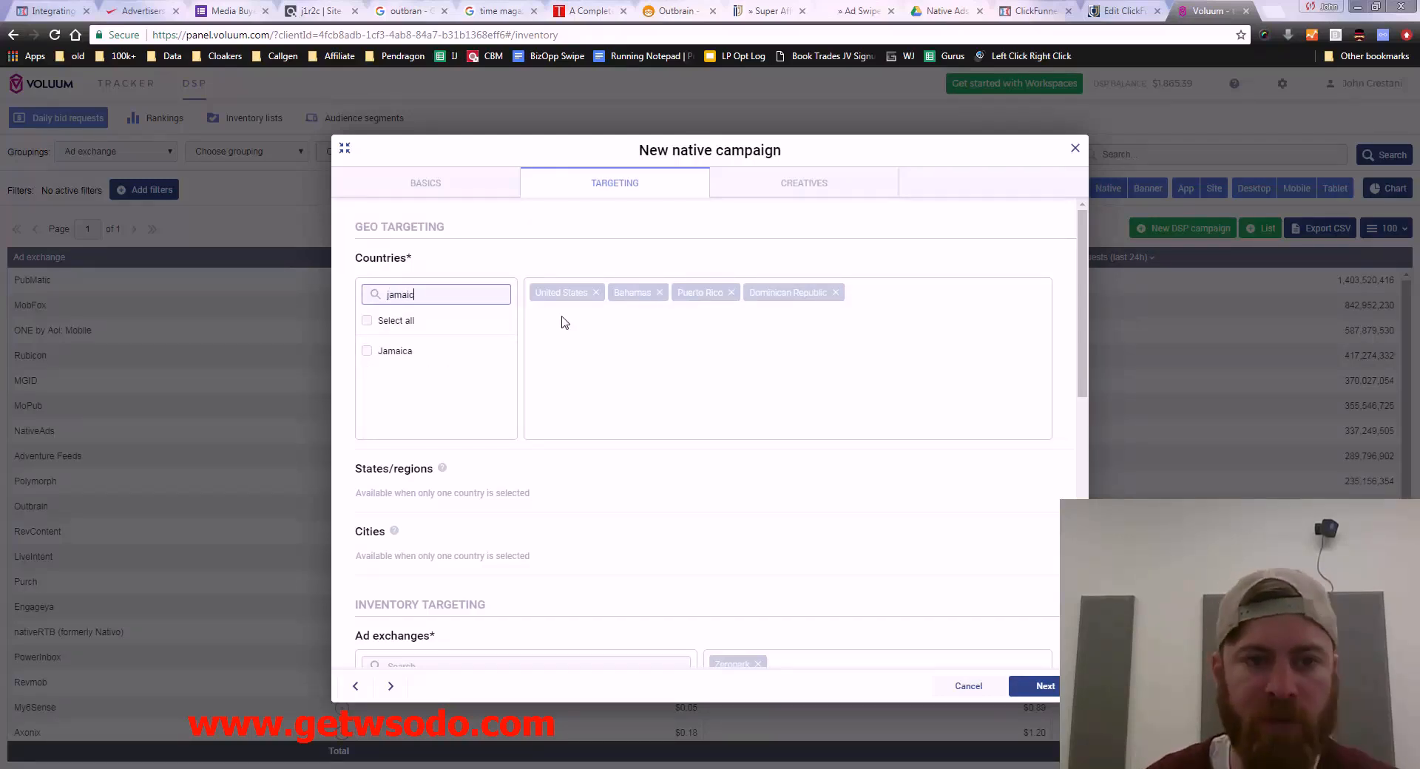
click(367, 350)
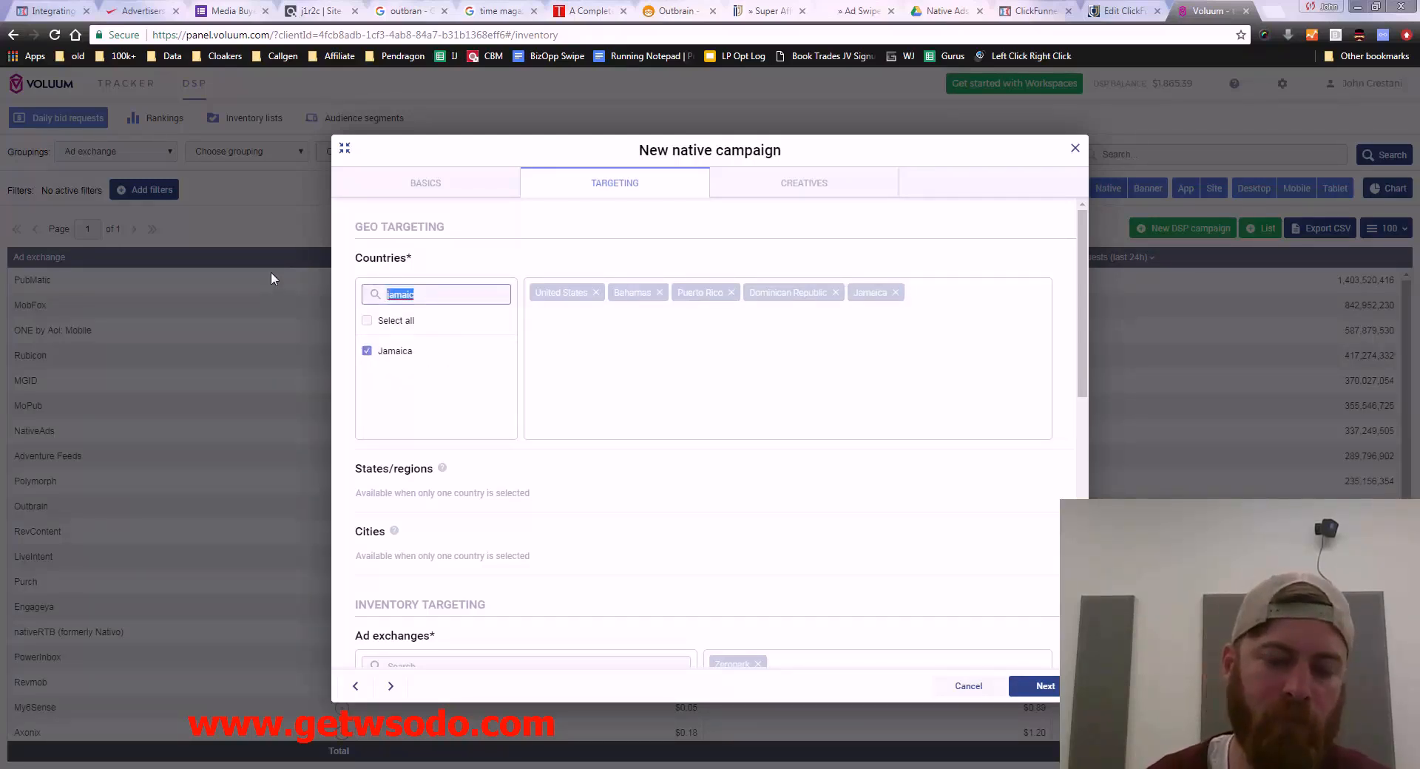
text(us virgi)
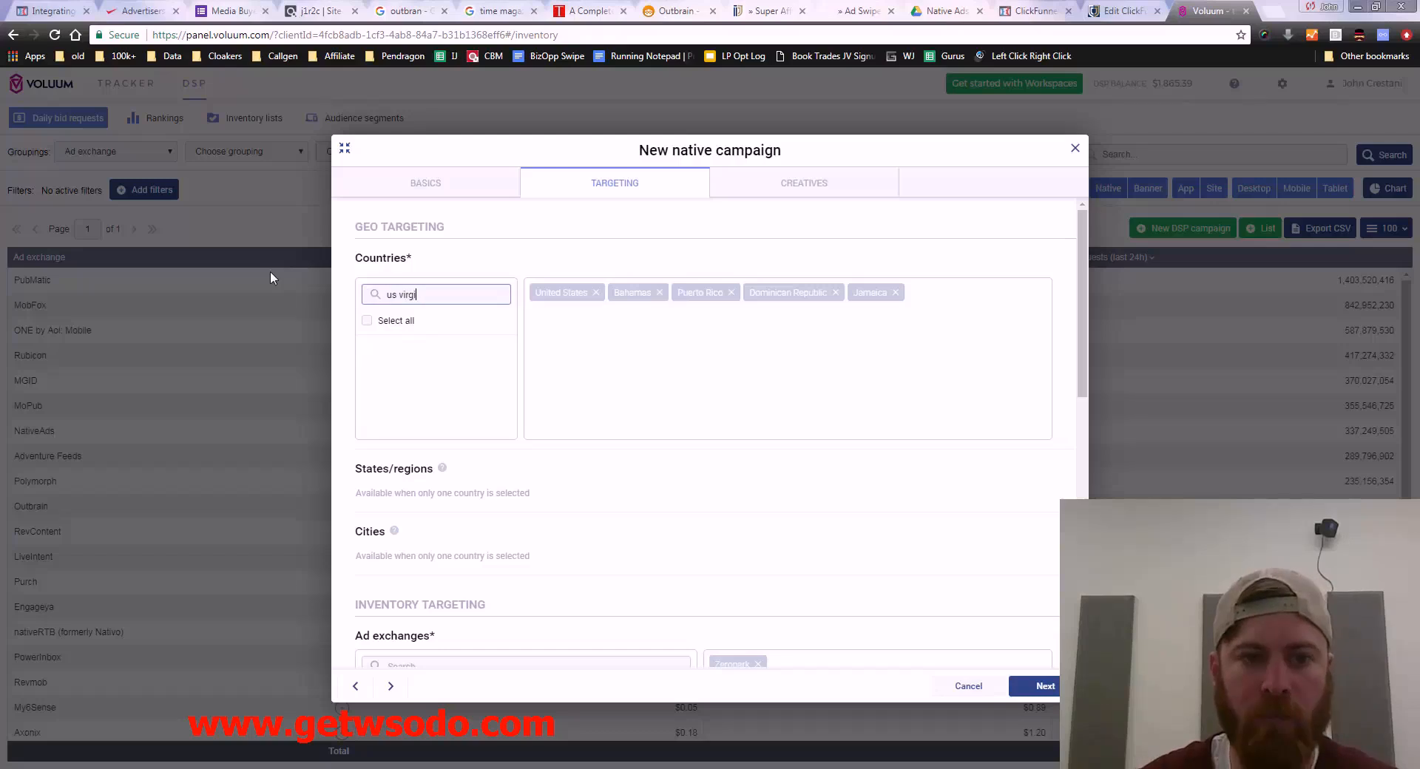
text(briti)
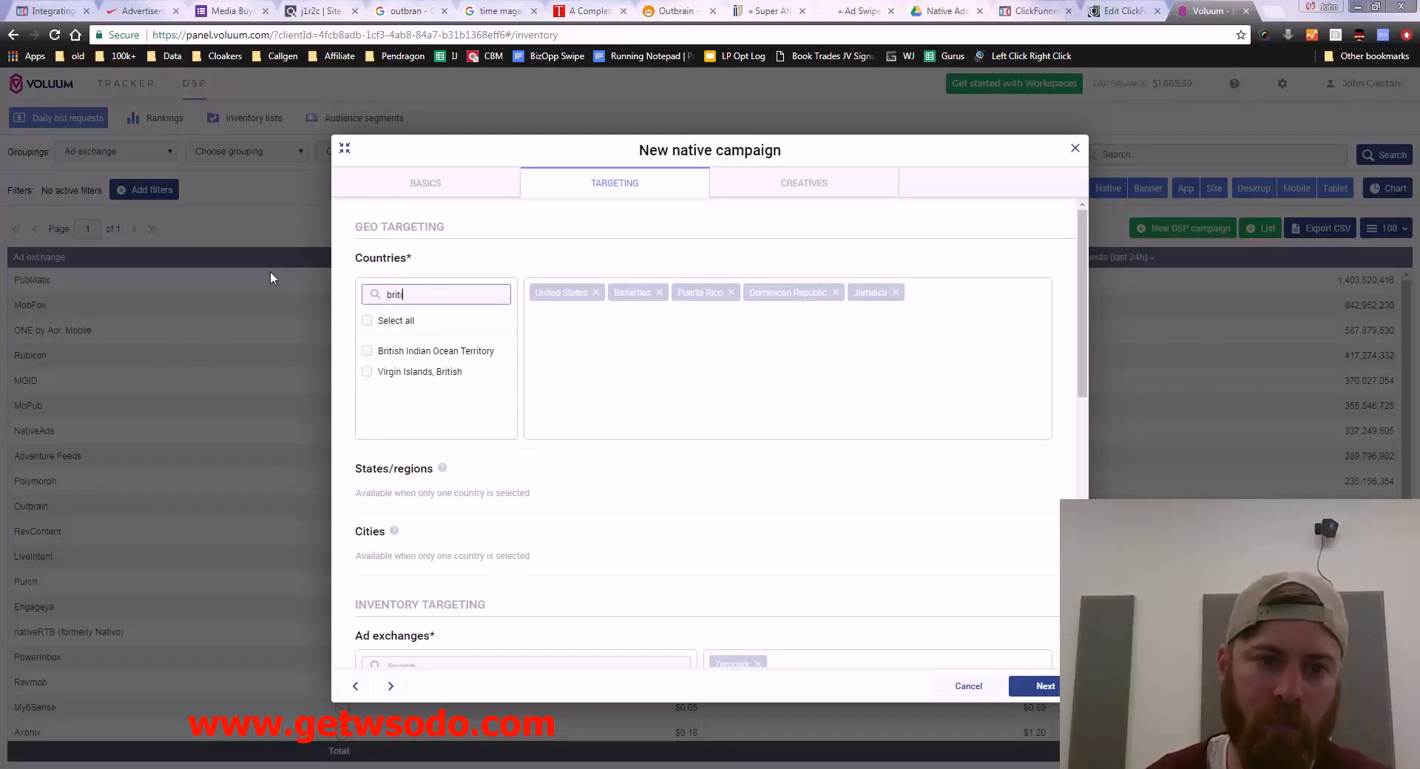
click(367, 371)
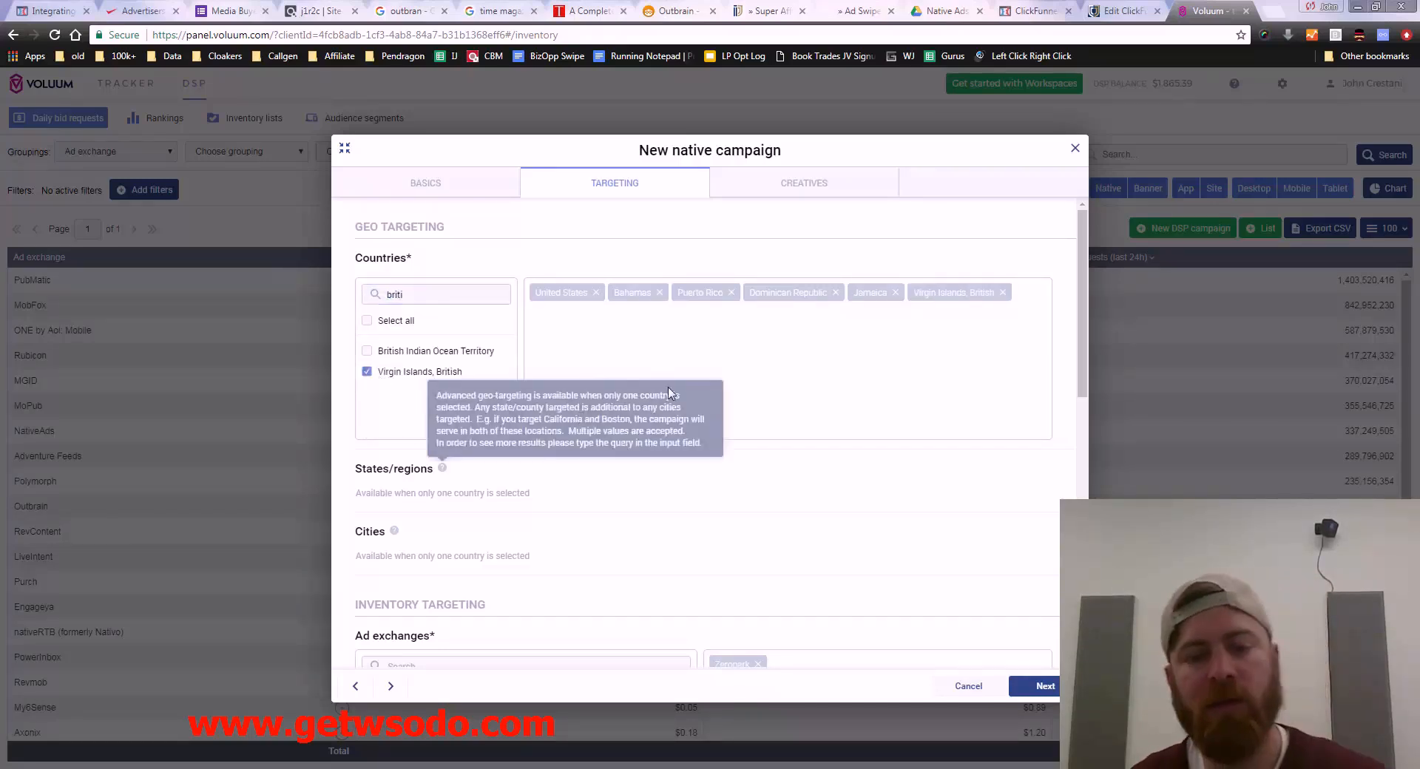
scroll(down, 3)
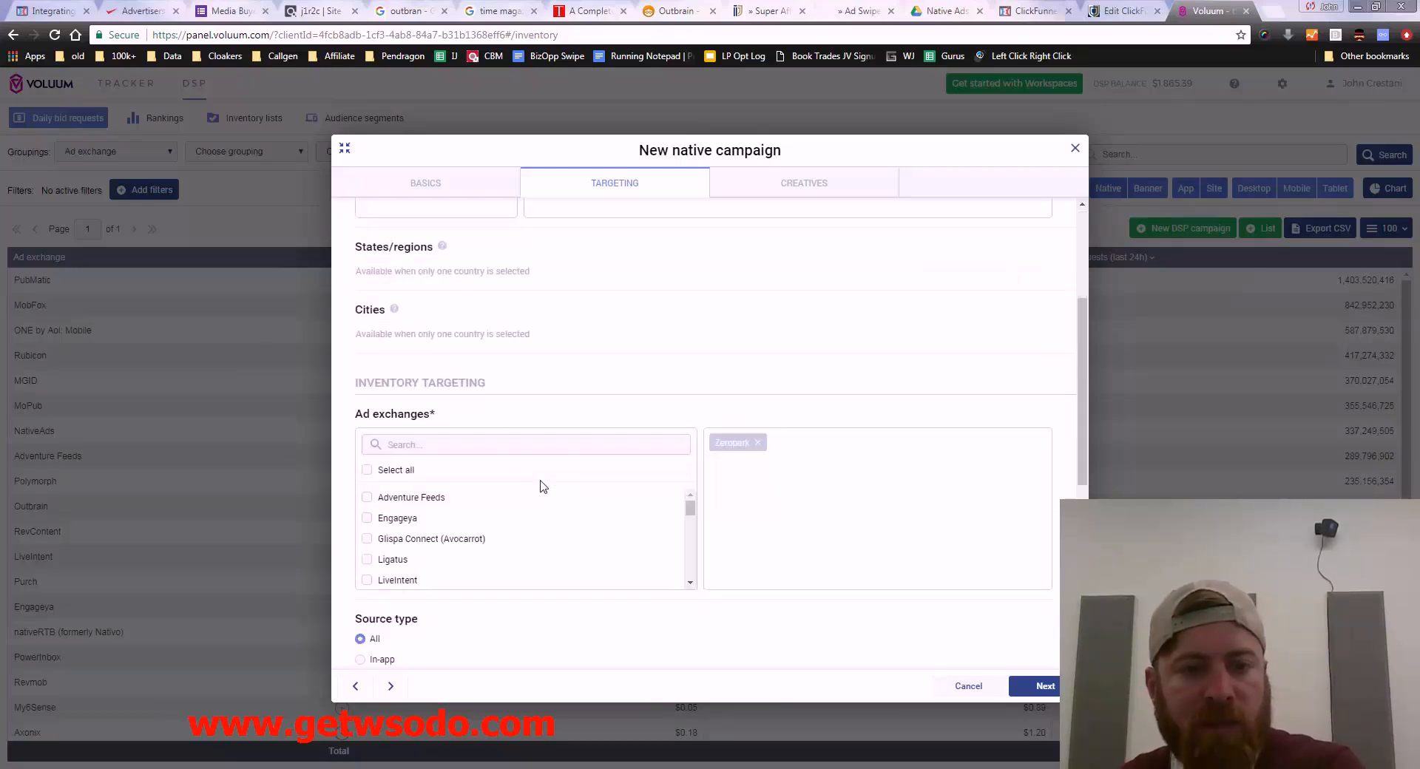
Step: Remove Zeropark and add MGID to the targeted ad exchanges
click(525, 443)
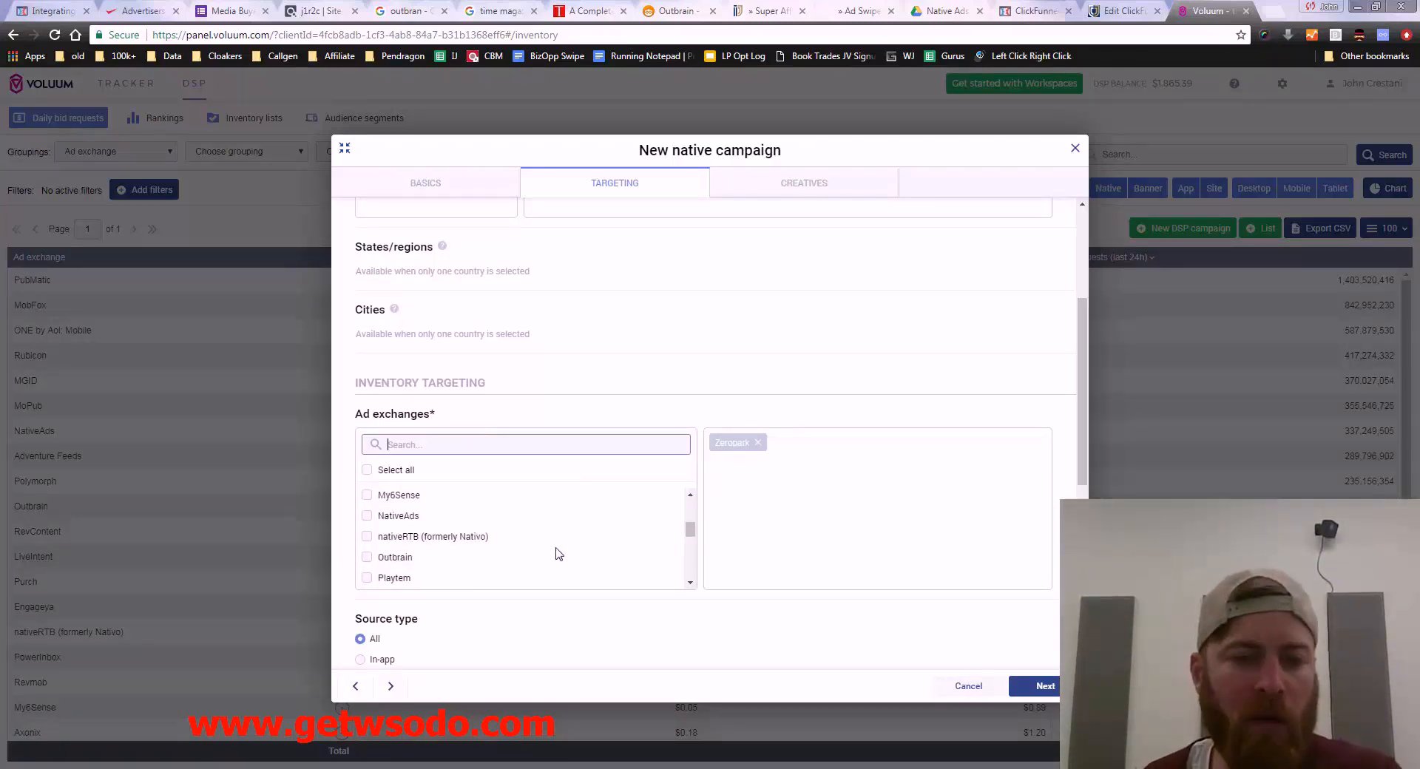
click(759, 443)
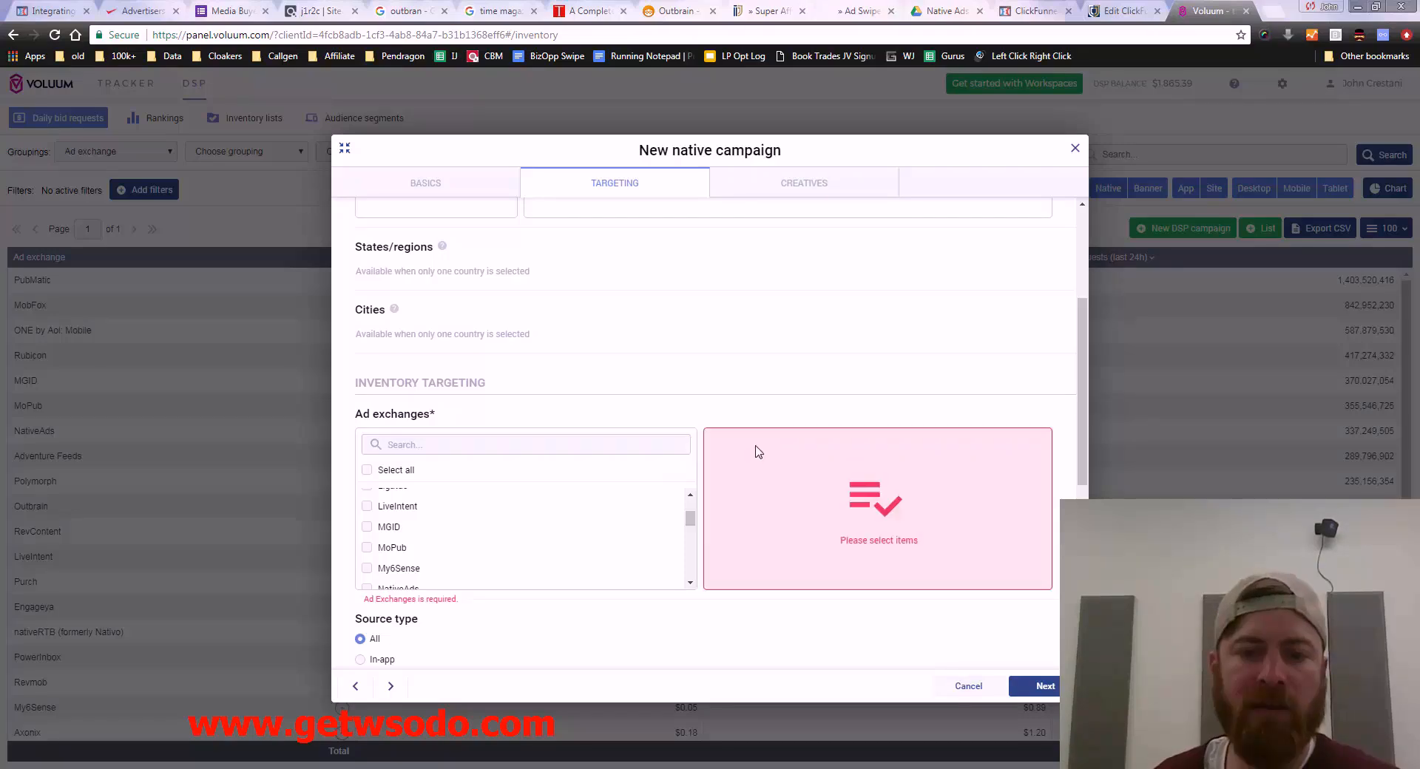
mouse_move(389, 527)
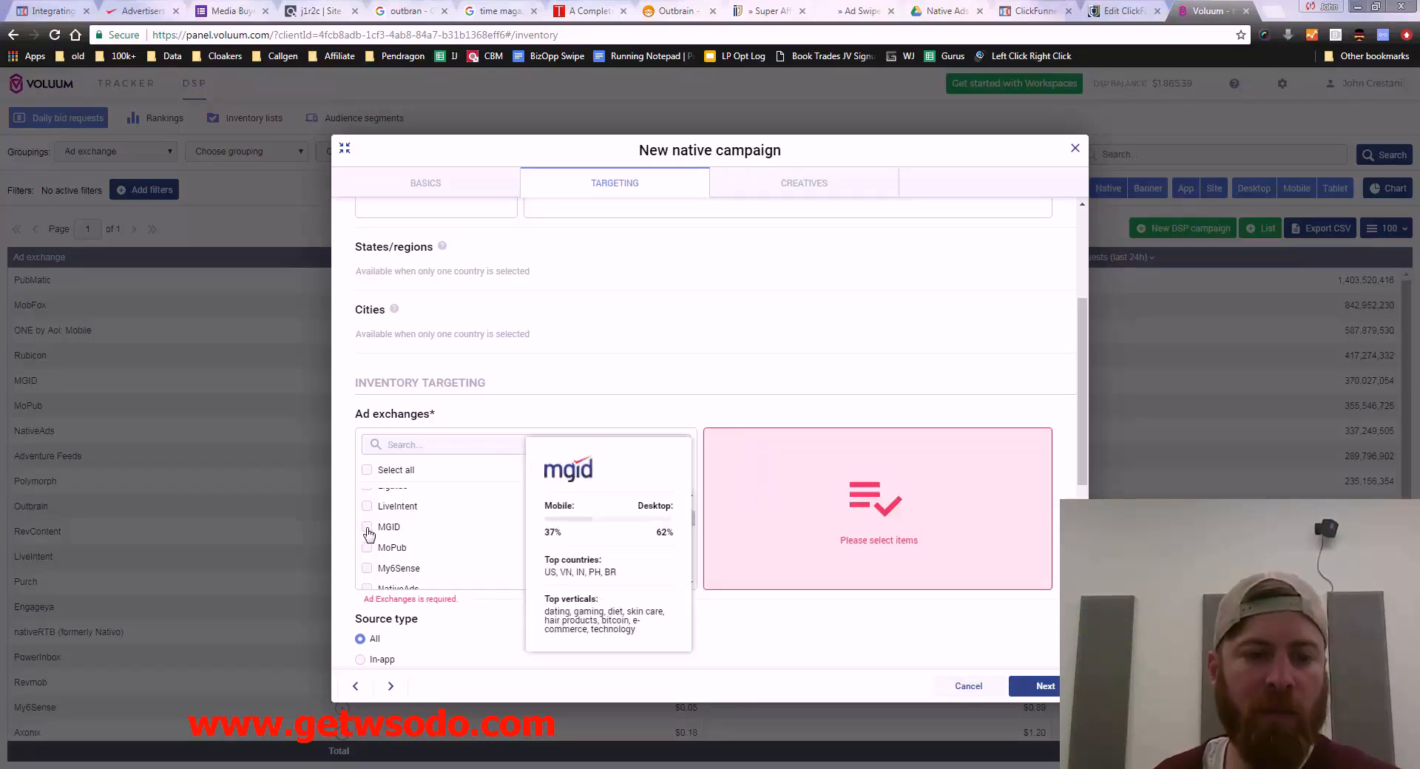
click(367, 527)
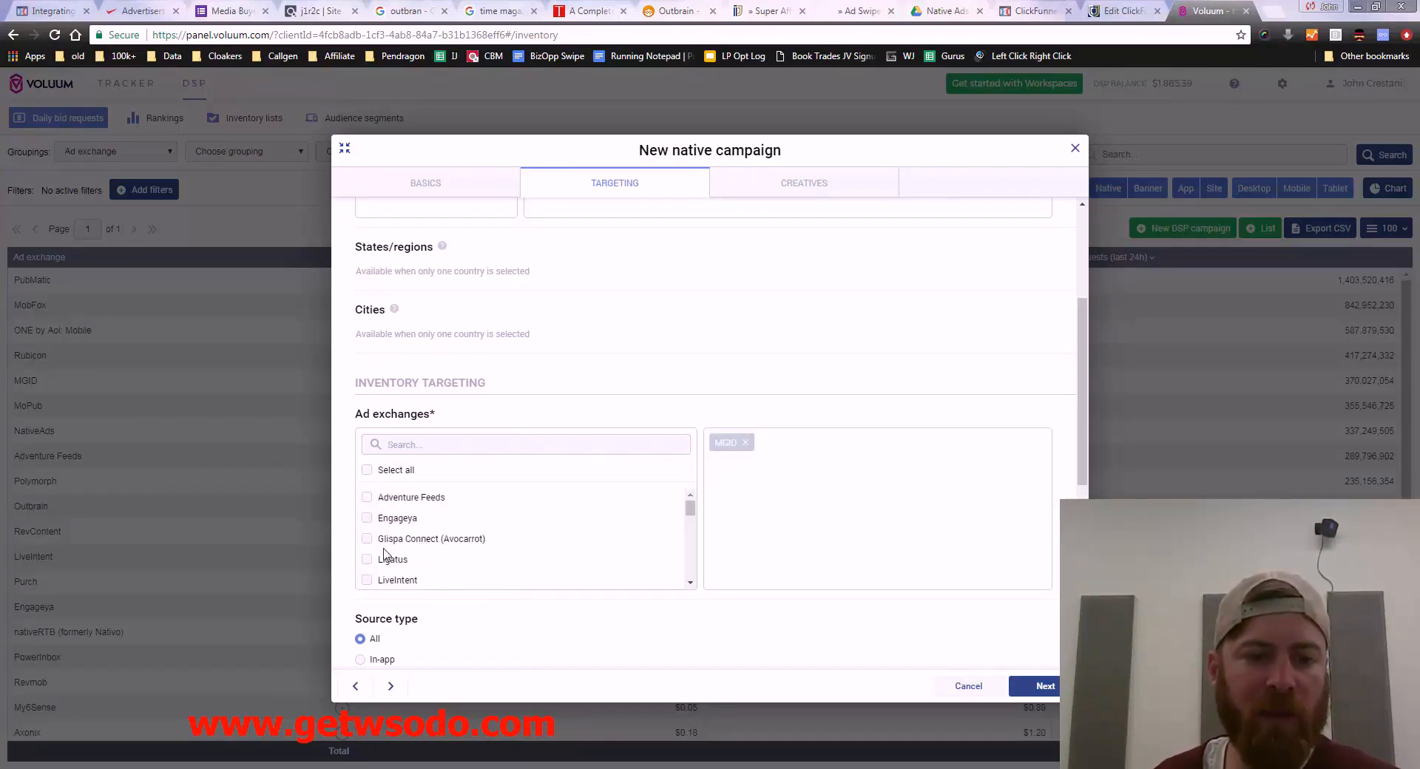
mouse_move(392, 559)
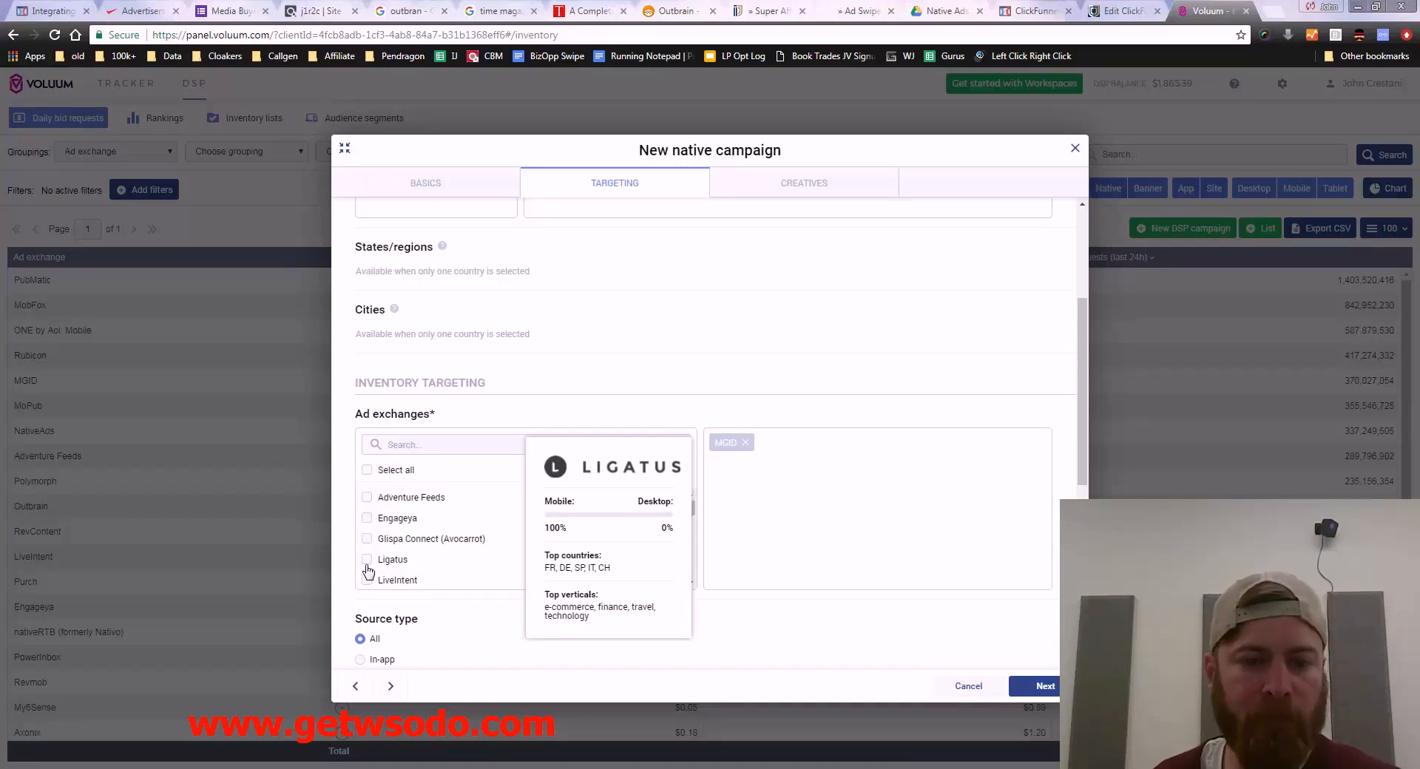
scroll(down, 3)
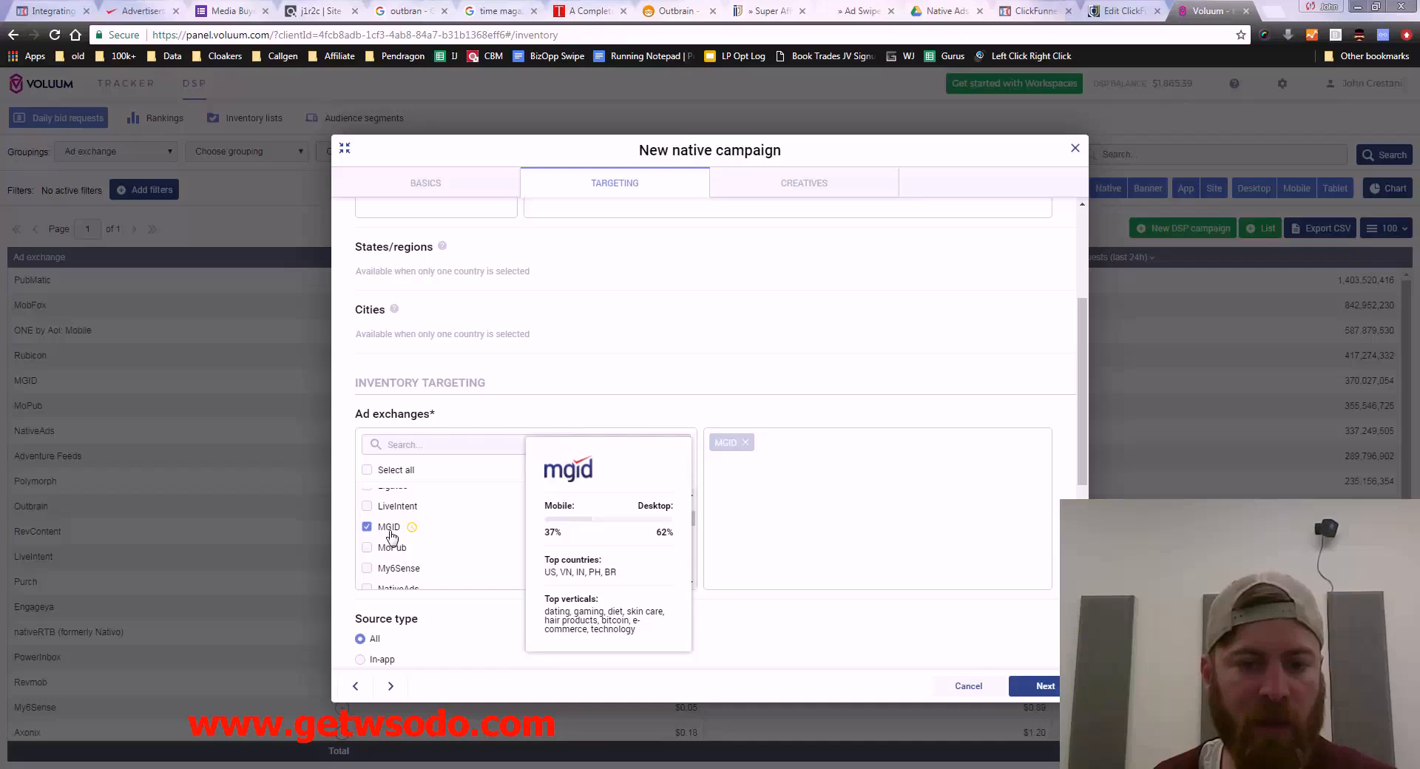
mouse_move(661, 510)
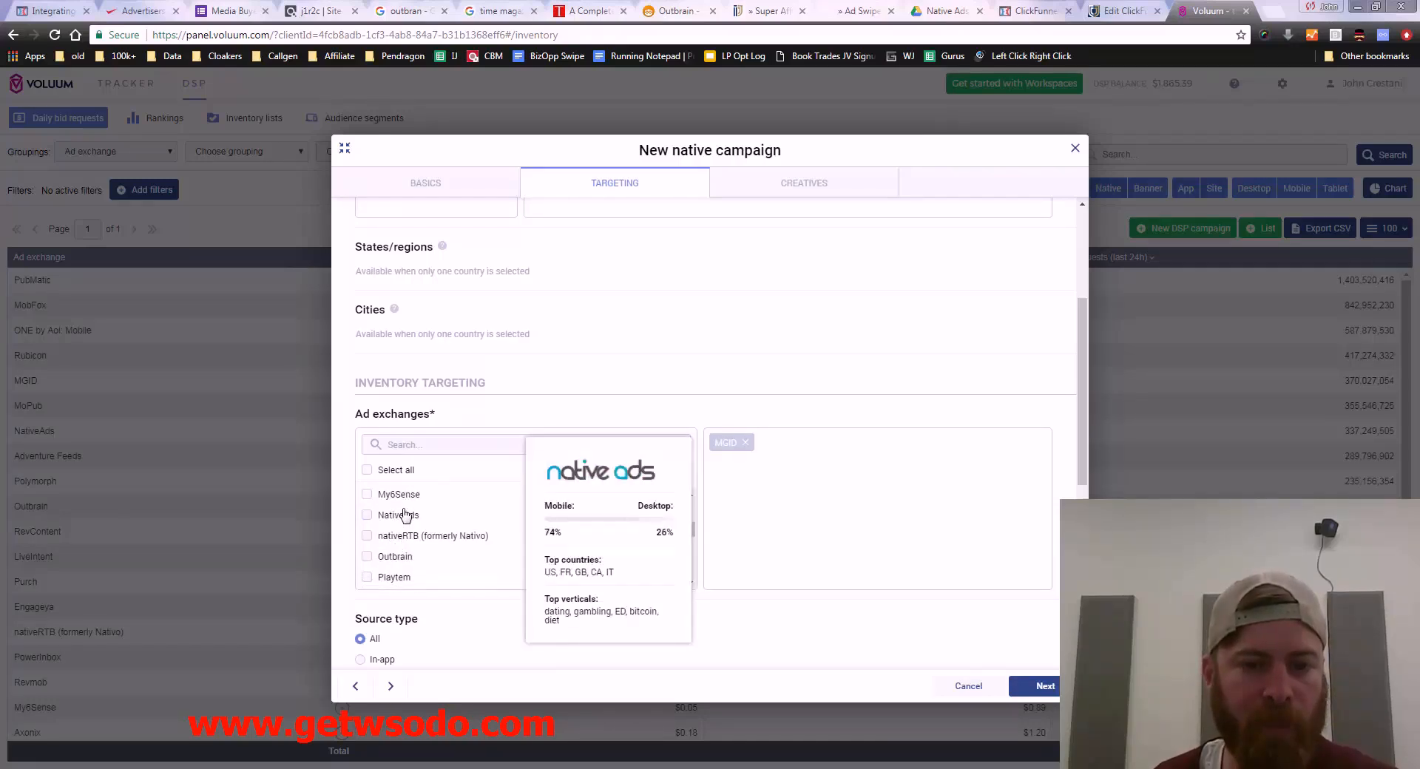
Step: Add NativeAds, Outbrain and LiveIntent to the targeted ad exchanges
click(367, 515)
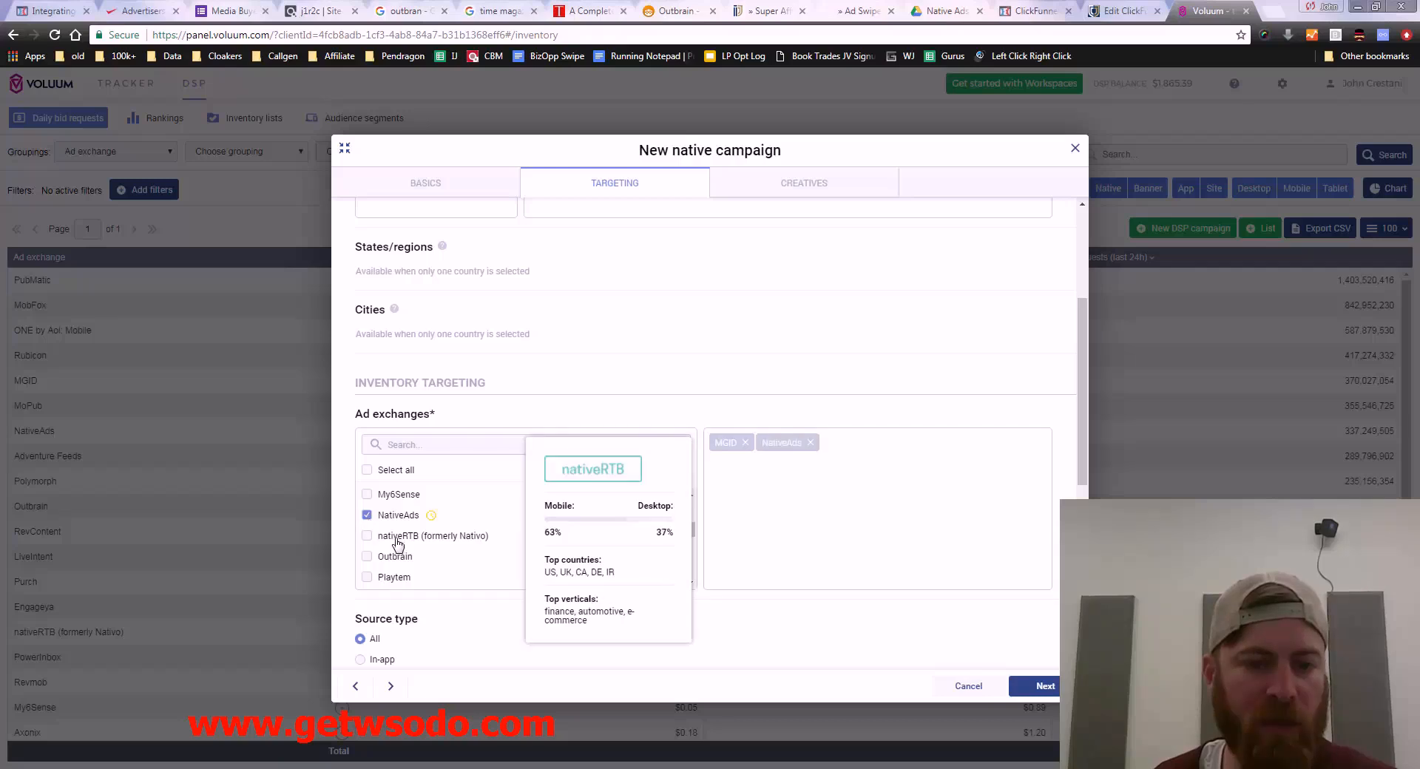
click(367, 556)
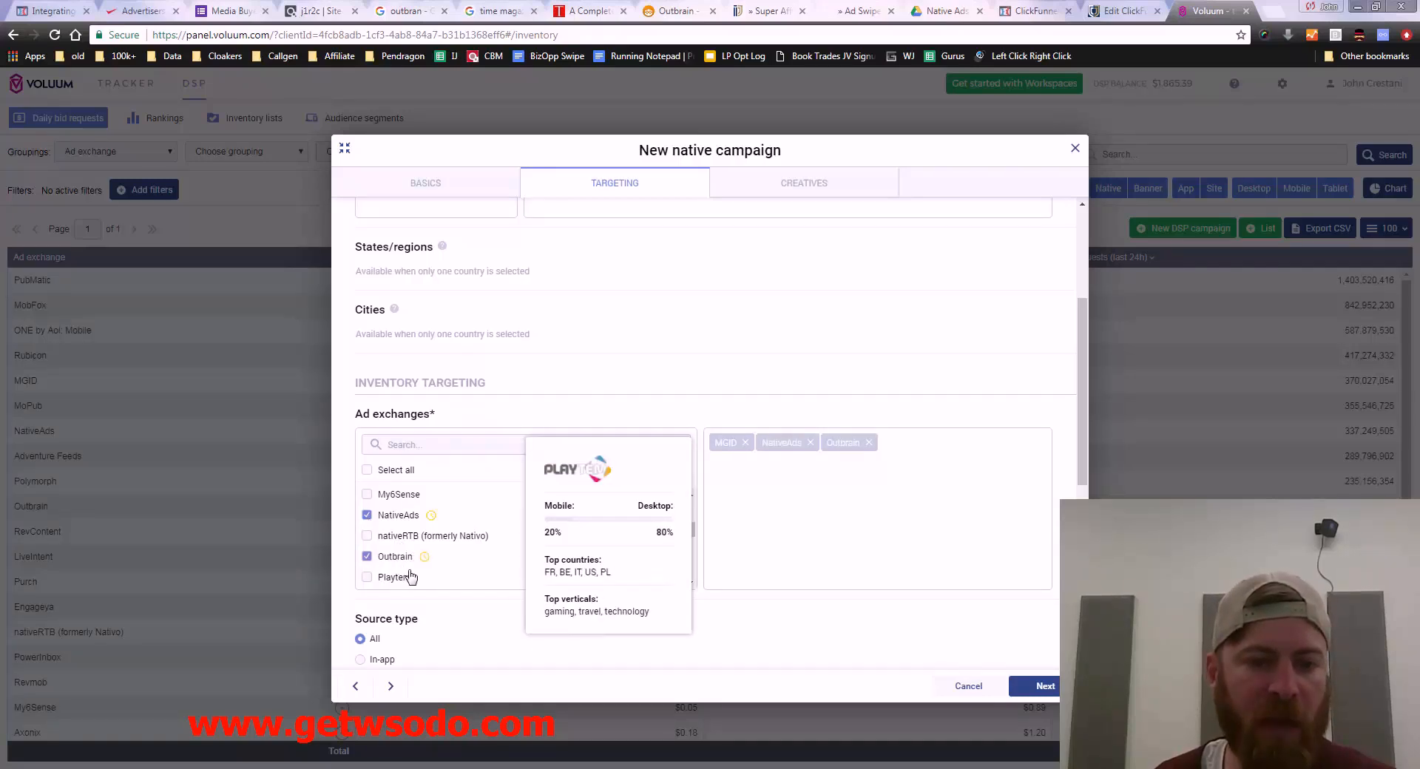
scroll(down, 3)
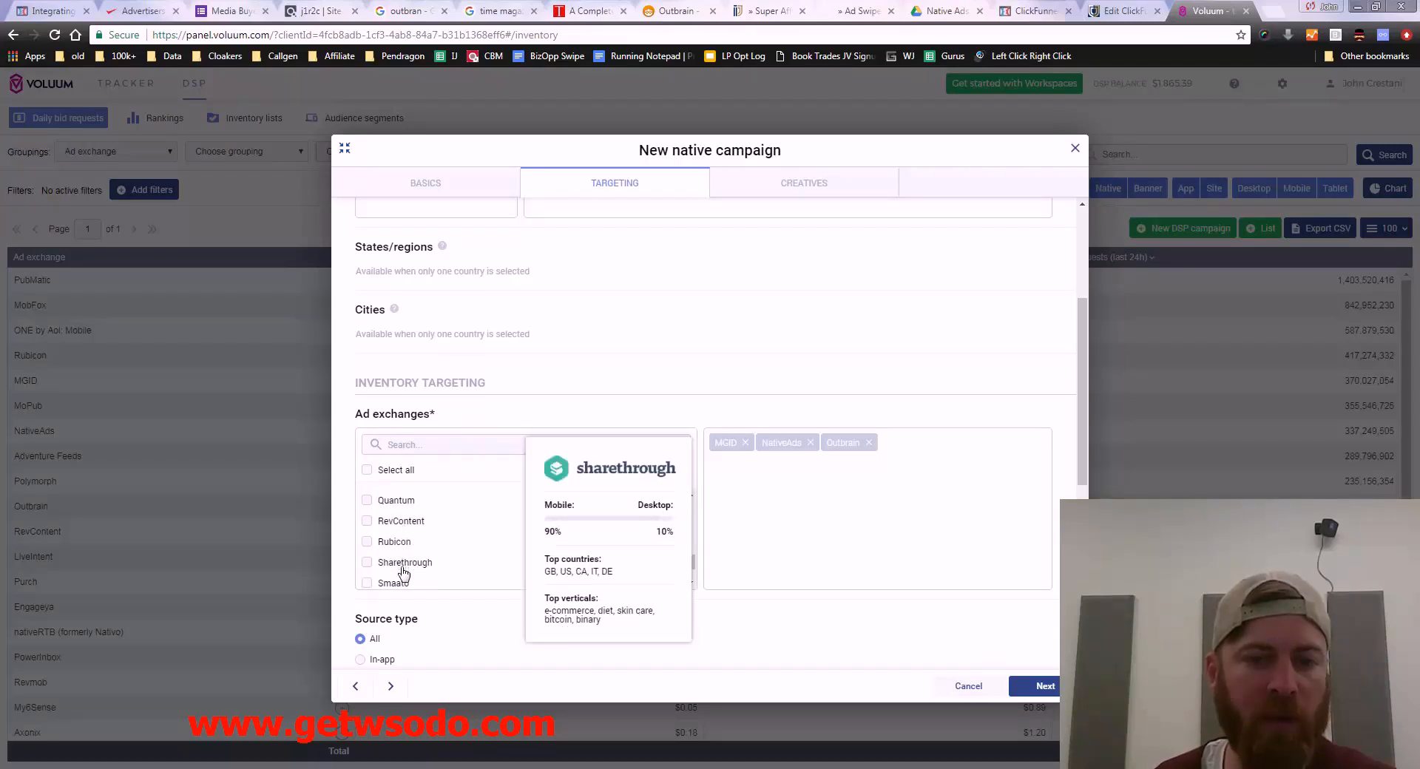
scroll(down, 3)
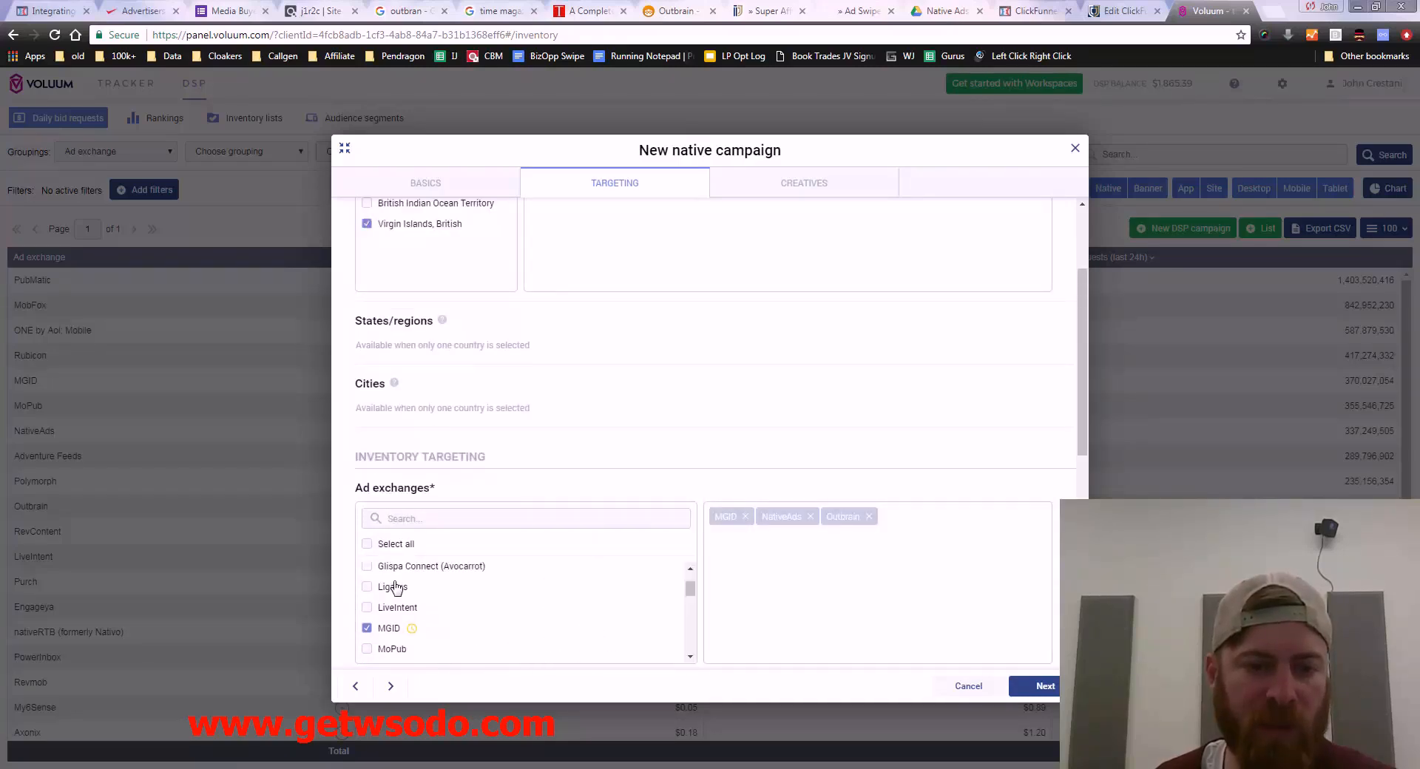
mouse_move(397, 606)
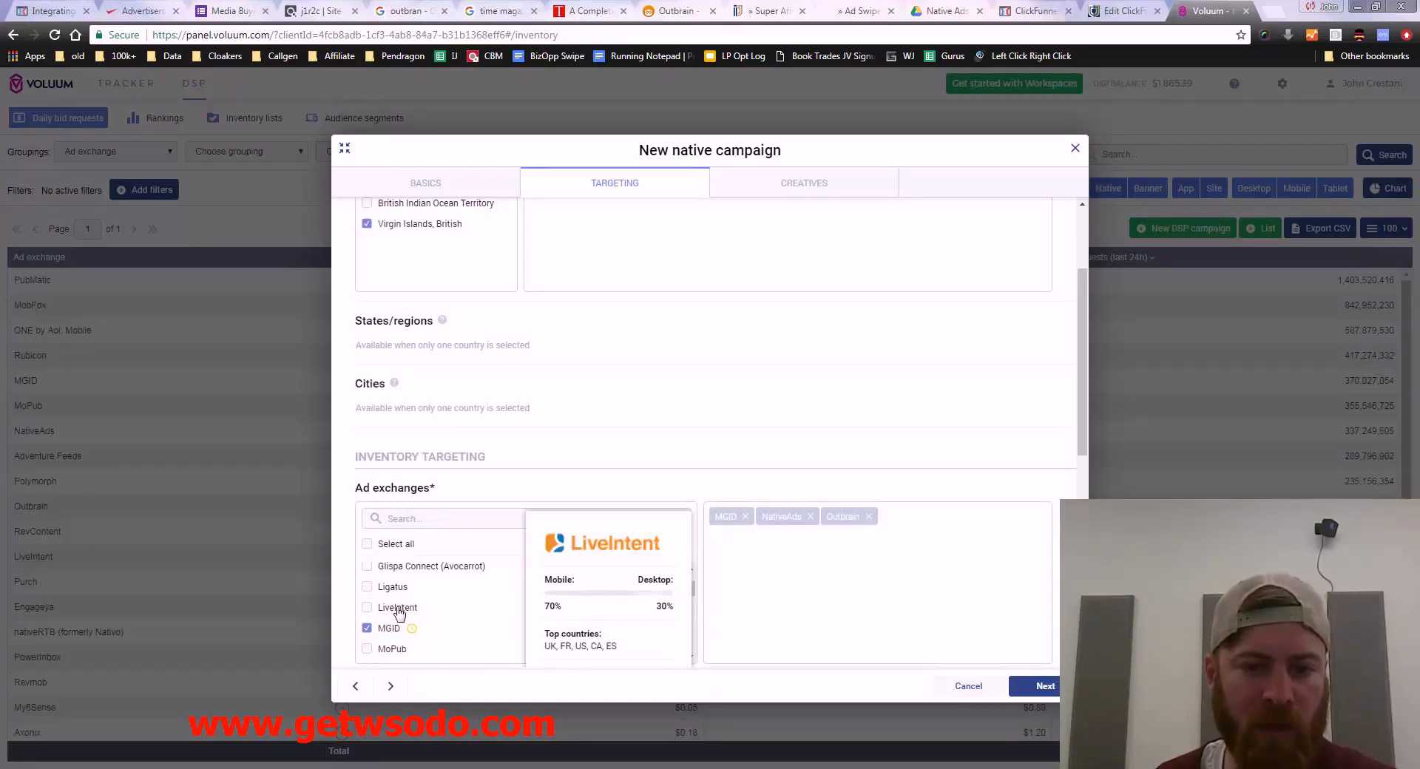
click(367, 607)
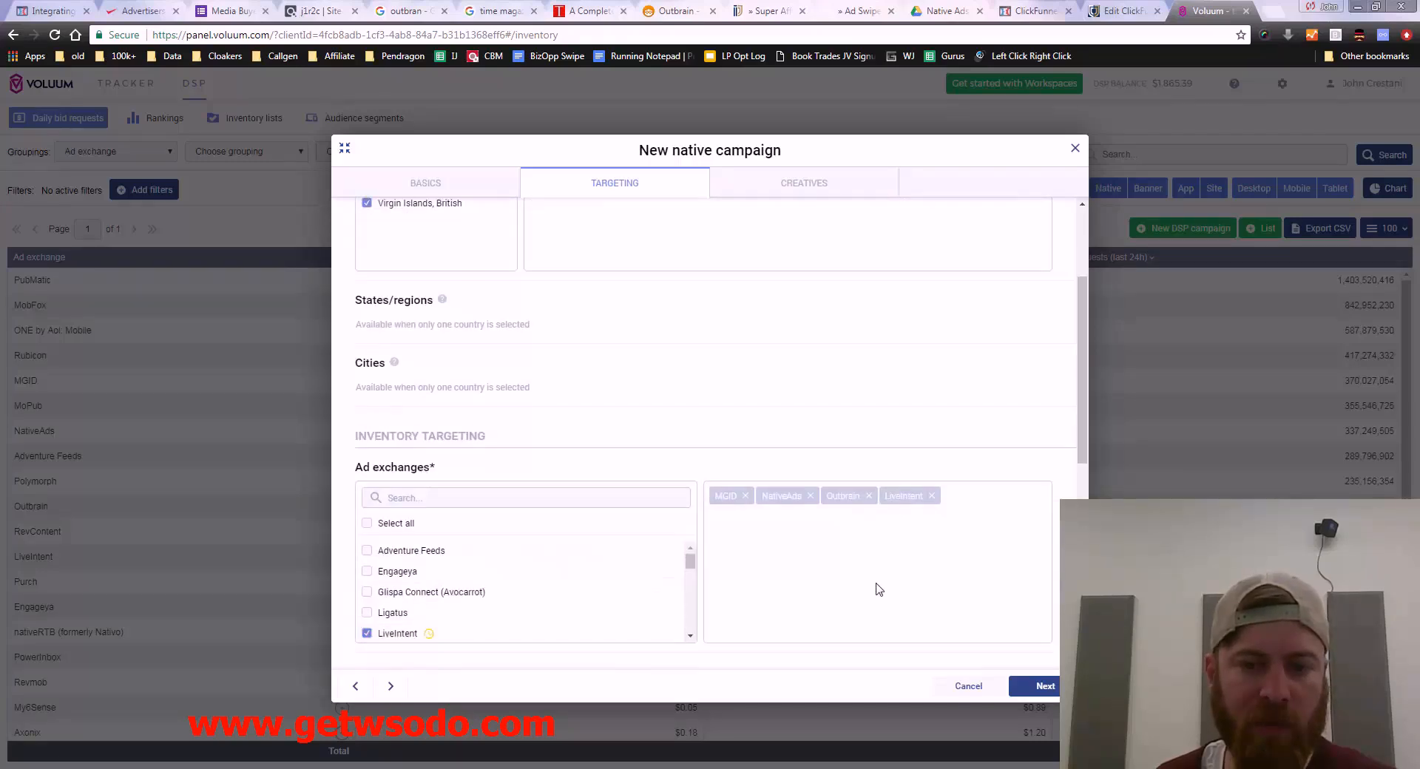
scroll(down, 3)
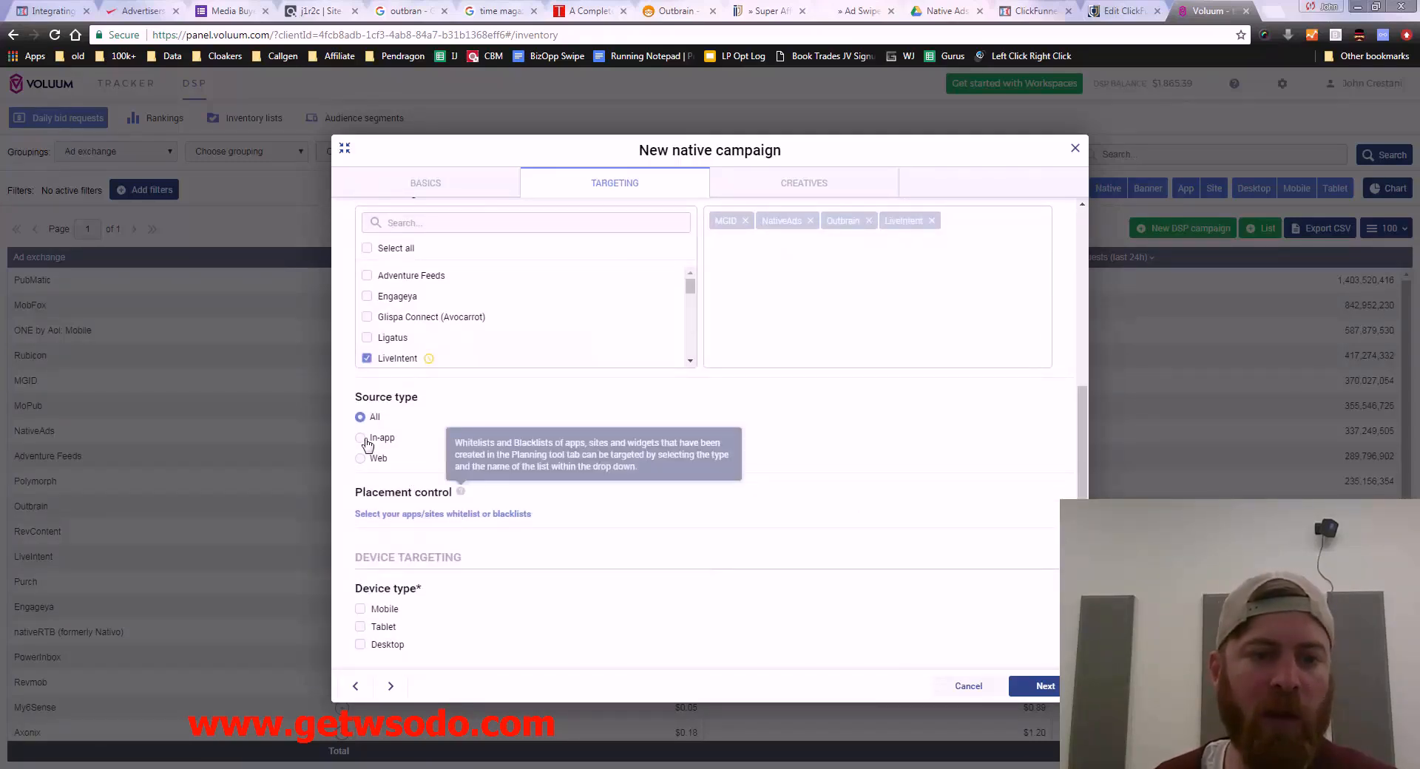
Step: Set Source type to Web only, dismissing the Windows color scheme prompt
click(361, 457)
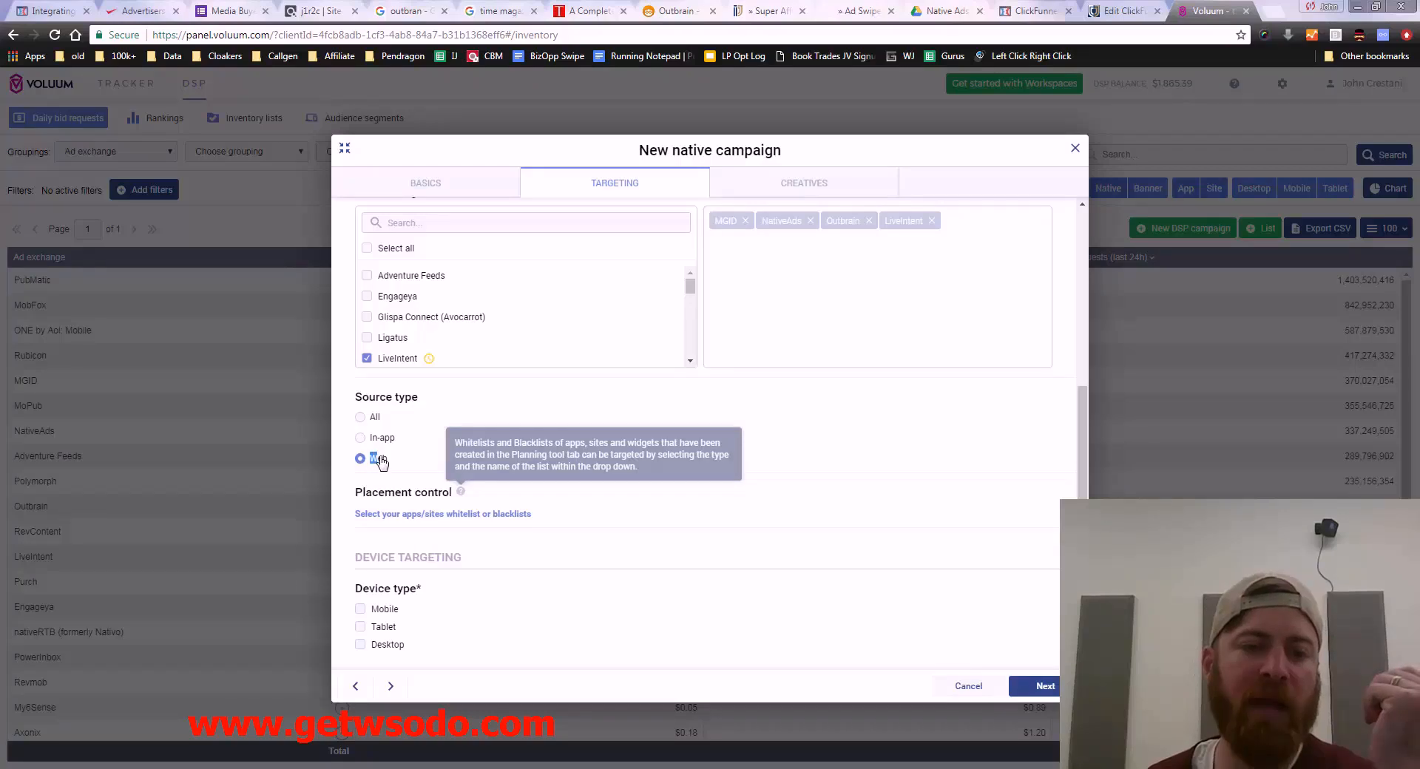
click(361, 457)
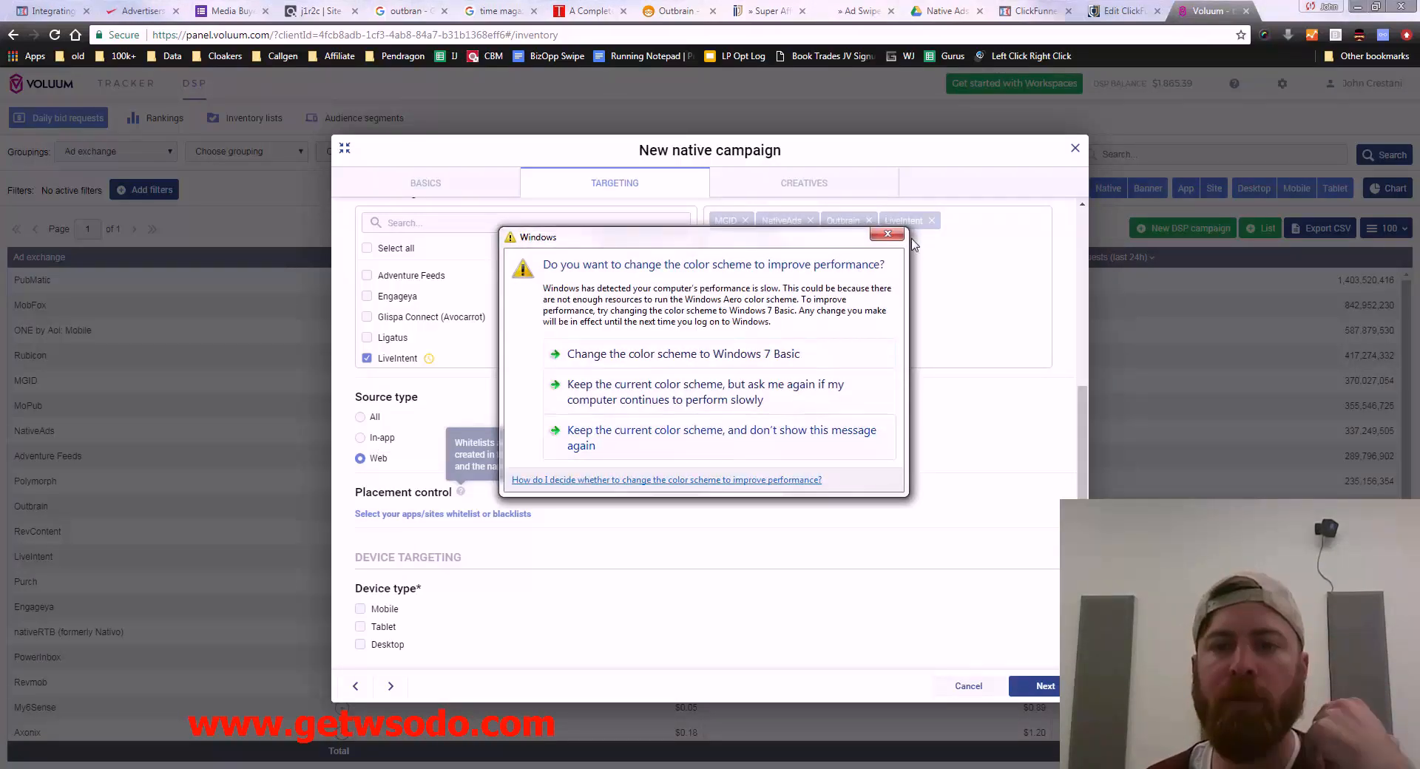
click(889, 235)
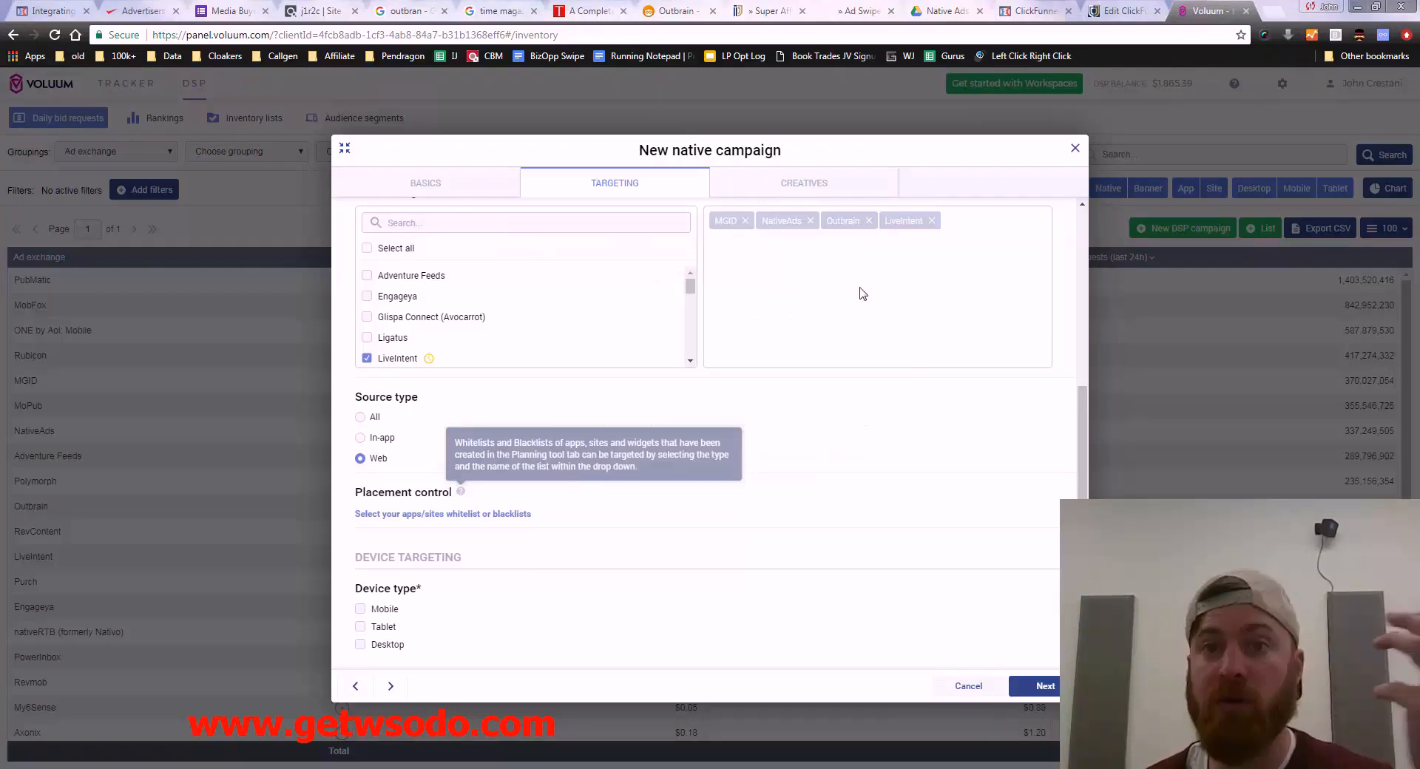
mouse_move(419, 441)
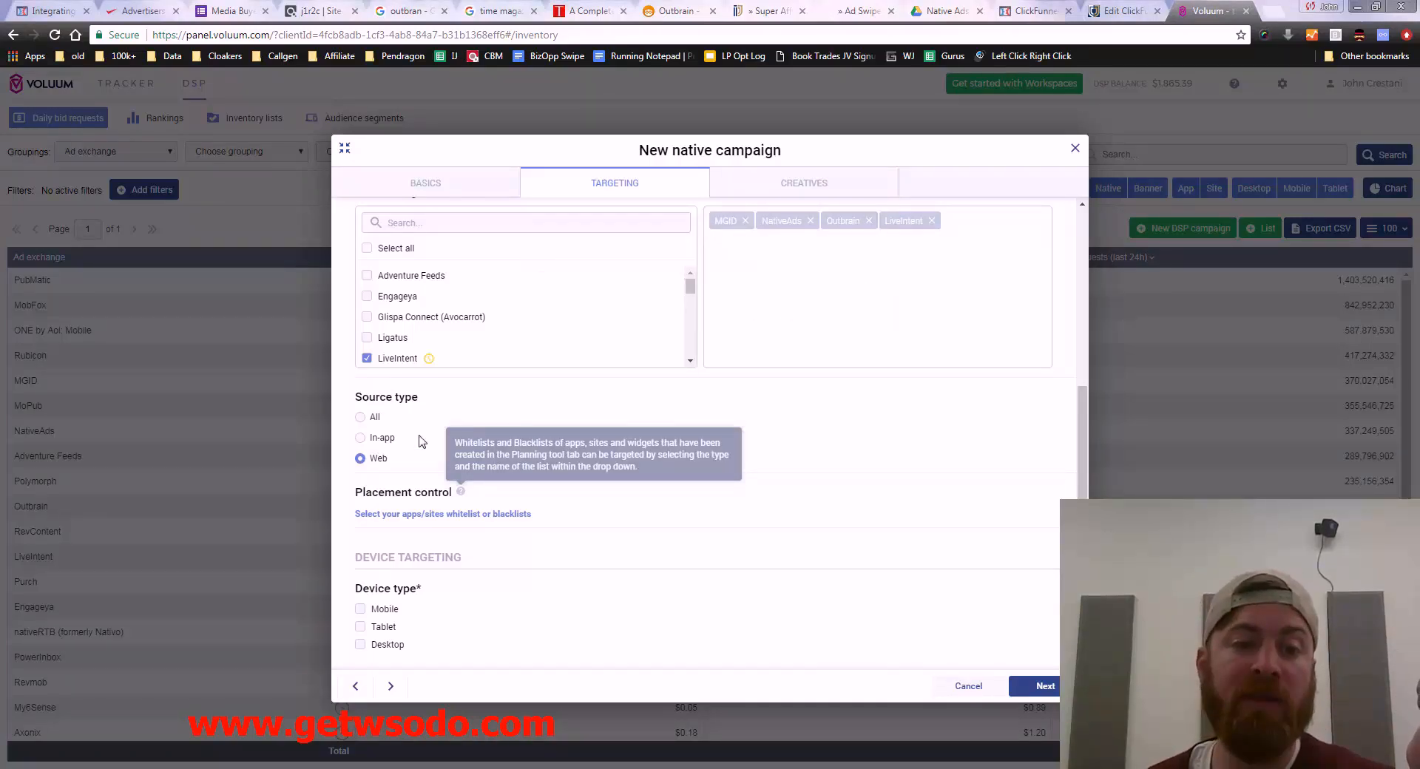
click(361, 437)
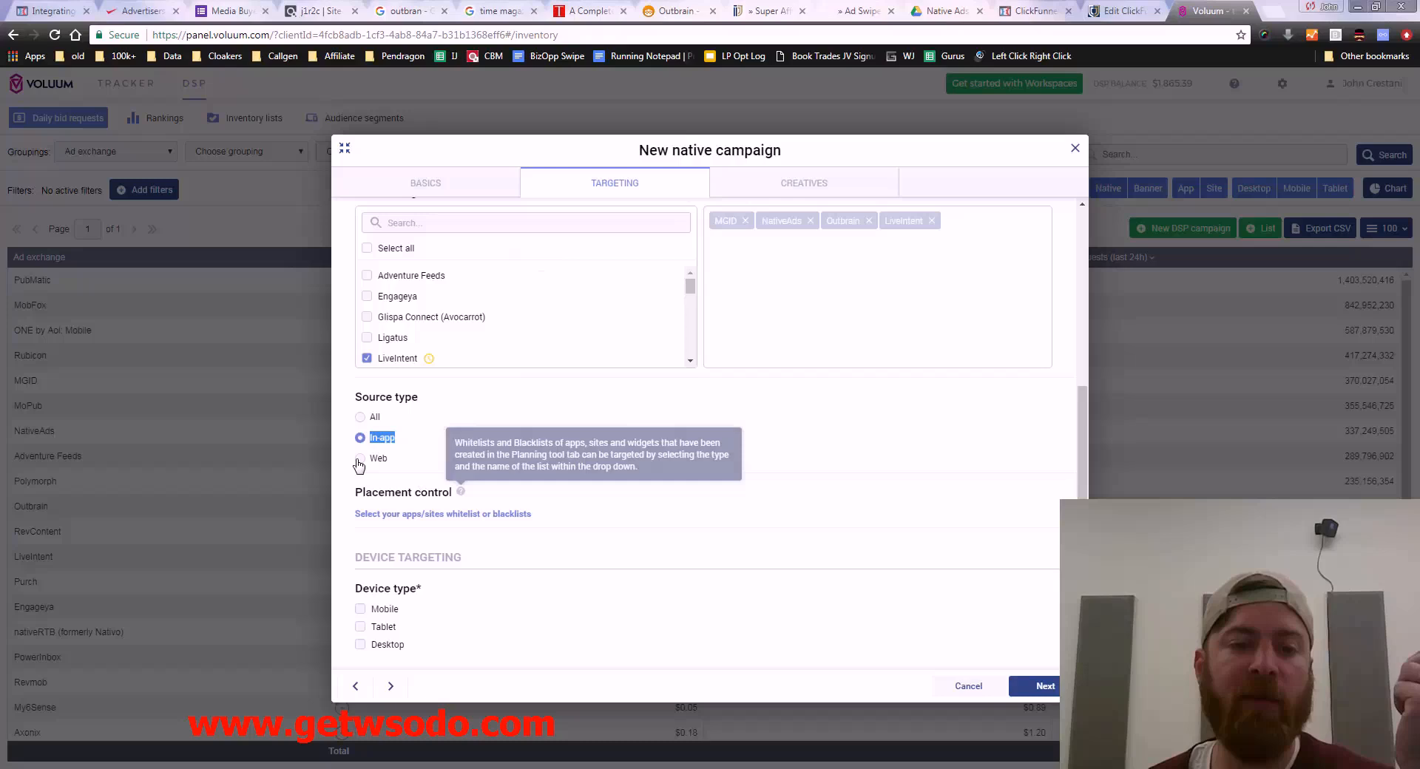
click(361, 459)
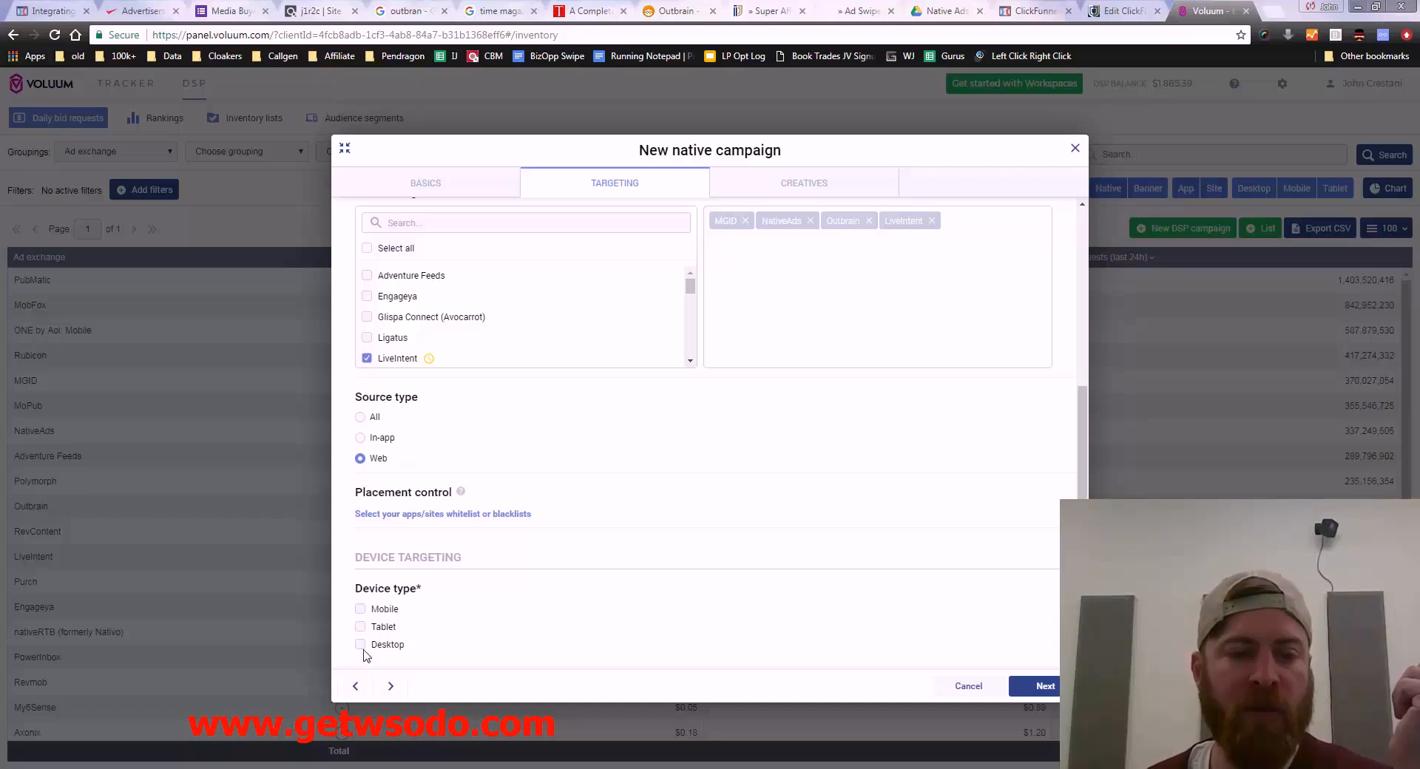
Step: Tick Desktop under Device type and reveal the Limit operating systems choices
click(360, 644)
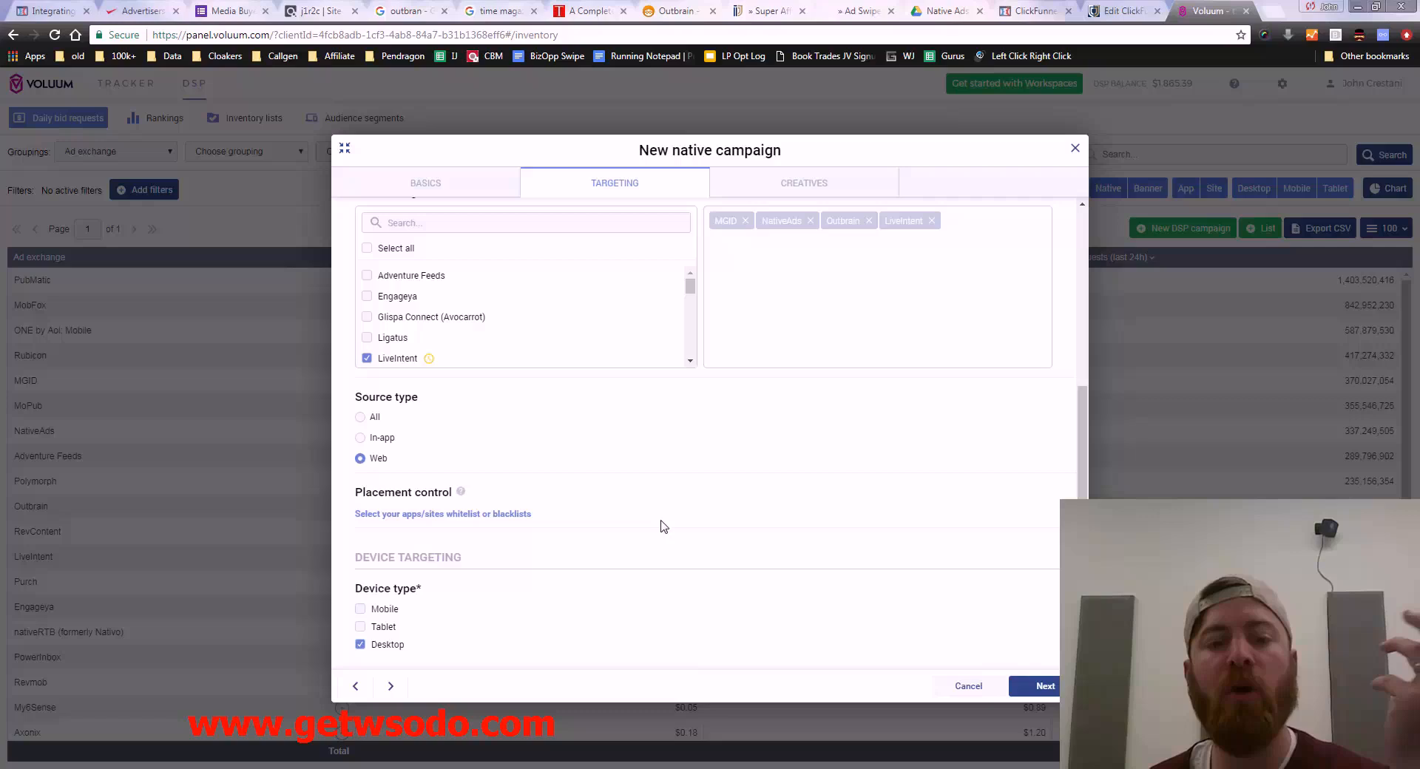
scroll(down, 3)
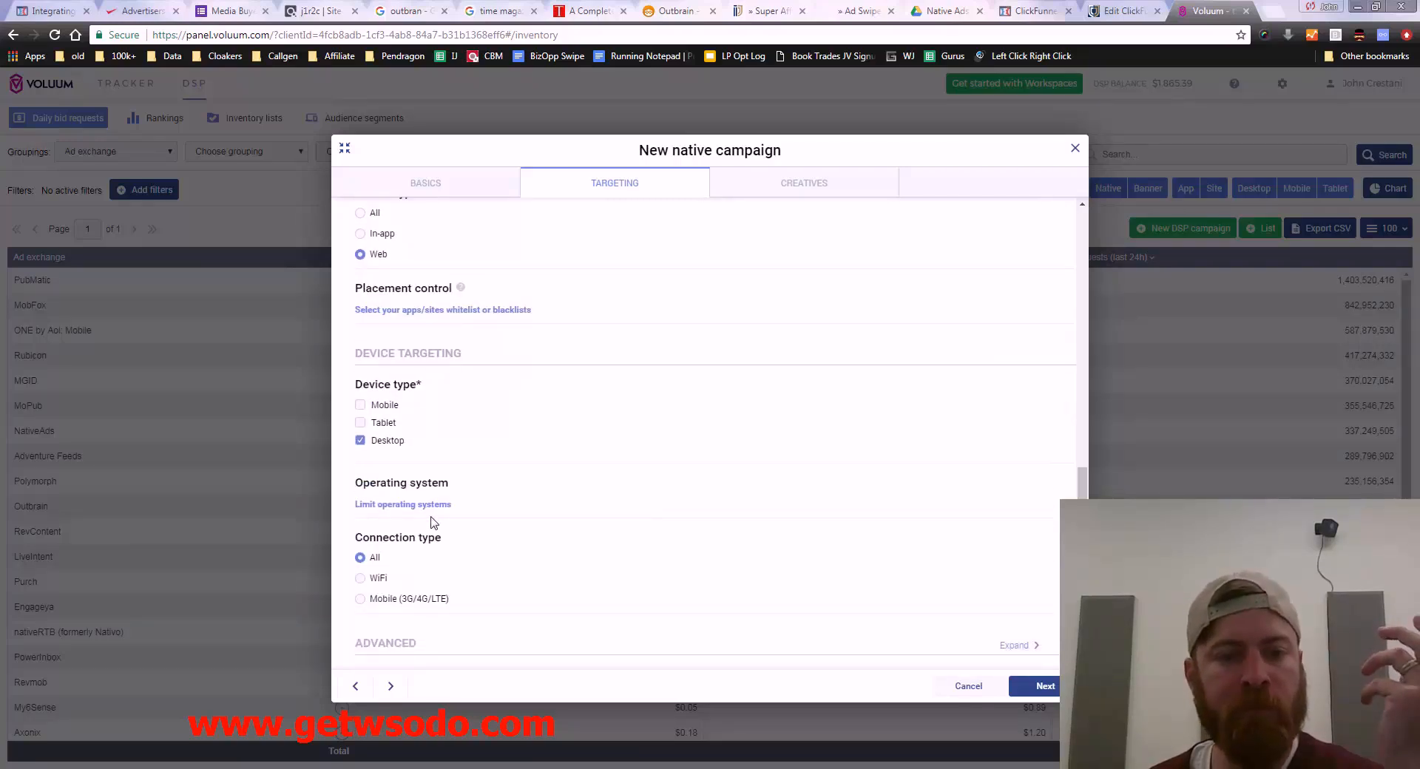
click(402, 505)
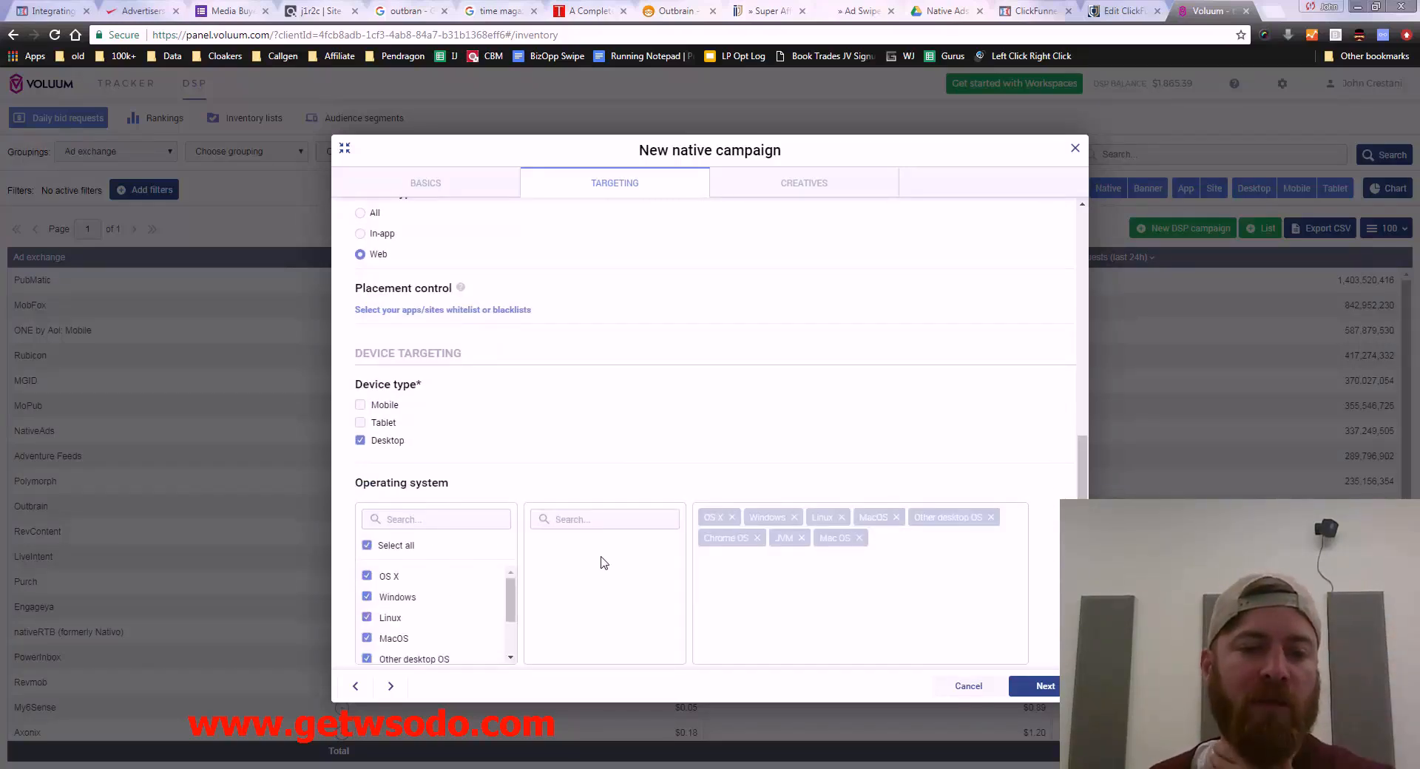
scroll(down, 3)
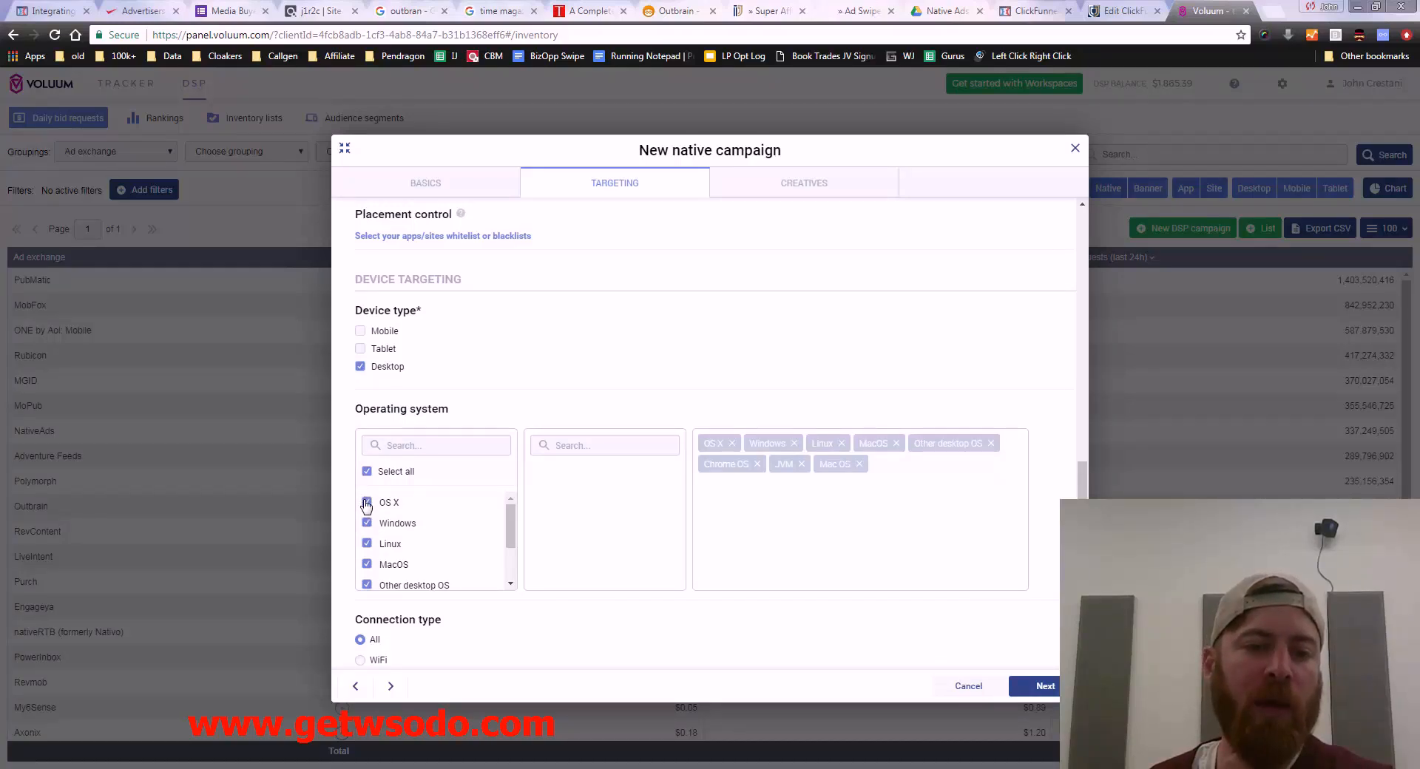
Step: Limit operating systems to Windows, MacOS, OS X and Mac OS, removing Linux
click(367, 502)
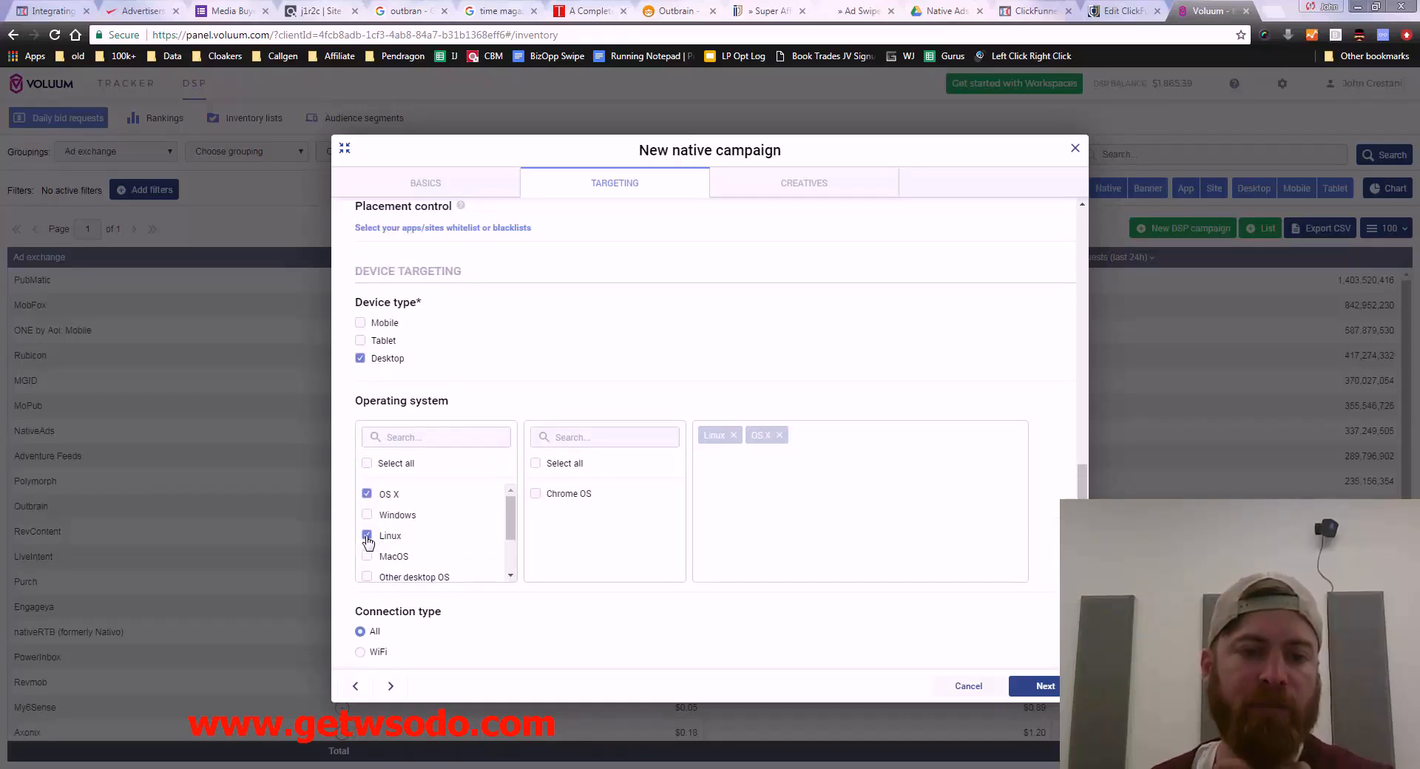
click(367, 515)
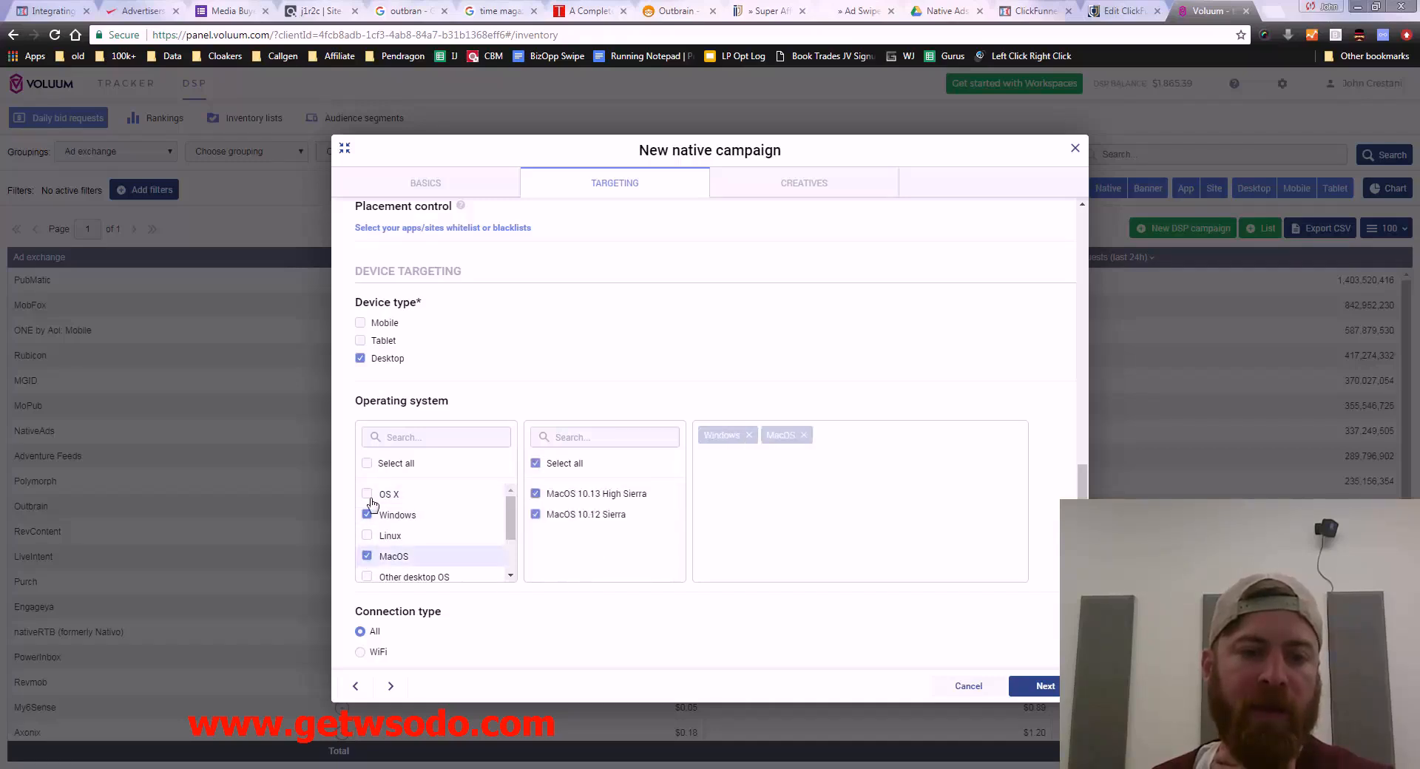
click(368, 494)
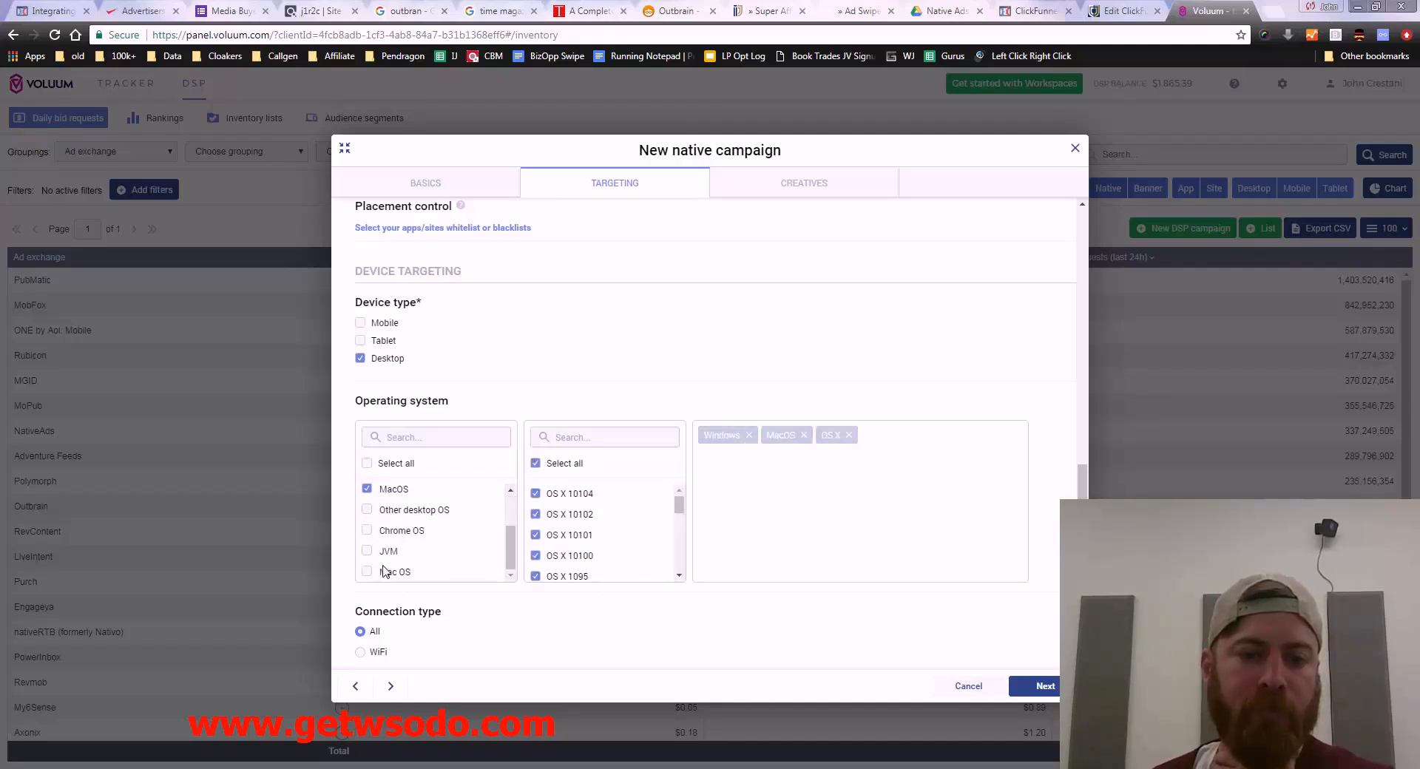
click(395, 571)
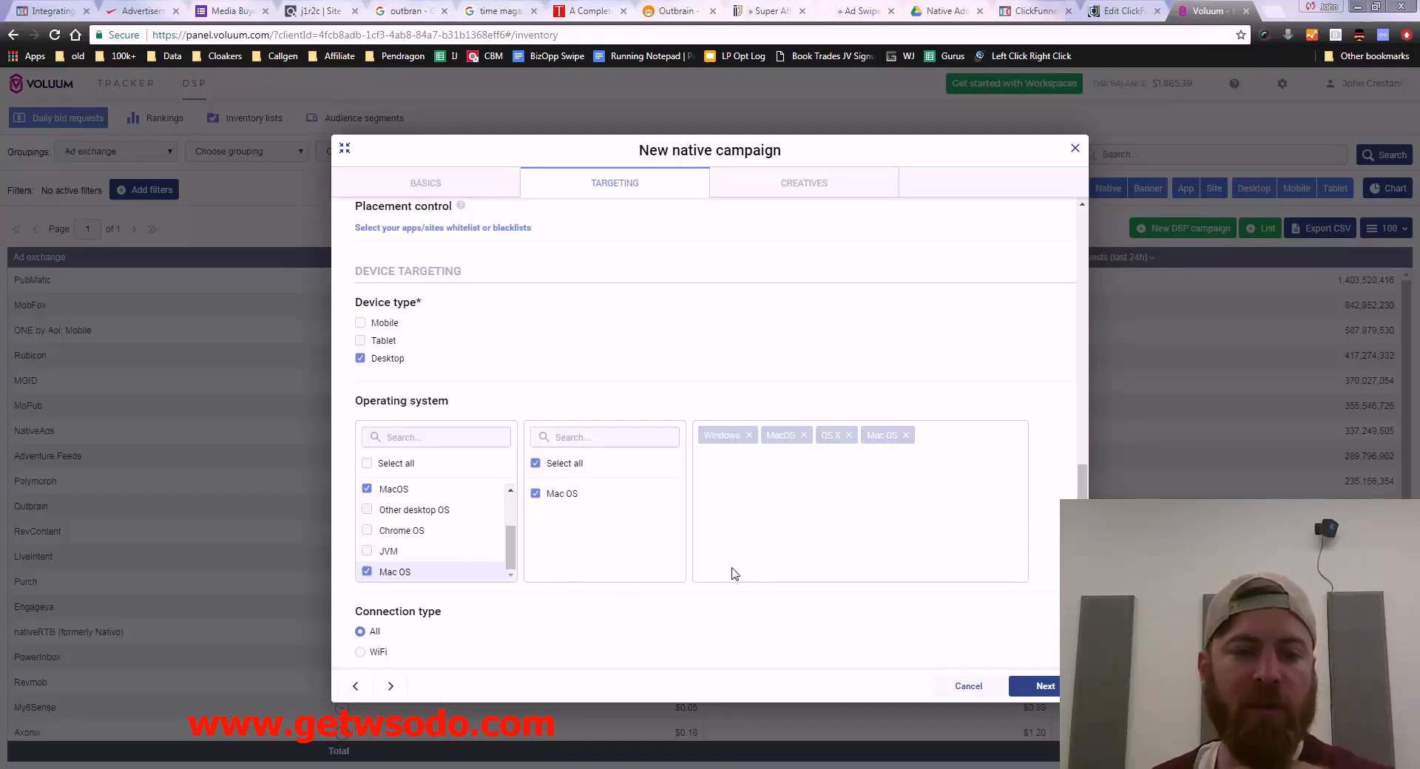
scroll(down, 3)
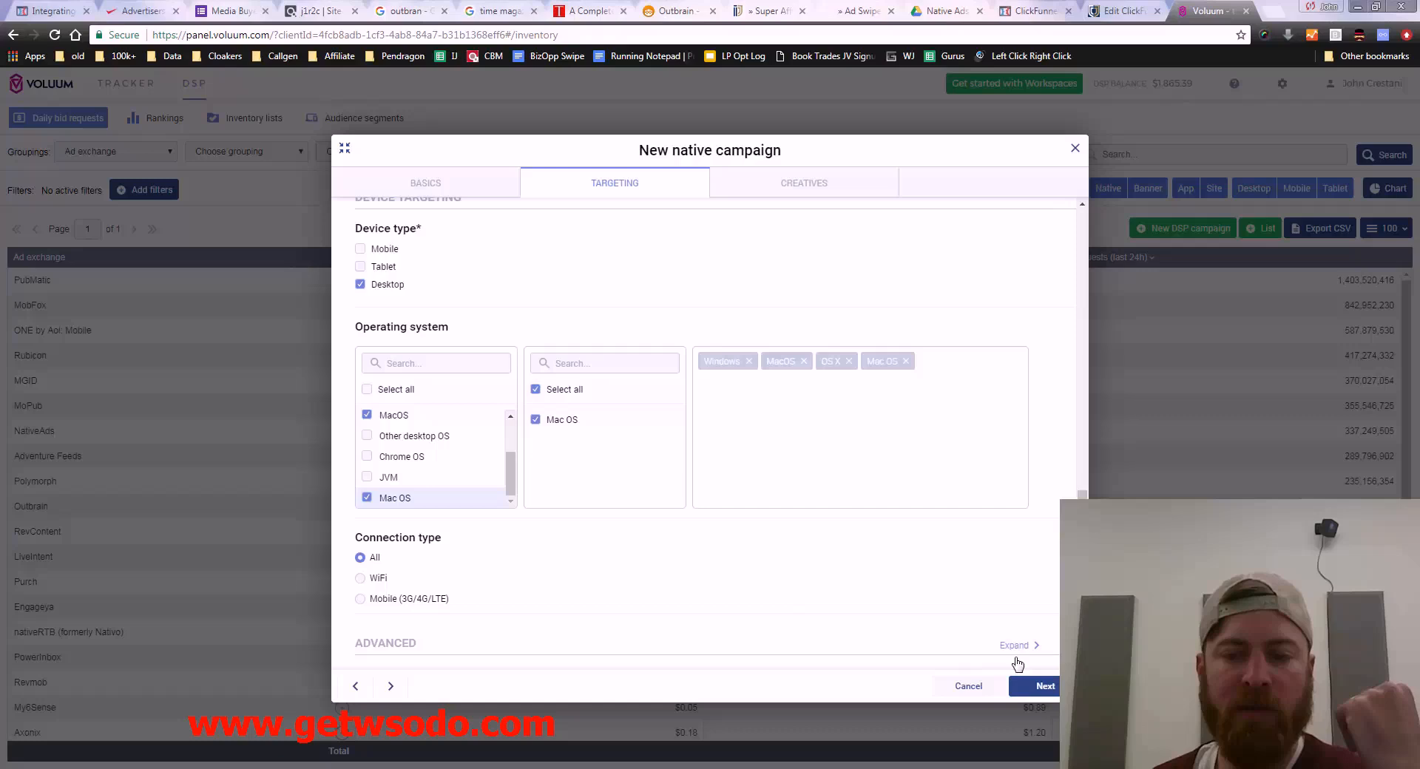
Step: Review the advanced targeting options and advance to the Creatives step
click(1015, 645)
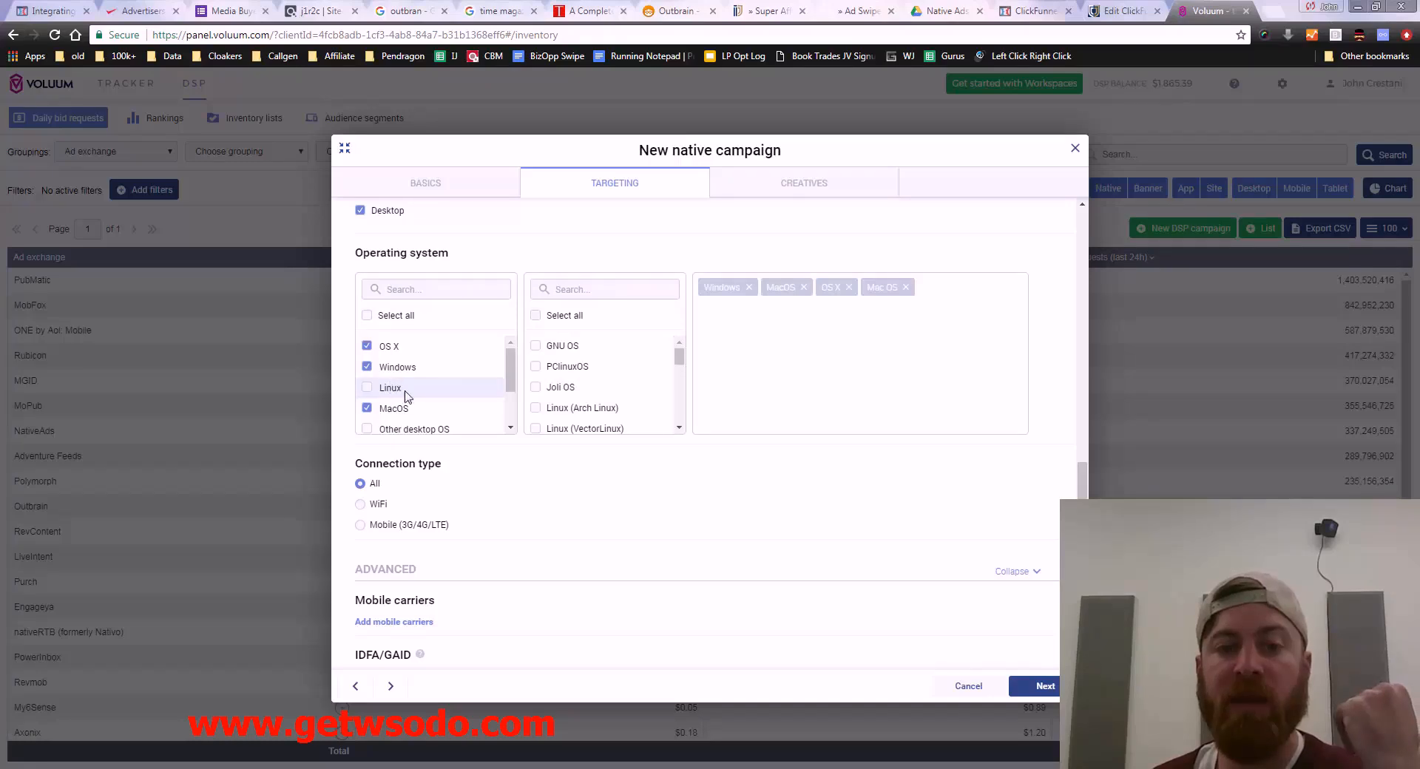
scroll(down, 3)
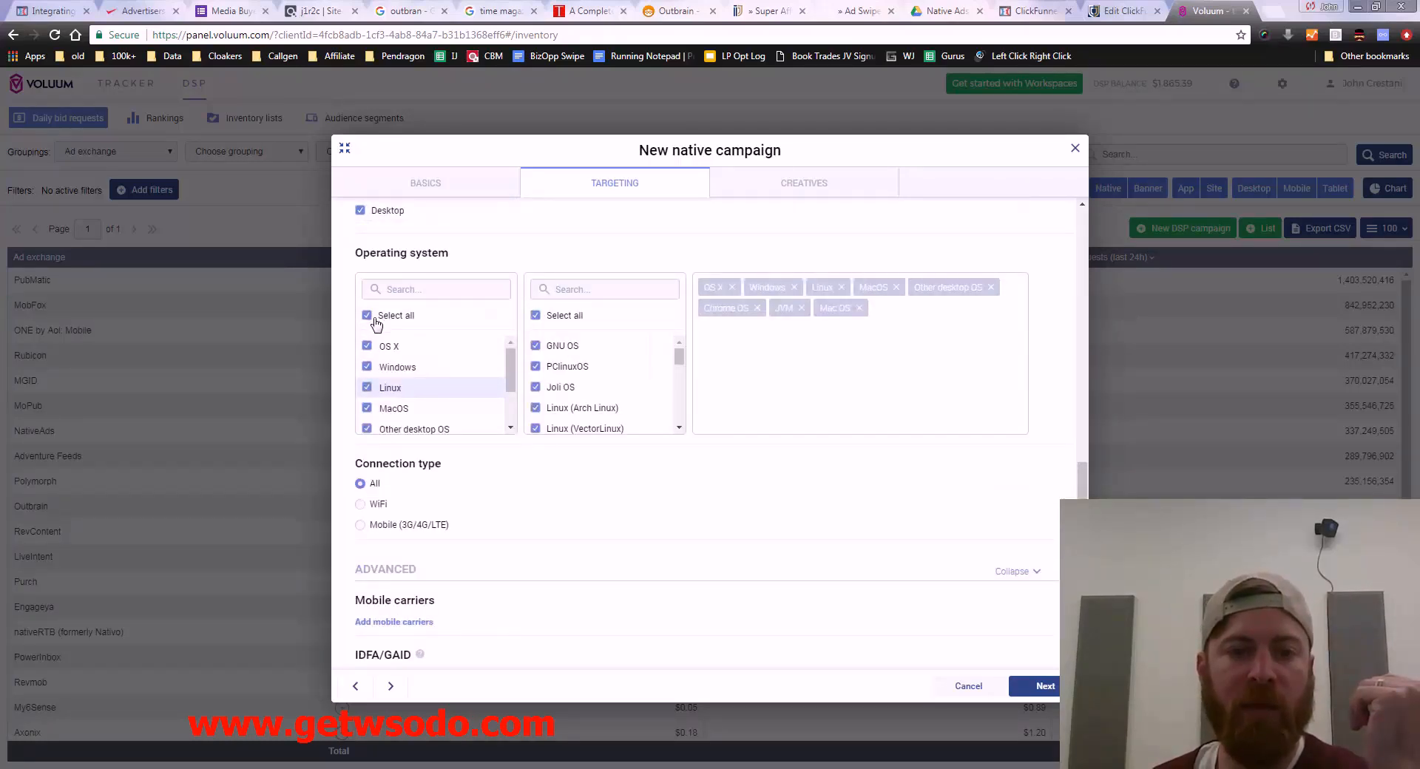
scroll(down, 3)
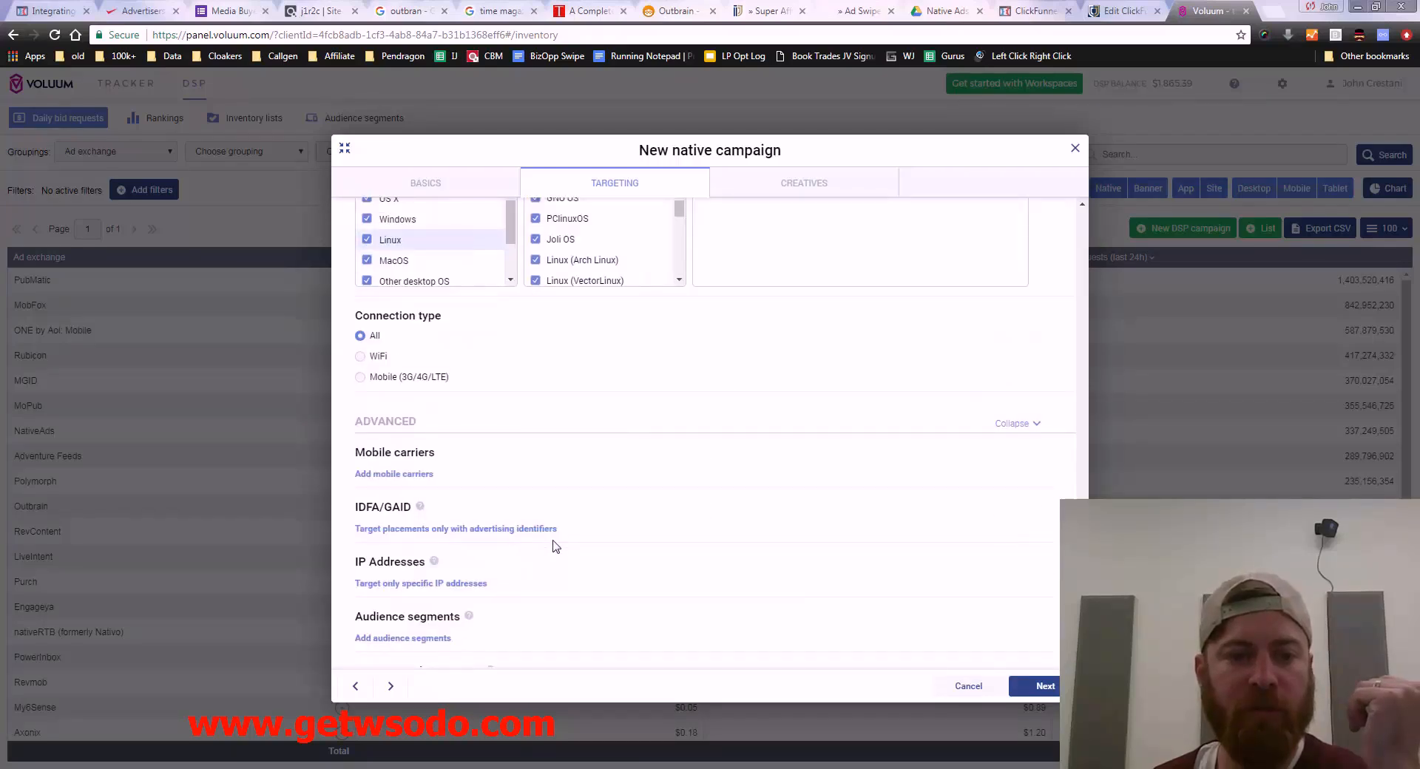
scroll(down, 3)
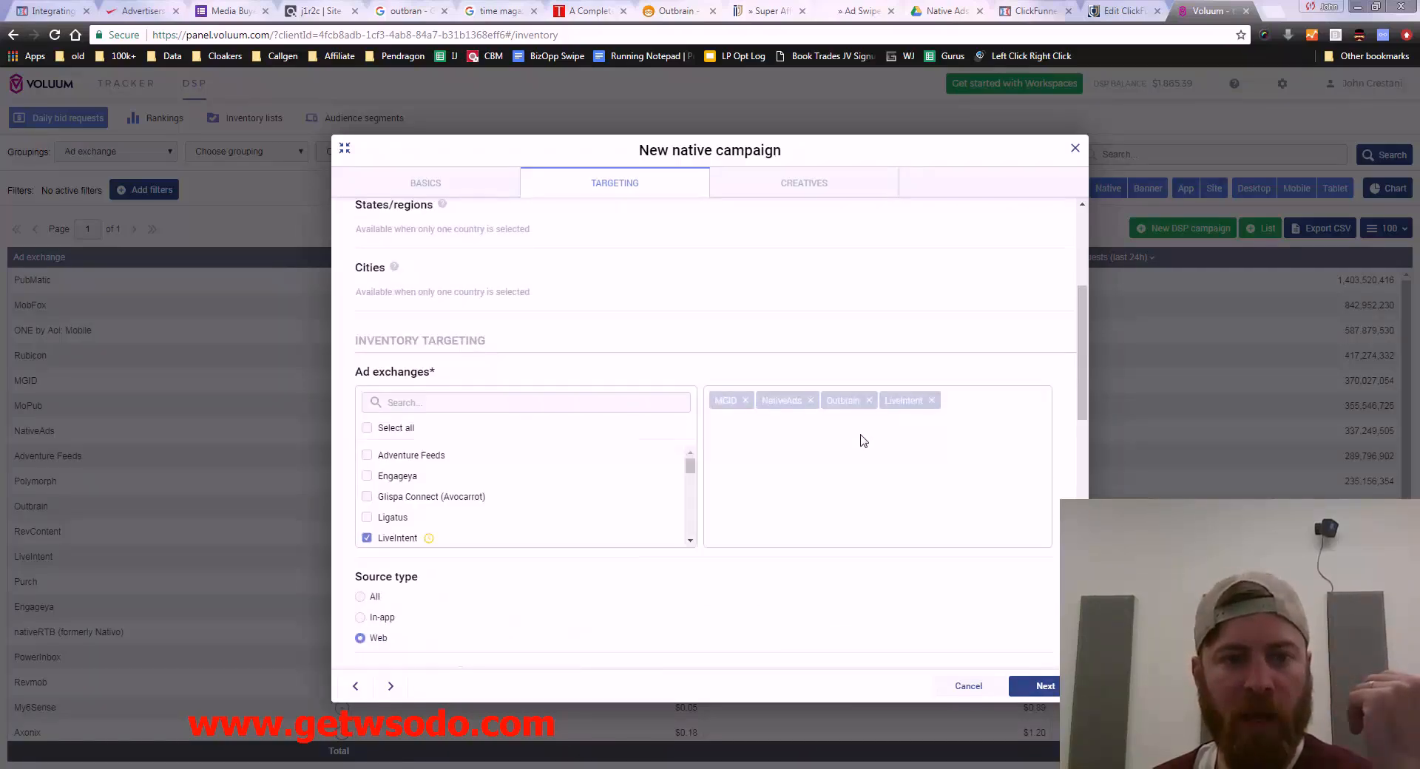
scroll(down, 3)
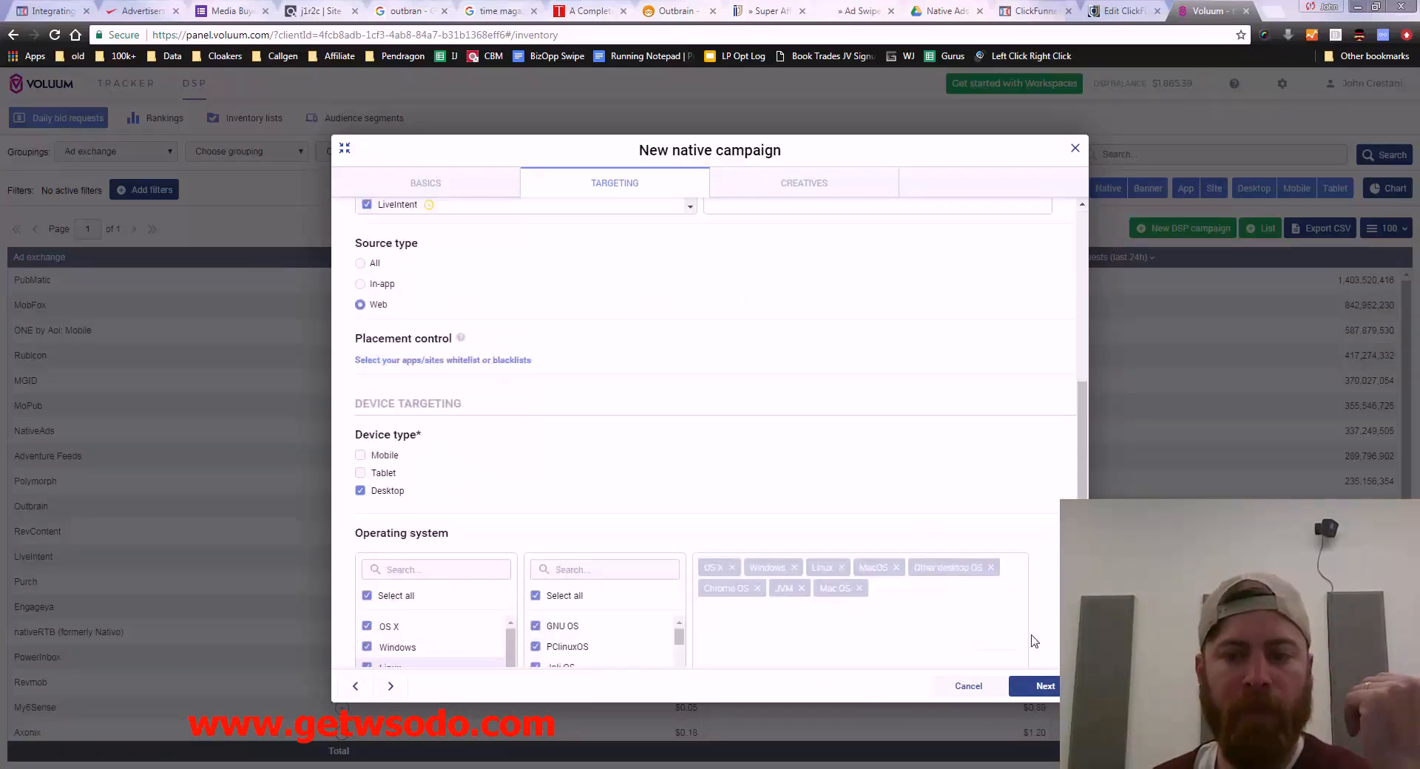
scroll(down, 3)
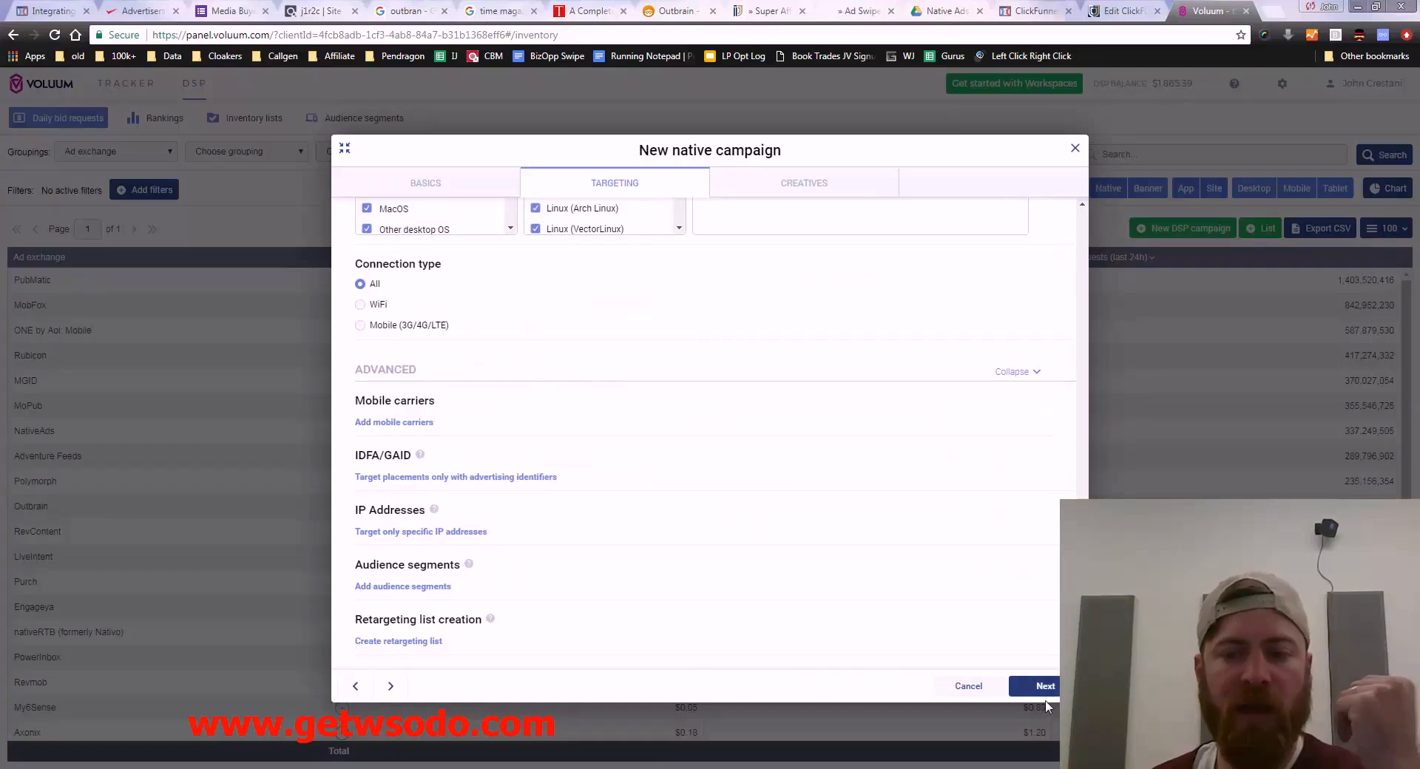
click(1044, 686)
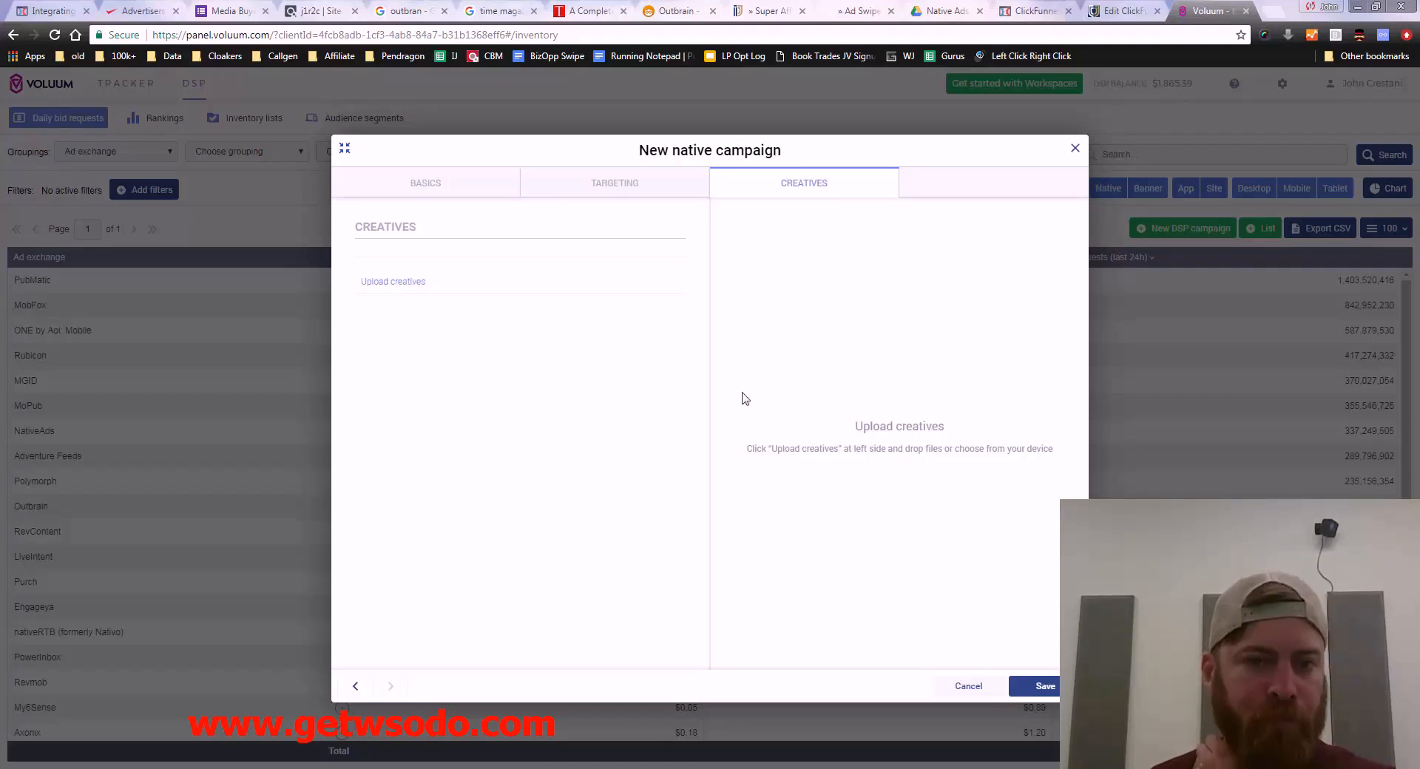
Step: Bring up the Upload creatives form with headline and main image fields
click(394, 282)
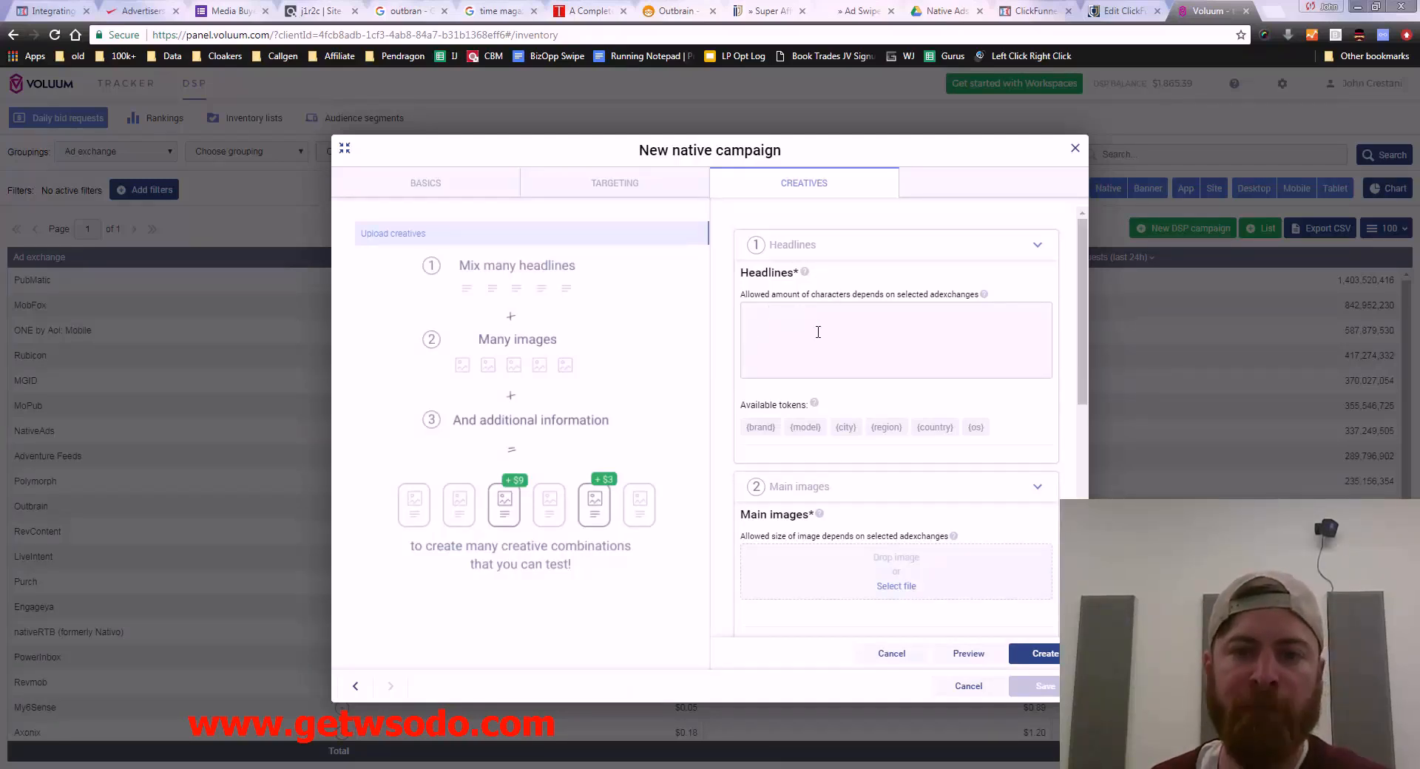
mouse_move(805, 272)
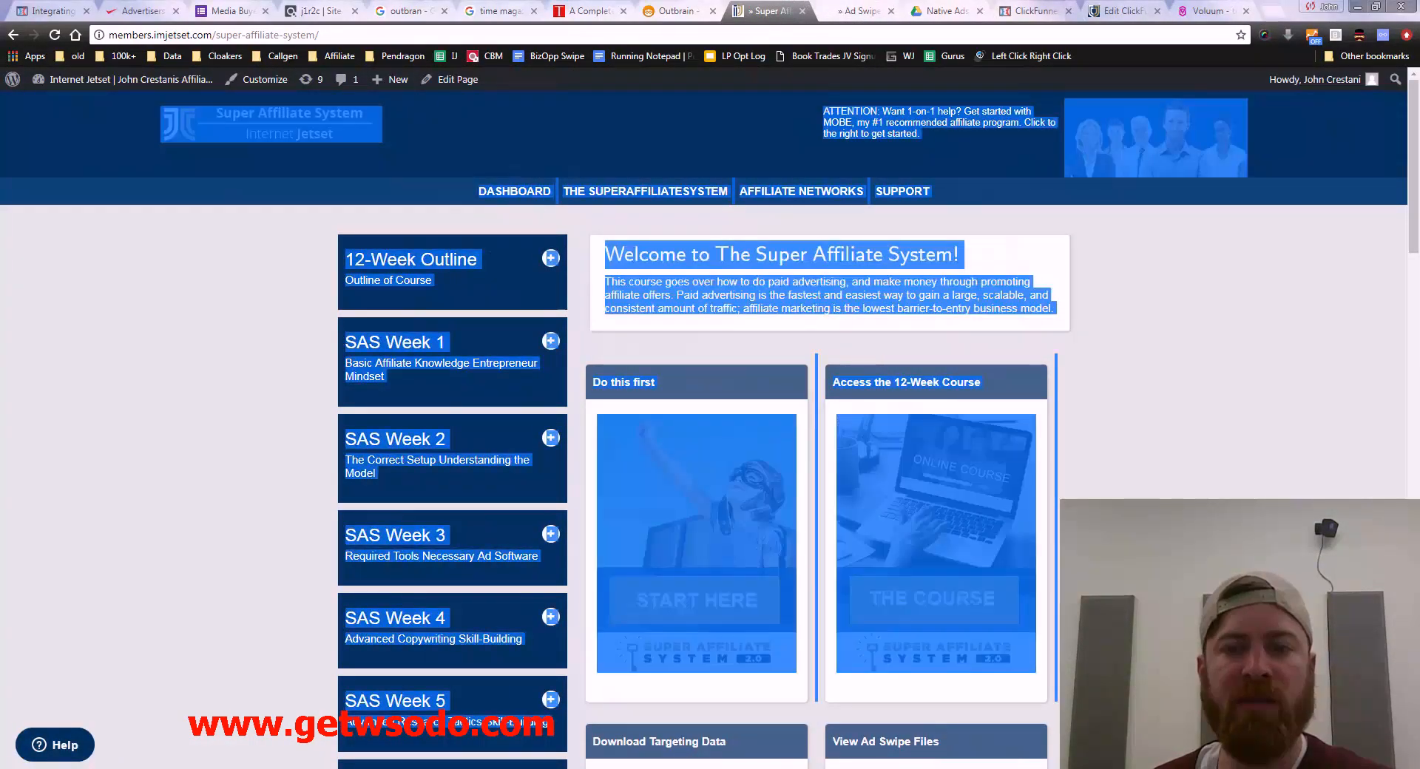
Step: Go to the Ad Swipes page and scroll through the Bizopp swipe folder in Google Drive
scroll(down, 3)
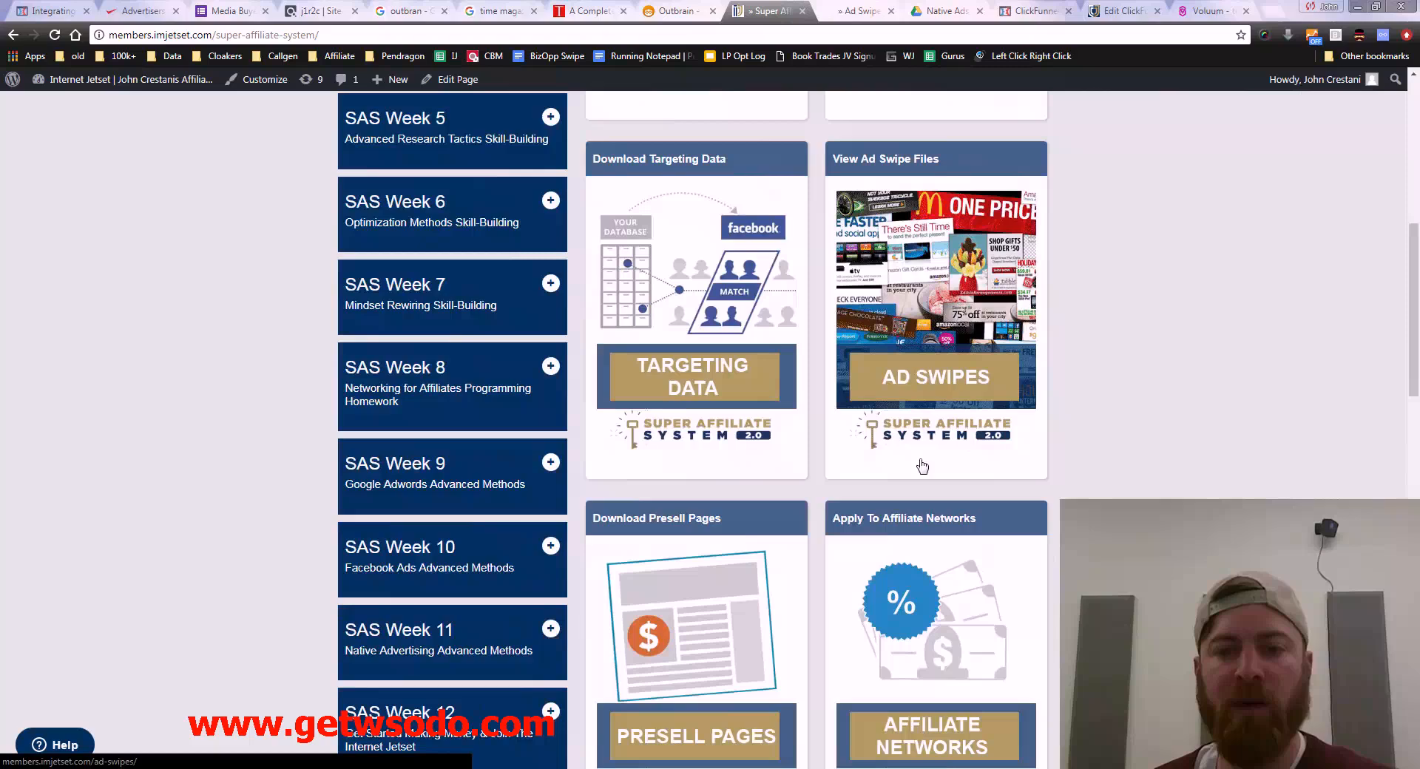
click(935, 377)
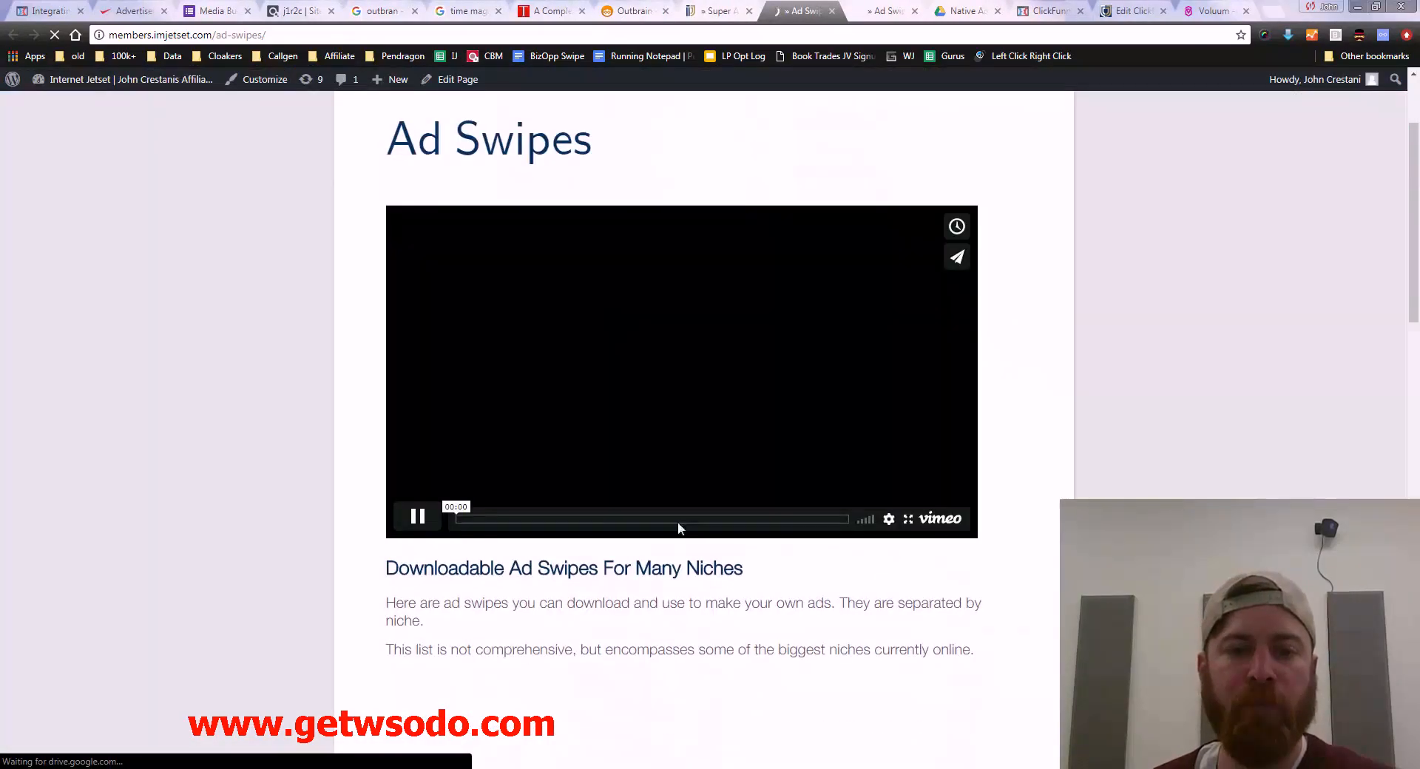
scroll(down, 3)
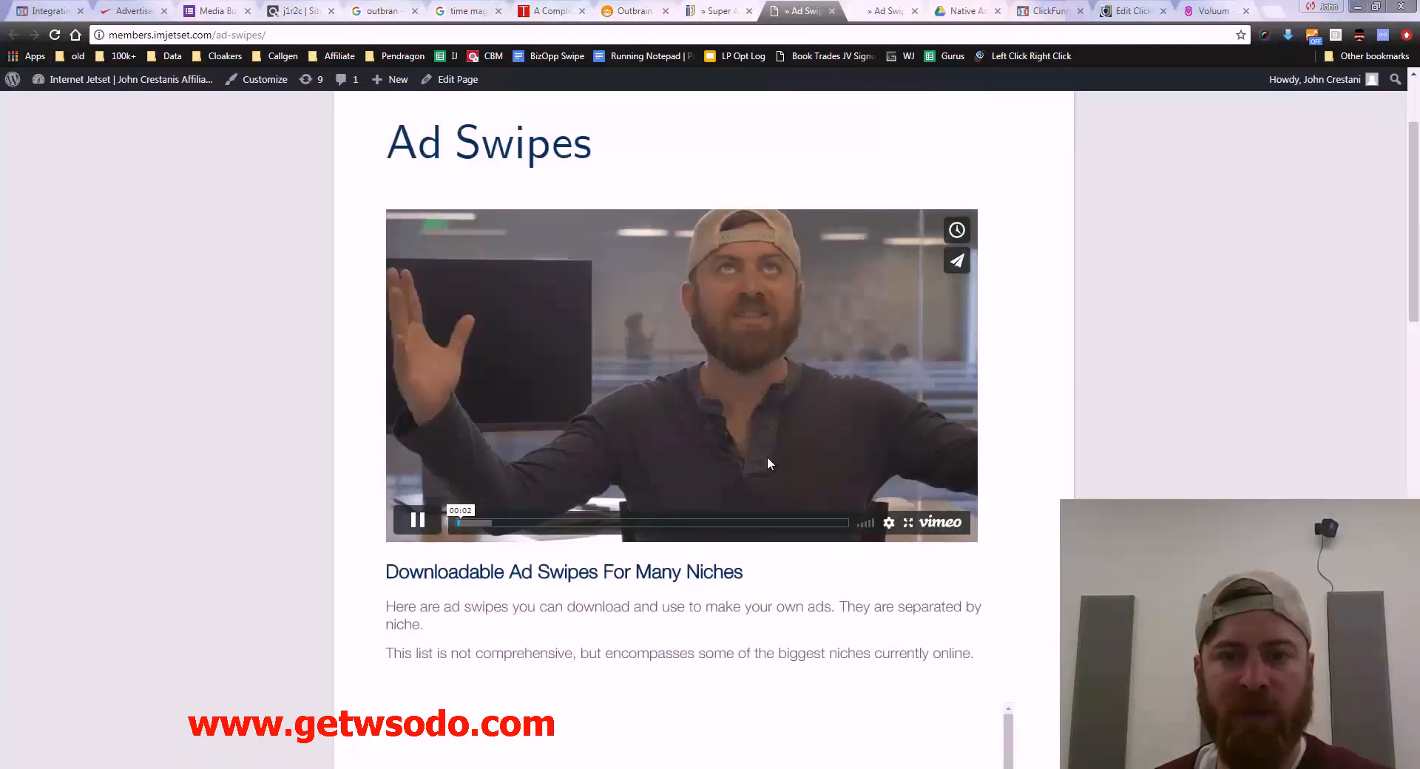
scroll(down, 3)
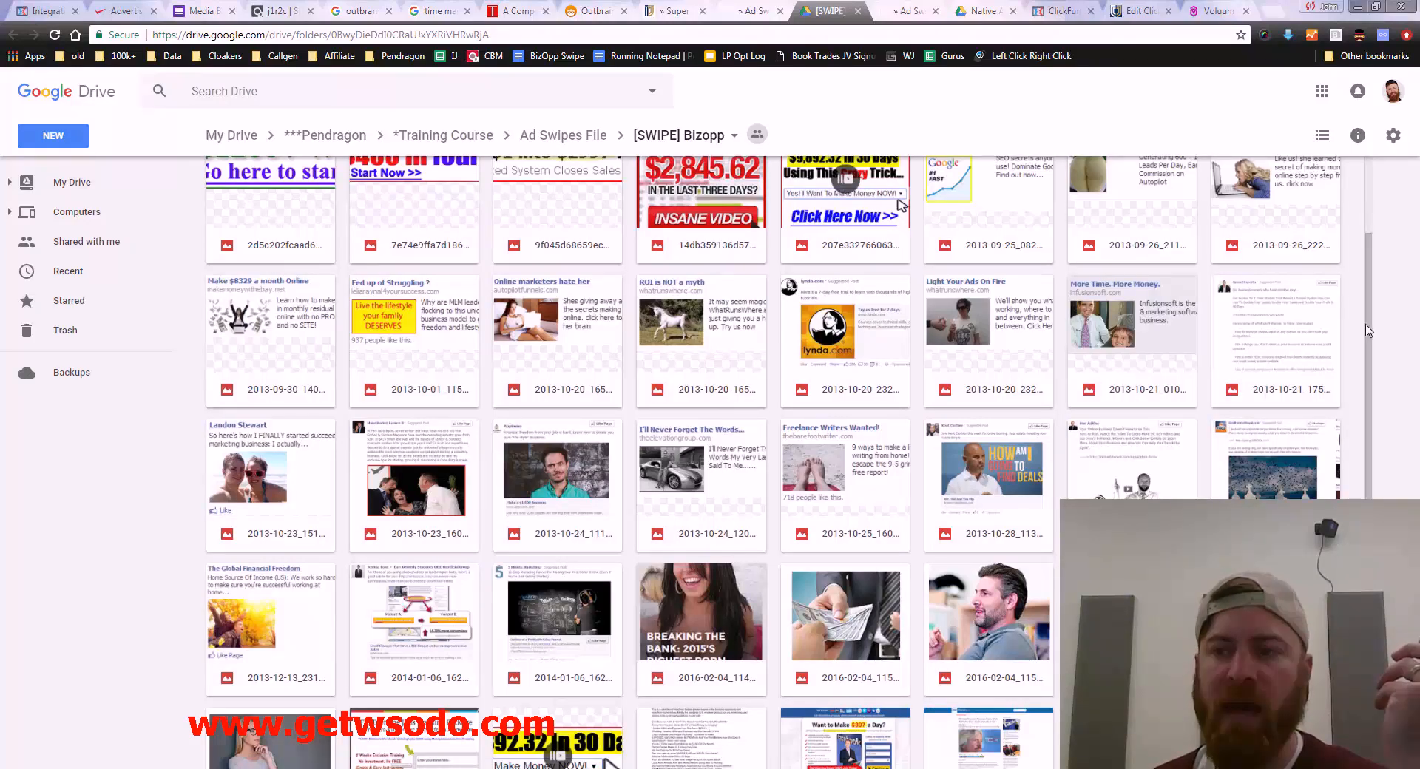
scroll(down, 3)
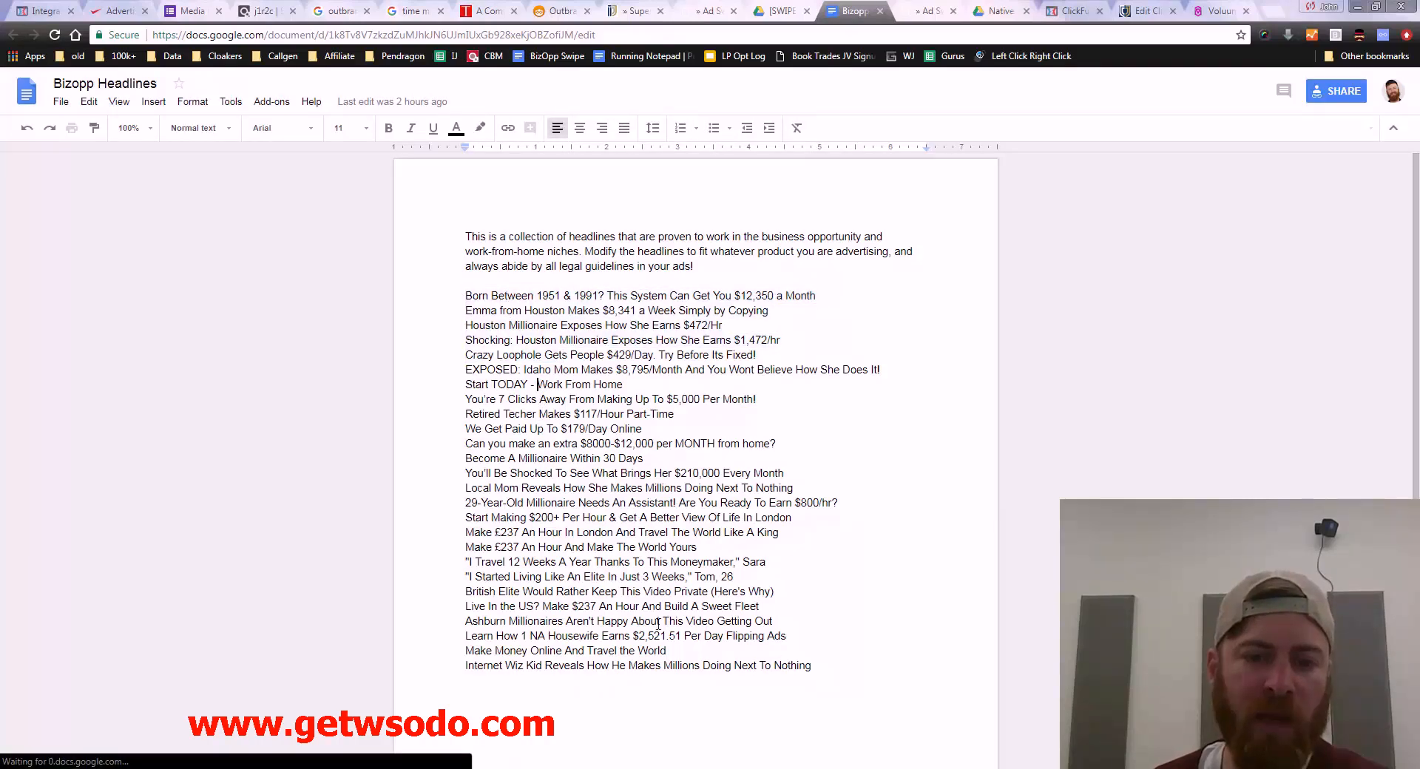
Step: Select the Bizopp headlines through 'Become A Millionaire Within 30 Days' and return to Voluum DSP
drag(466, 562, 812, 665)
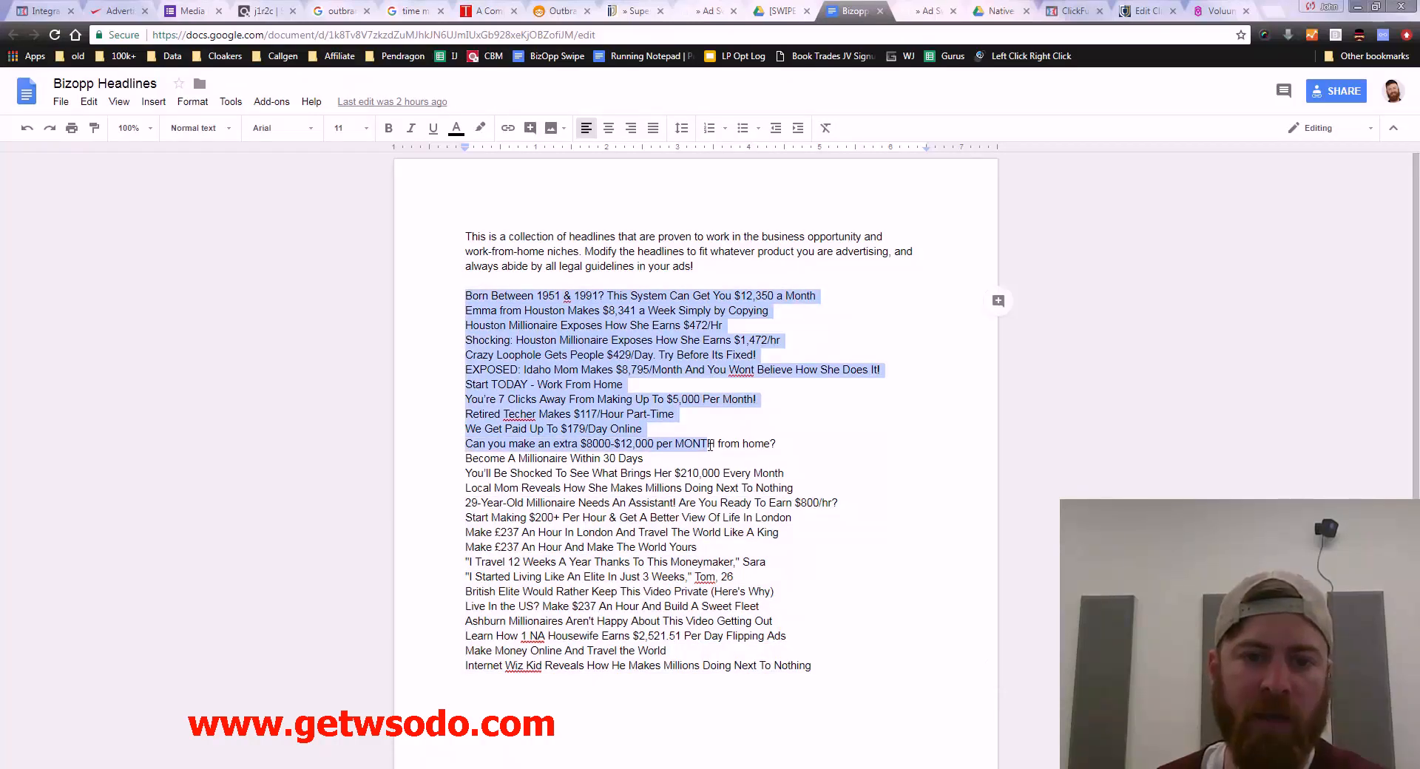
click(643, 457)
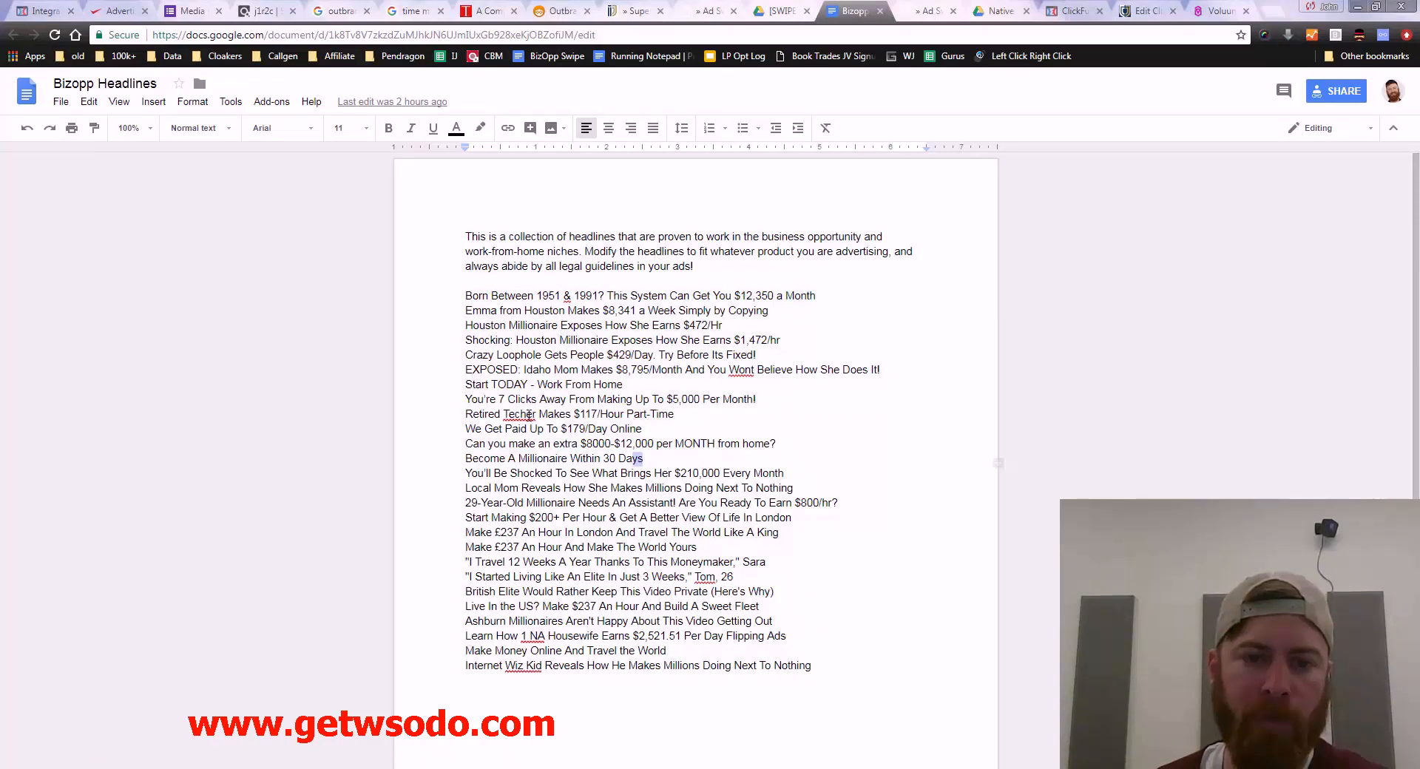
drag(466, 295, 642, 458)
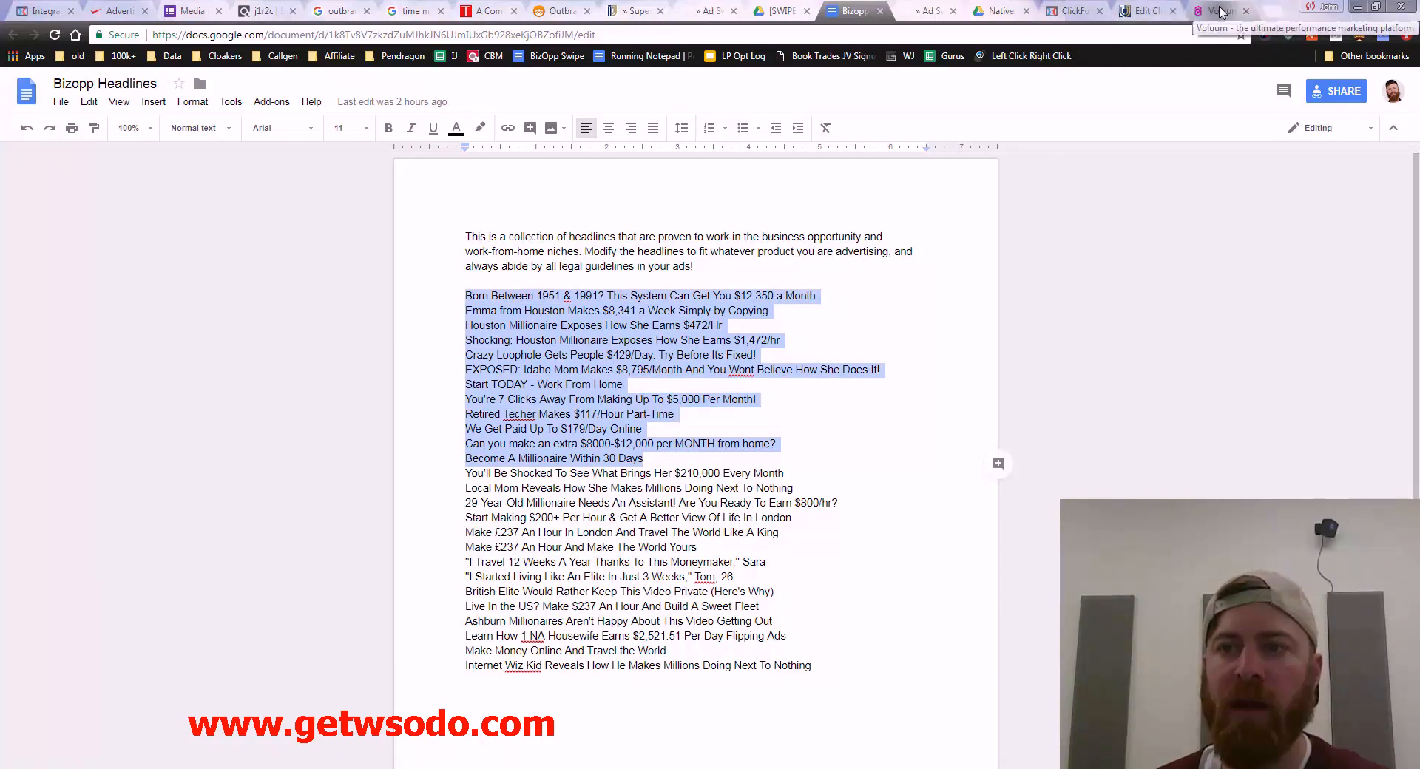
click(1217, 10)
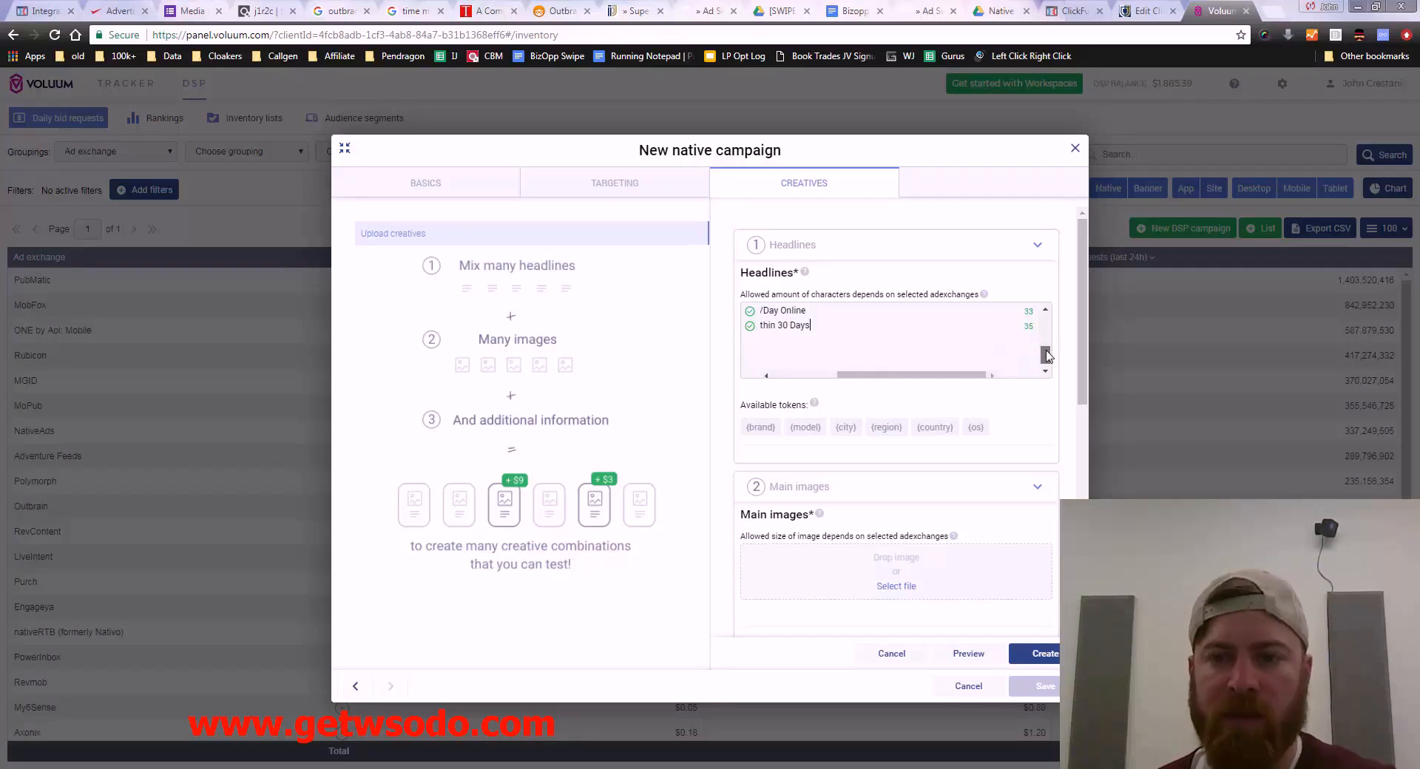
Step: Review the pasted headlines' character counts against exchange limits and dismiss the Windows colour prompt
scroll(down, 3)
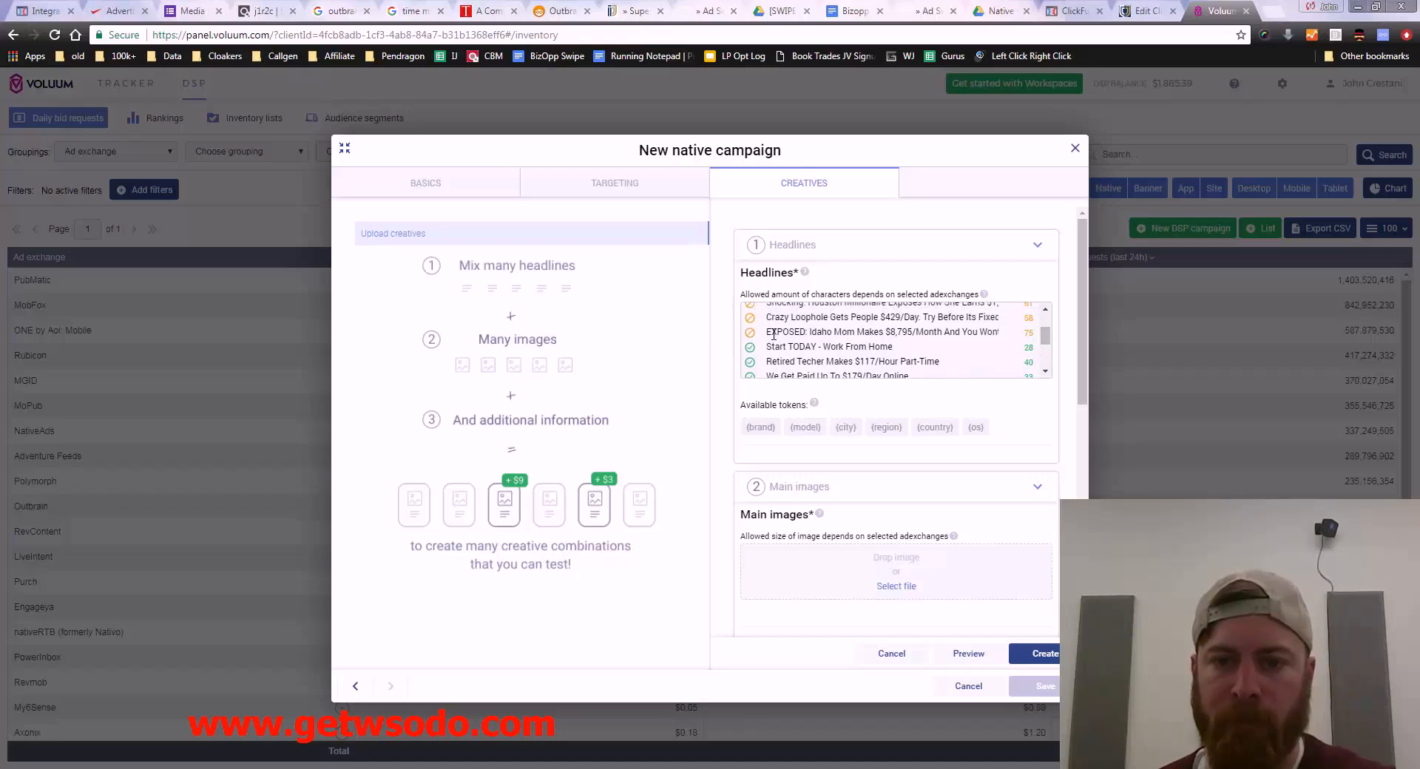
scroll(down, 3)
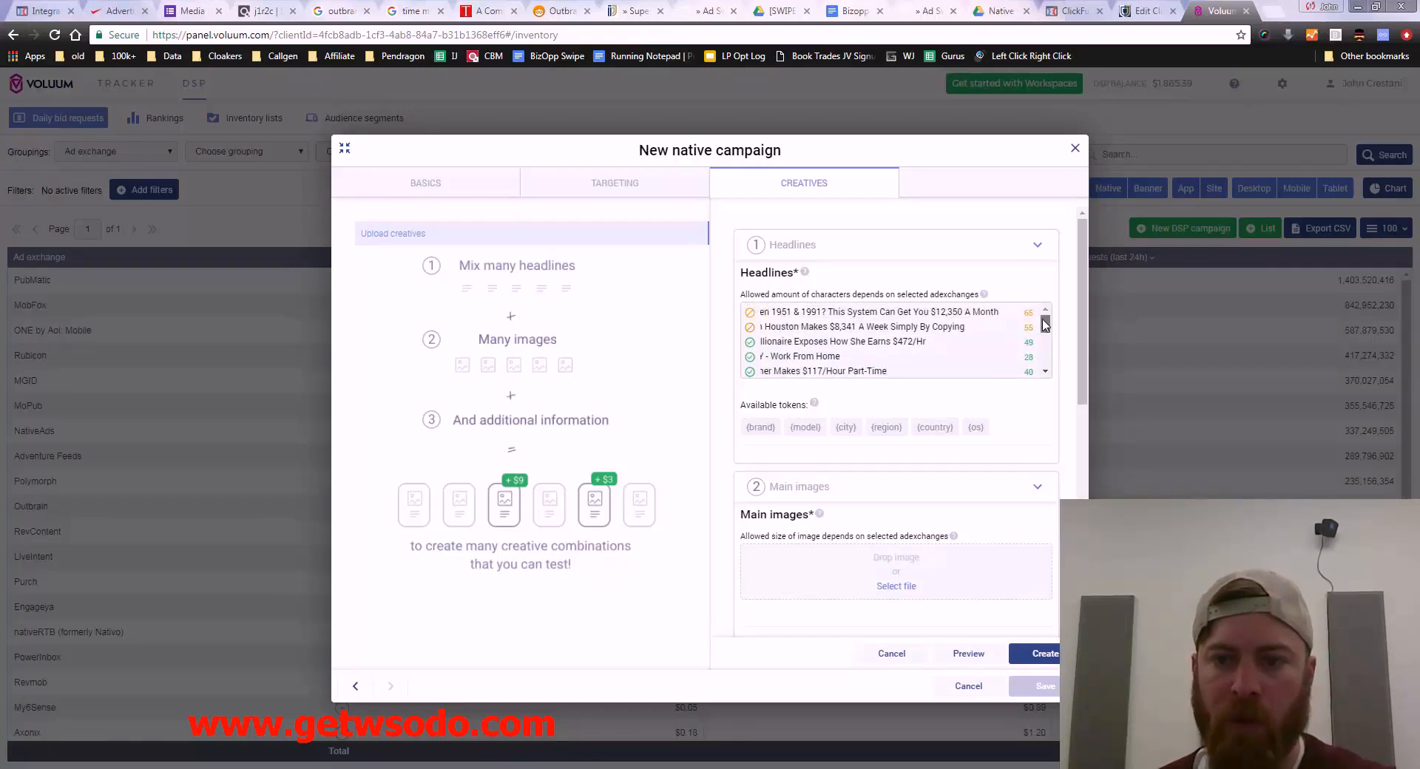
mouse_move(983, 293)
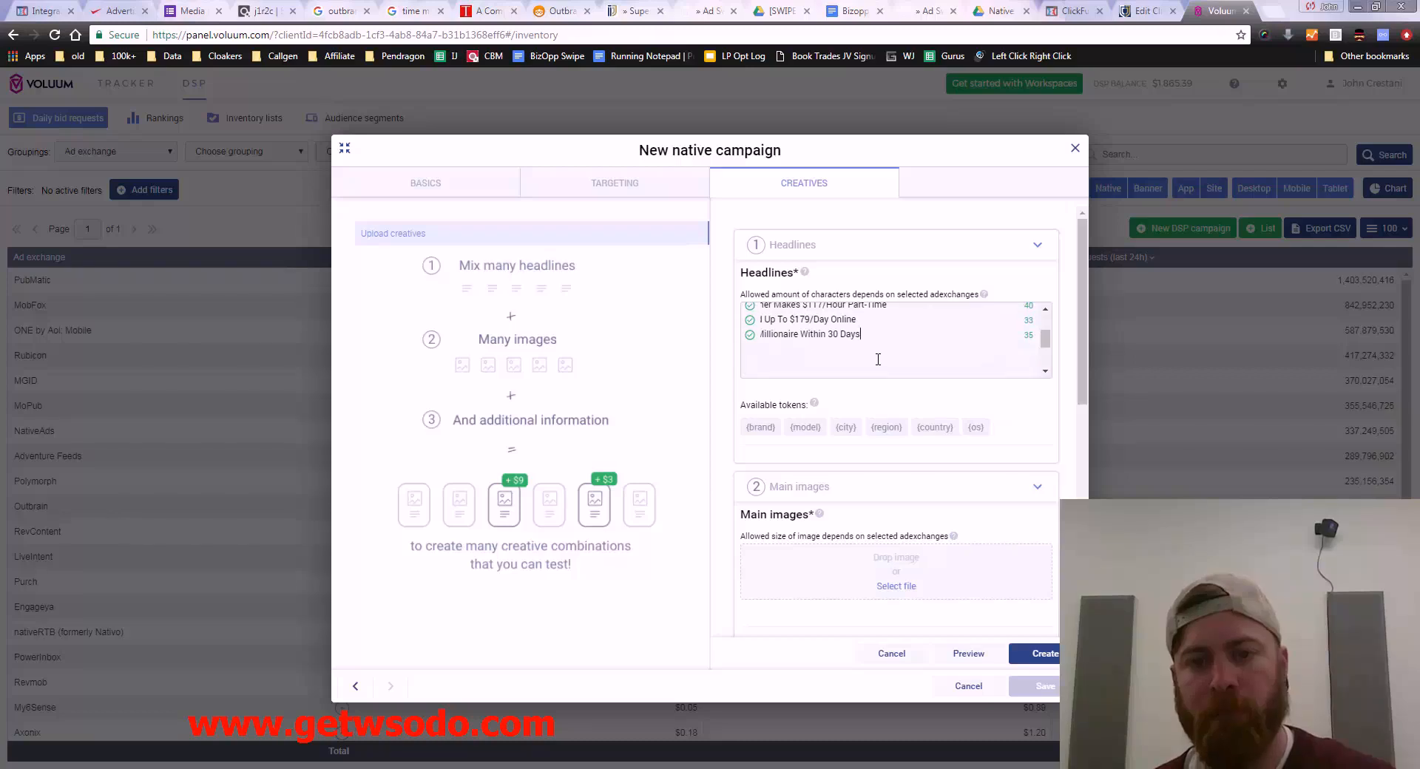
scroll(down, 3)
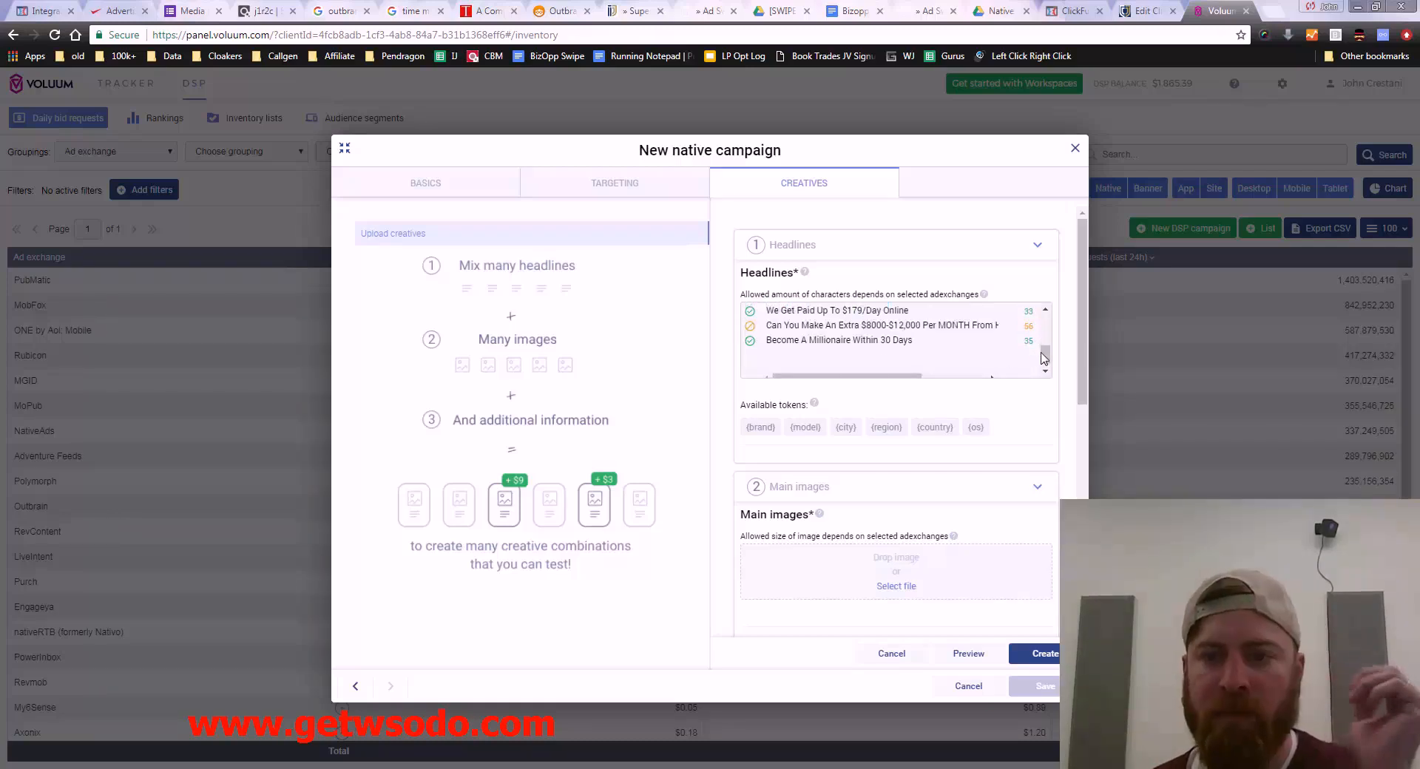
scroll(down, 3)
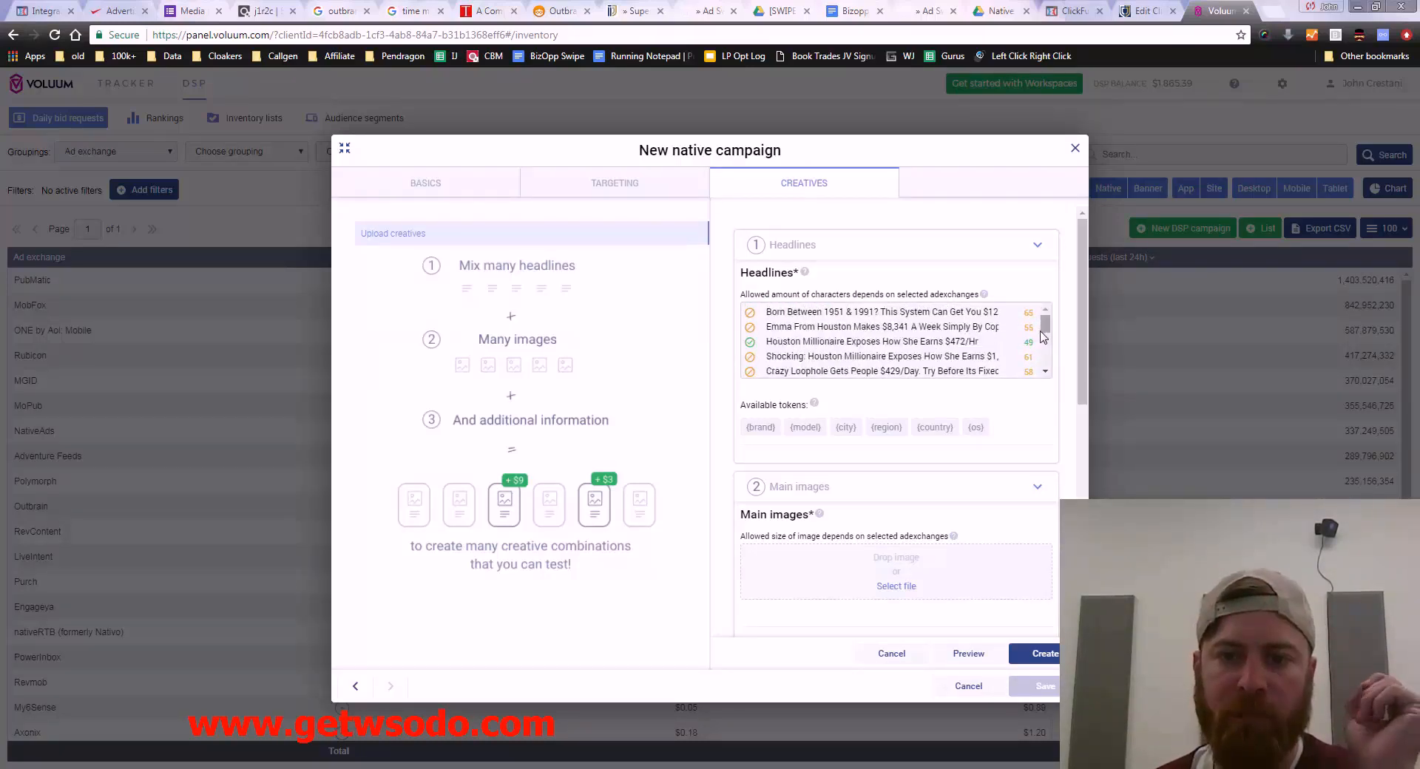
mouse_move(984, 295)
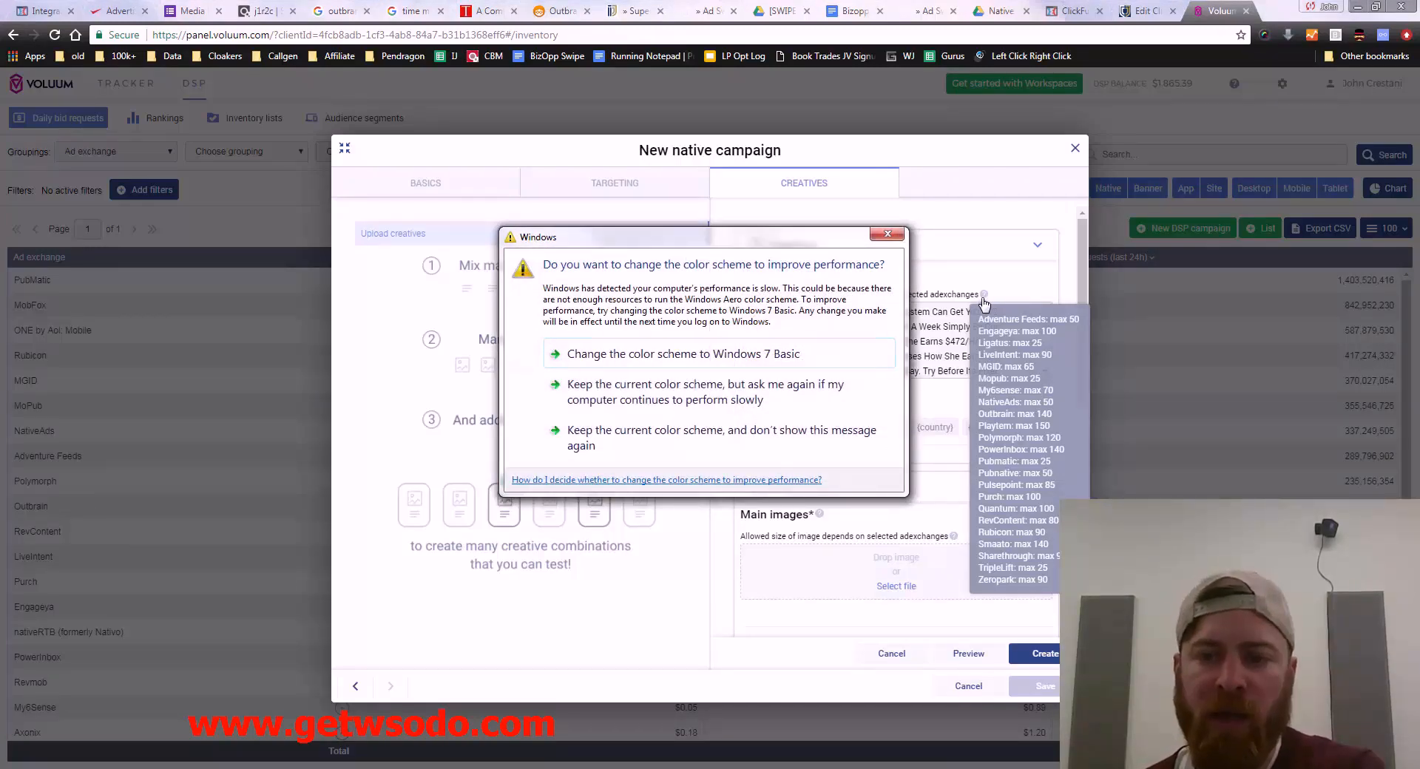
click(886, 233)
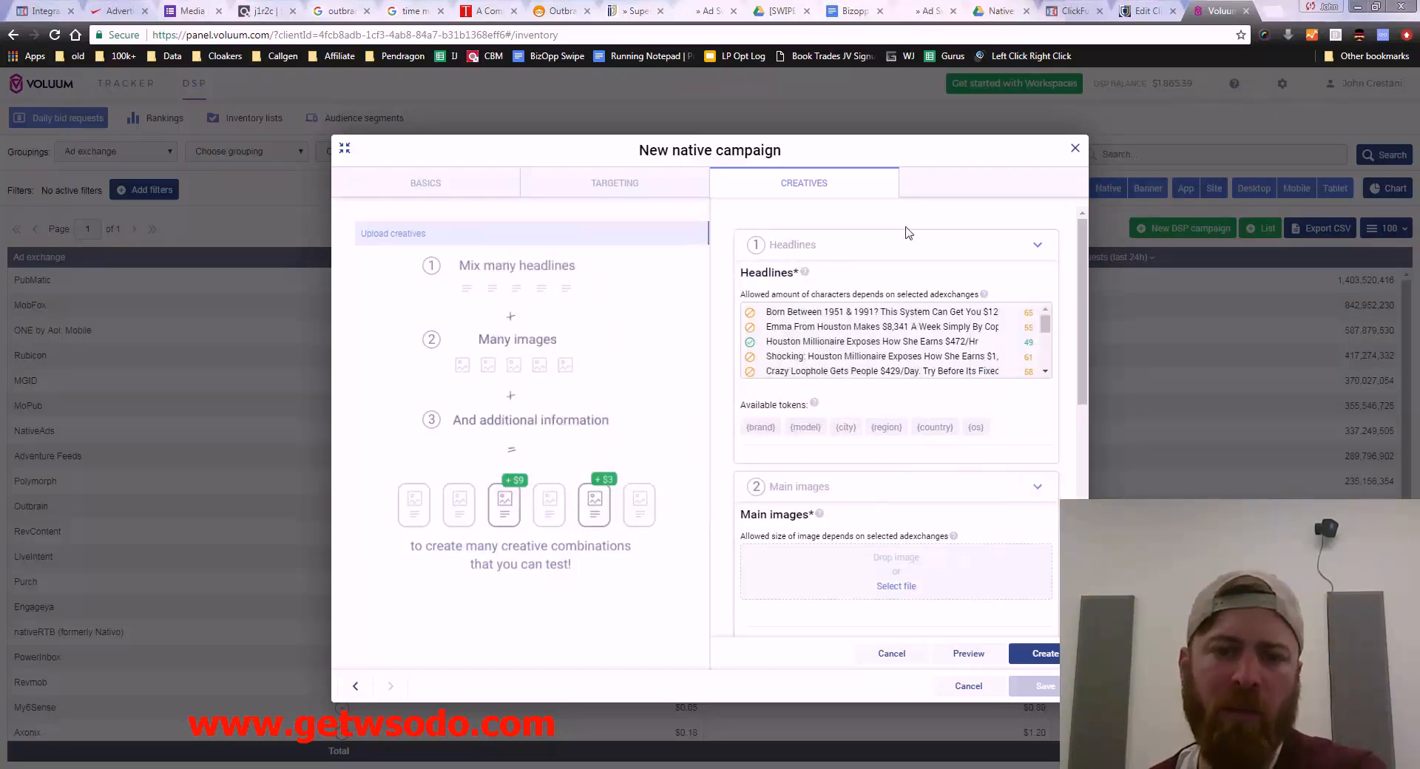
mouse_move(857, 513)
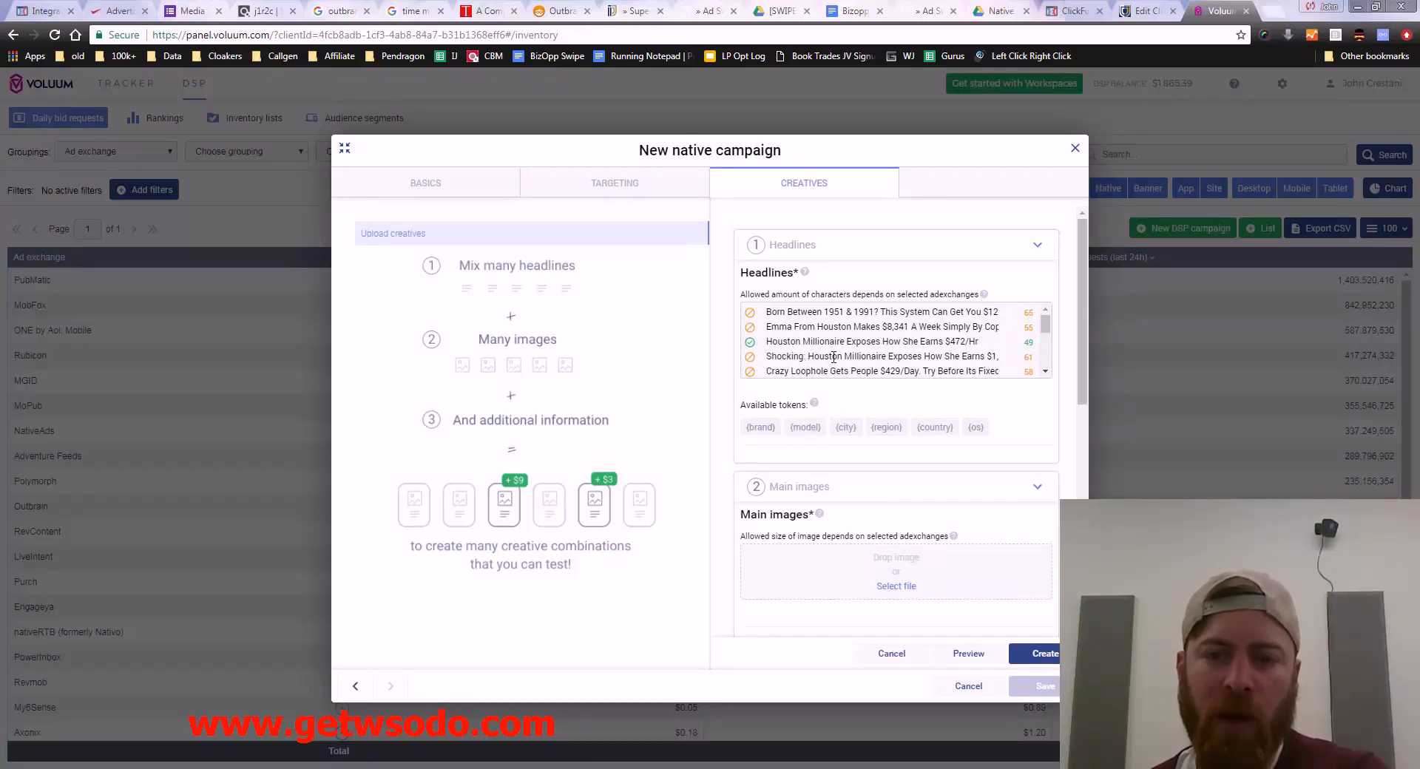
double_click(823, 356)
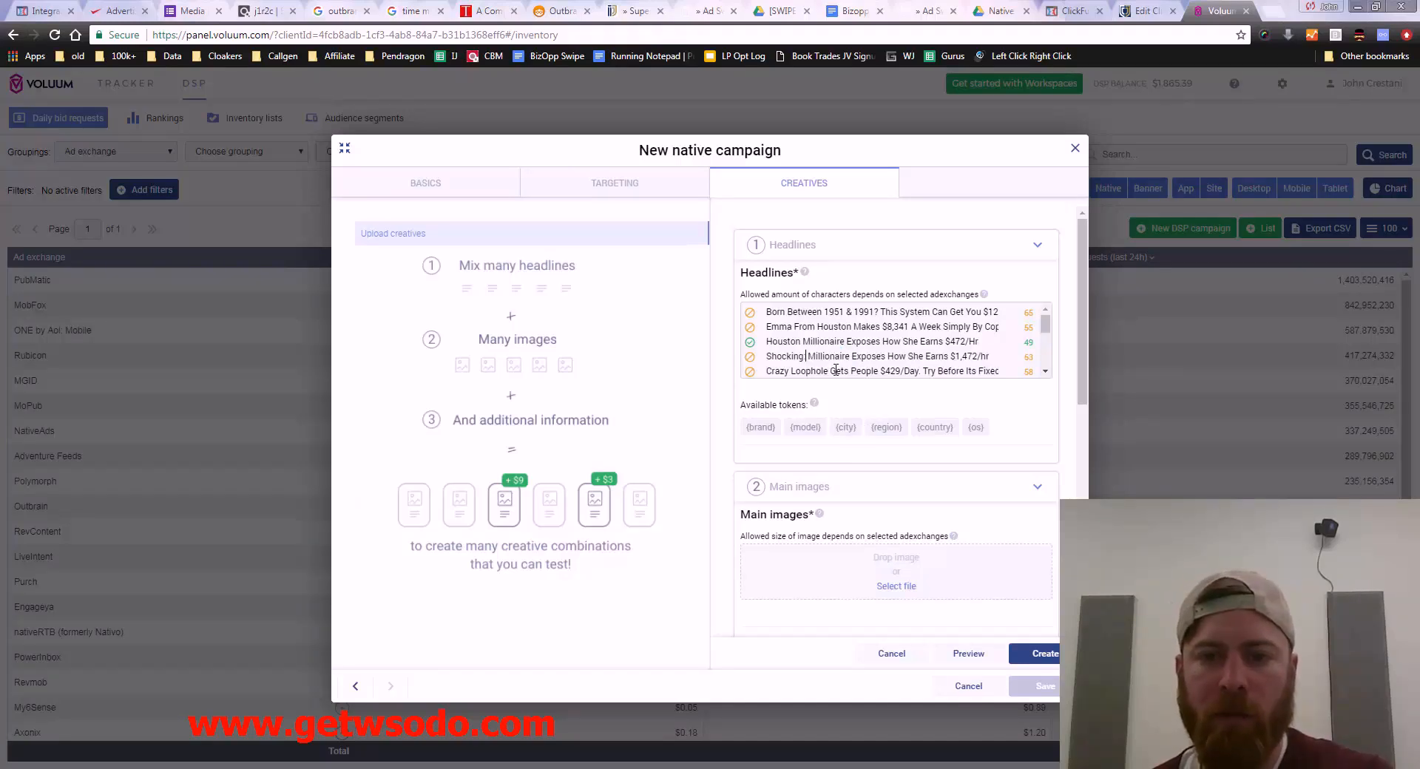
click(844, 427)
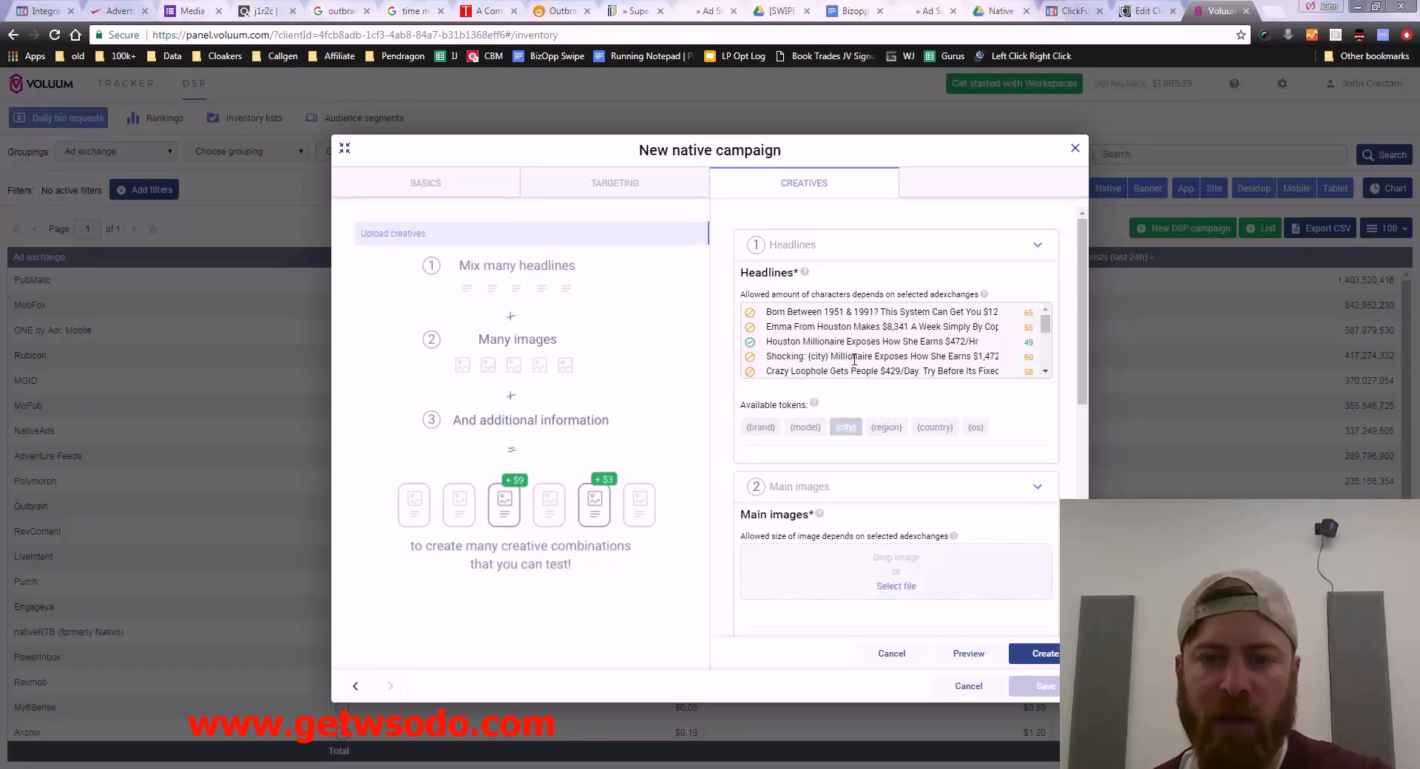
double_click(782, 342)
text({city})
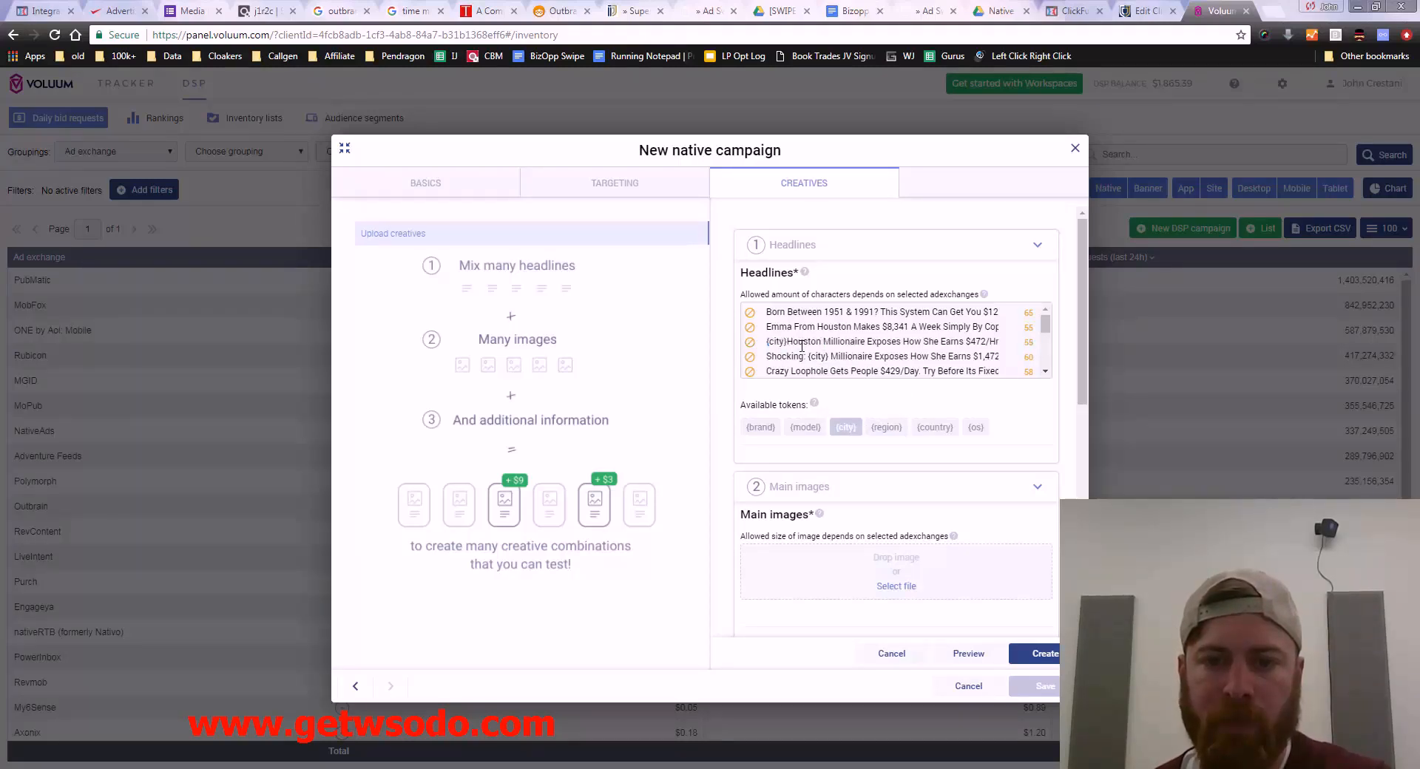
double_click(803, 340)
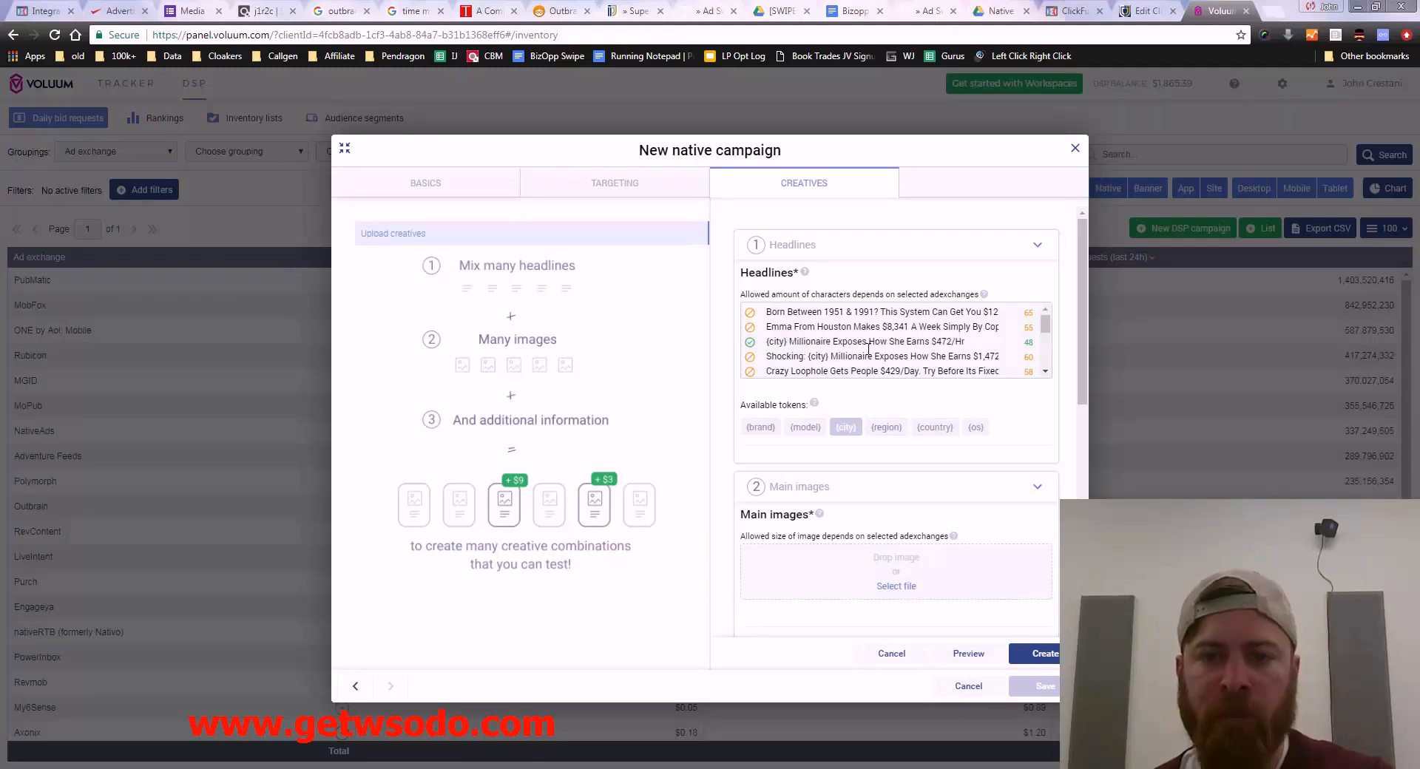
double_click(833, 326)
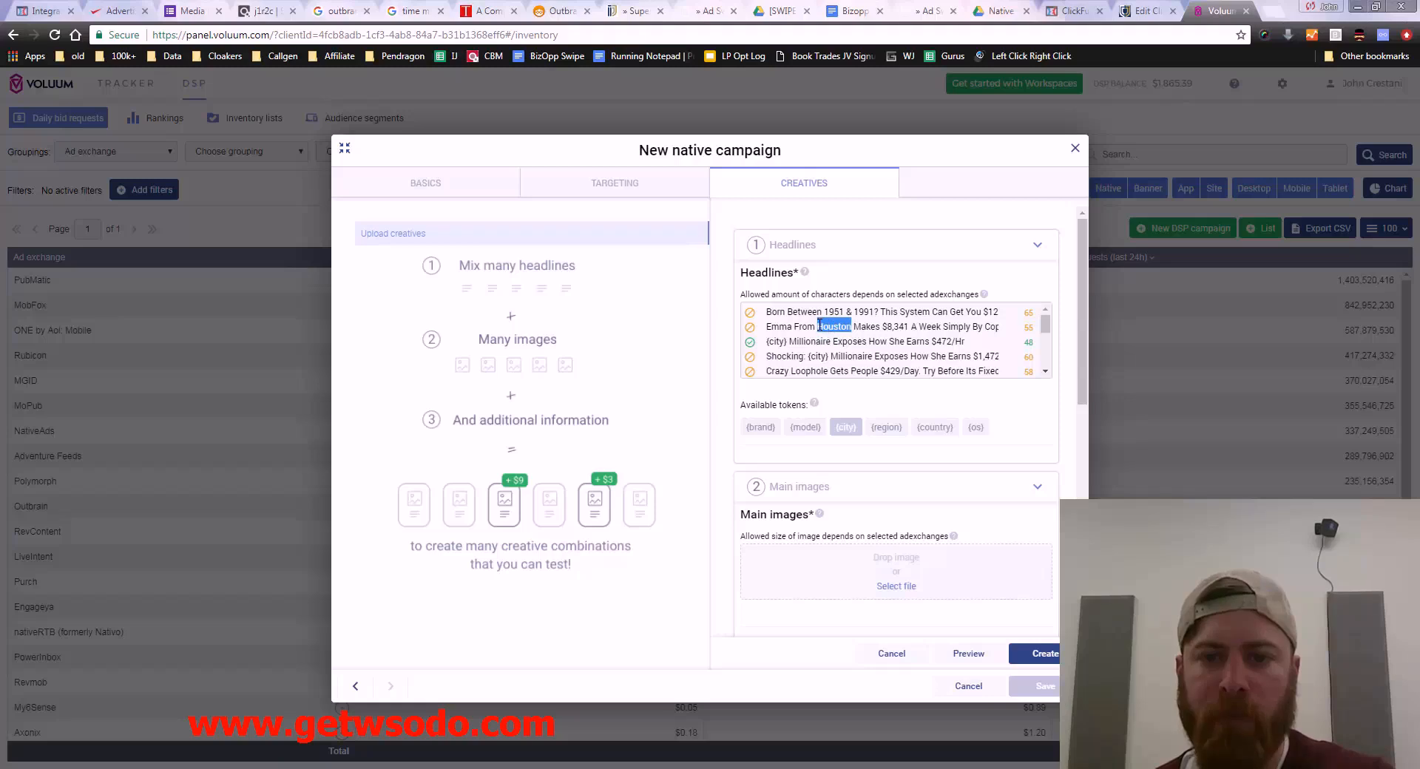
click(845, 426)
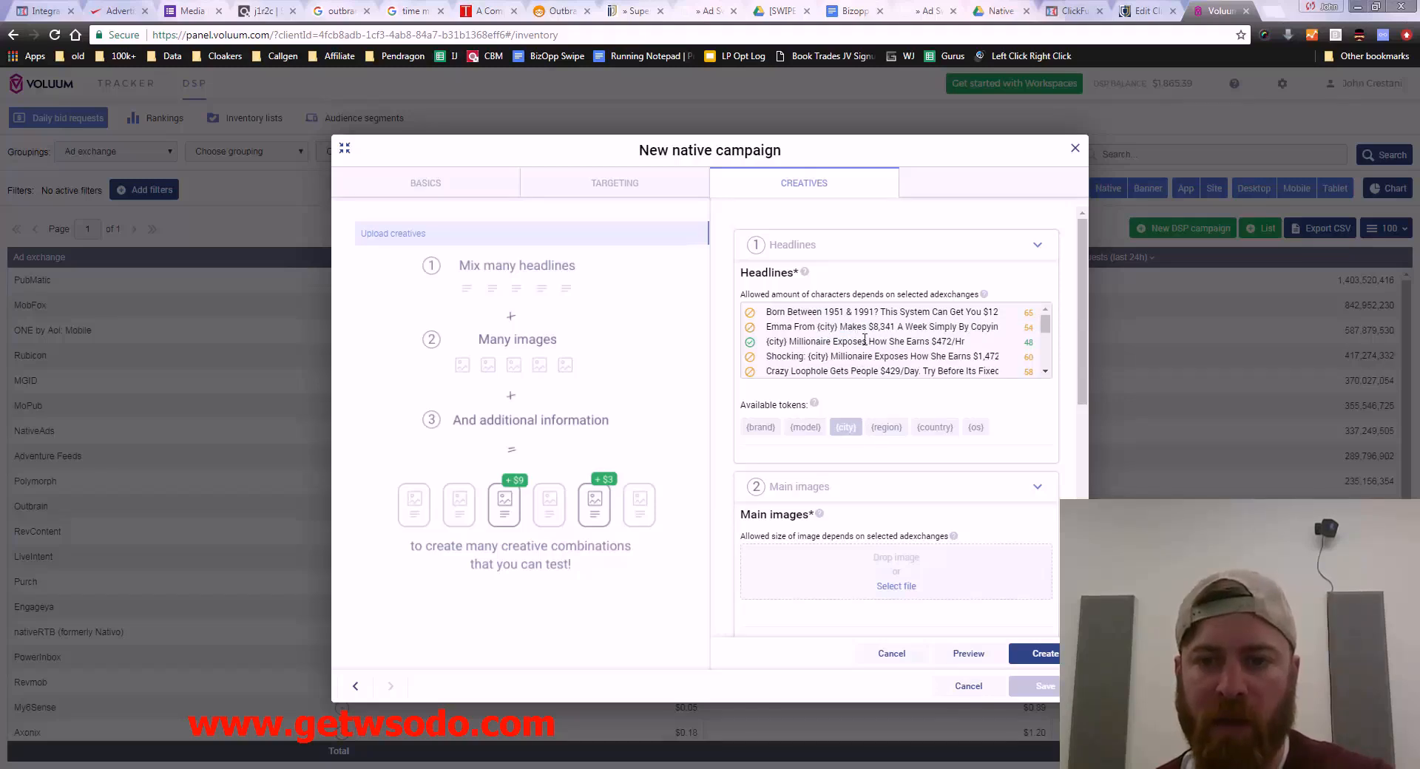
scroll(down, 3)
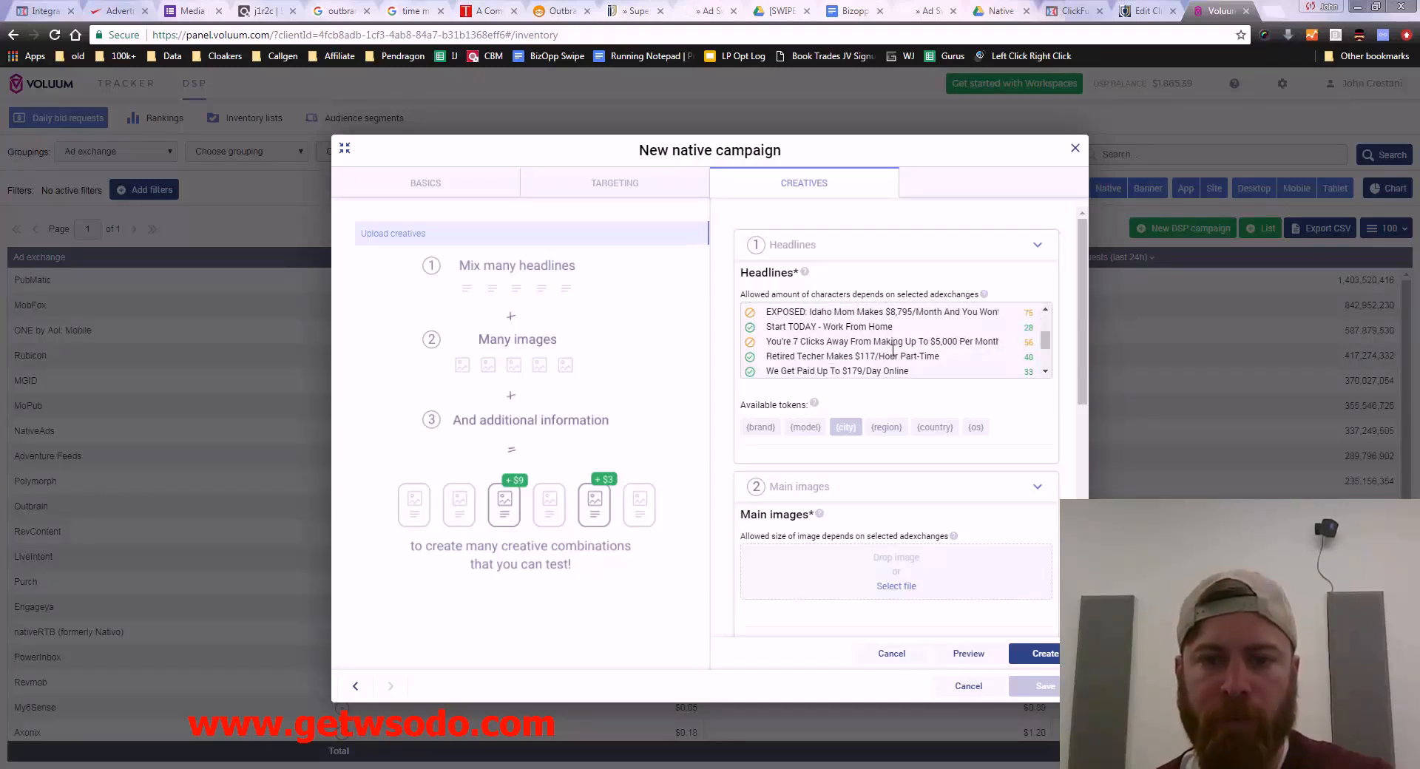
scroll(down, 3)
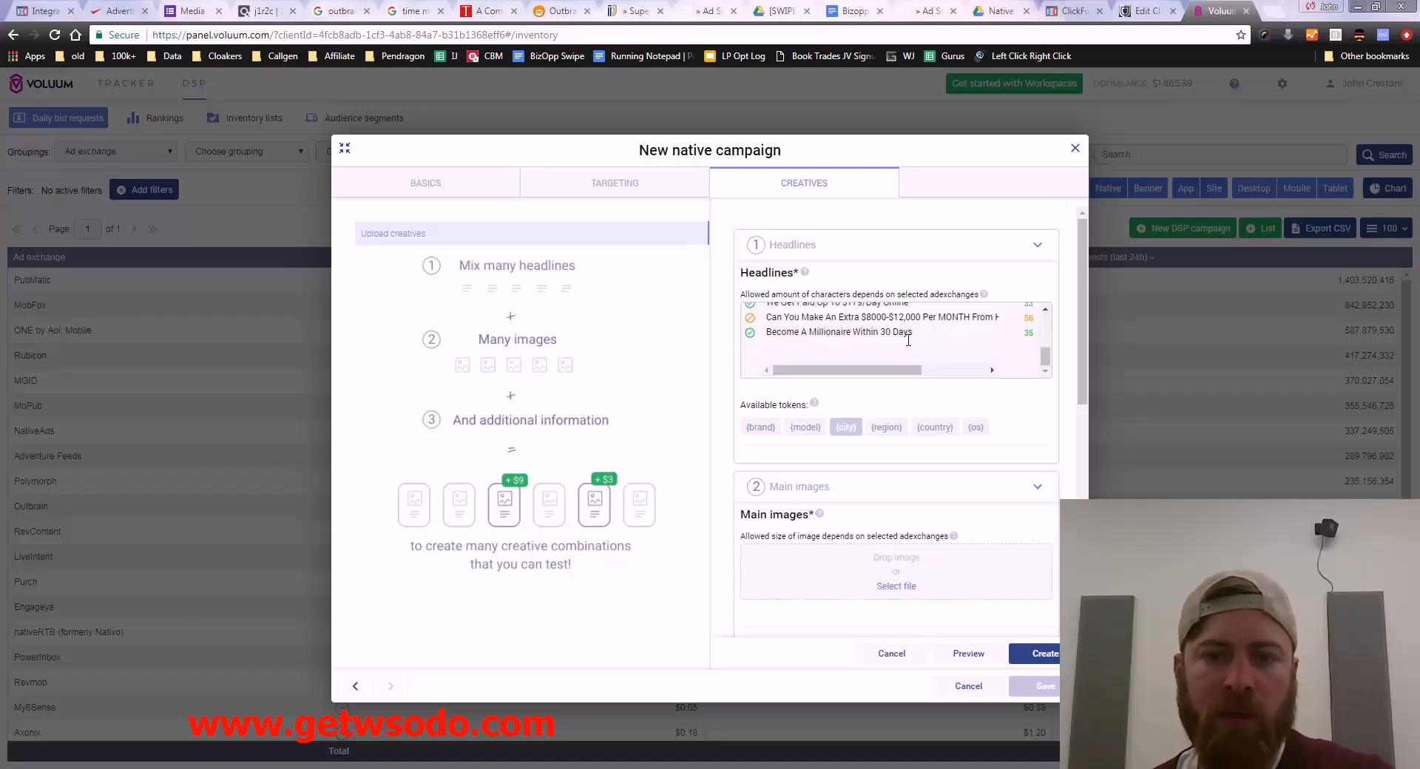
scroll(down, 3)
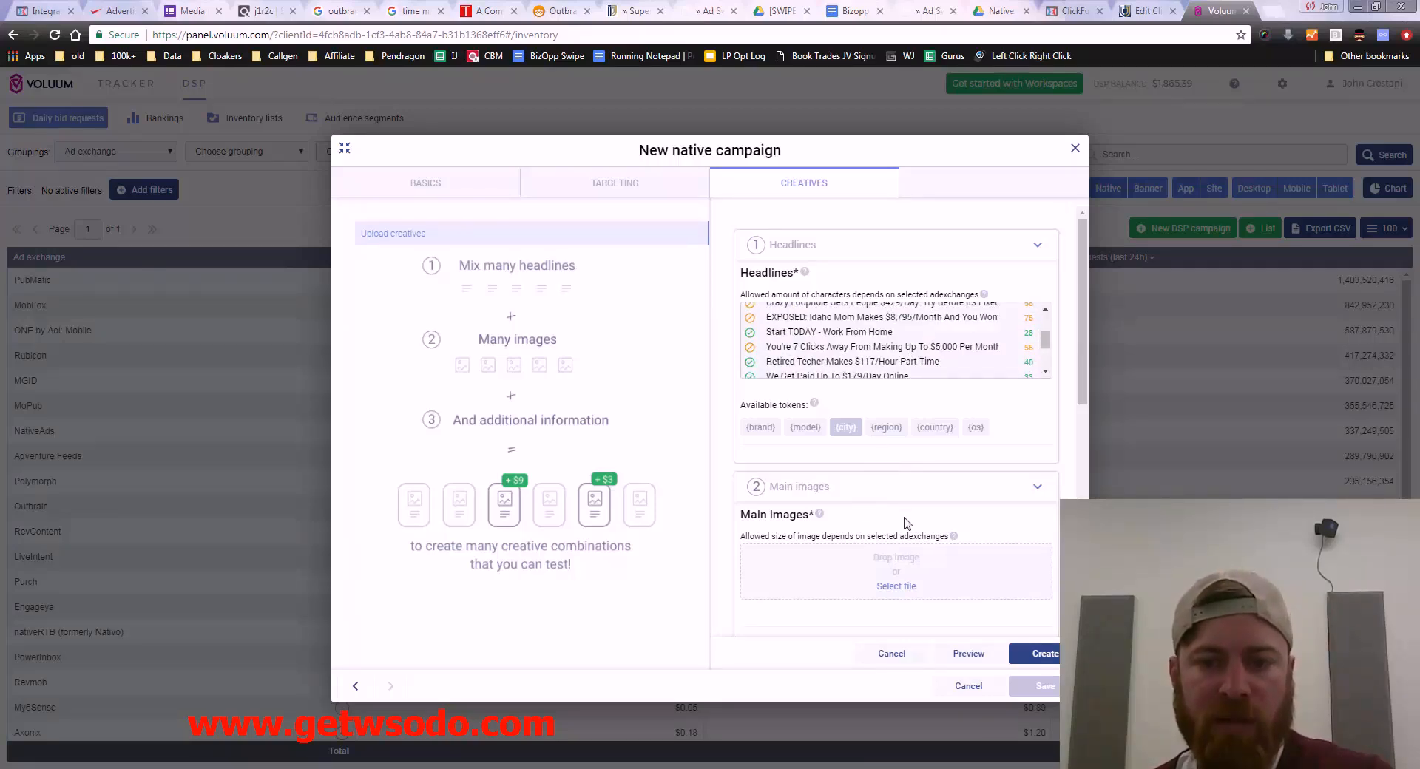
scroll(down, 3)
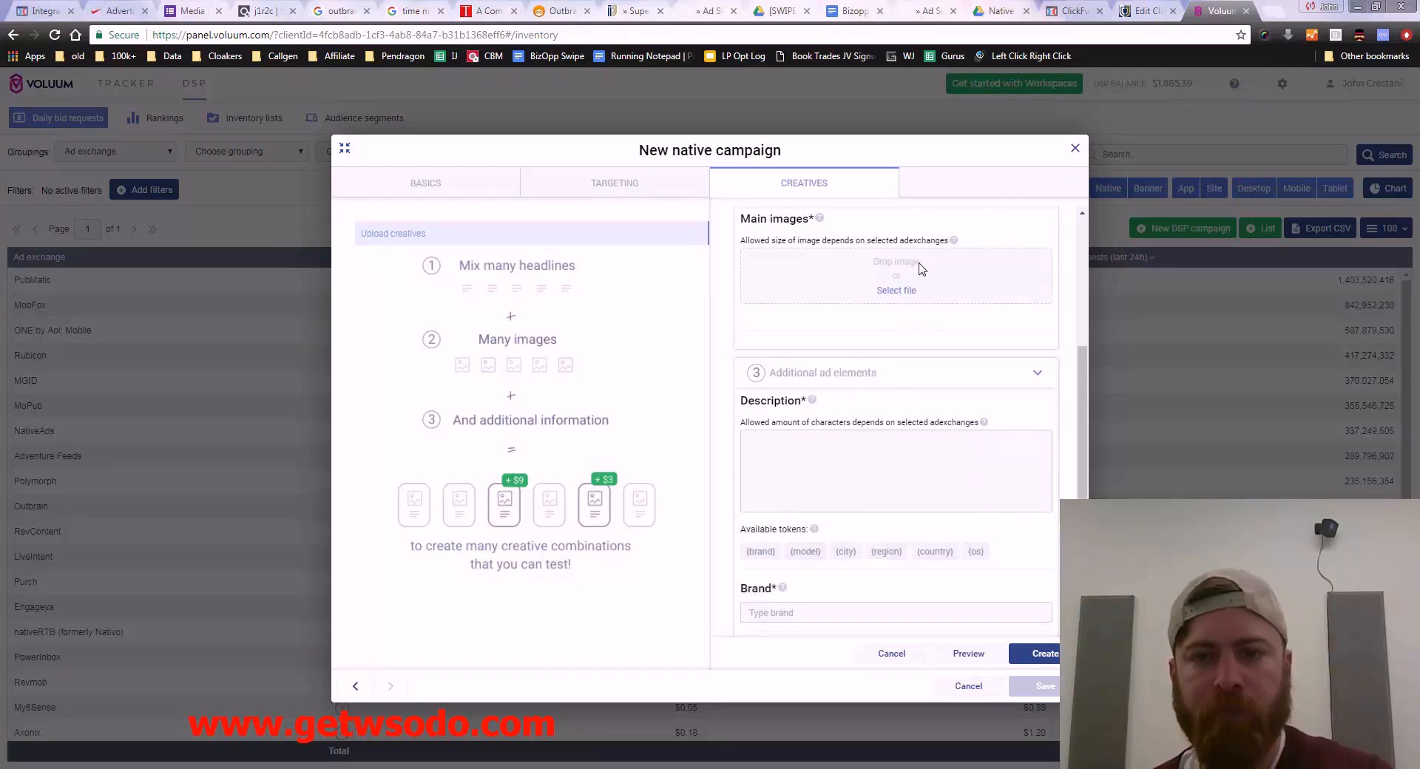
Step: Upload all photos from the Bizopp Native Ad Images folder as main images
click(897, 290)
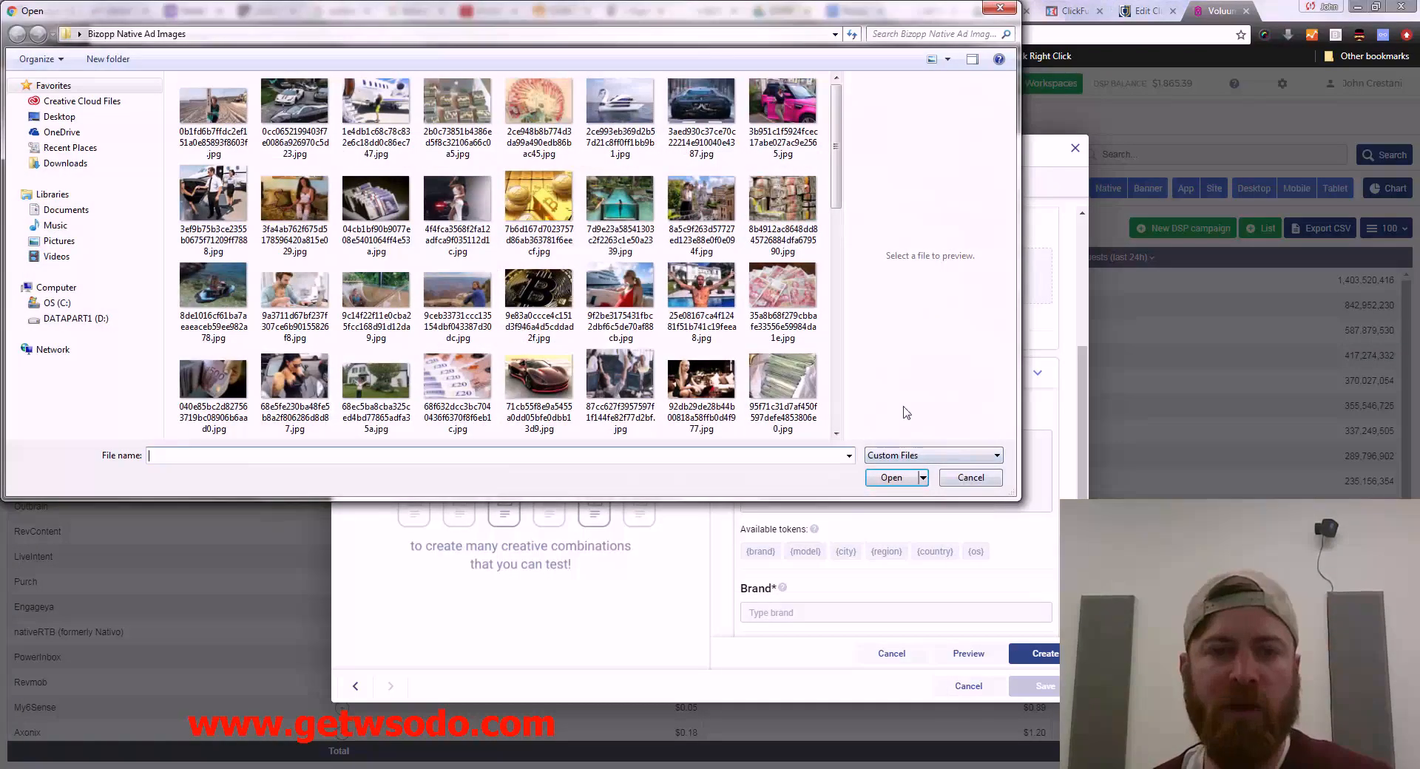
click(213, 102)
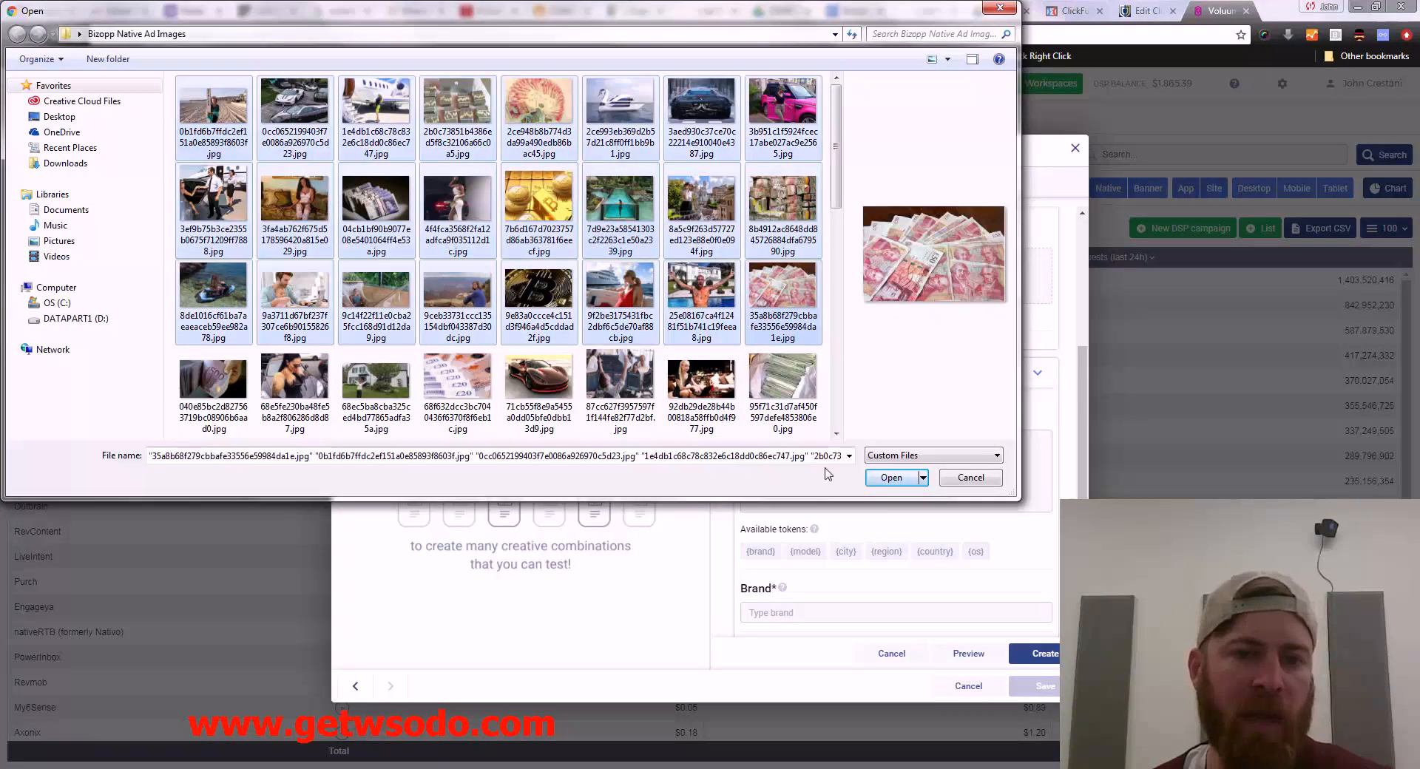
click(891, 478)
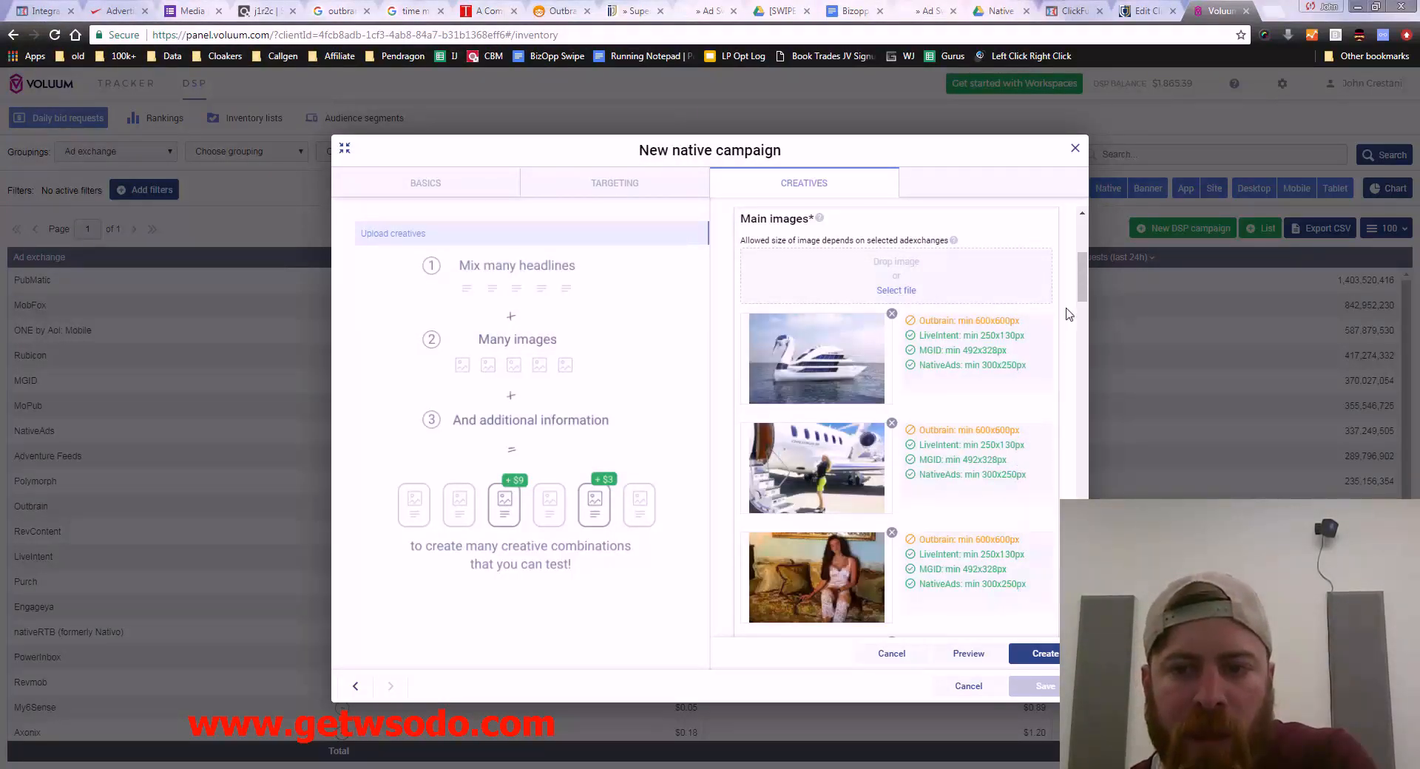
Step: Review the uploaded main images against ad exchange size minimums
scroll(down, 3)
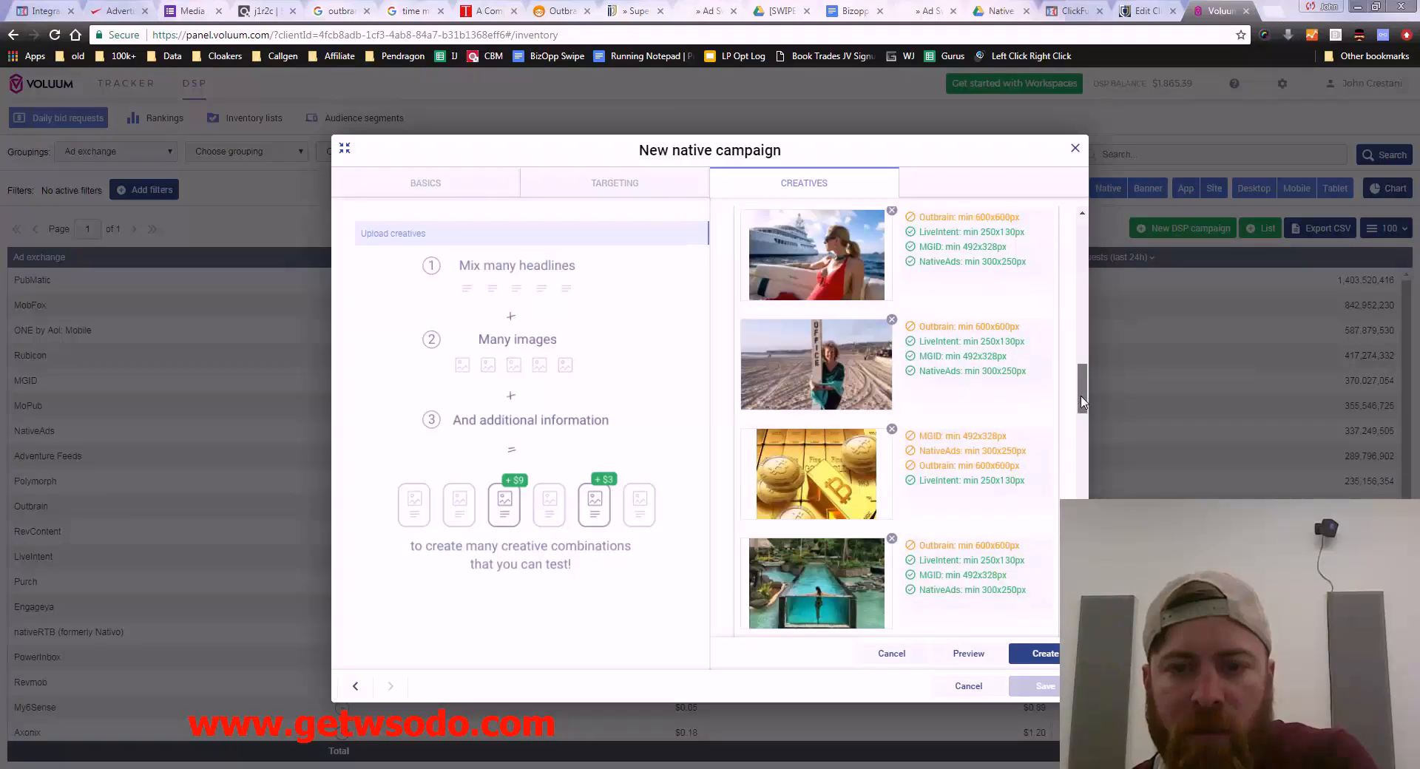
scroll(down, 3)
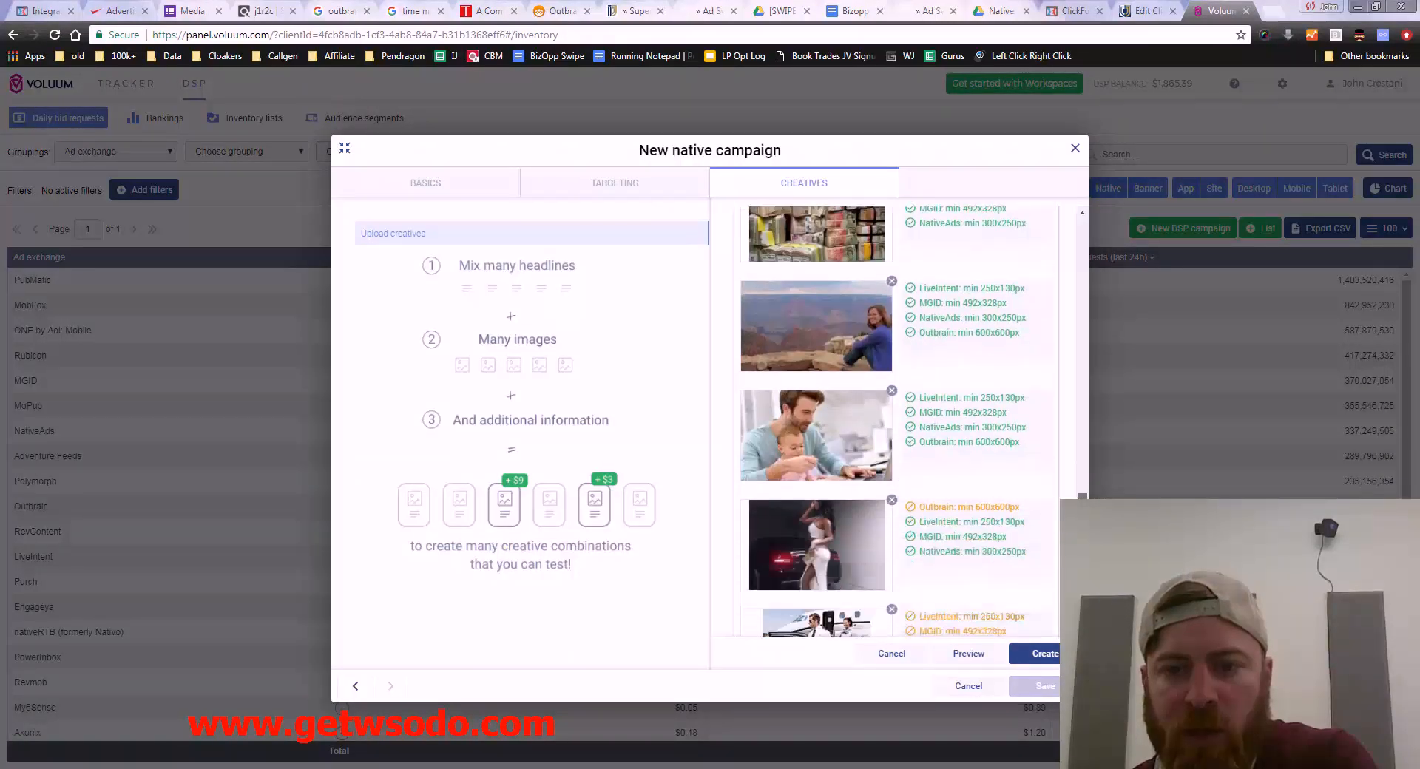
scroll(down, 3)
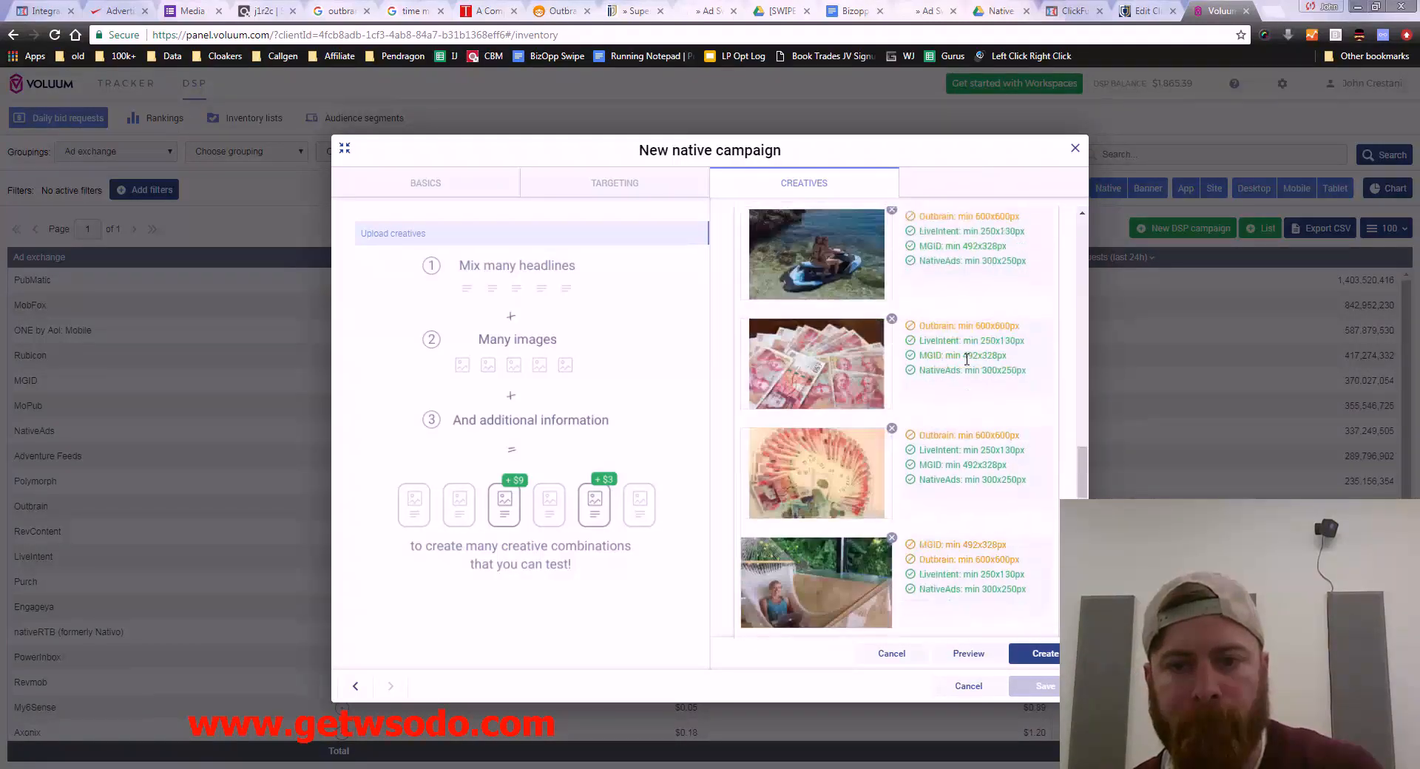
scroll(down, 3)
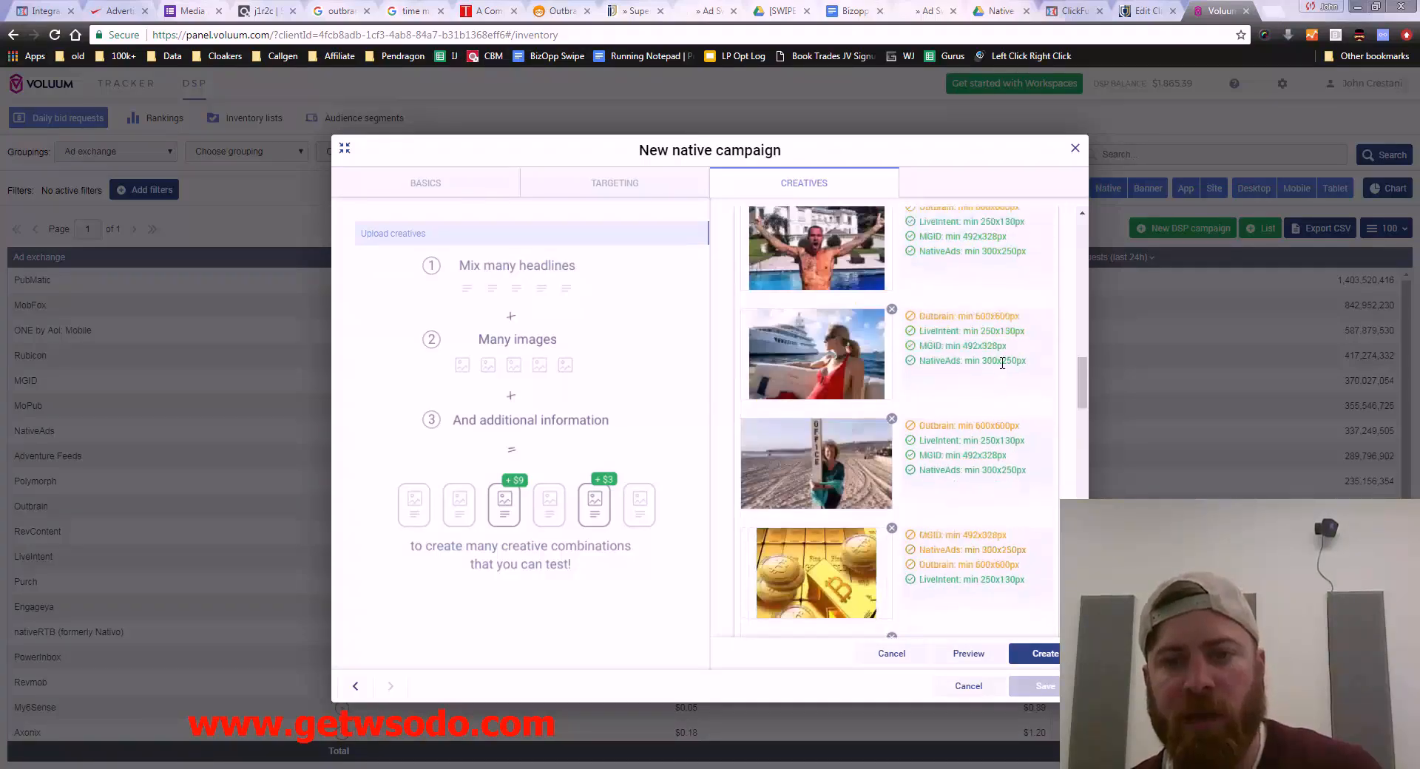
scroll(down, 3)
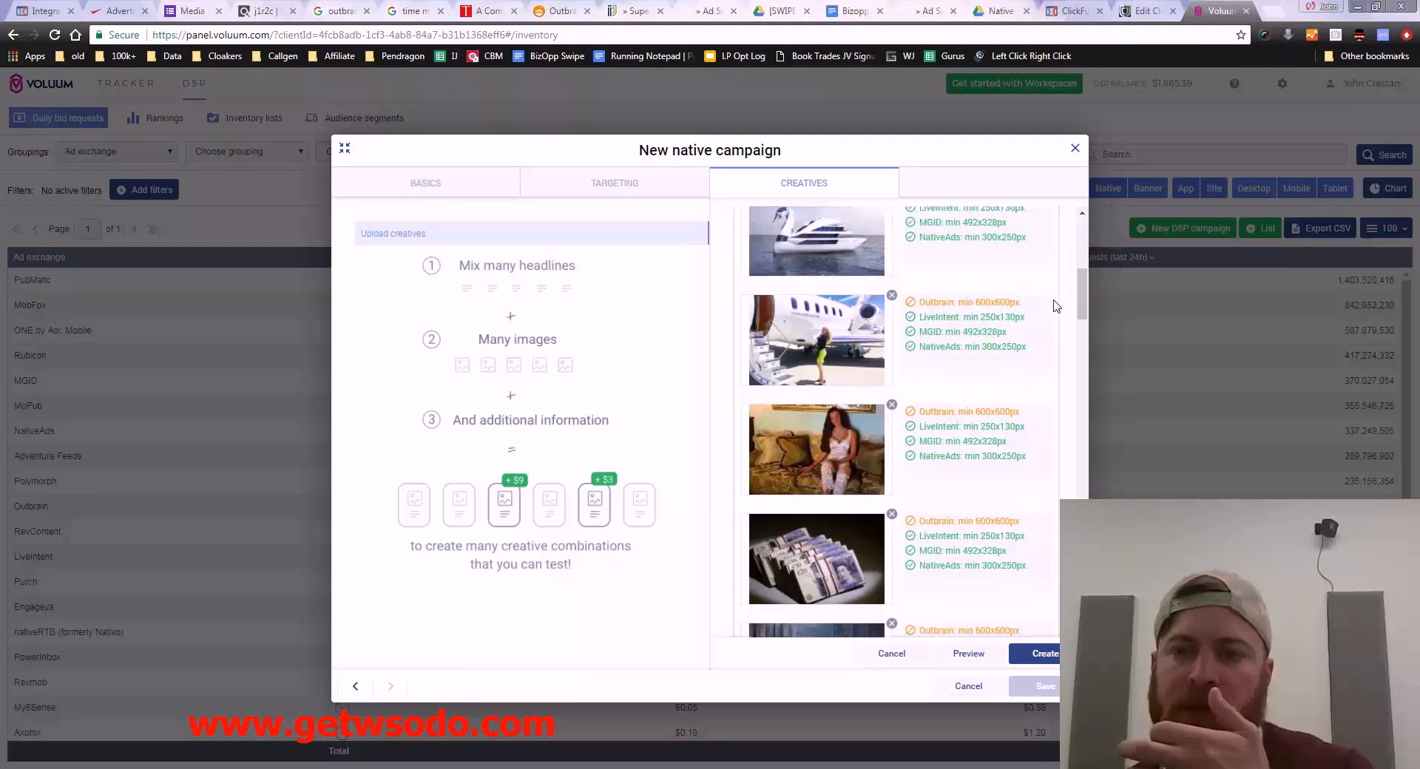
scroll(down, 3)
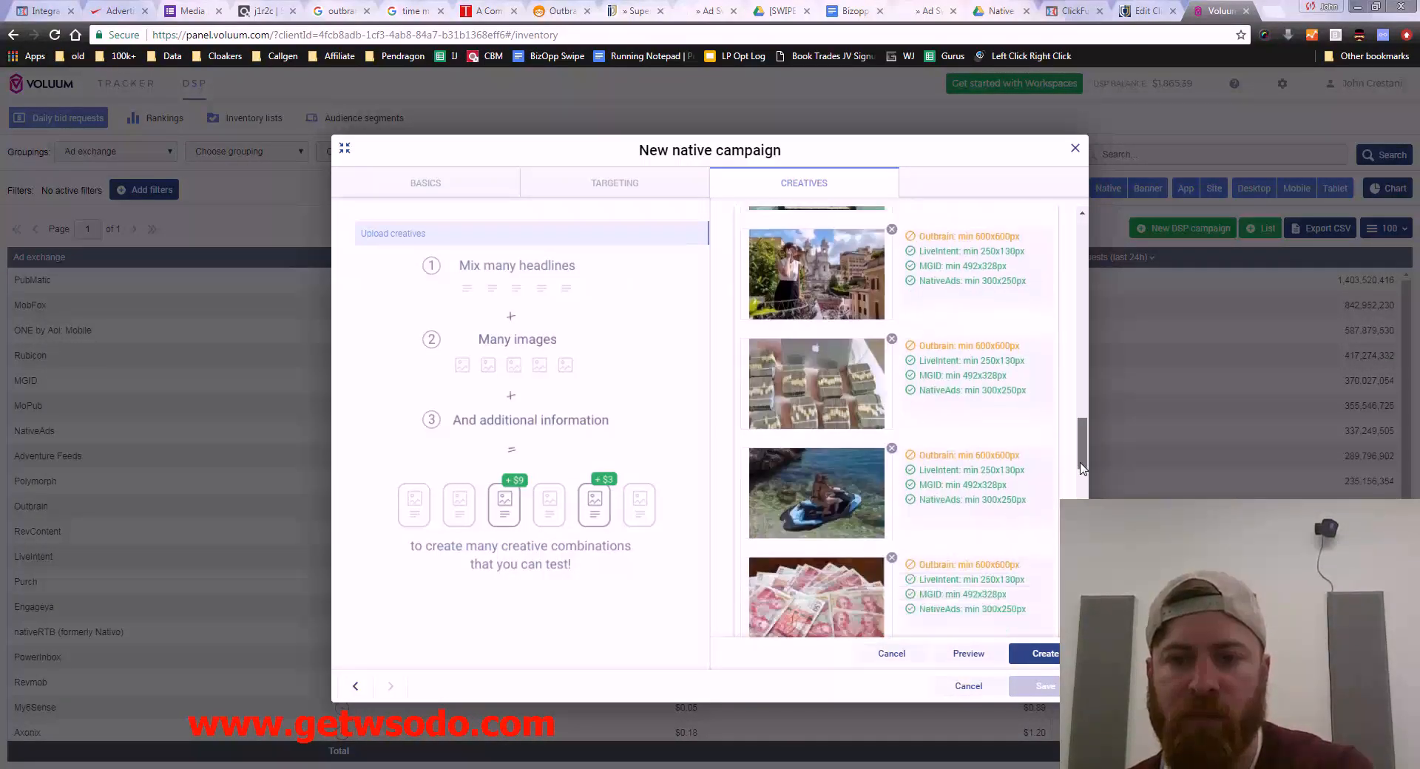
scroll(down, 3)
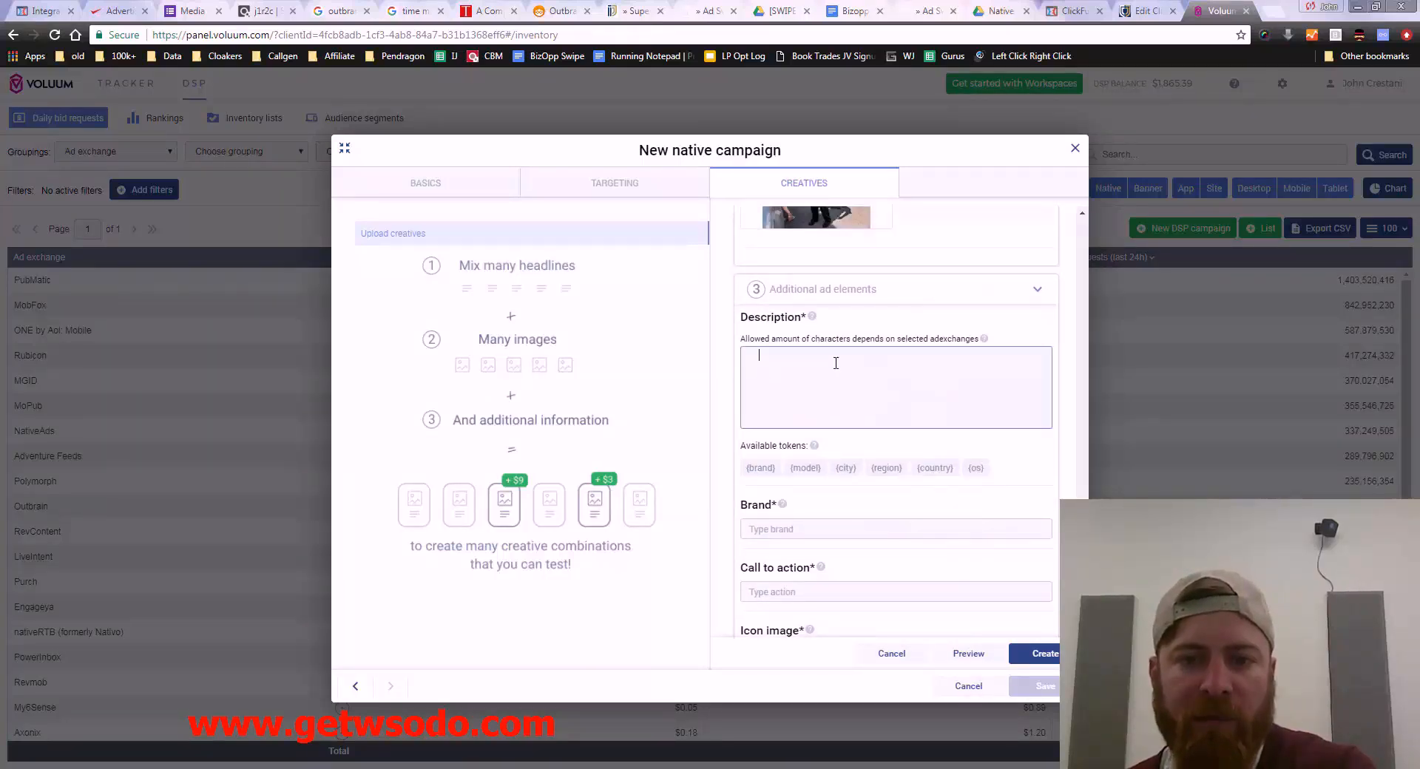
mouse_move(812, 317)
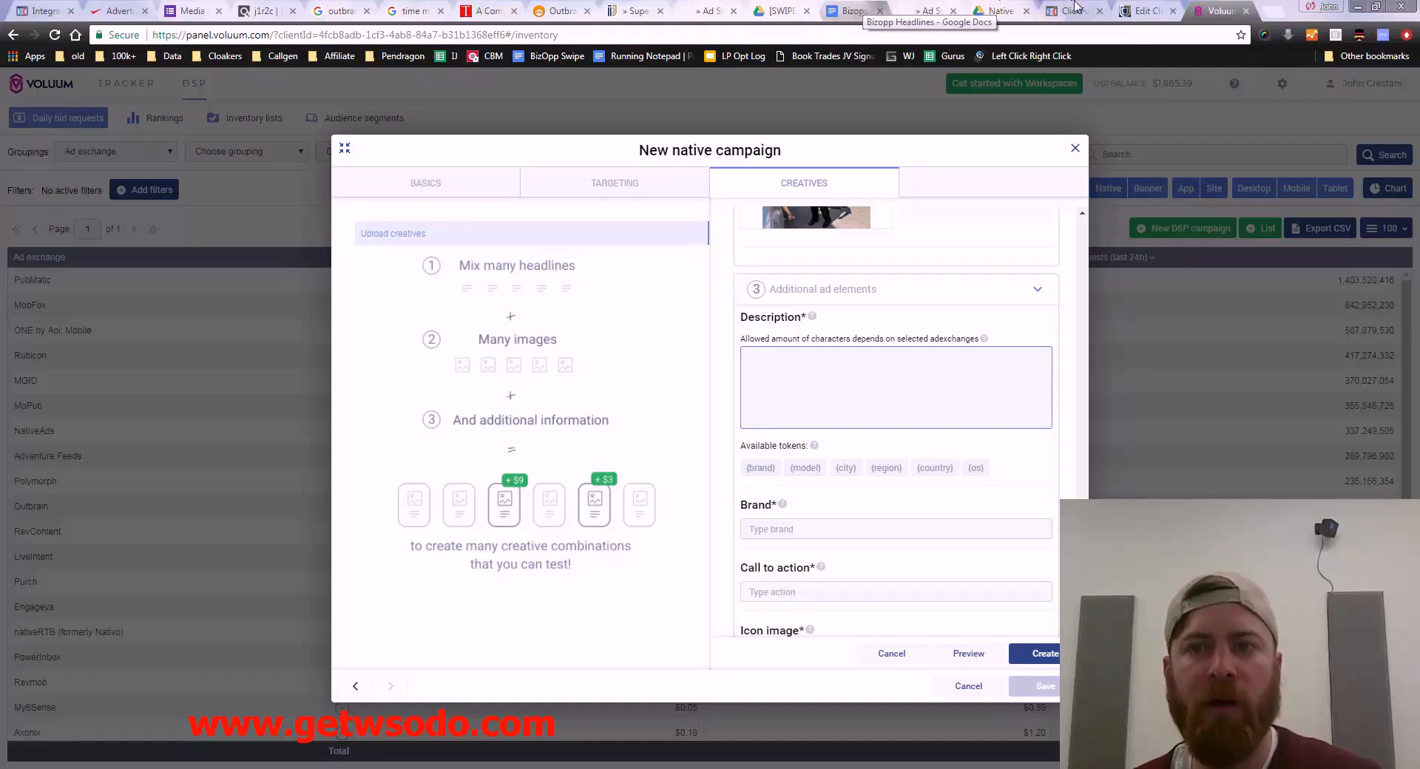
click(1074, 10)
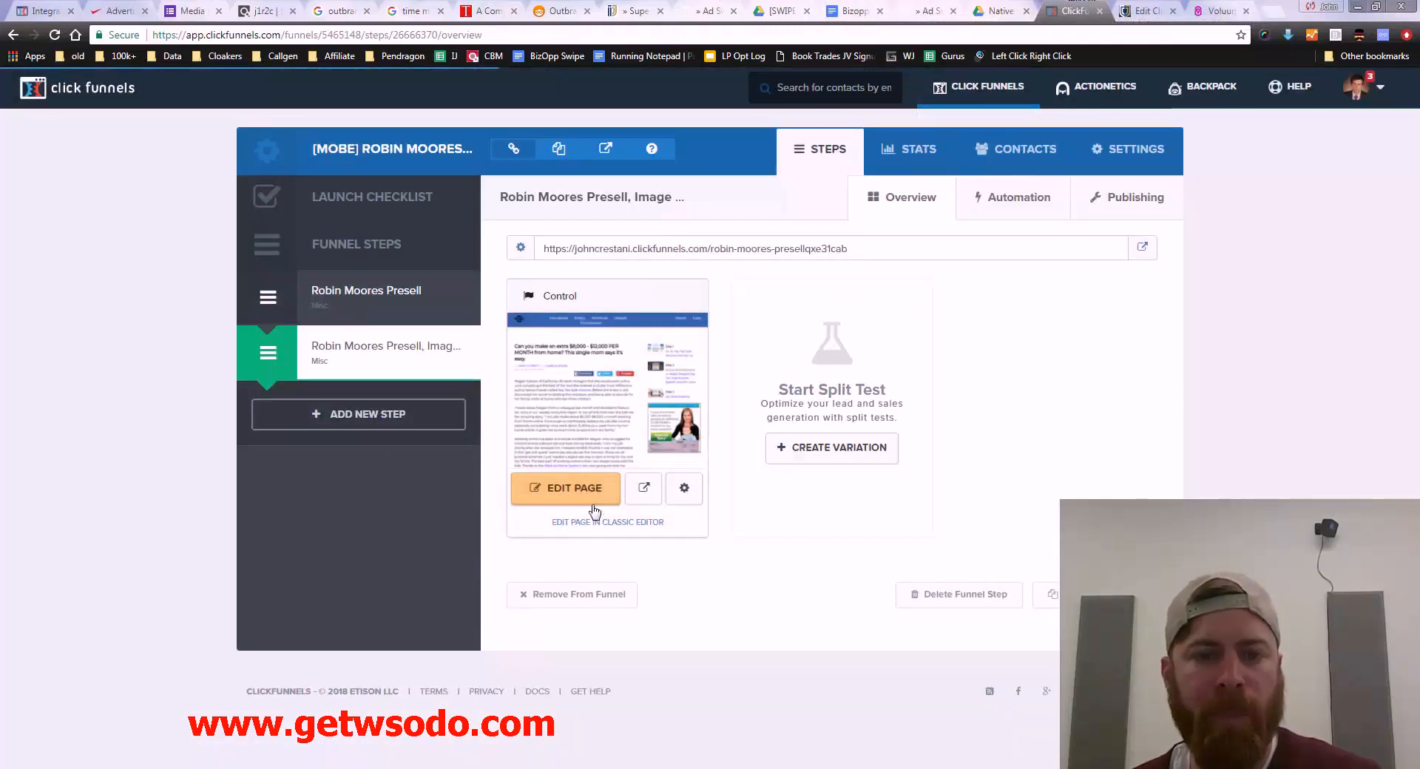
click(565, 488)
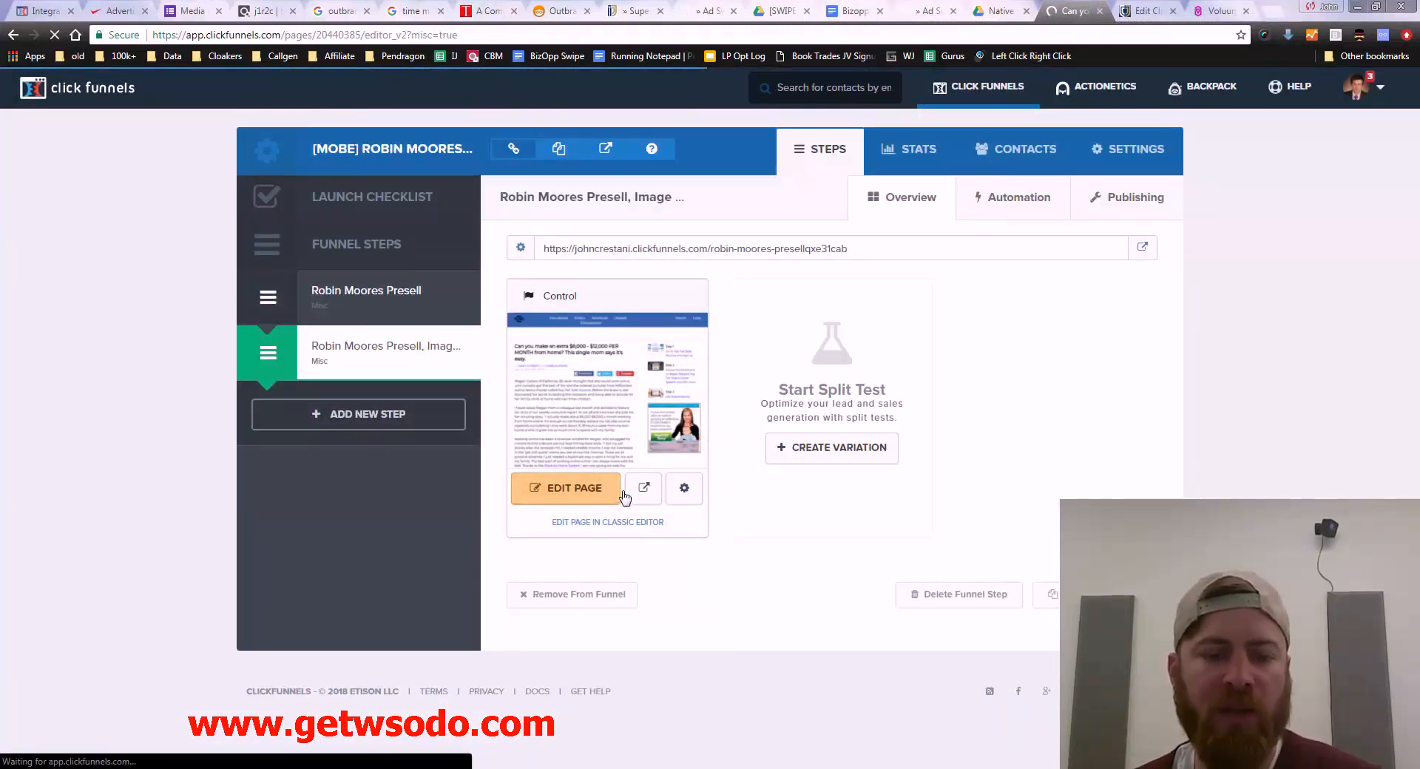
click(565, 488)
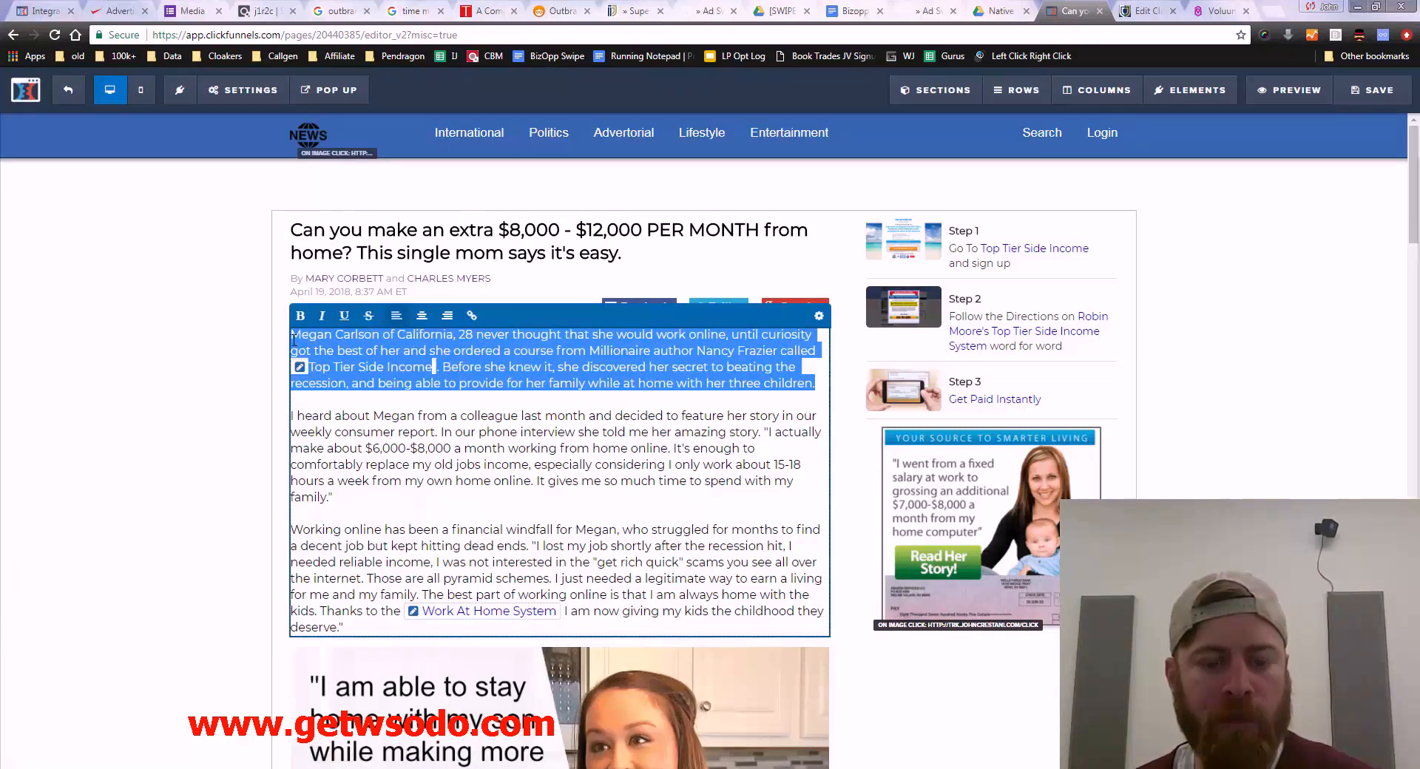
click(1218, 10)
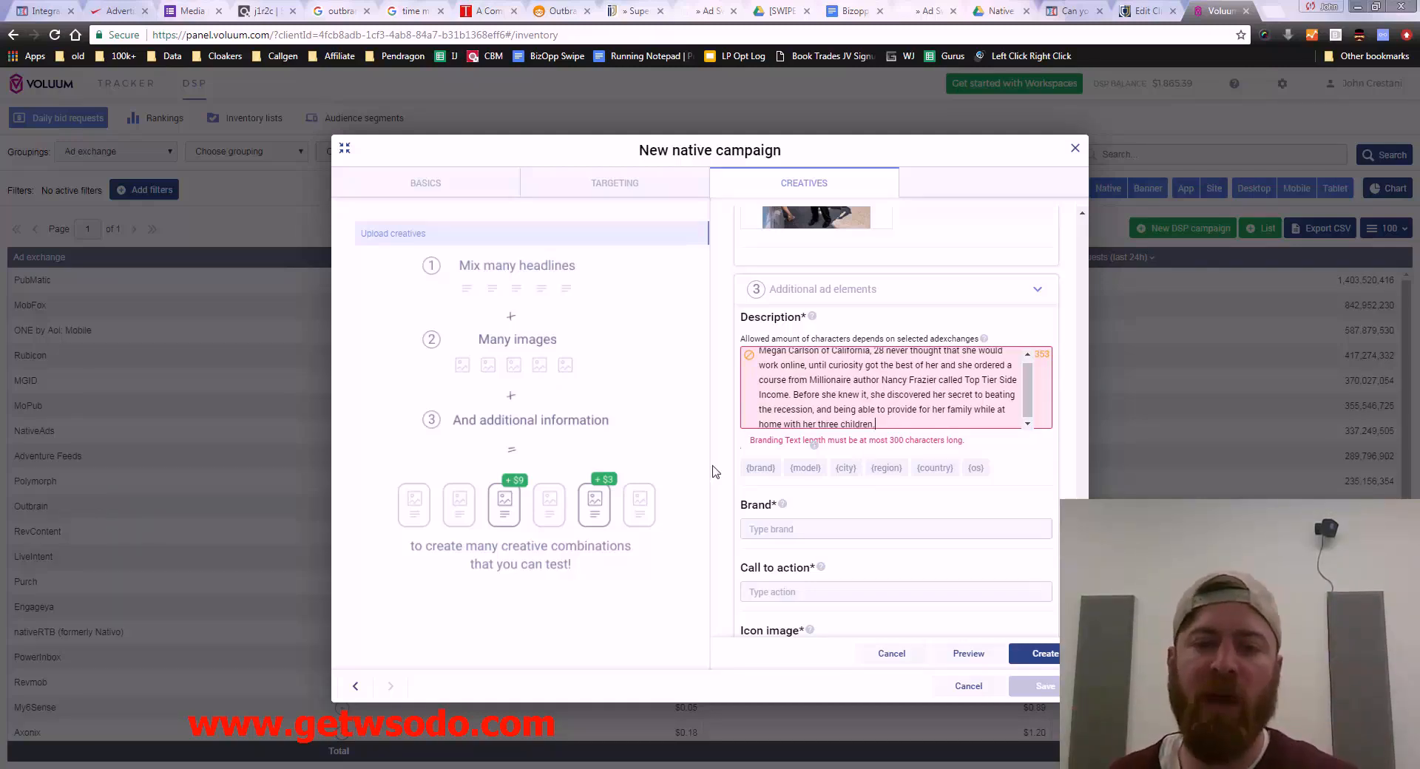
Step: Enter brand 'John' and call to action 'Learn More'
text(J)
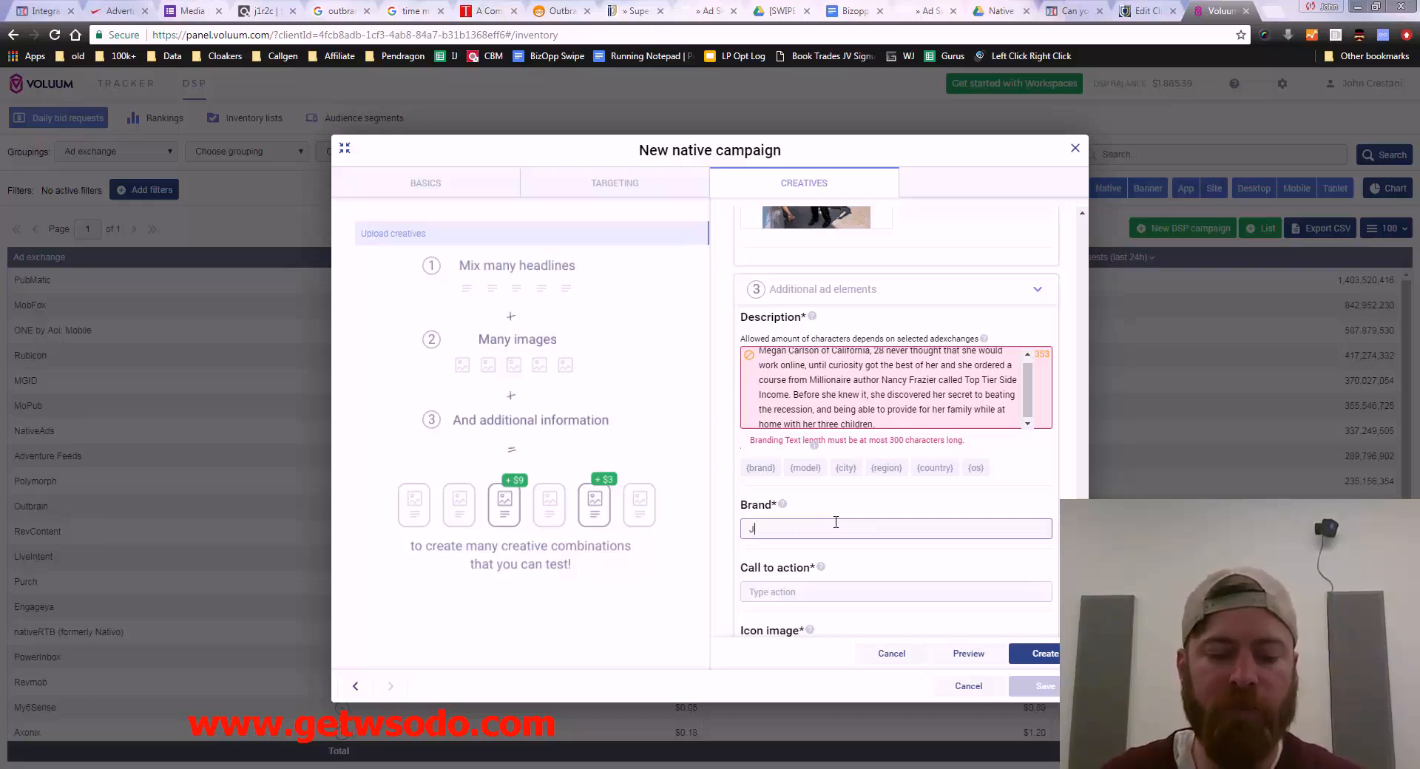
text(ohn Crestani)
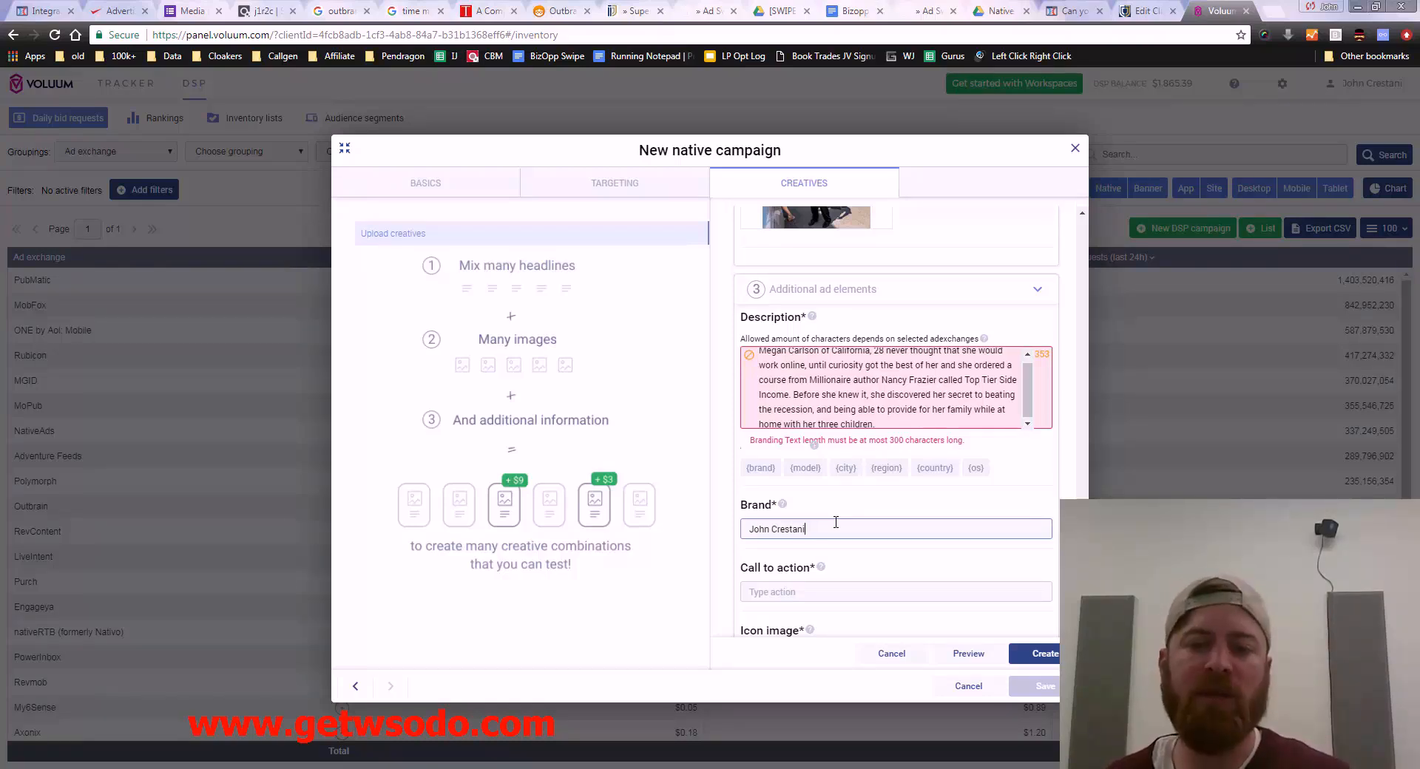
text(Learn)
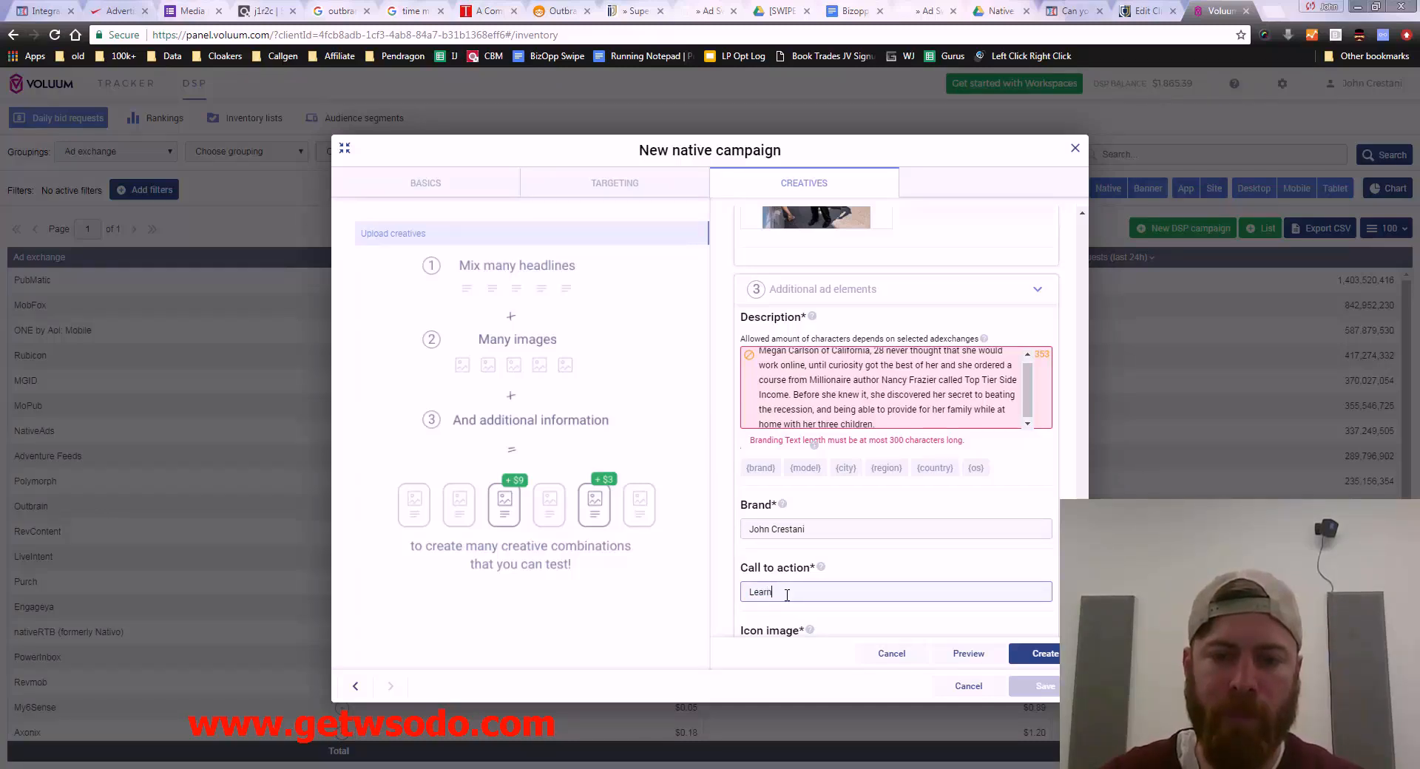
text(More)
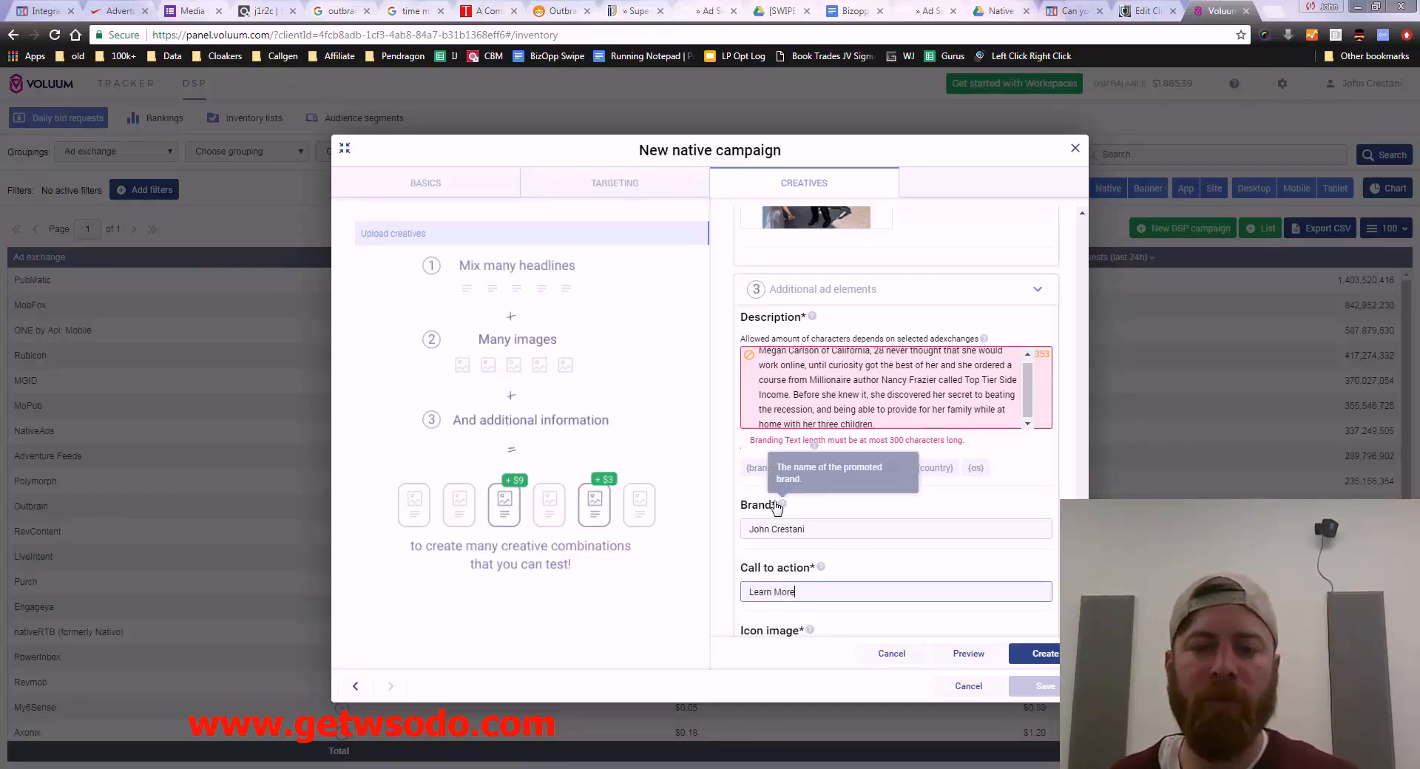
Step: Replace the brand name with 'MOBE'
triple_click(775, 528)
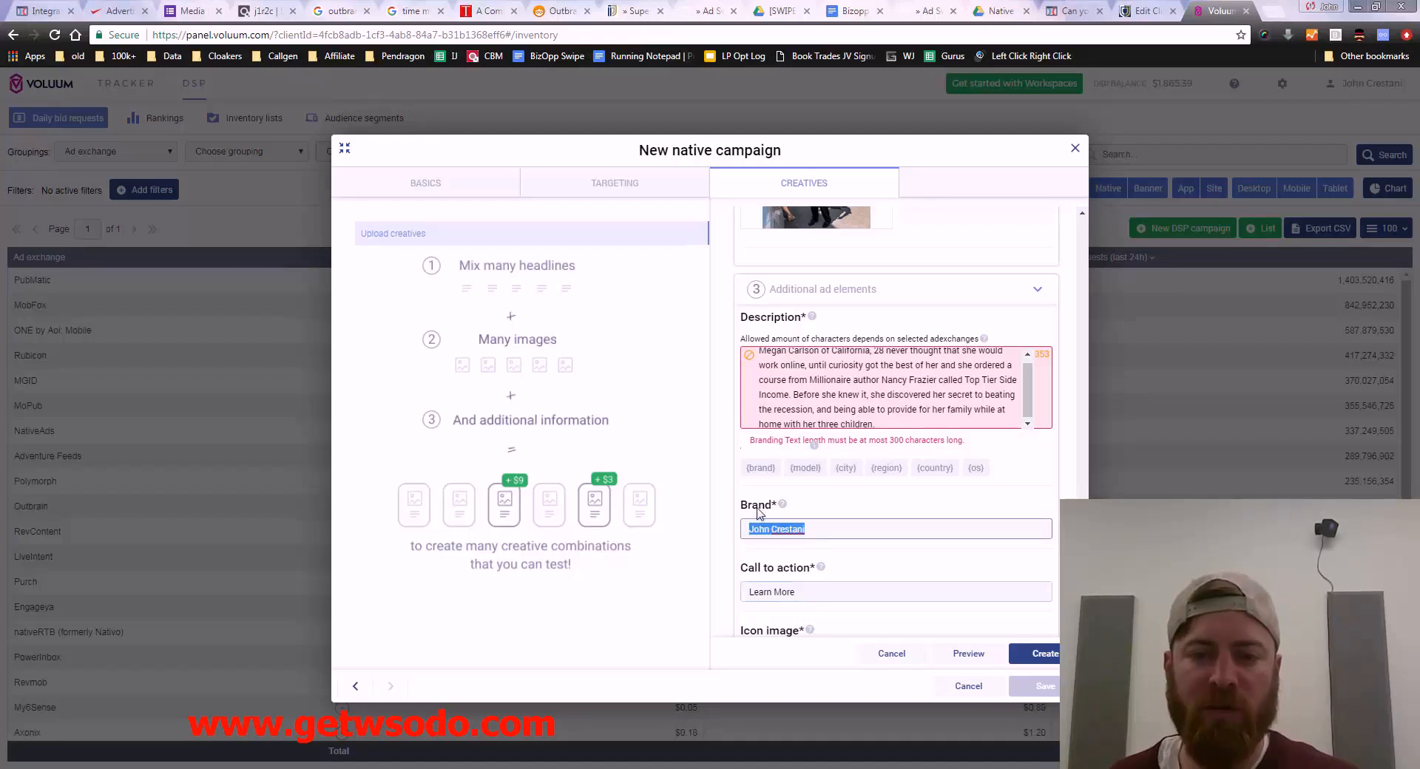
scroll(down, 3)
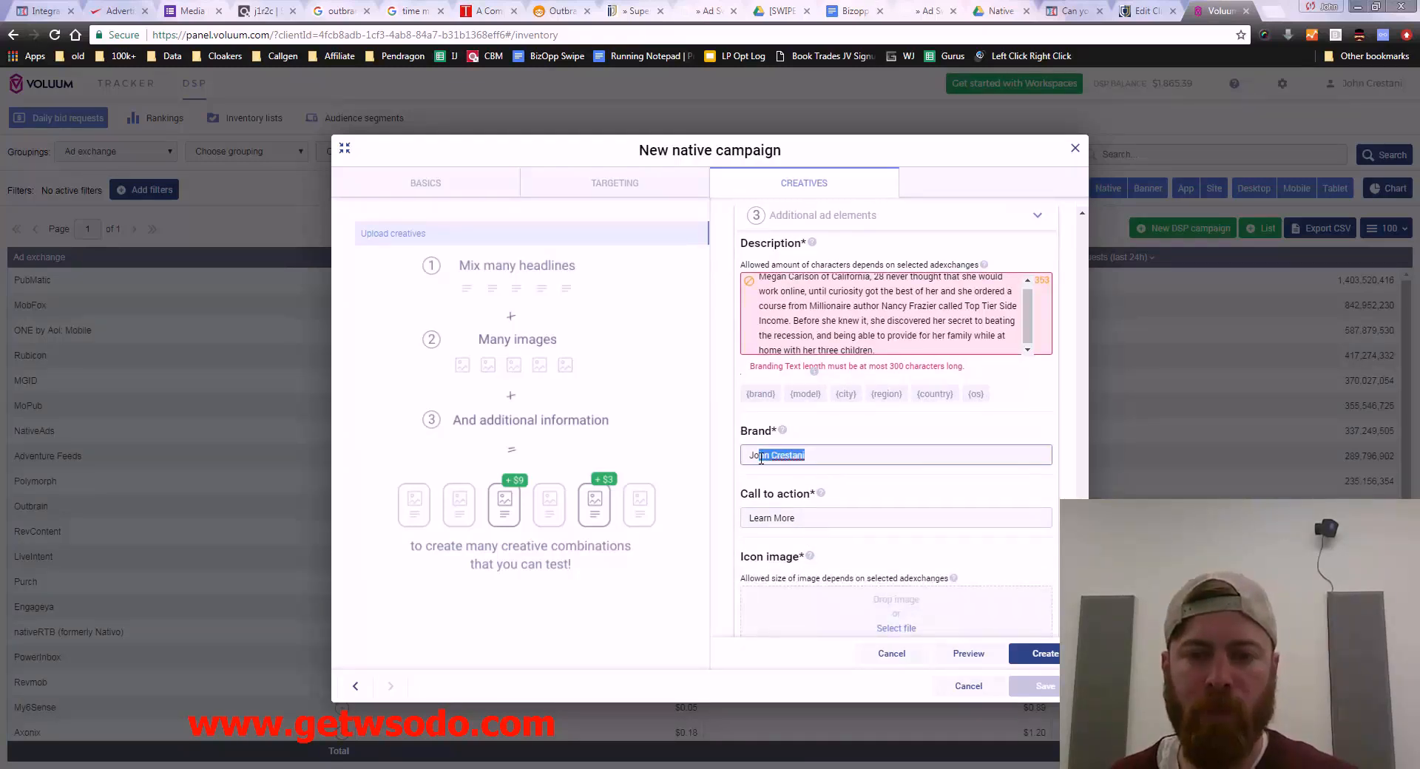
text(MOBE)
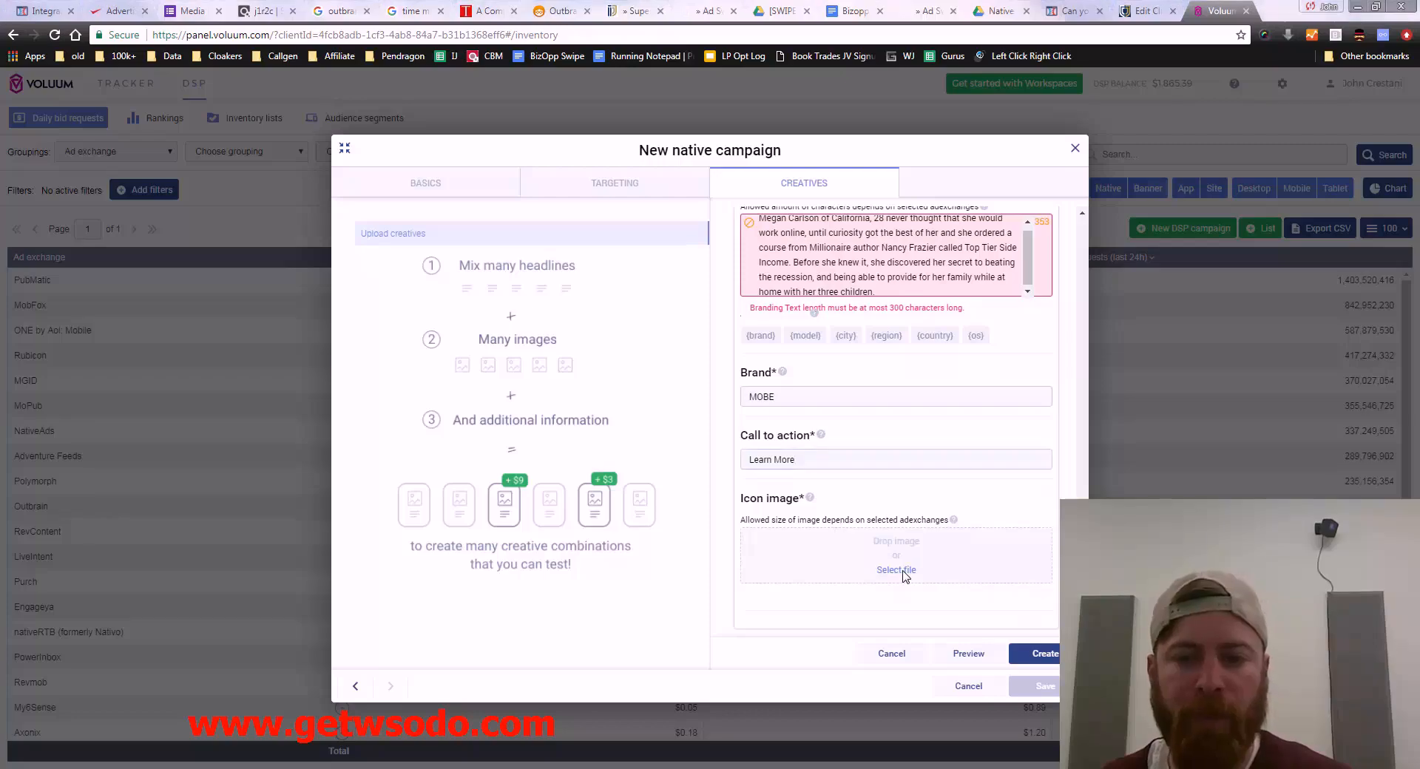
click(896, 569)
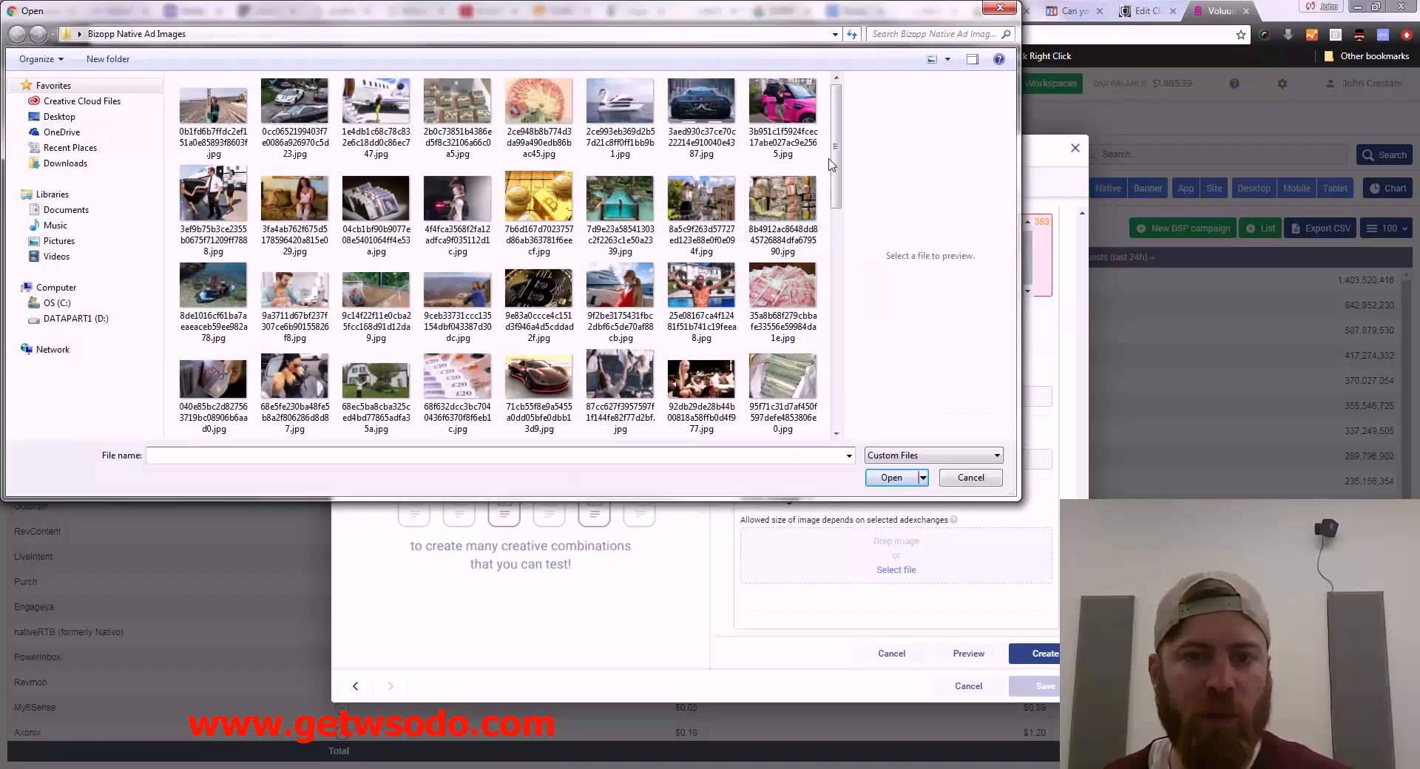
scroll(down, 3)
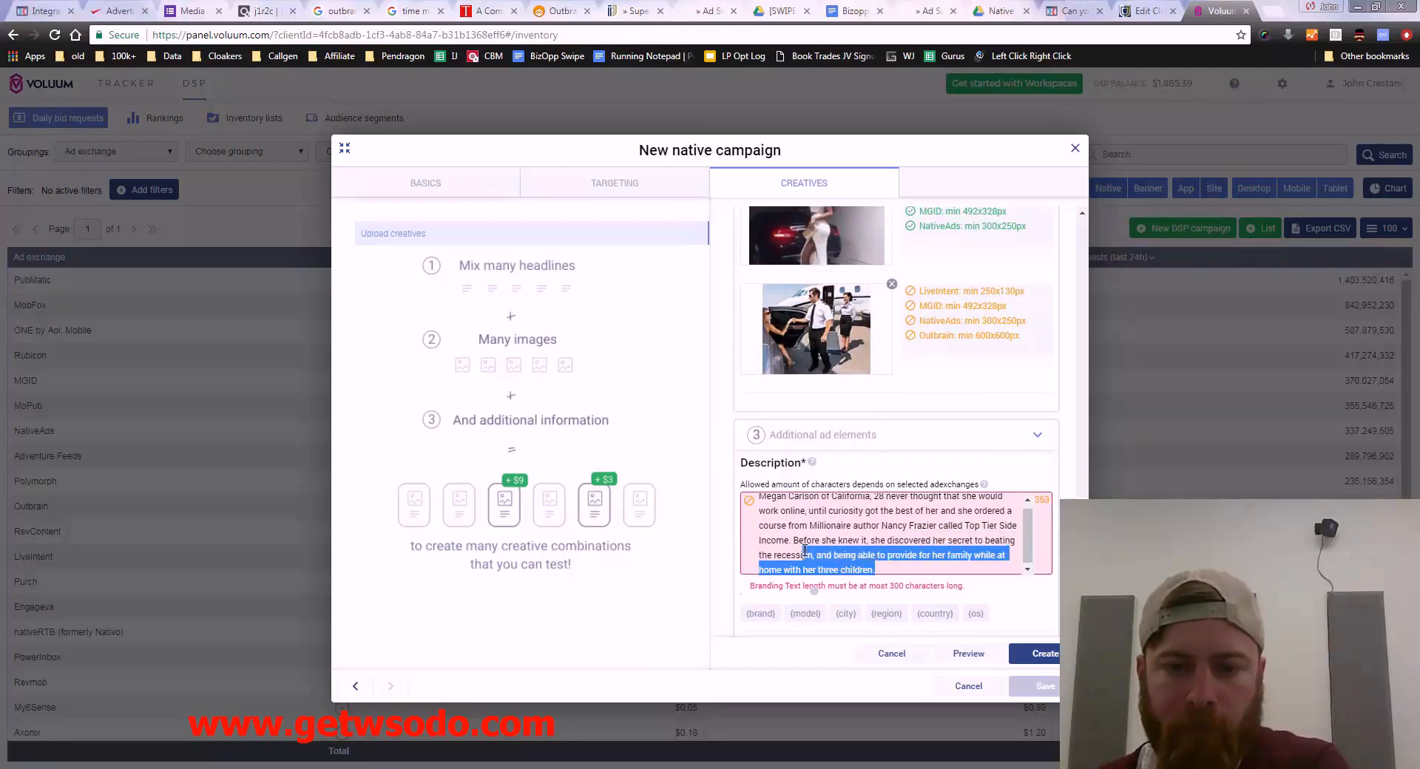
key(Delete)
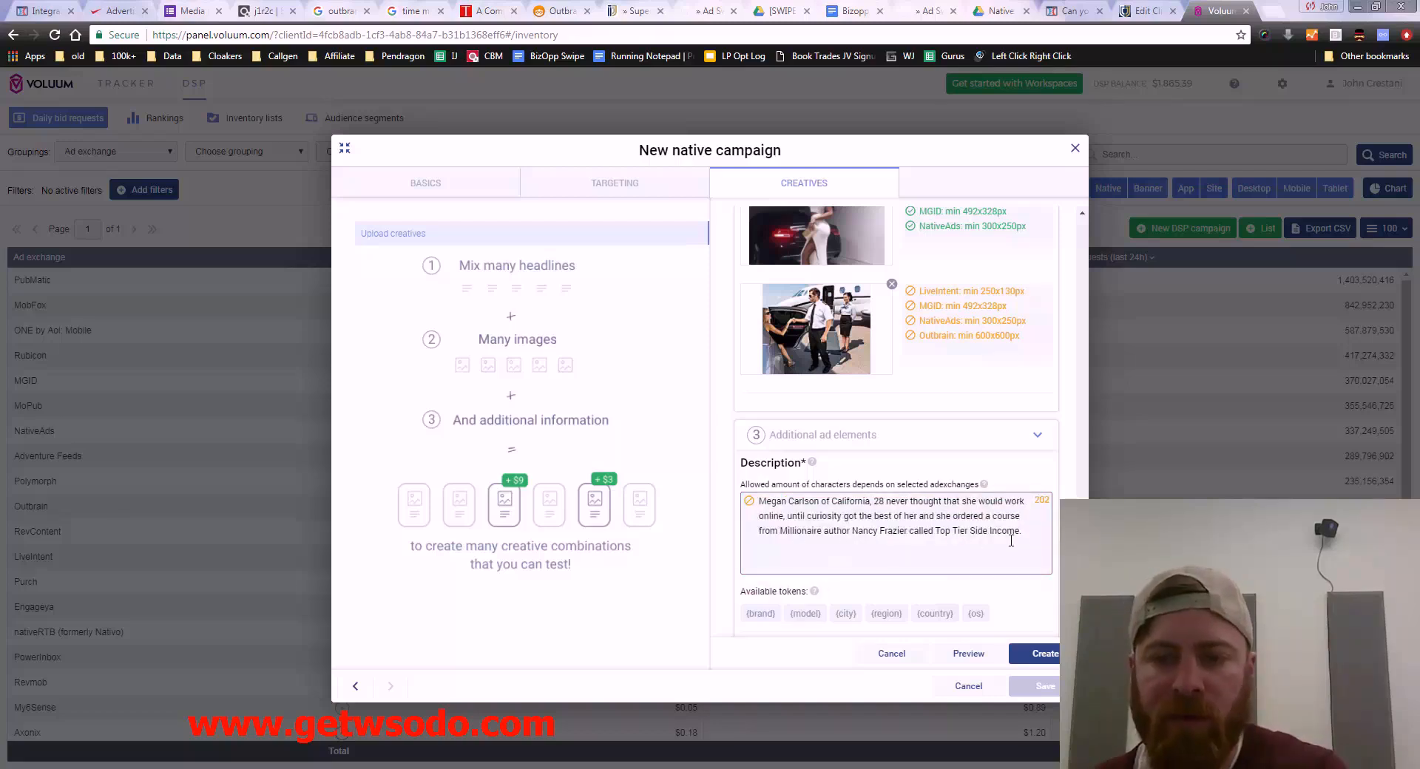
scroll(down, 3)
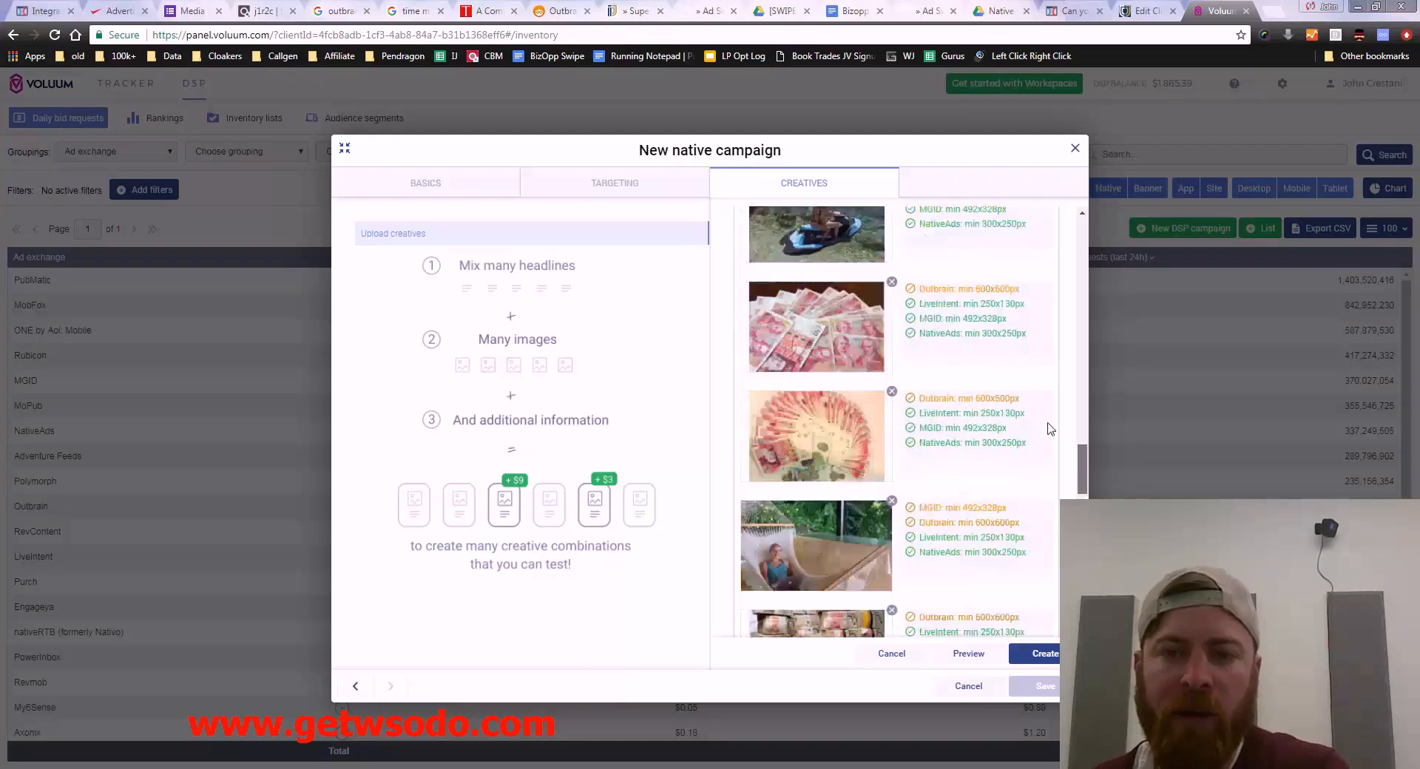
scroll(down, 3)
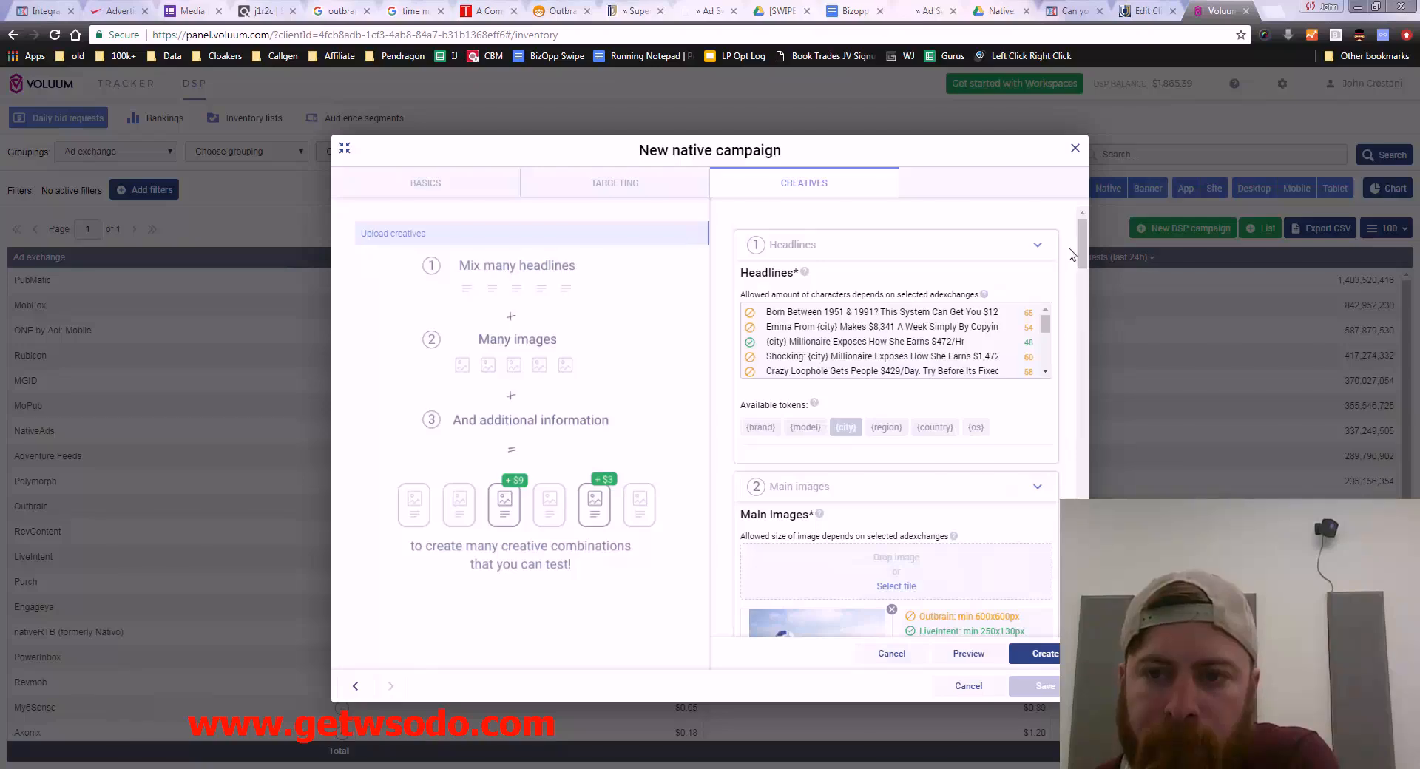
scroll(down, 3)
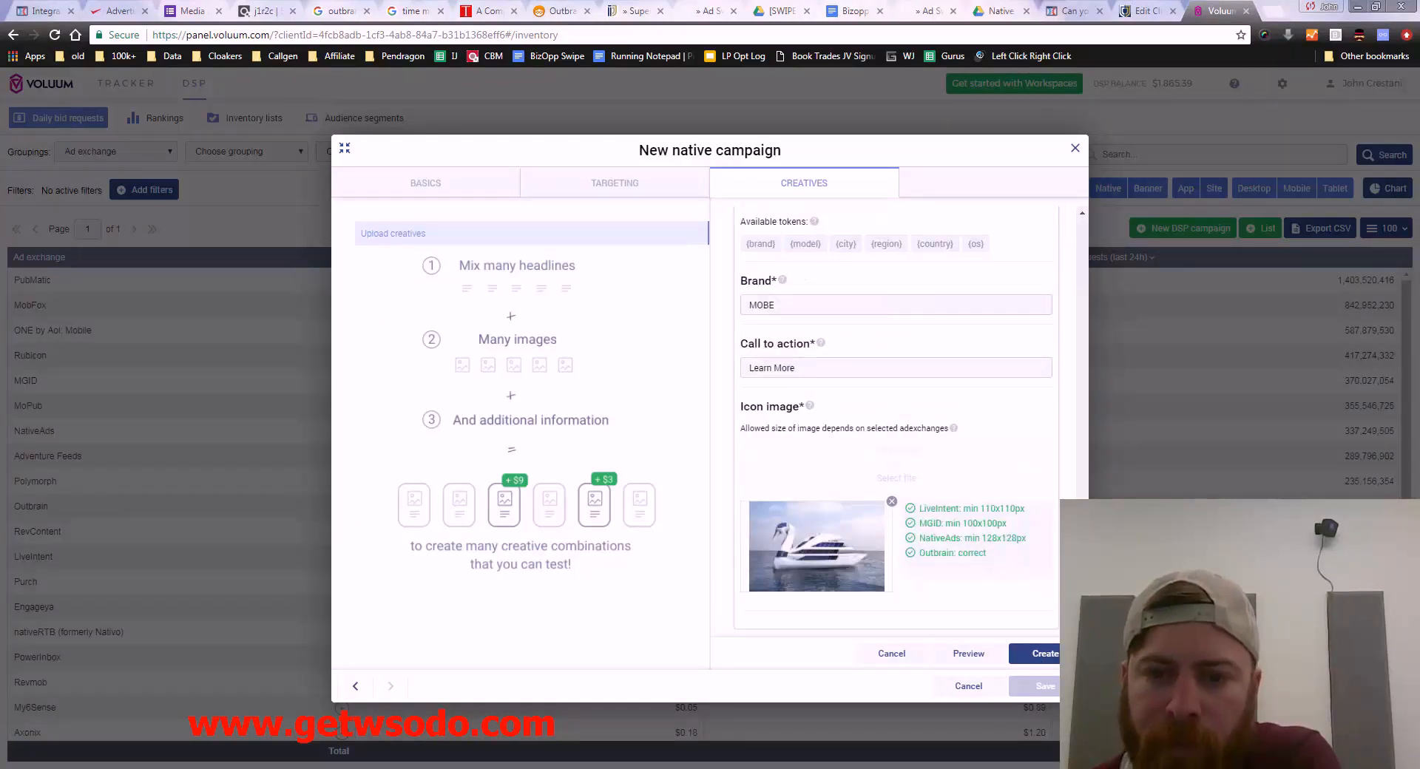
scroll(down, 3)
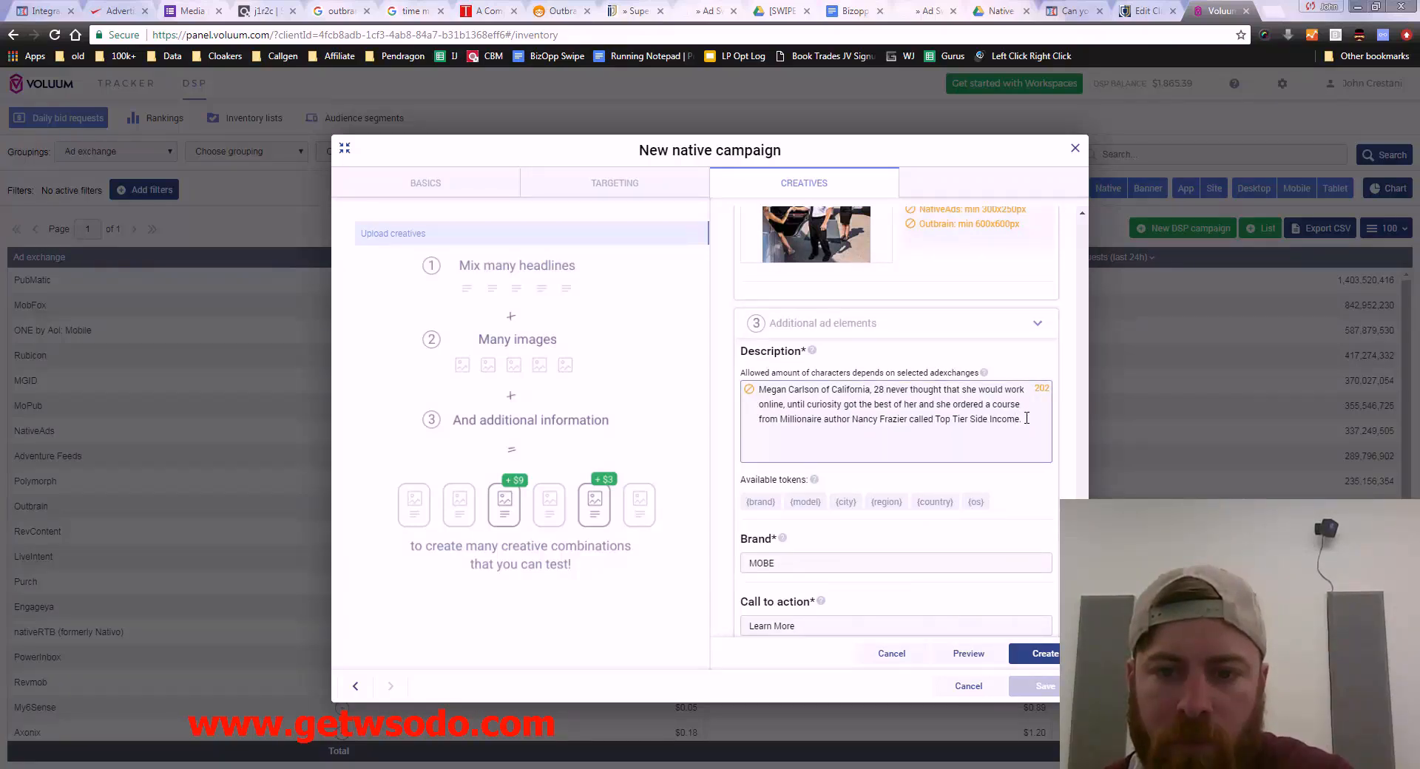
click(895, 422)
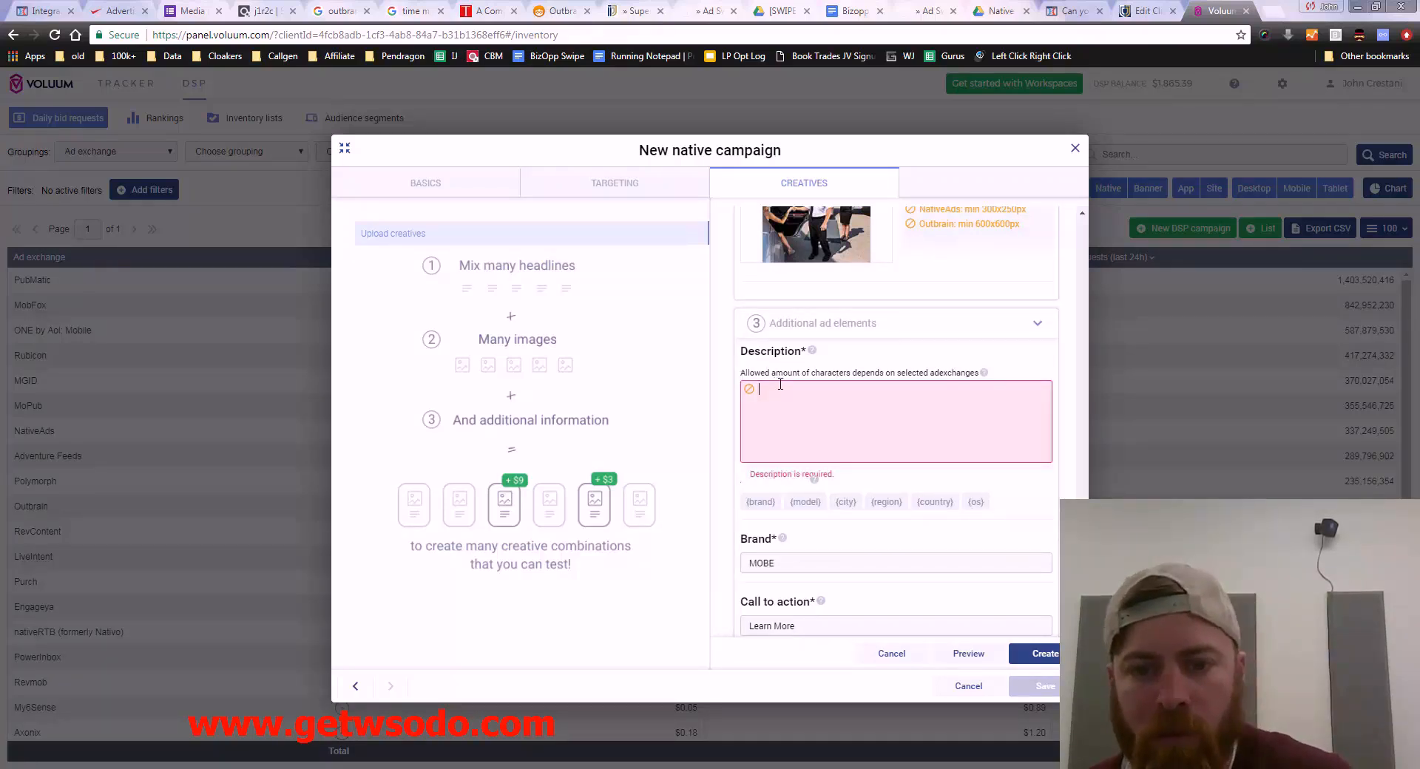
text(Megan Carlson of California, 28 never thought that she would work online, until curiosity got the best of her and she ordered a course from Millionaire author Nancy Frazier called Top Tier Side Income. Before she knew it, she discovered her secret to beating the recession, and being able to provide for her family while at home with her three children.)
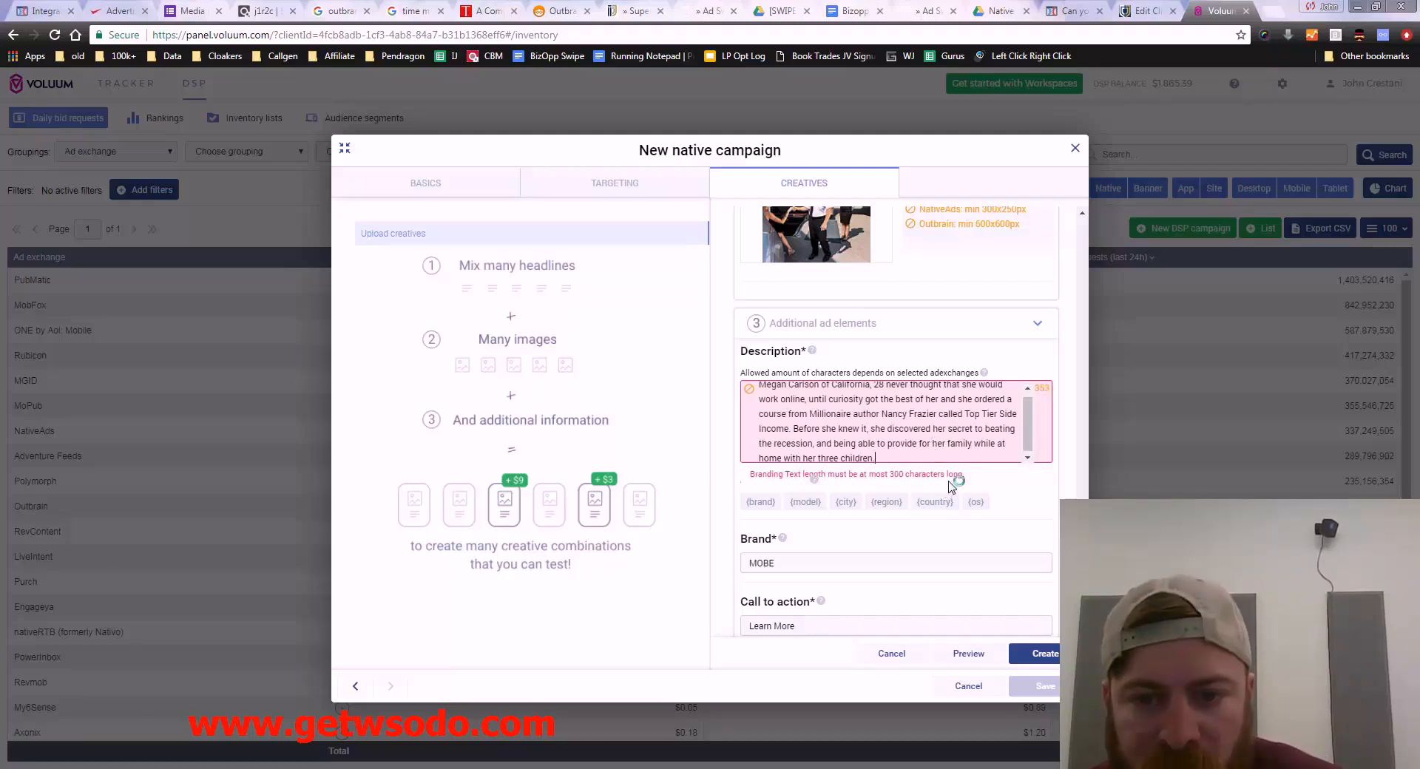
drag(797, 427, 868, 458)
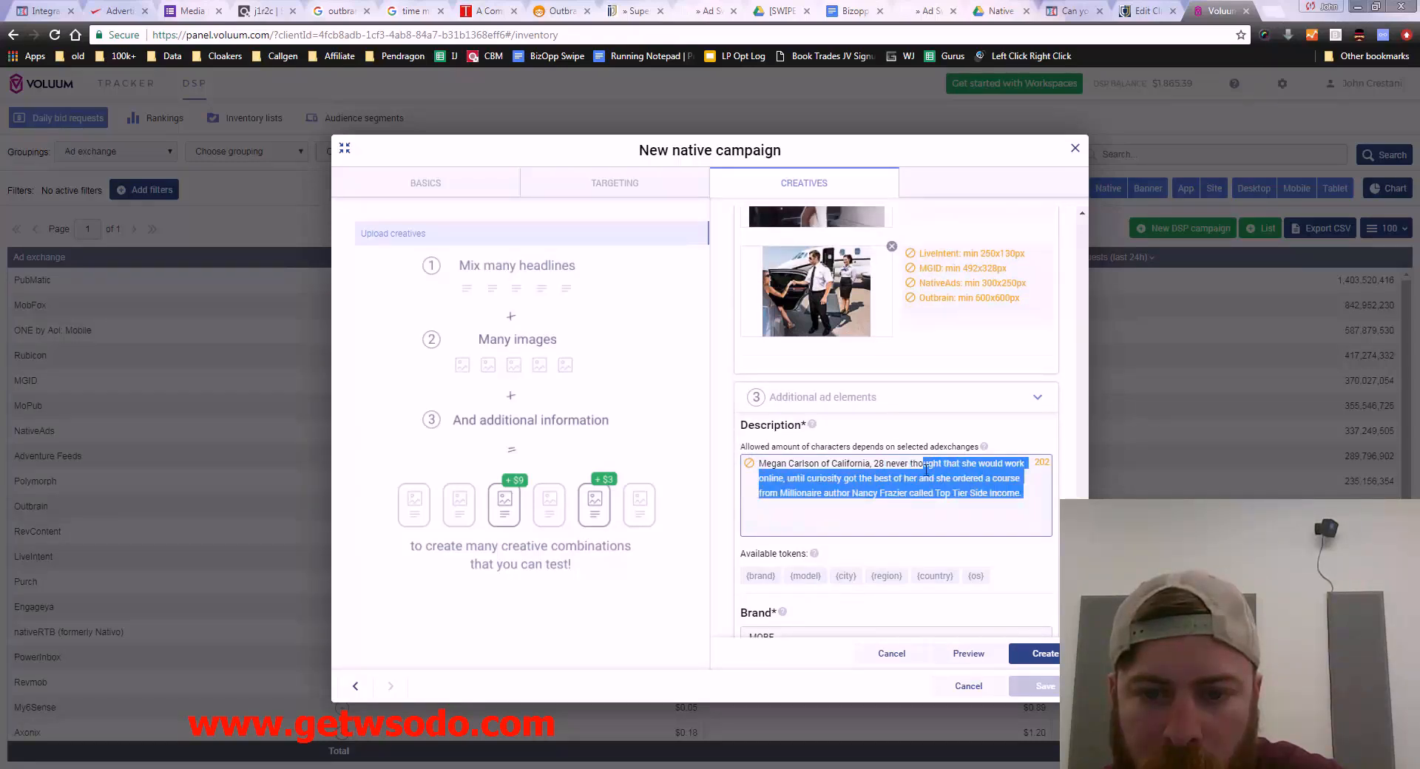
key(Delete)
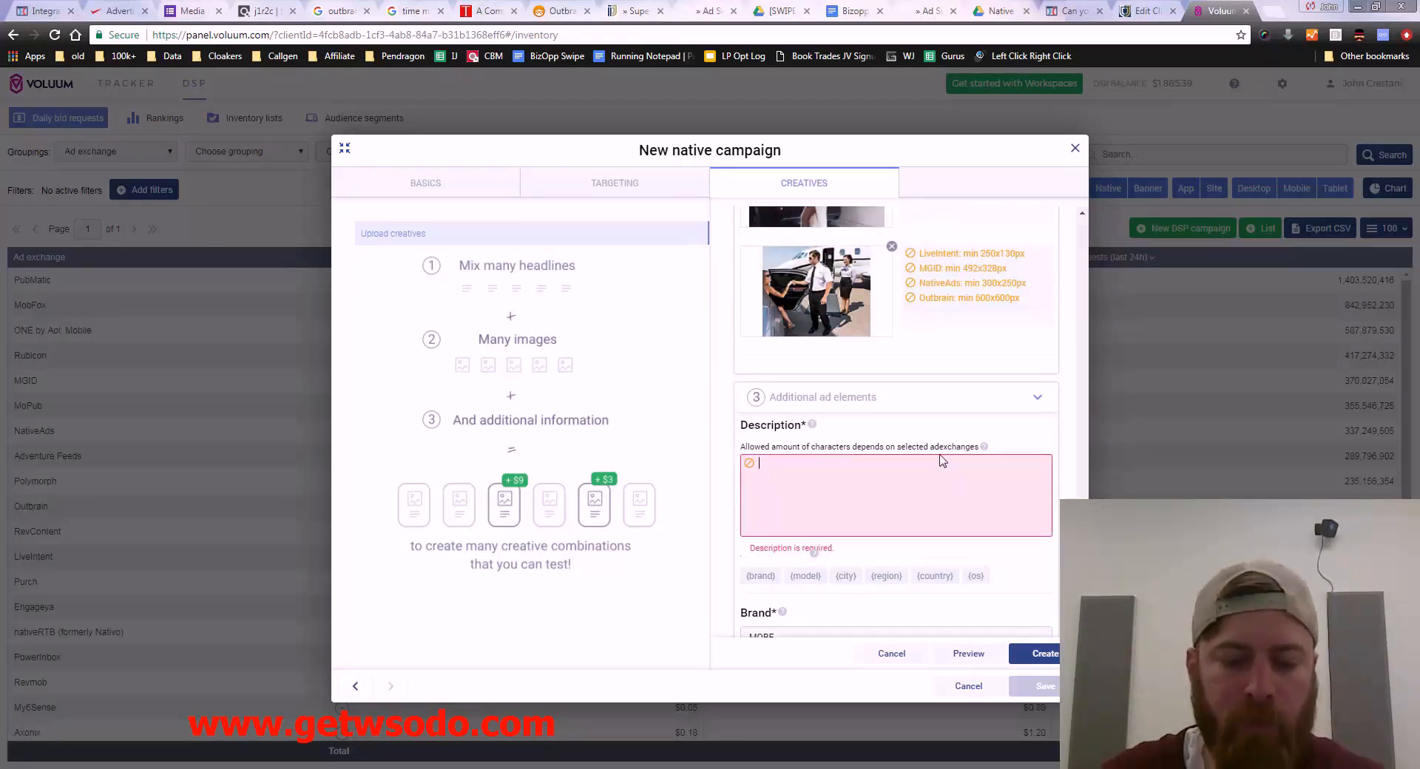
Step: Enter the short description 'Learn how you work from home and make money.'
text(Learn how you)
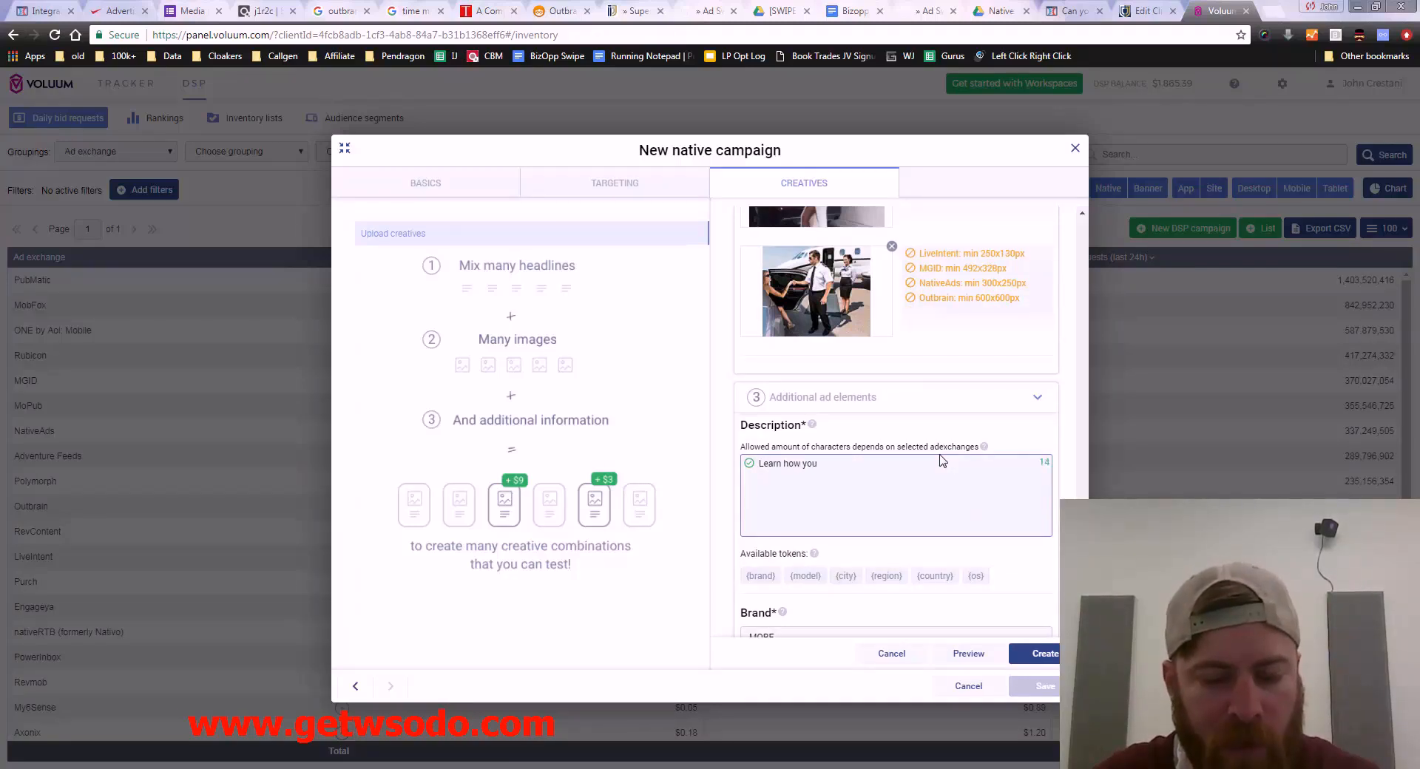
text(work from ho)
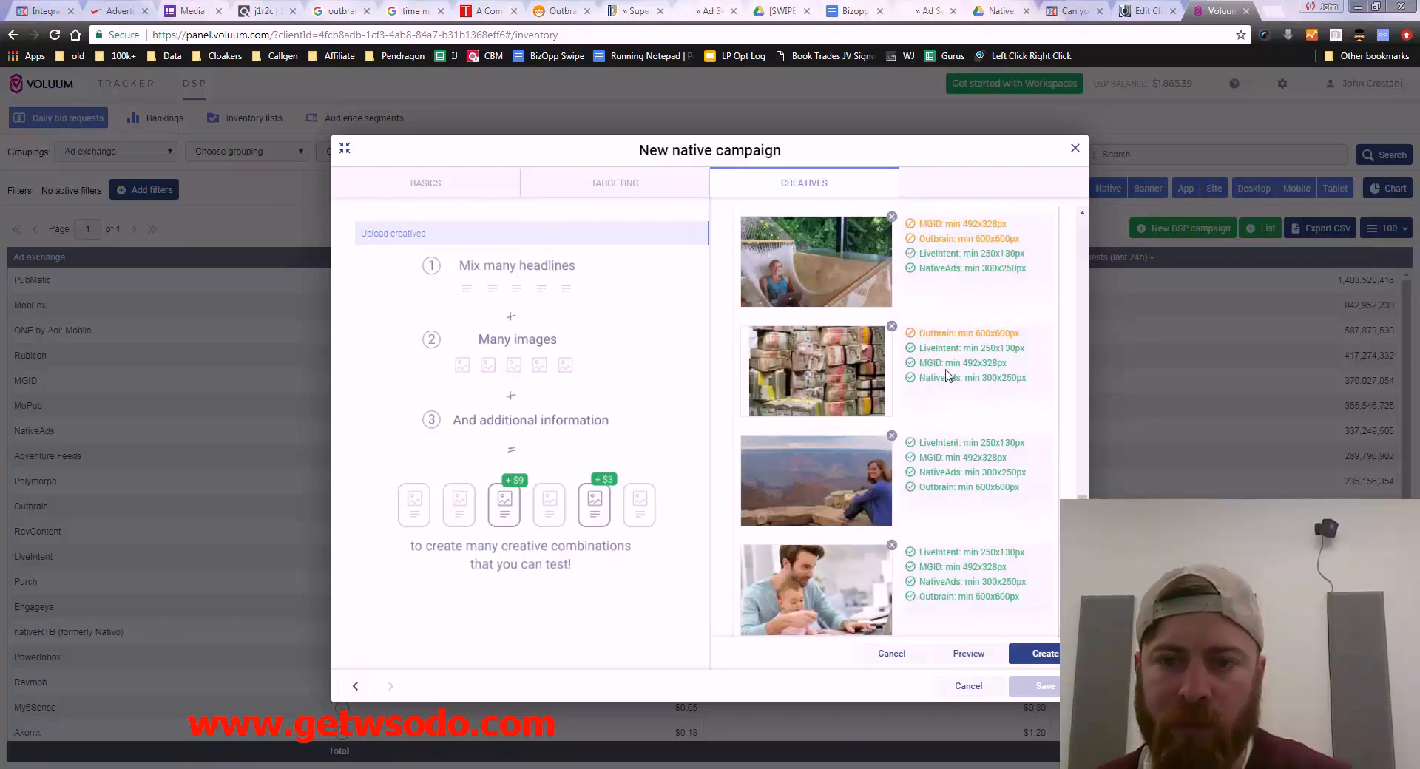
Step: Trim the main images to the canyon and father-with-baby photos
scroll(down, 3)
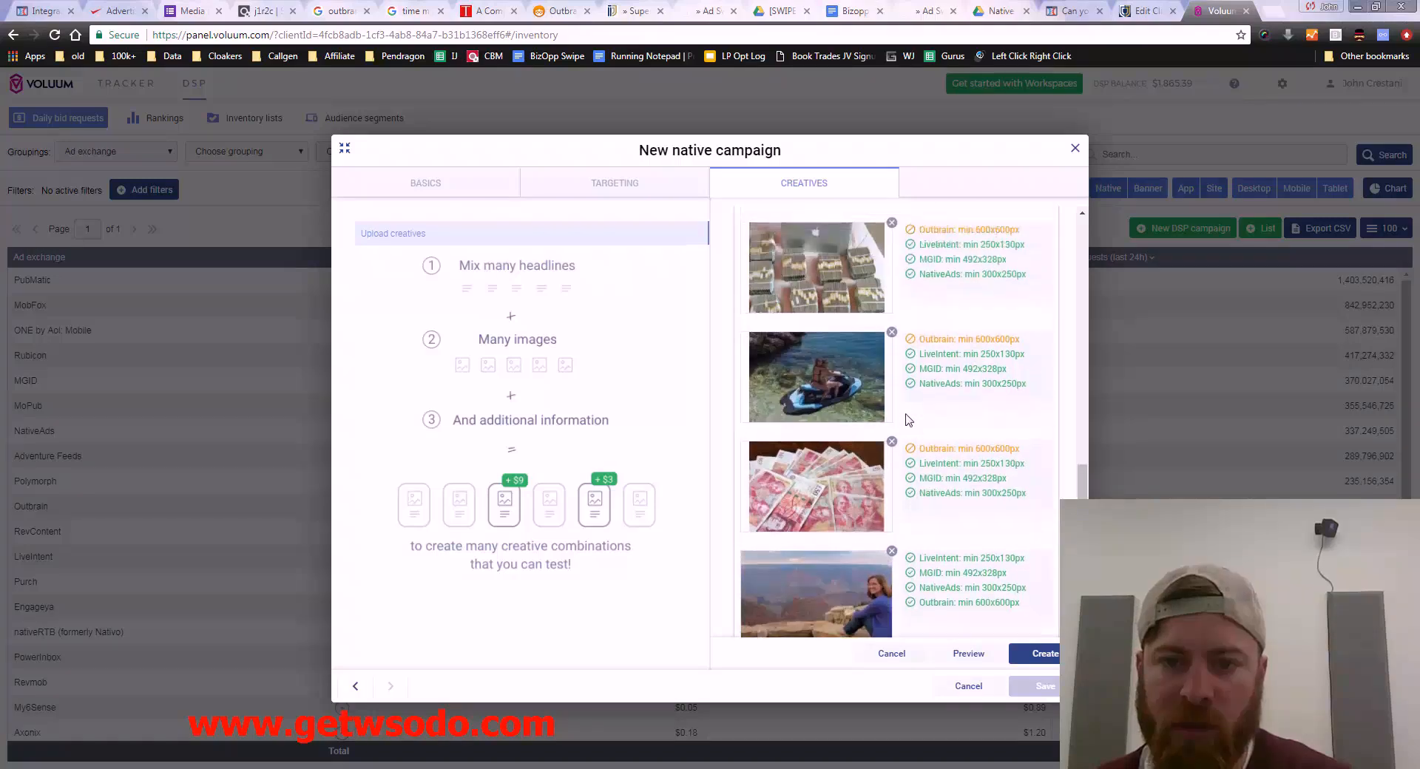
scroll(down, 3)
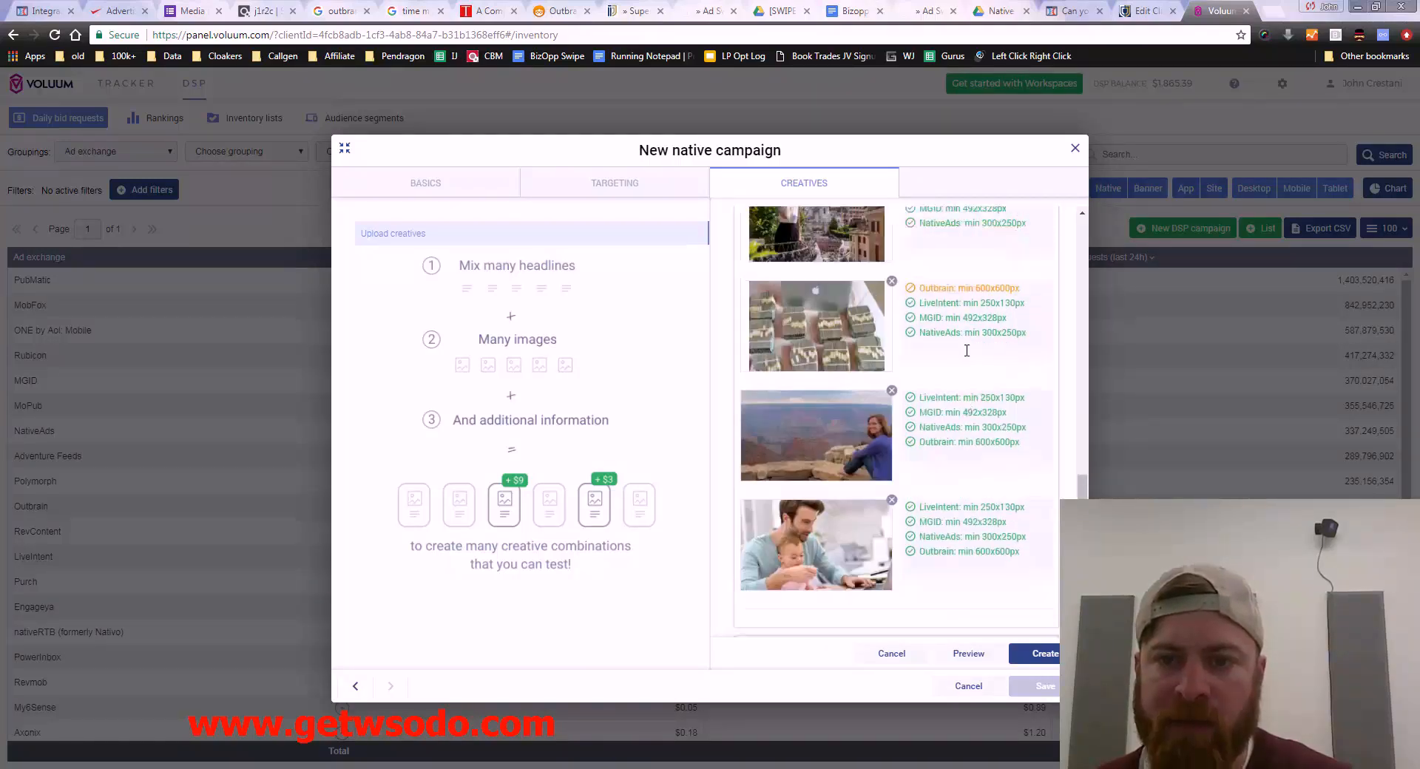
scroll(down, 3)
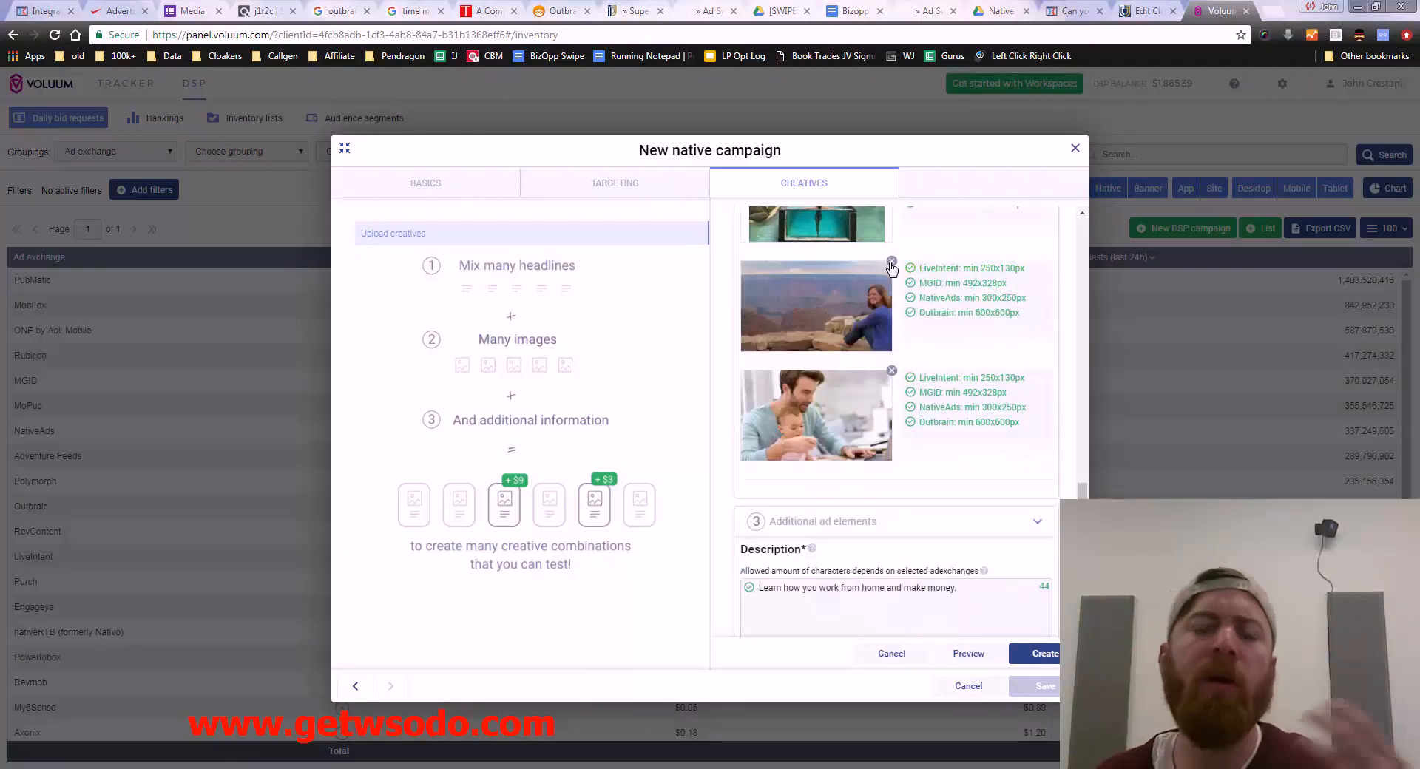
scroll(down, 3)
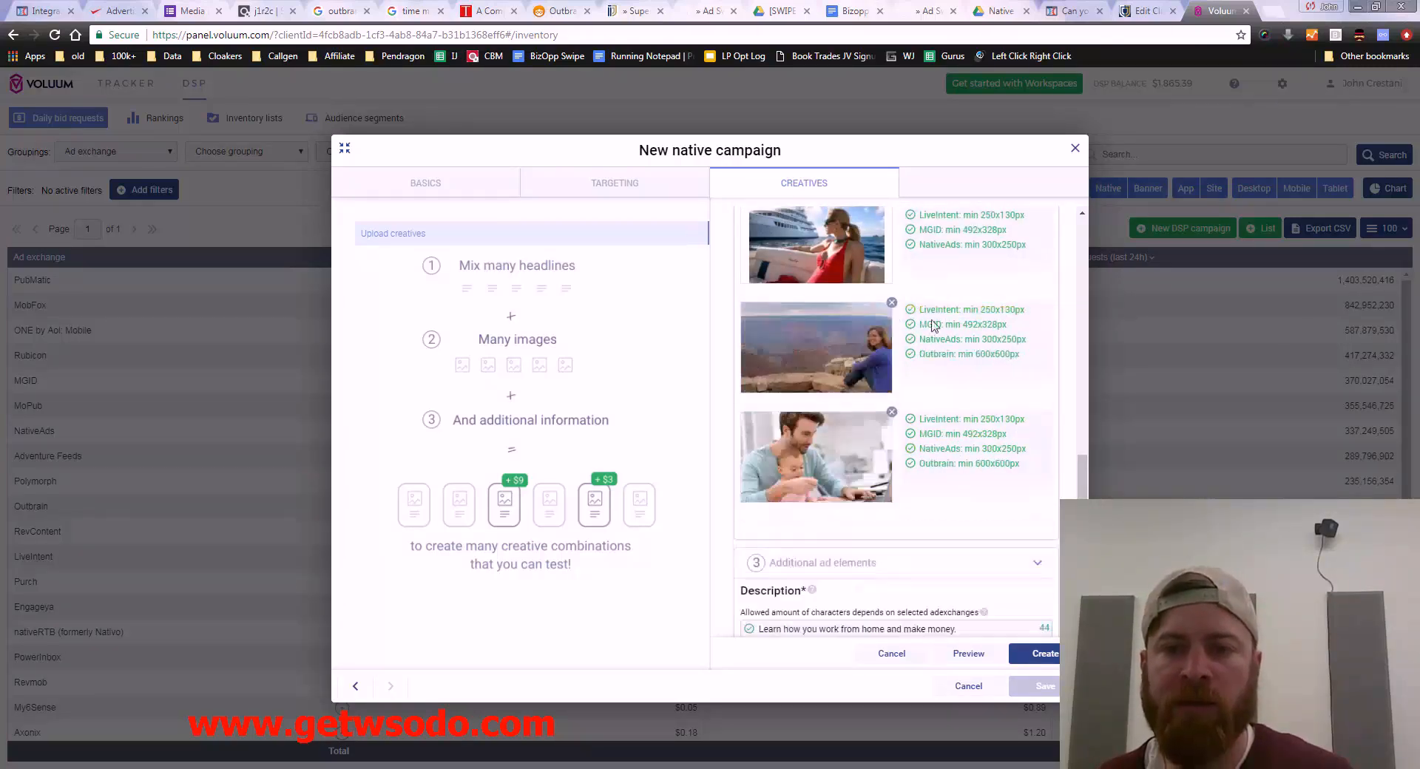
scroll(down, 3)
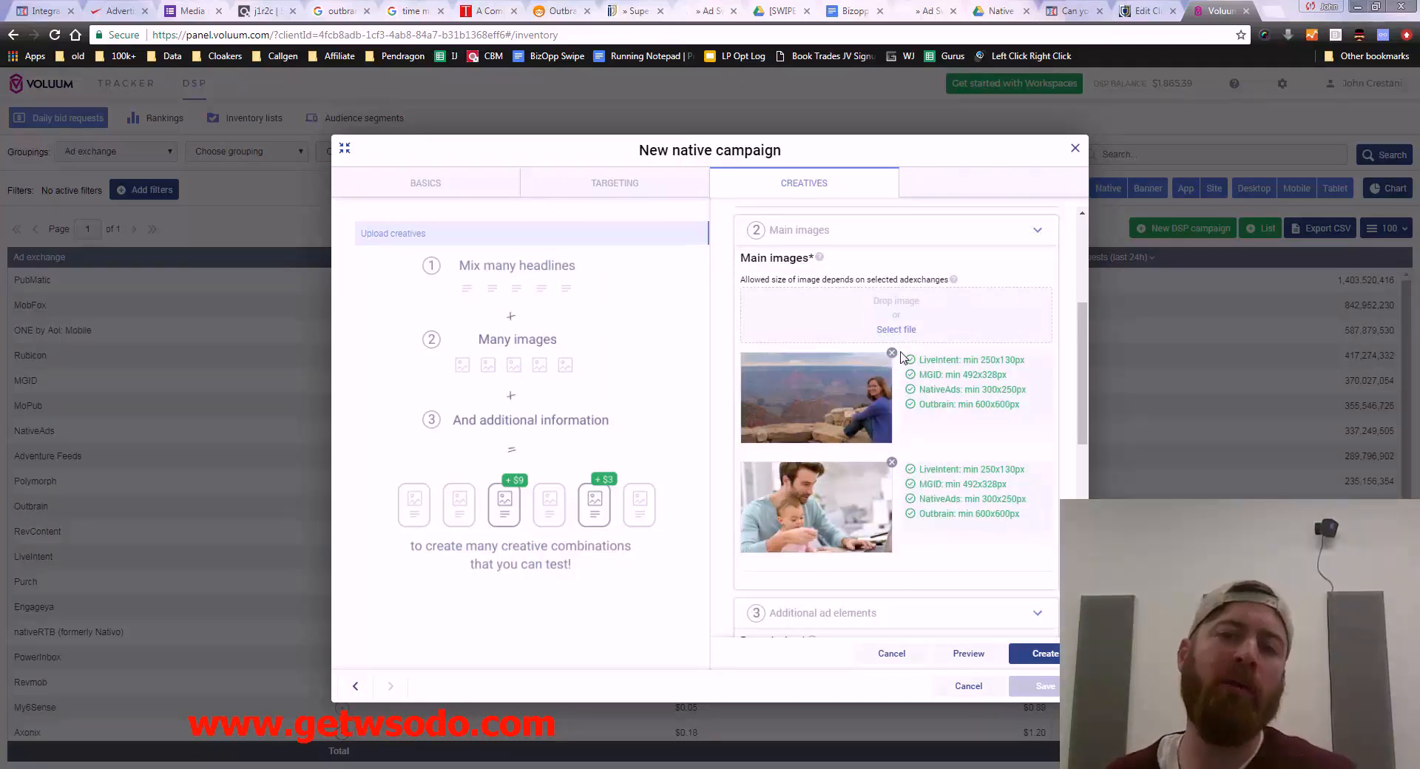
Step: Upload a private-jet interior photo as a third main image
click(896, 328)
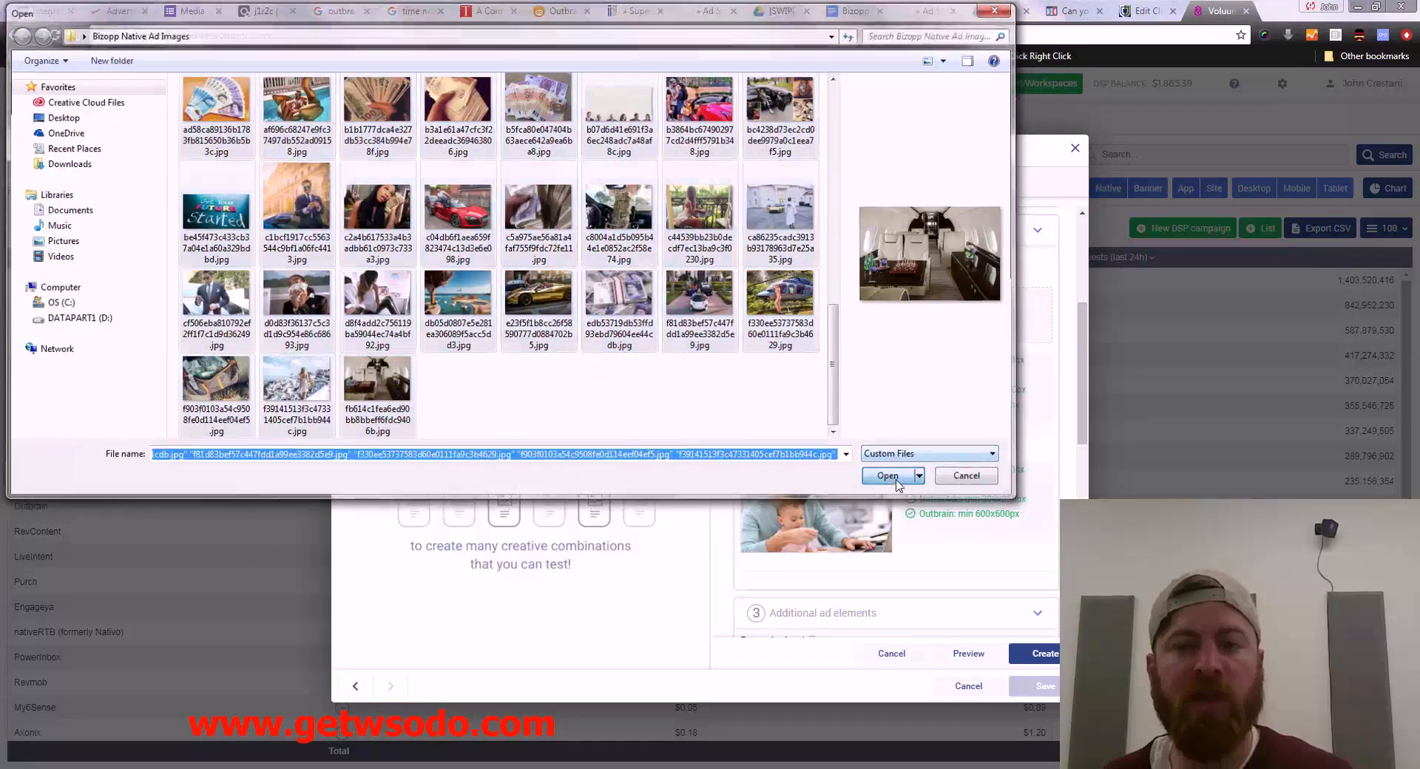
click(886, 477)
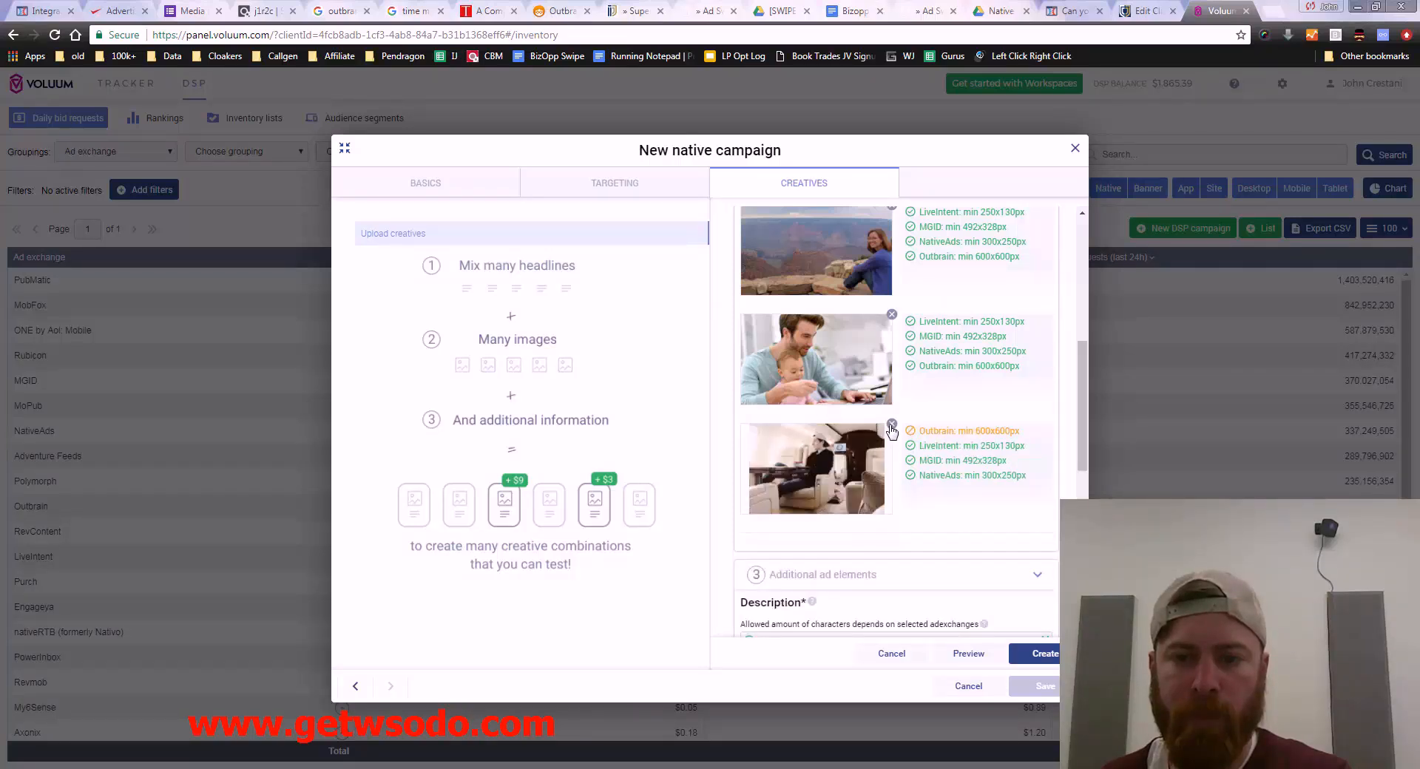
Step: Remove the jet interior photo and upload another batch of ad pictures
click(890, 429)
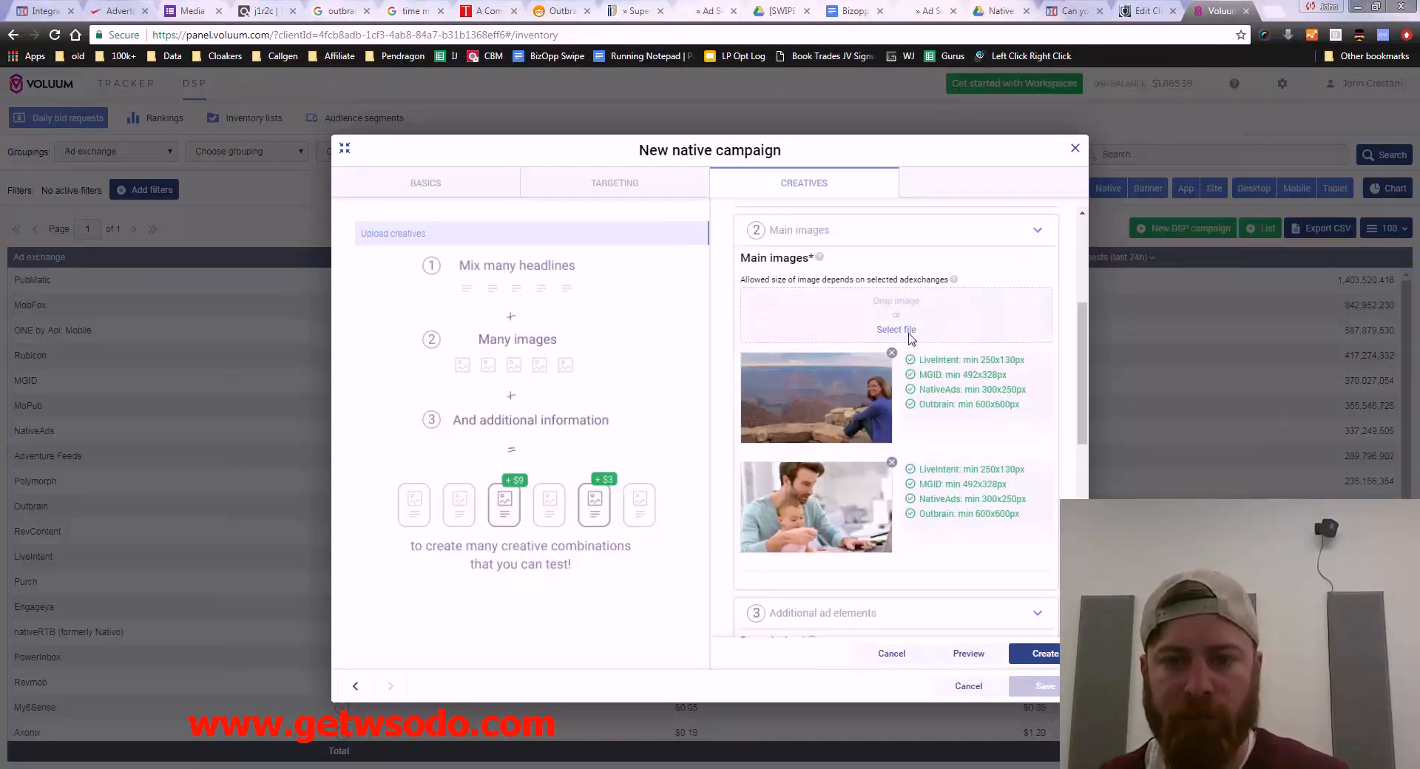
click(897, 328)
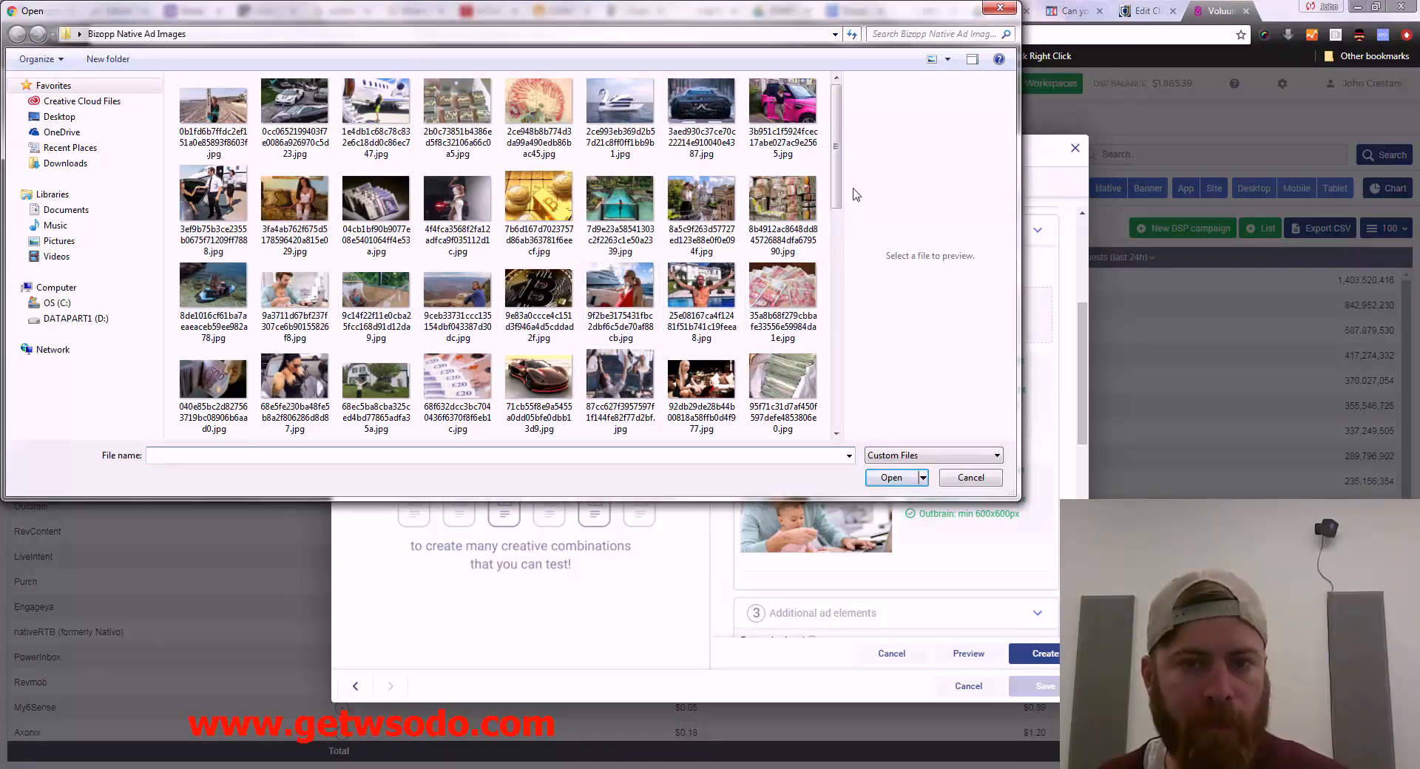
scroll(down, 3)
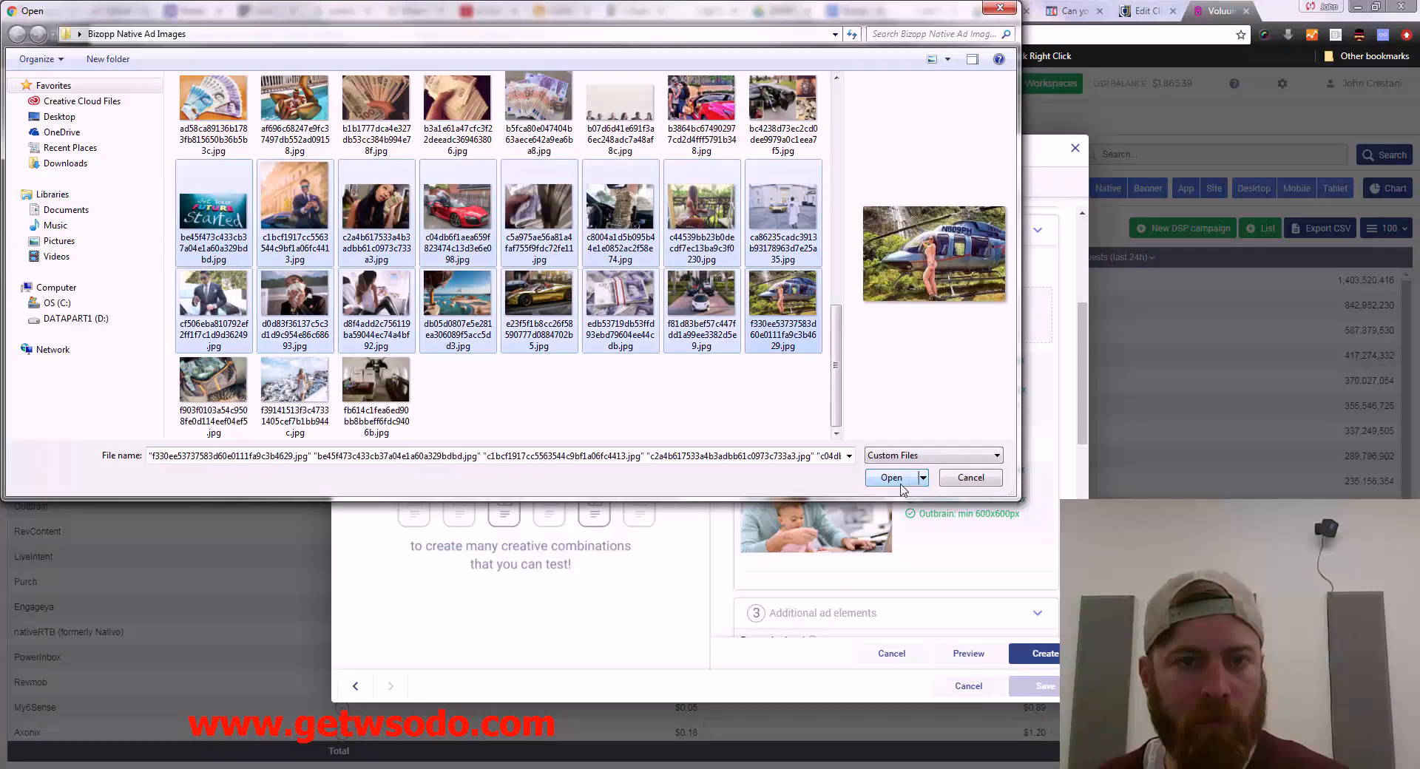
click(891, 478)
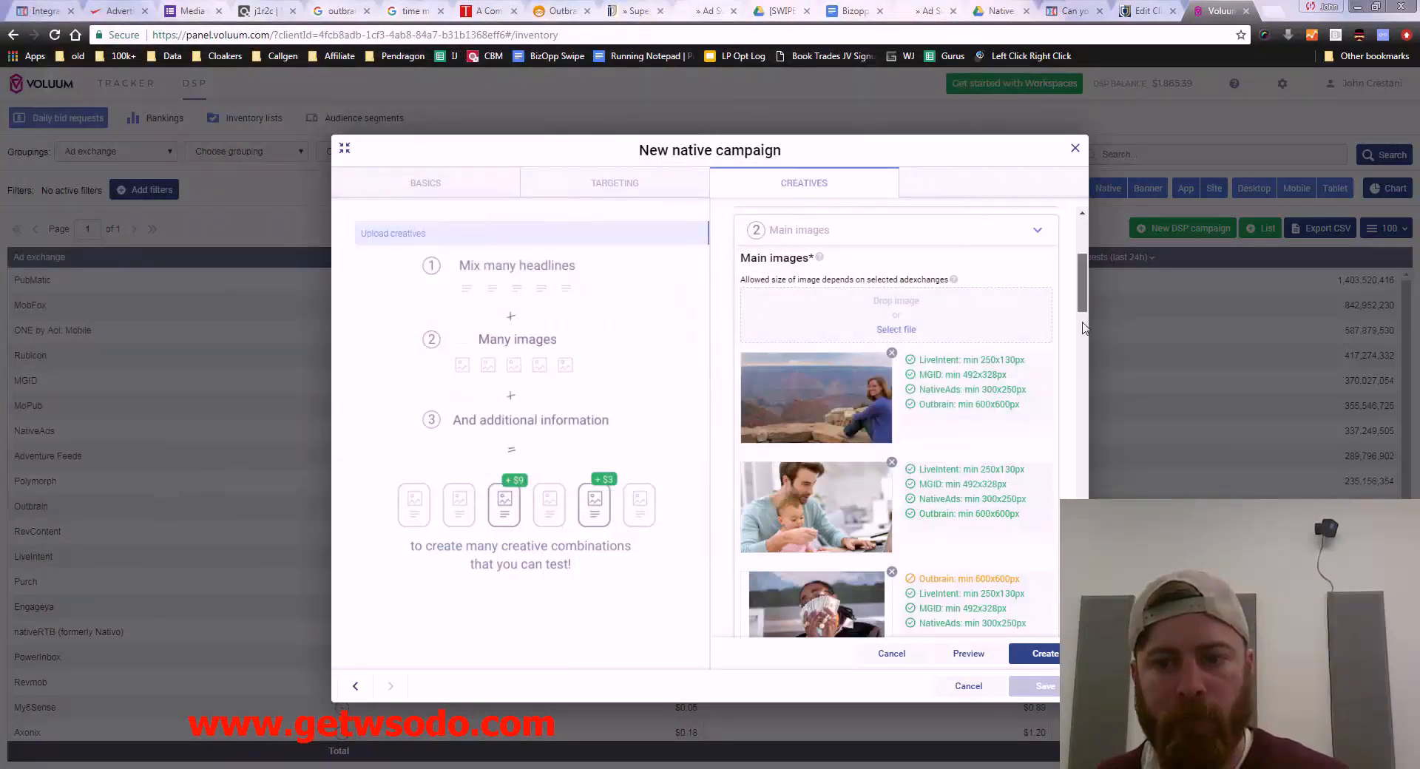
Step: Prune the new uploads, leaving canyon, father-with-baby and banknotes photos
scroll(down, 3)
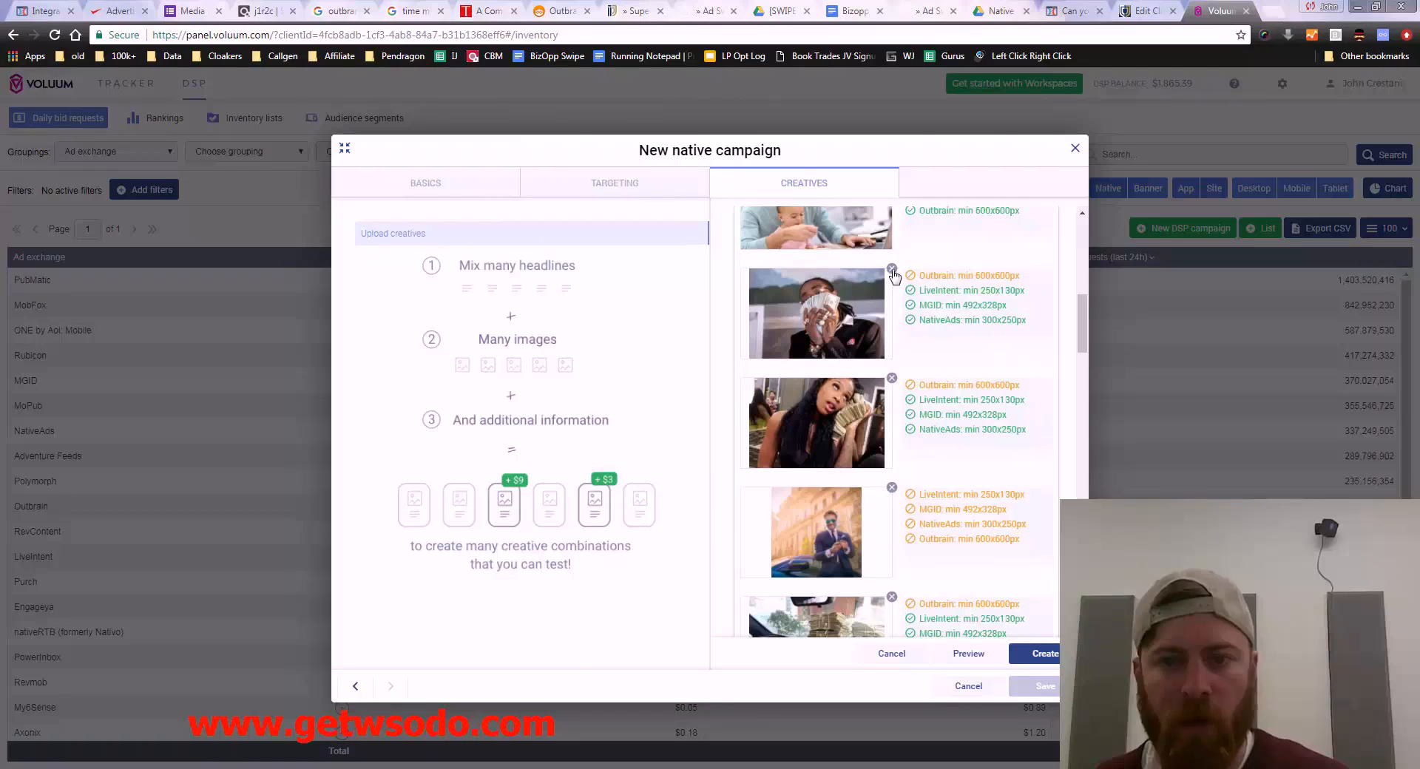
click(890, 269)
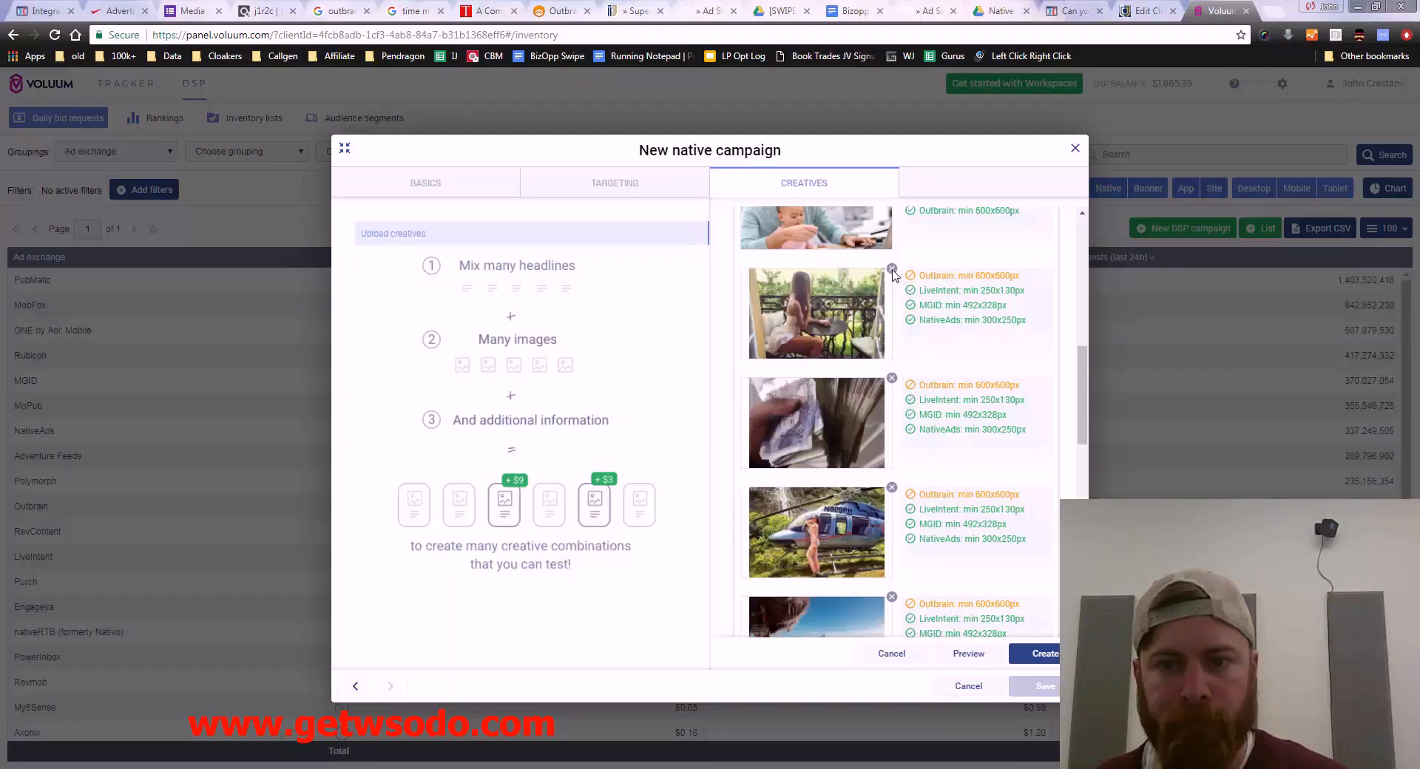
click(891, 268)
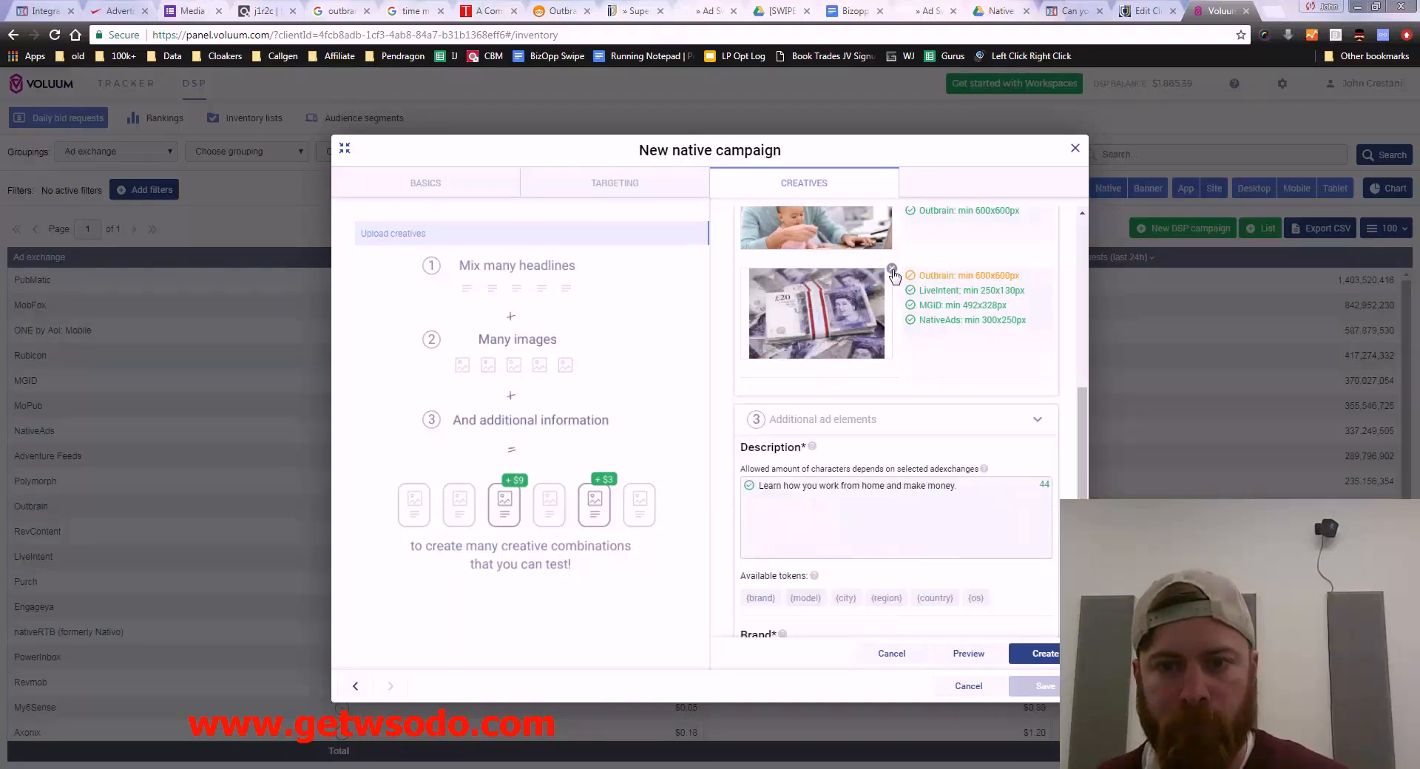
scroll(down, 3)
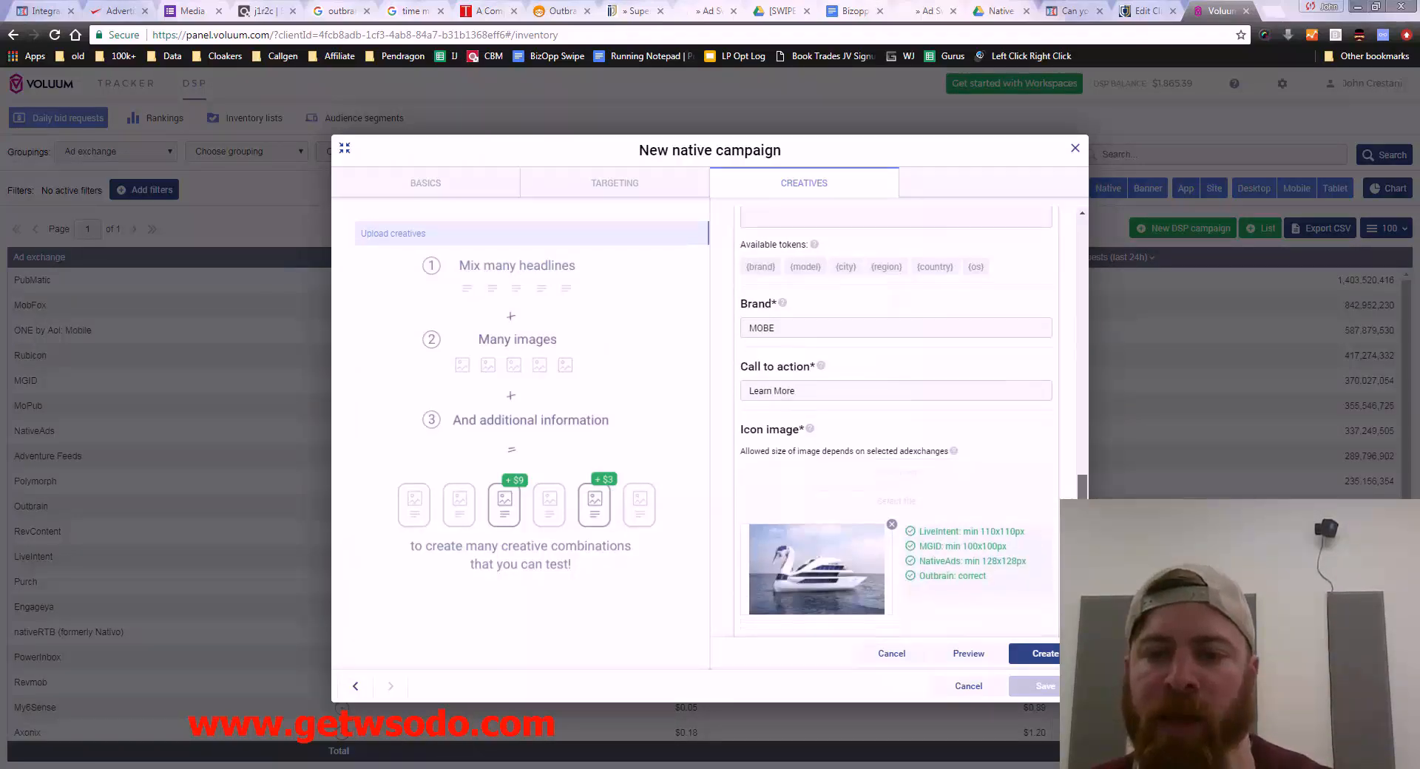
scroll(down, 3)
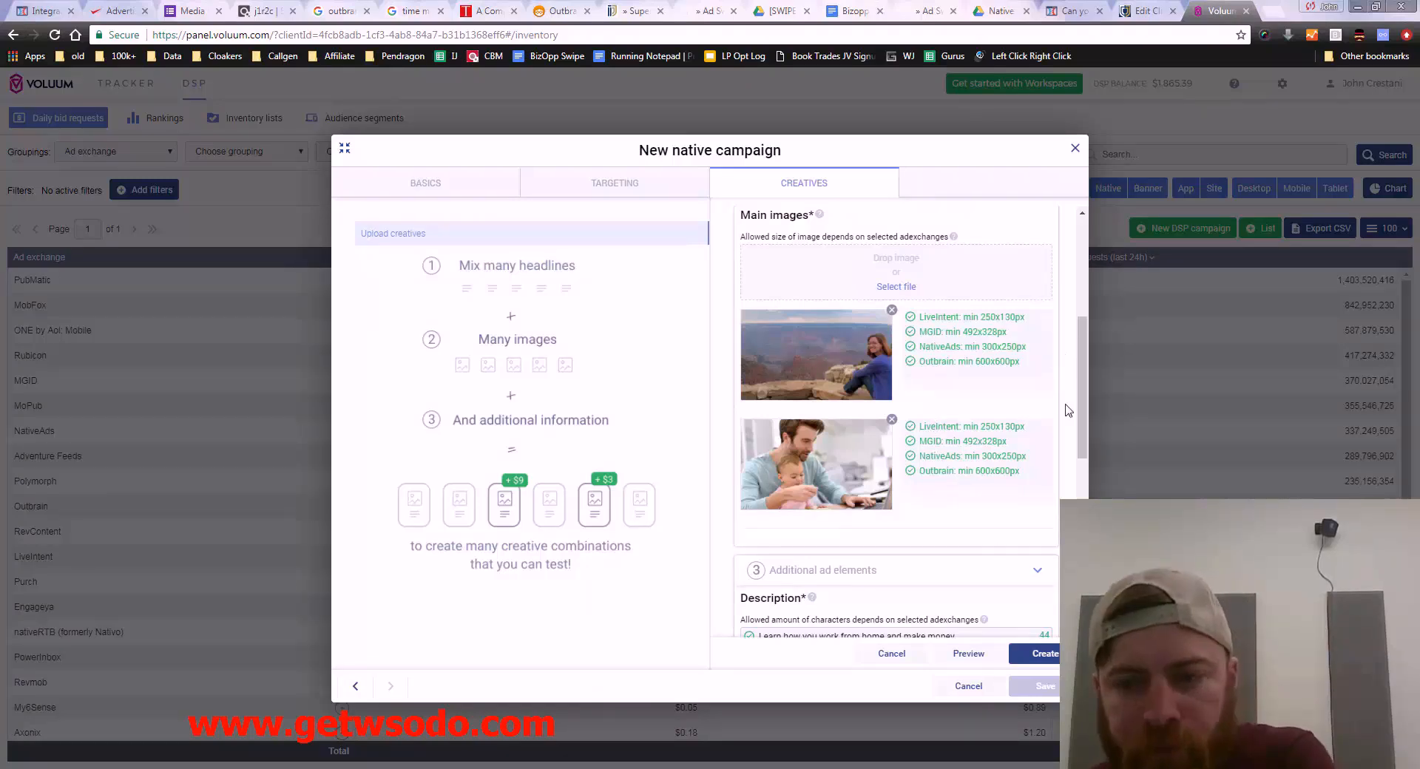
scroll(down, 3)
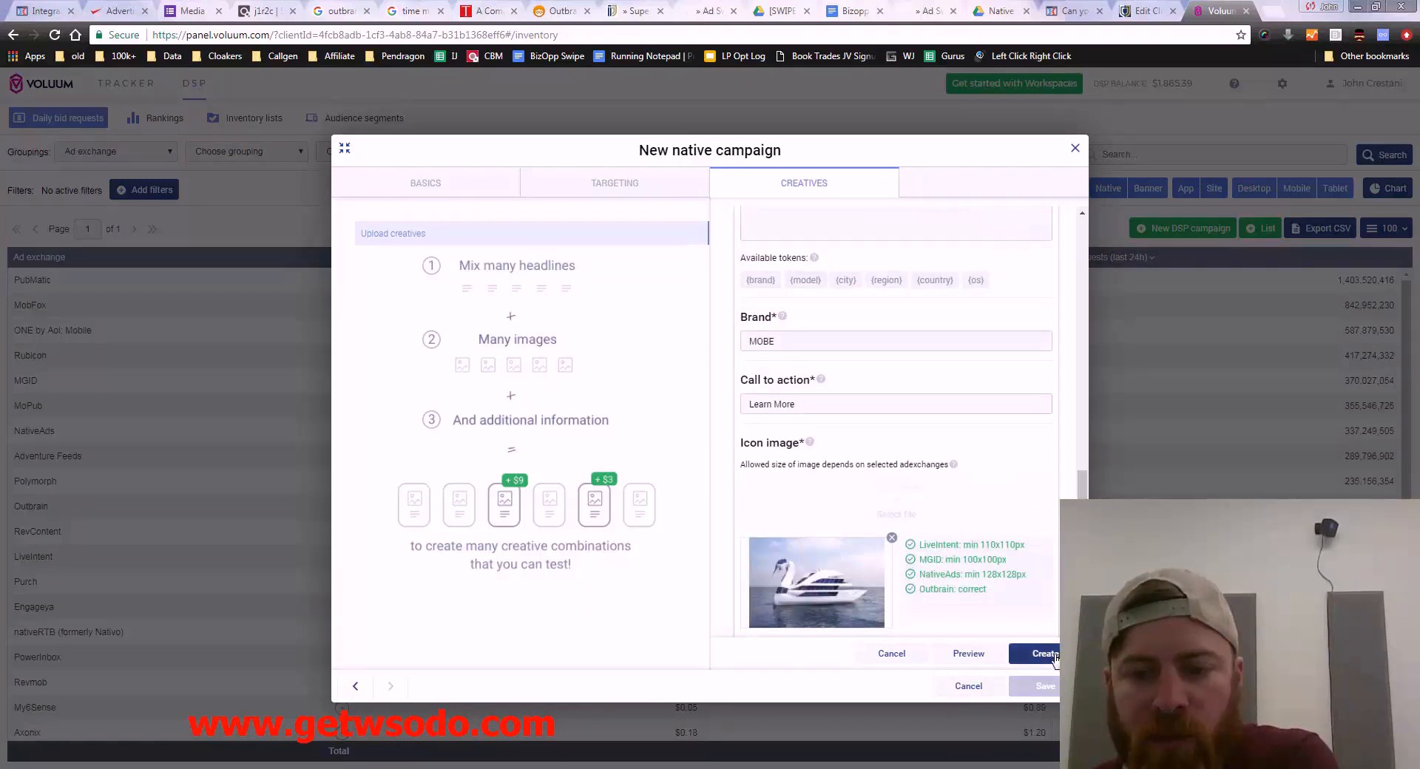
click(1040, 654)
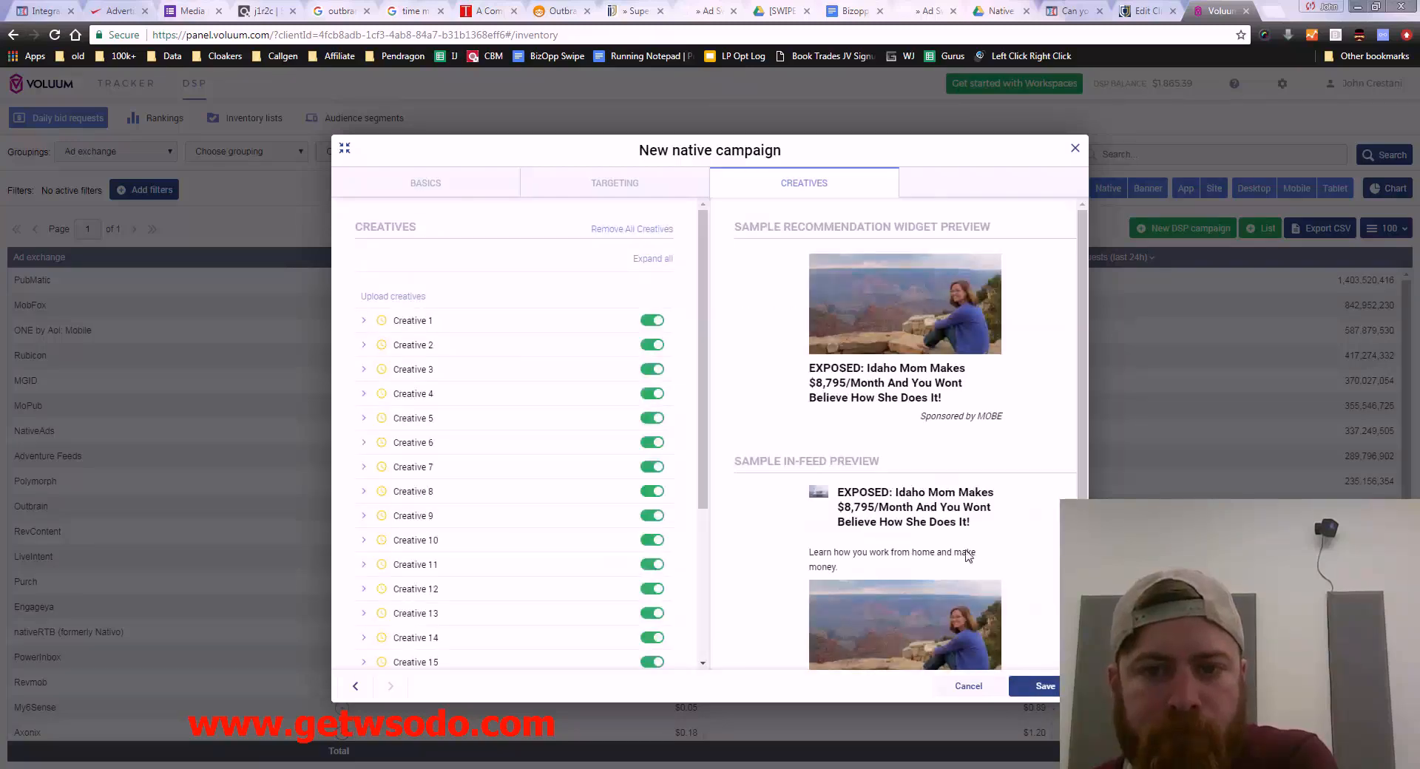
mouse_move(886, 423)
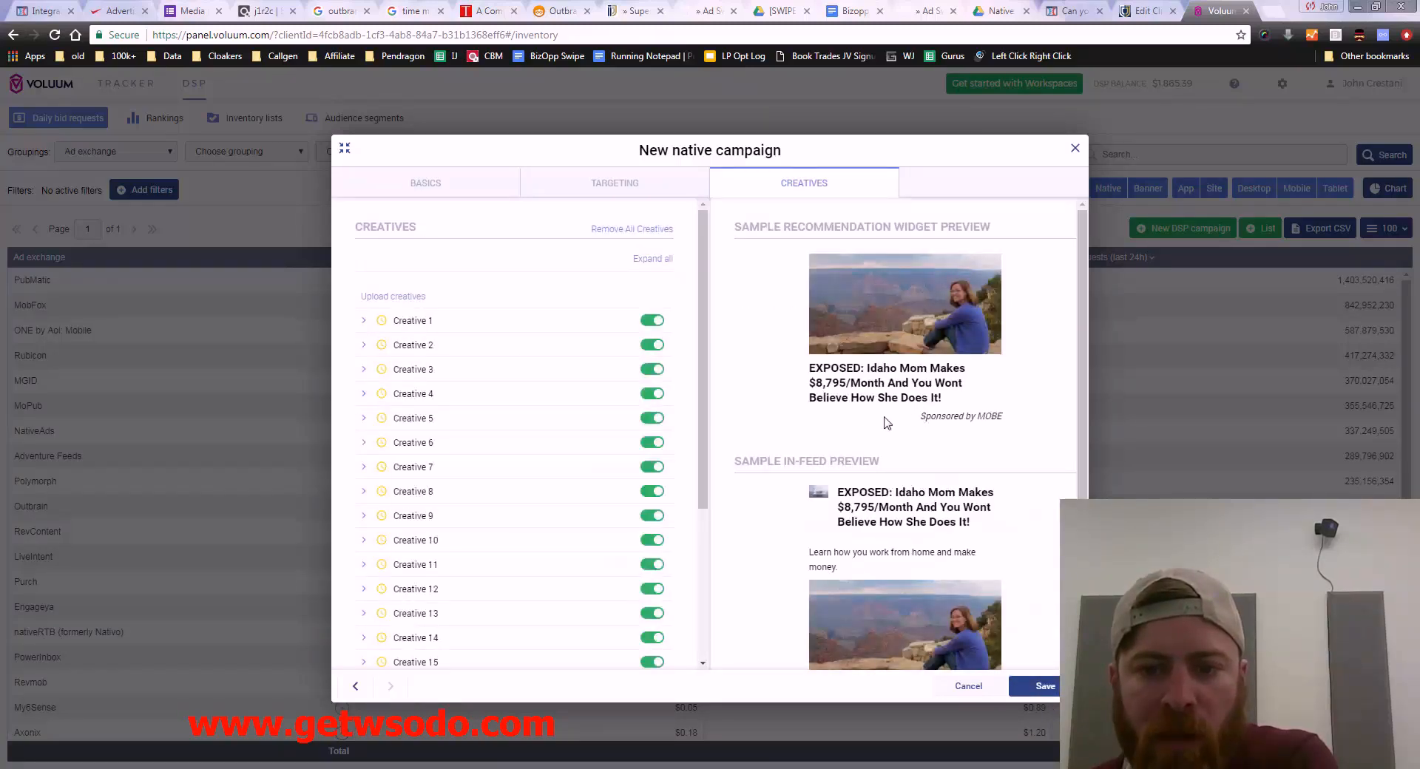
scroll(down, 3)
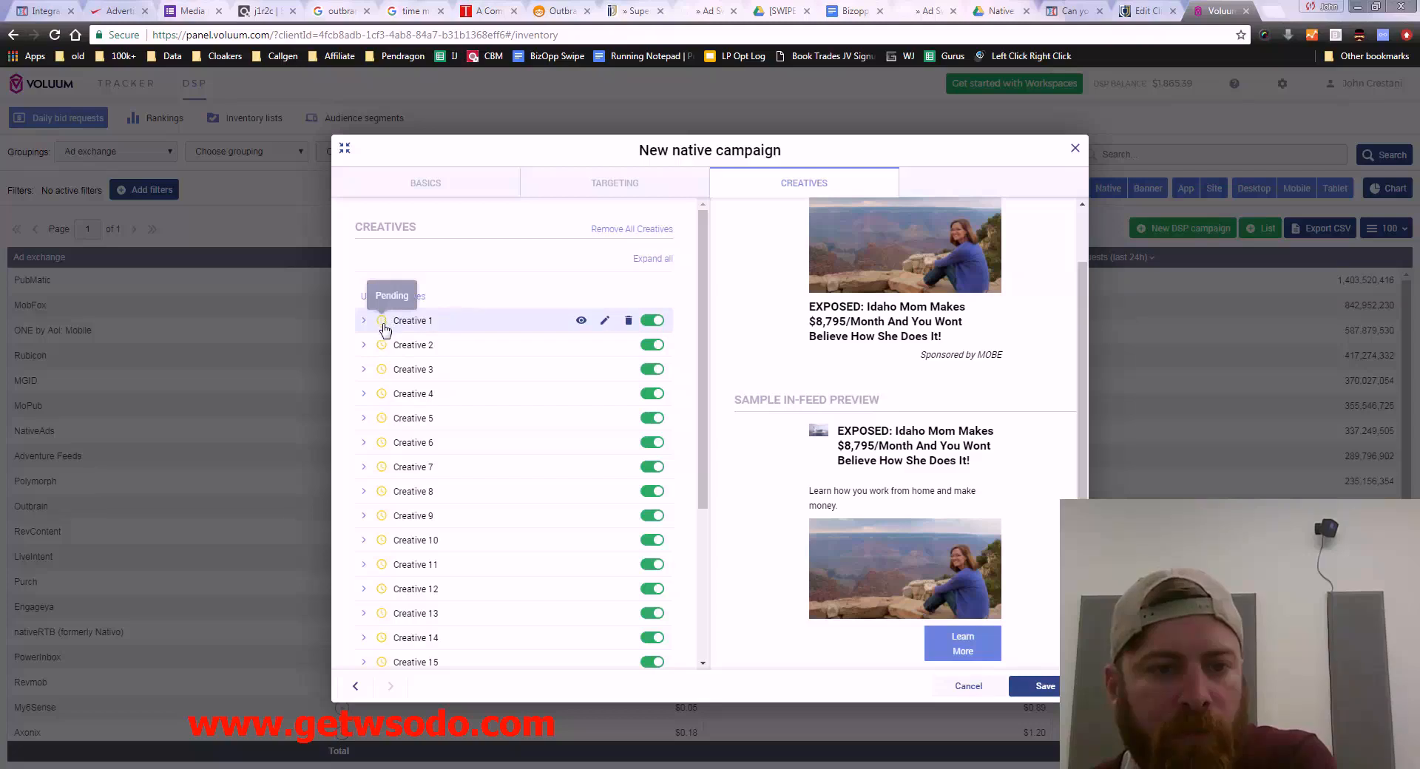
scroll(down, 3)
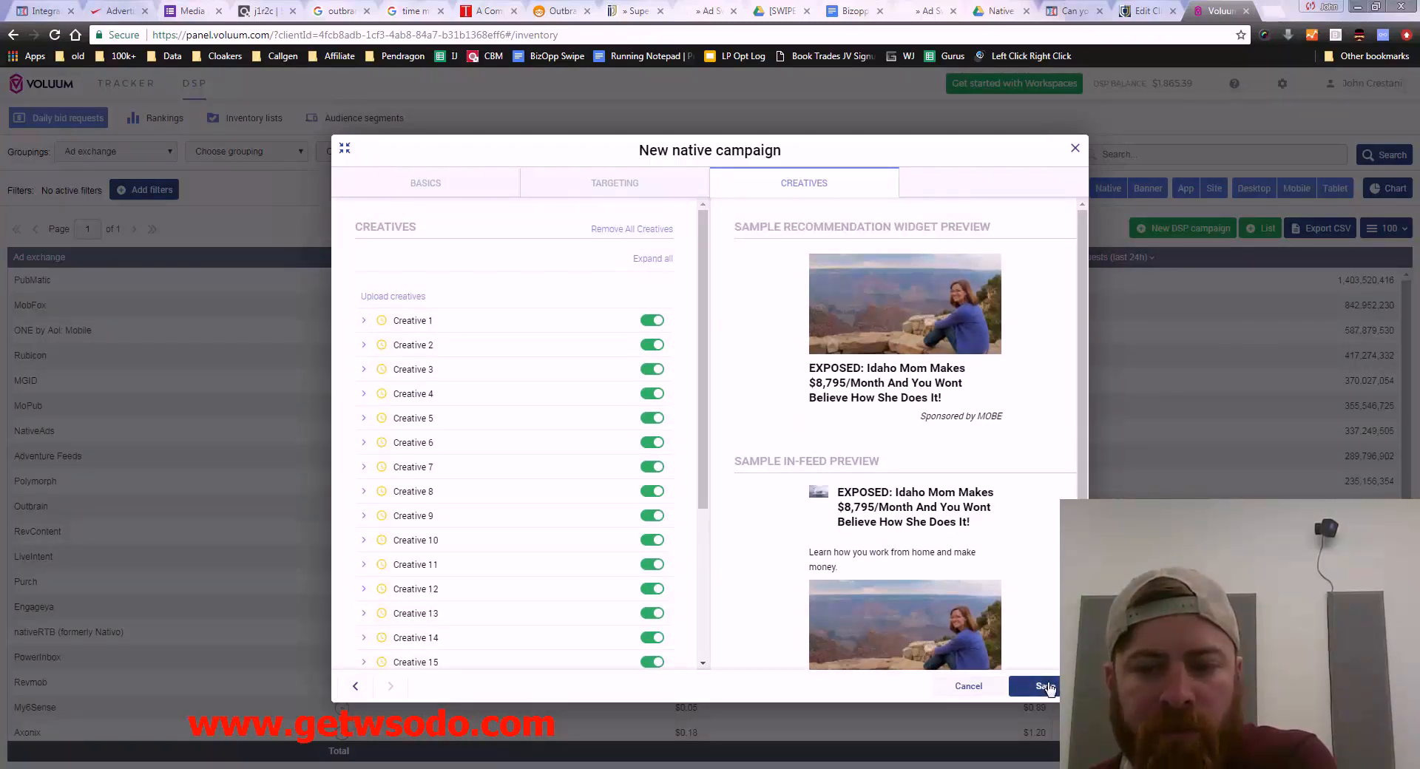
Step: Save the new native campaign and dismiss the 'Your campaign has been added' confirmation
click(1043, 687)
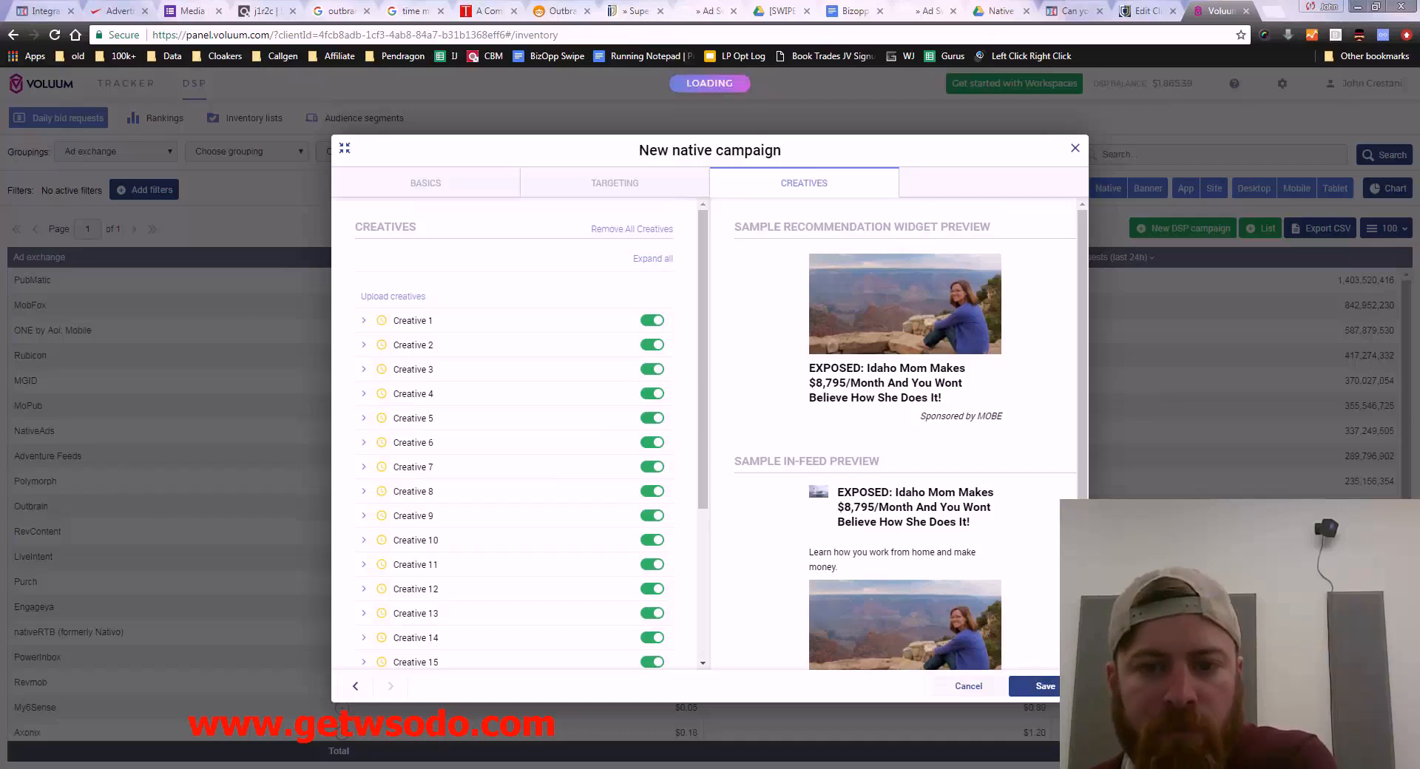
click(1043, 687)
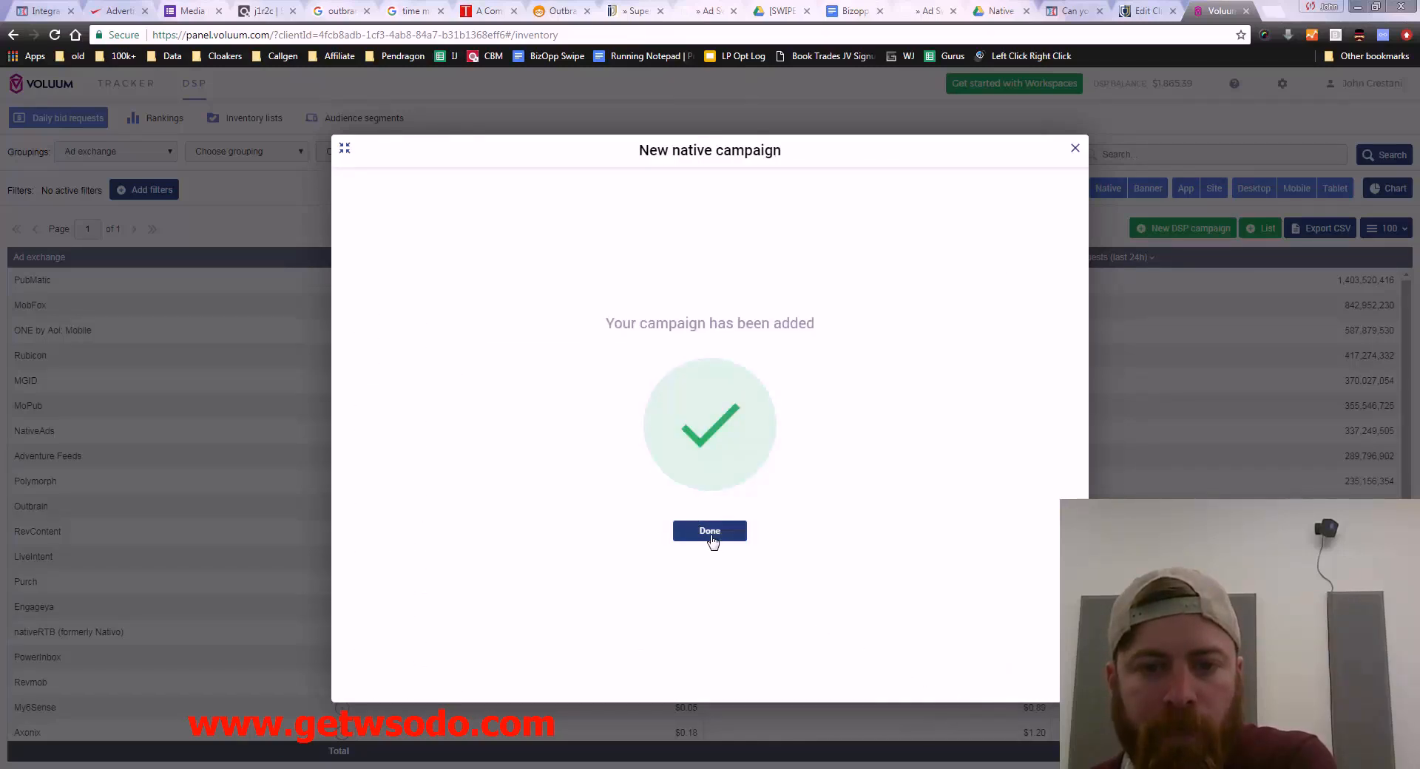
click(710, 531)
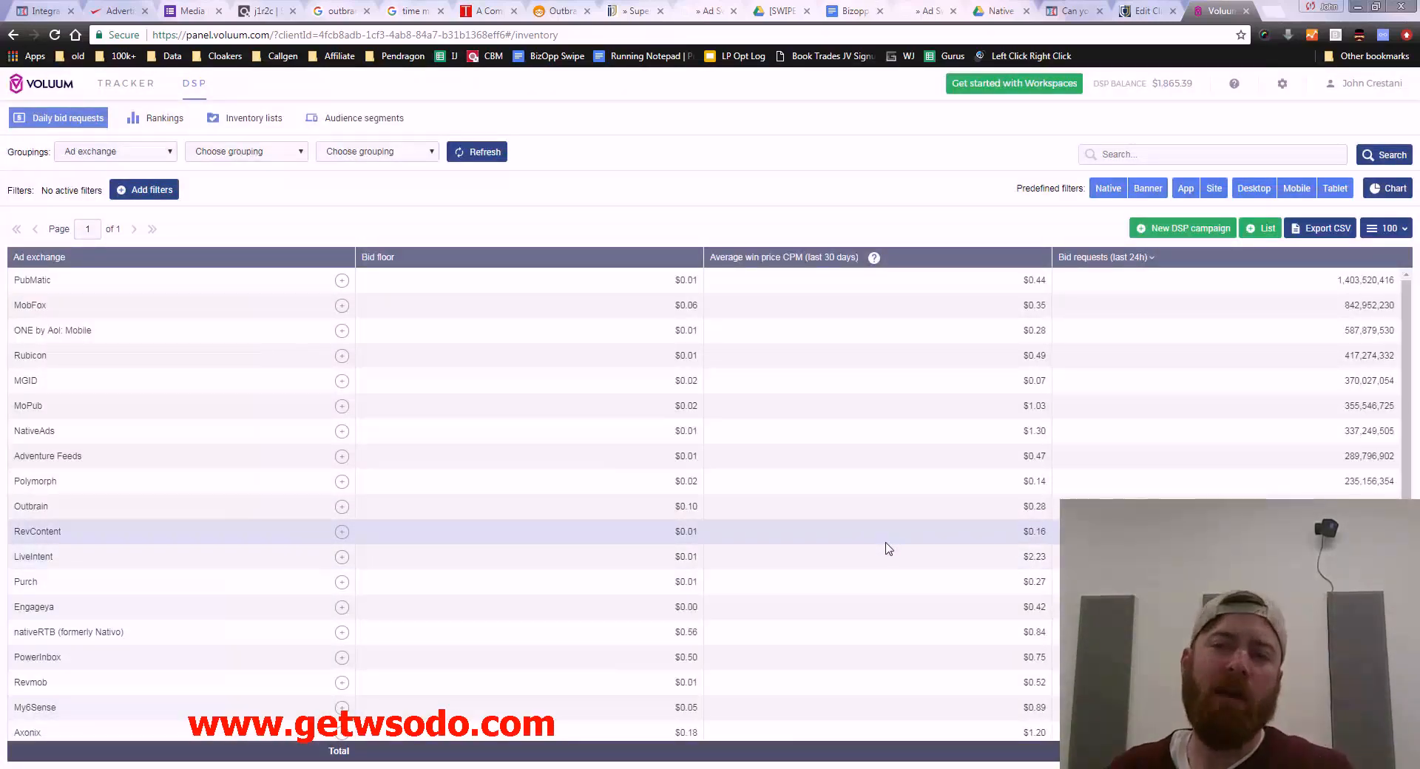
mouse_move(469, 392)
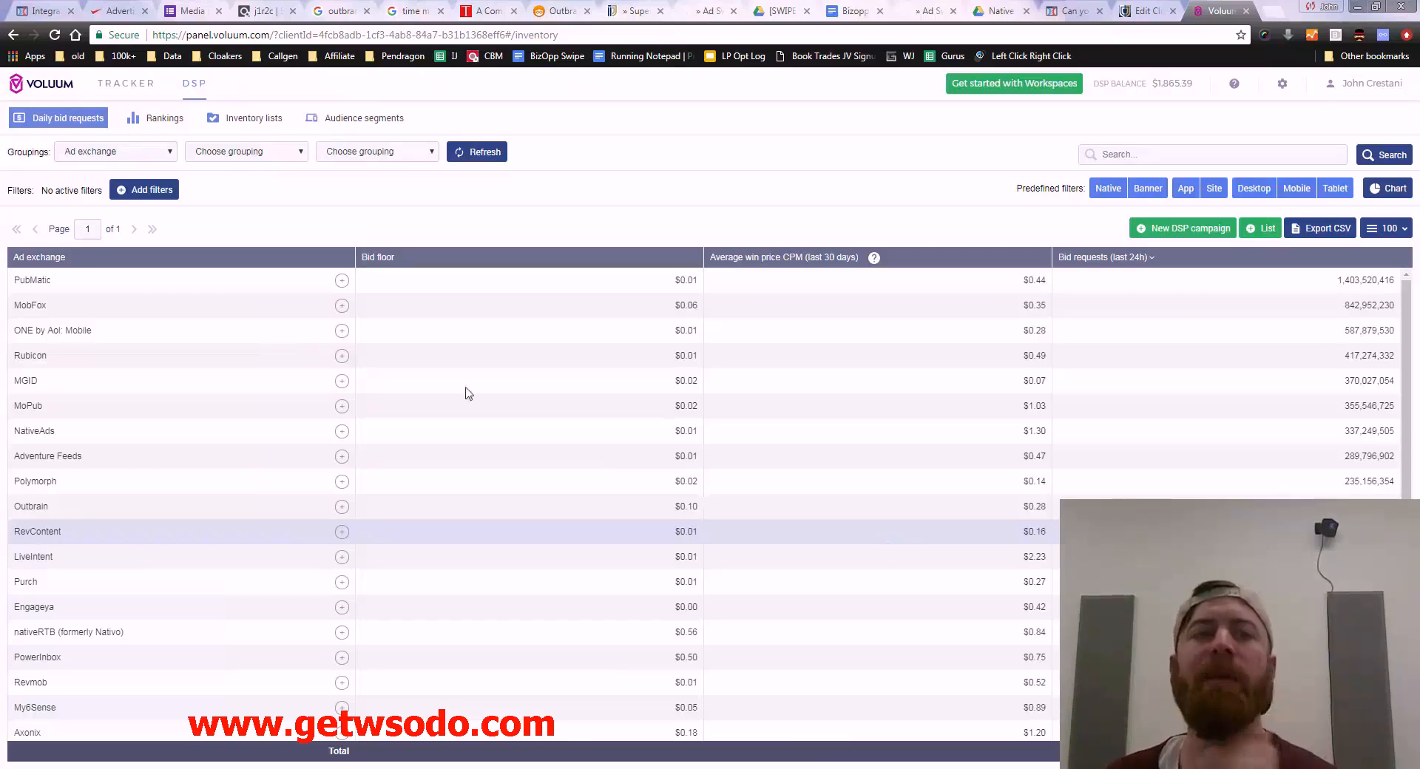
Step: Inspect the pending 'Voluum DSP - MOBE Promo #1' campaign with its $100 budget in the tracker list
click(126, 82)
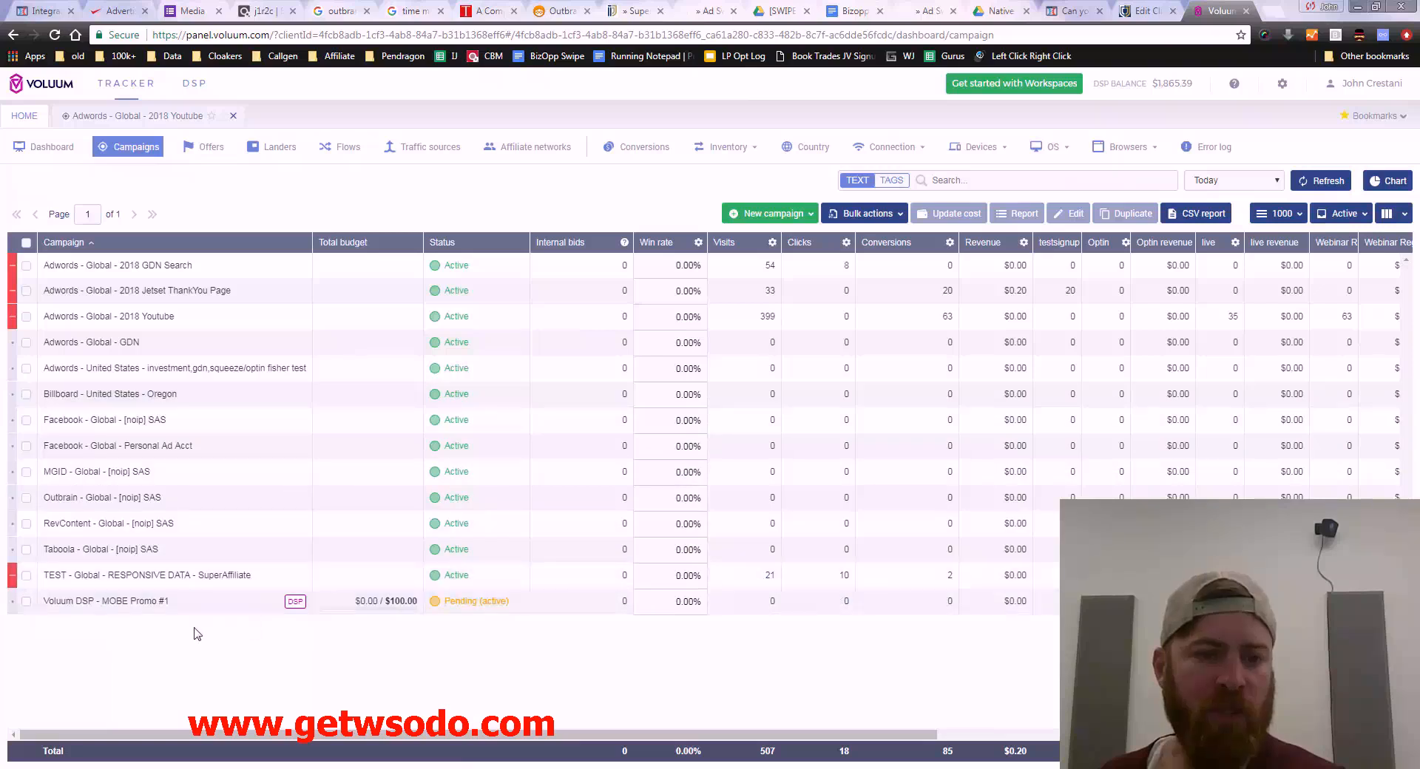
click(106, 601)
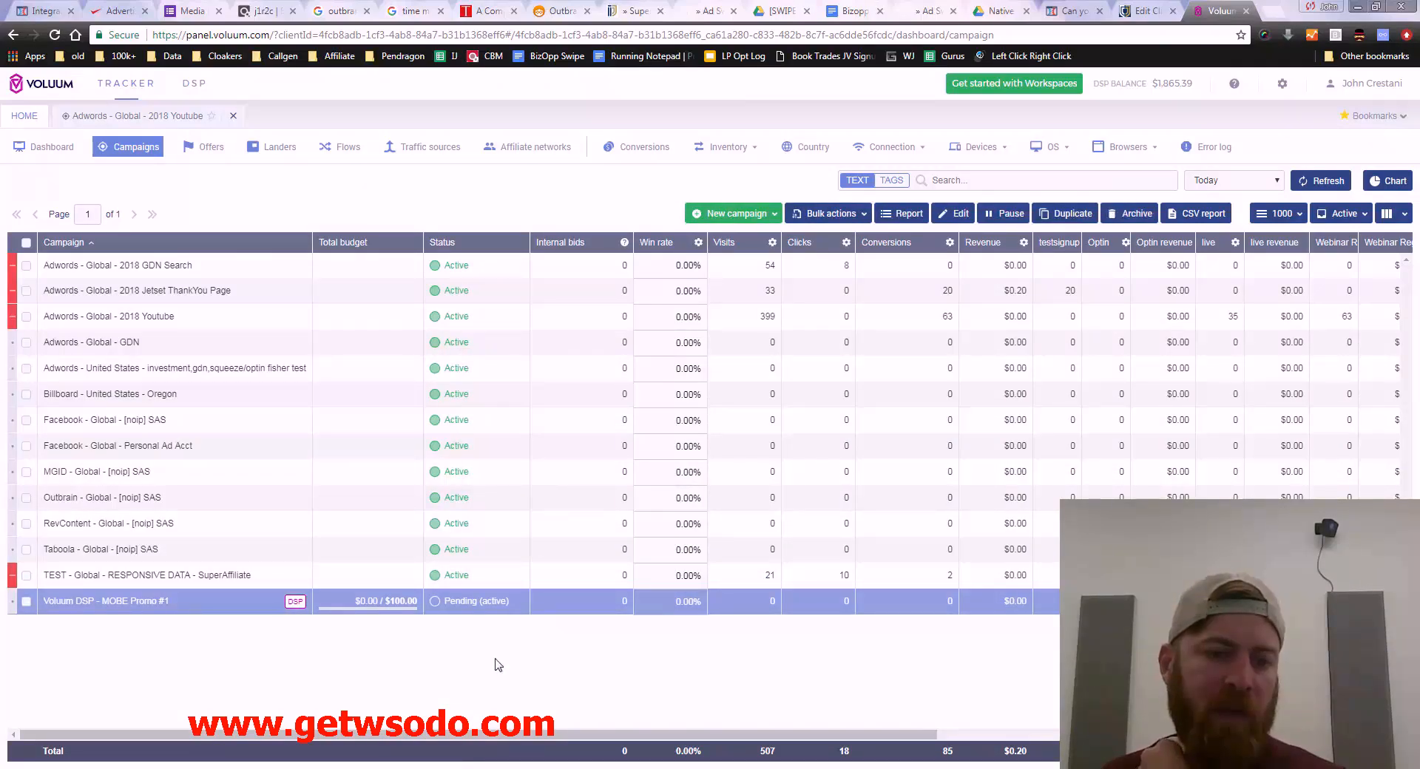
mouse_move(133, 622)
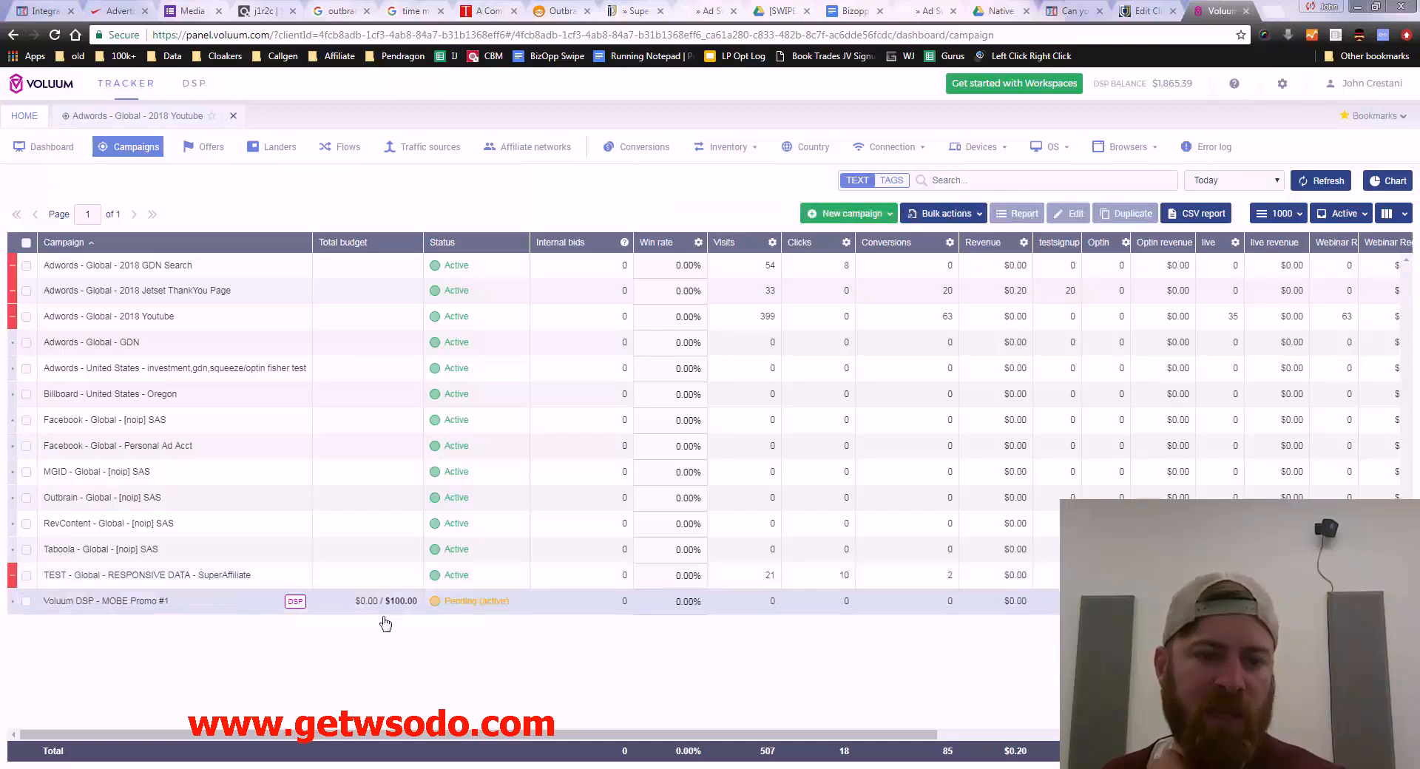
click(106, 601)
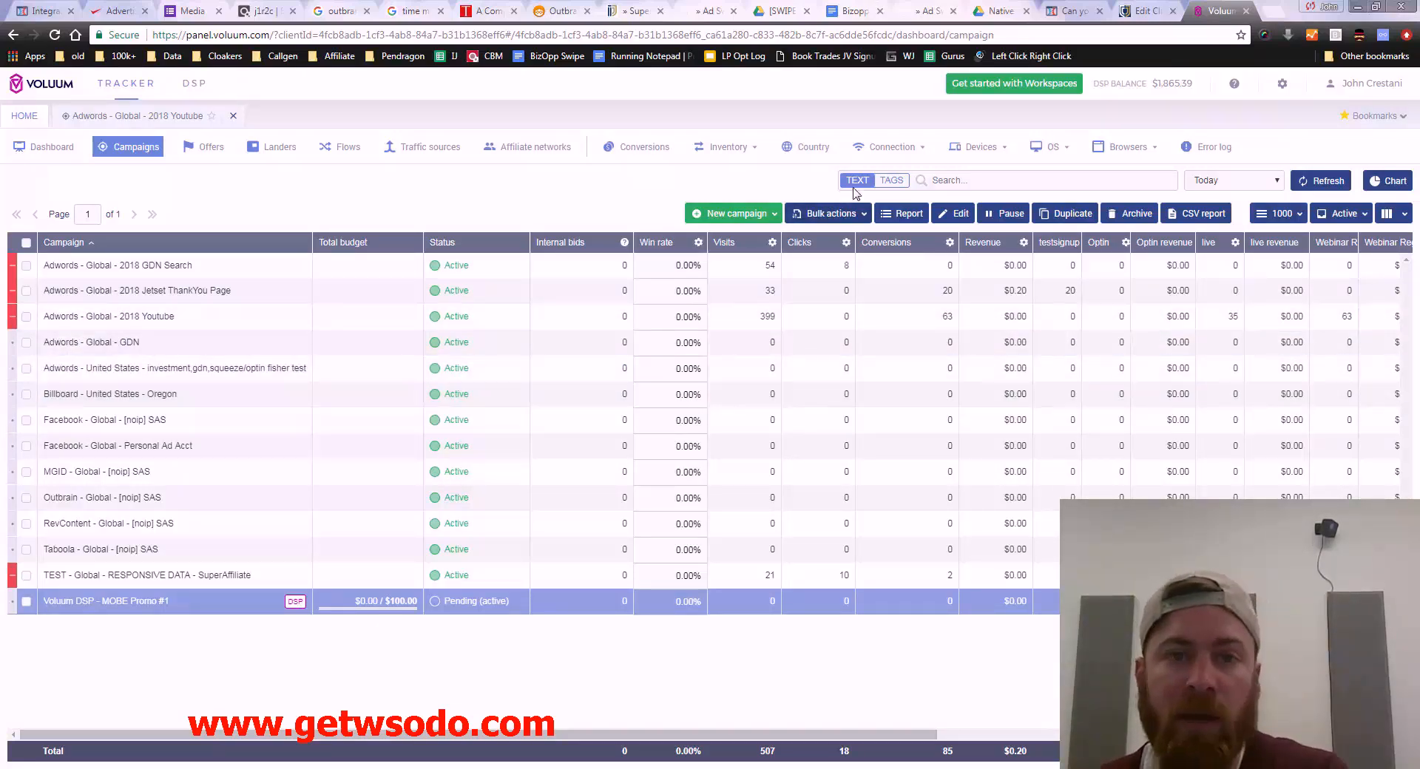
click(194, 83)
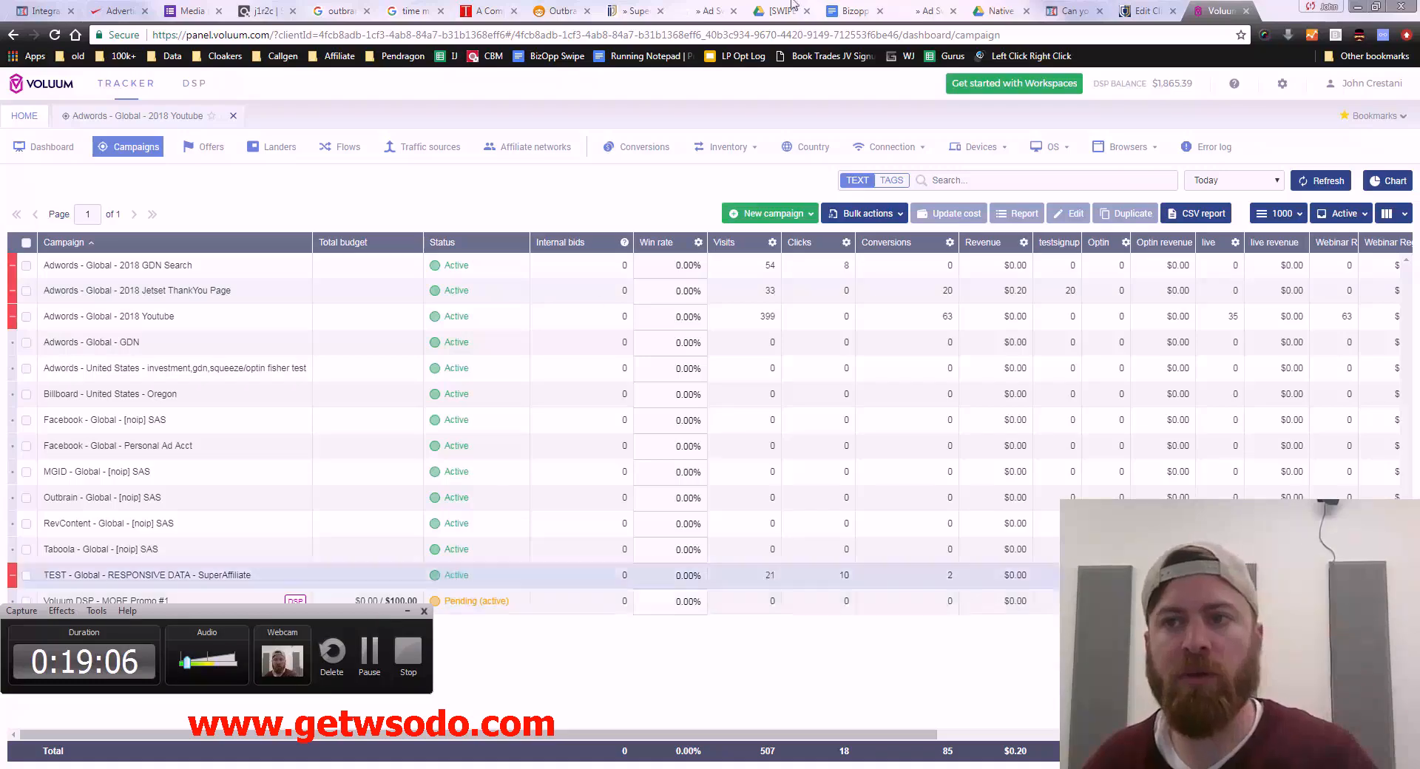
Step: Search Google Images for 'luxury items', then move on to the Ad Swipes page
click(1217, 10)
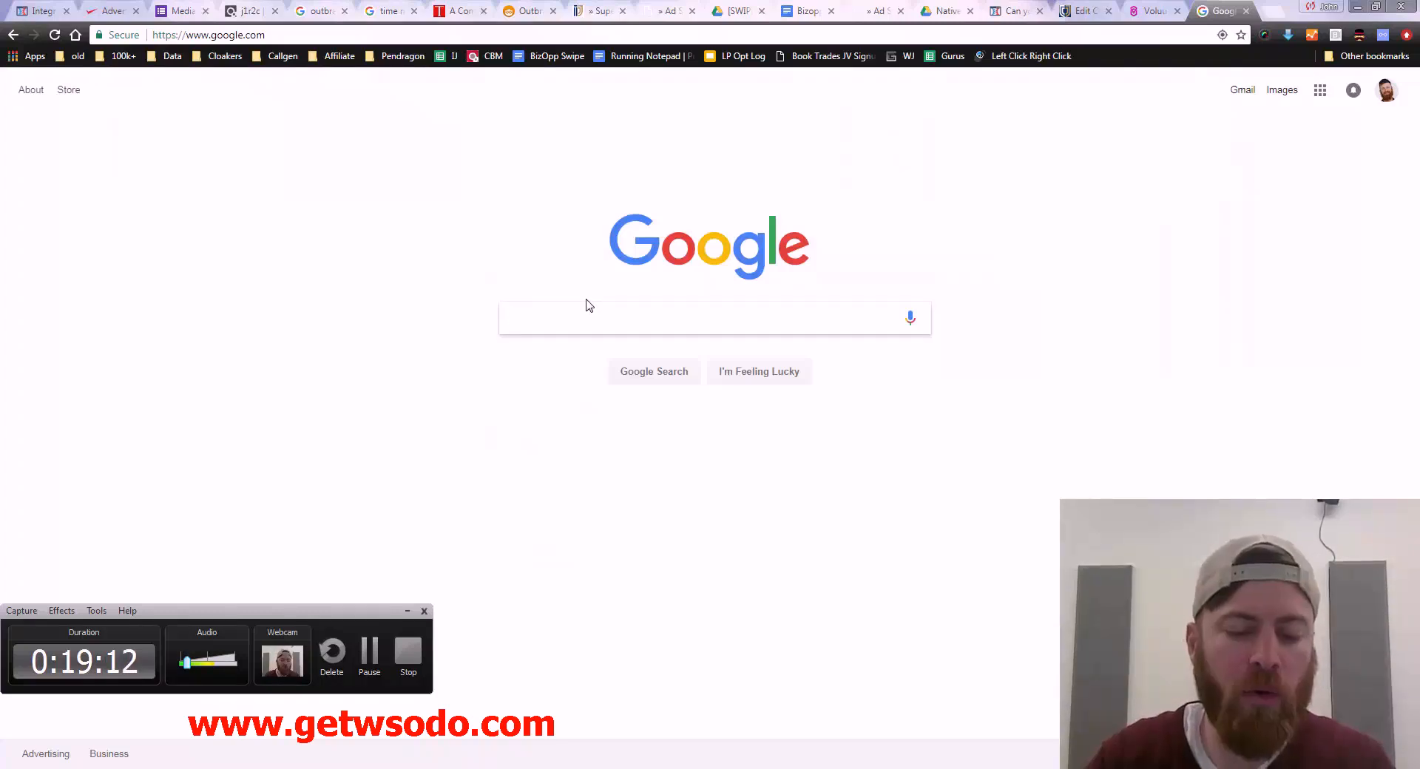
text(lamborg)
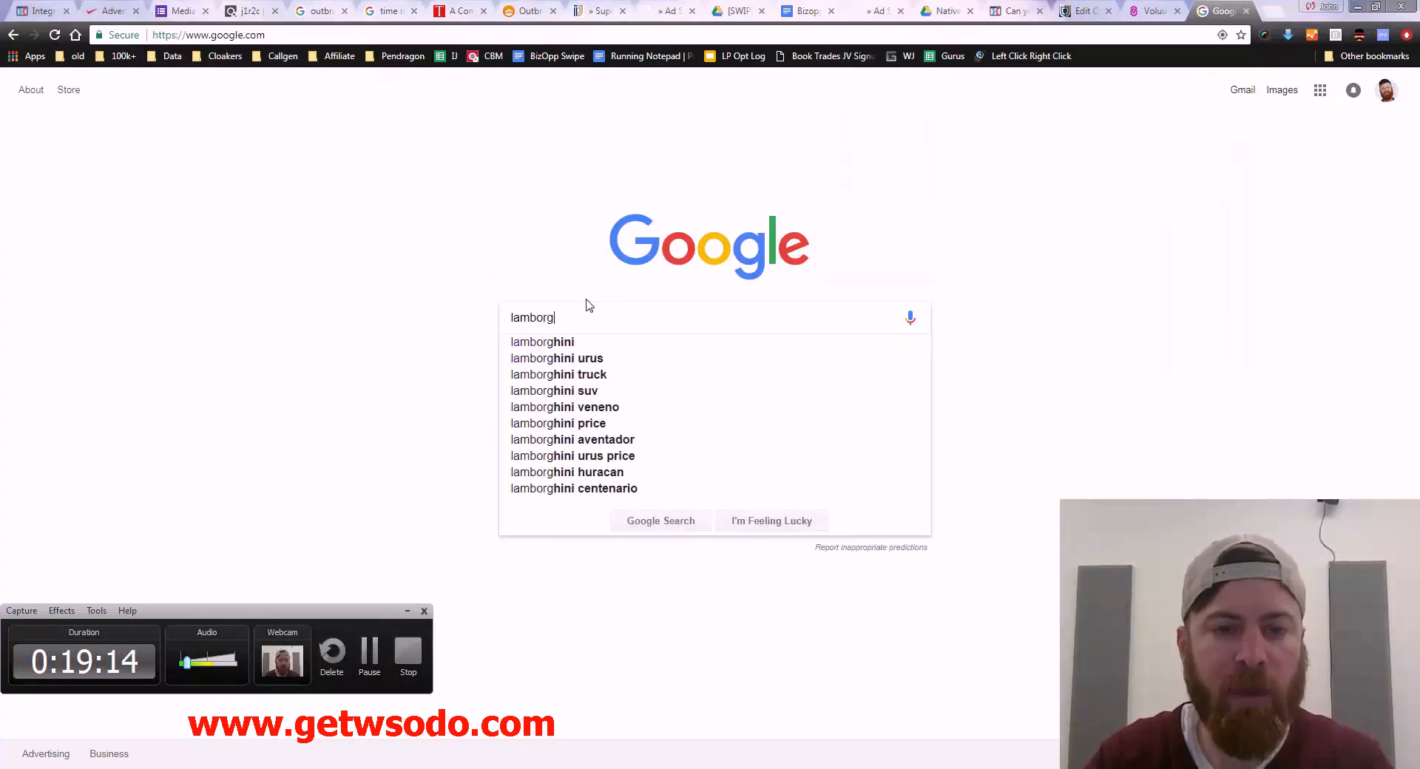
text(luxury items)
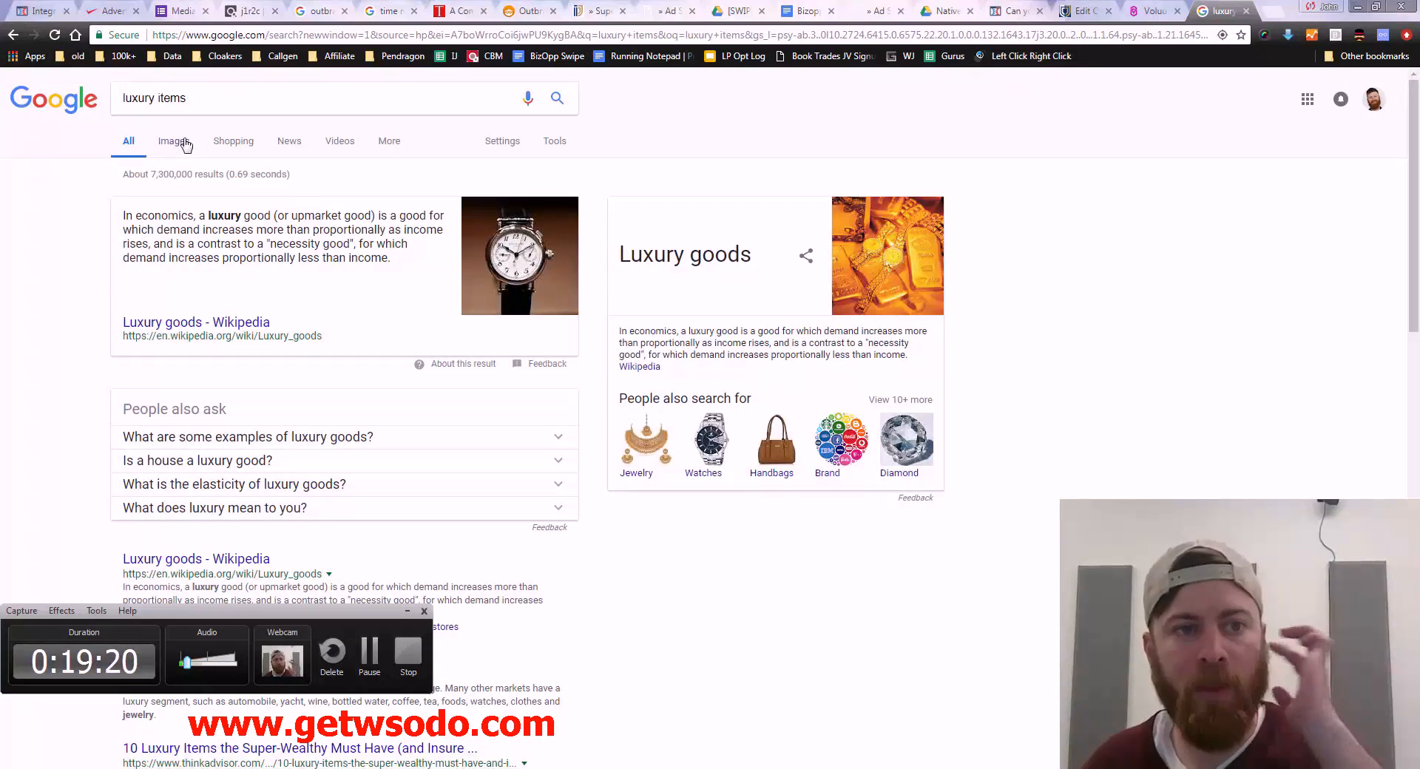
click(172, 141)
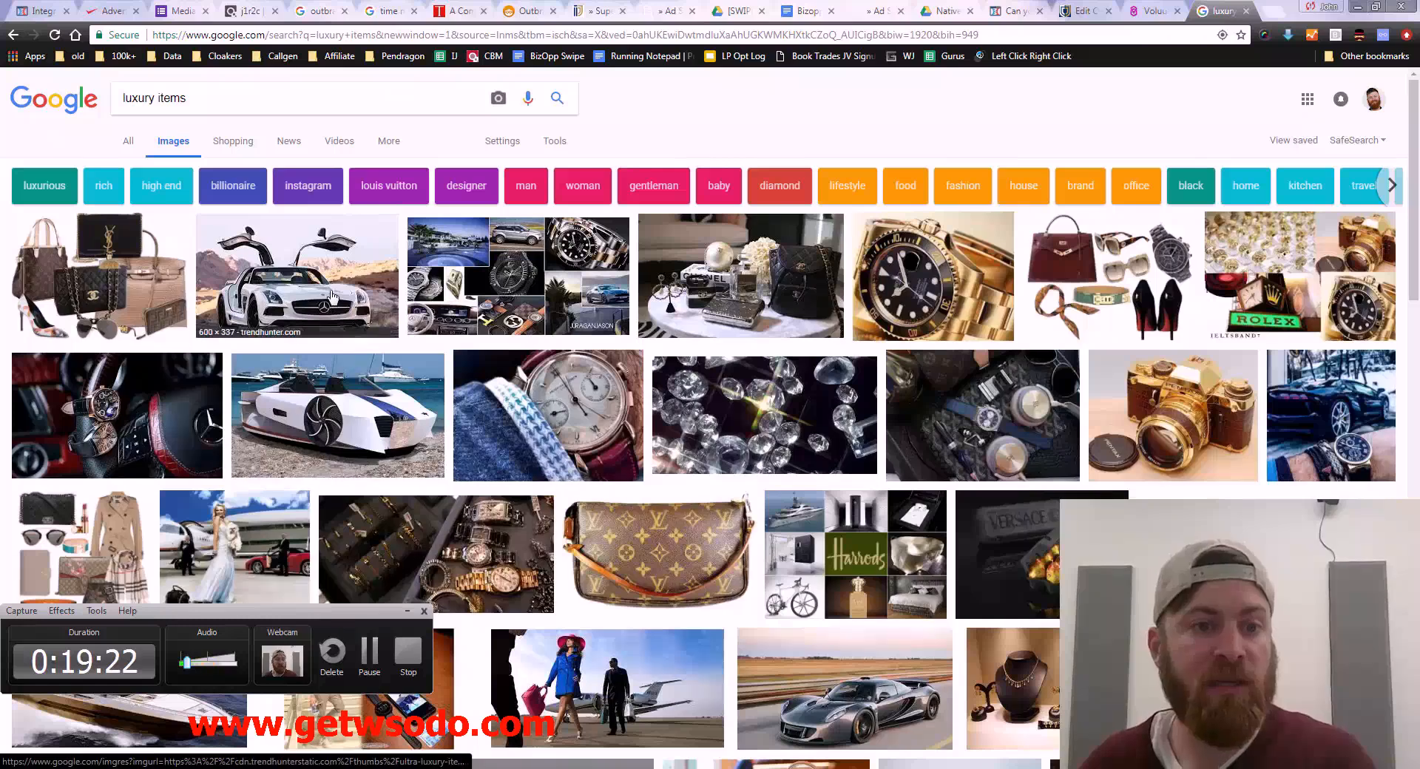
mouse_move(1093, 396)
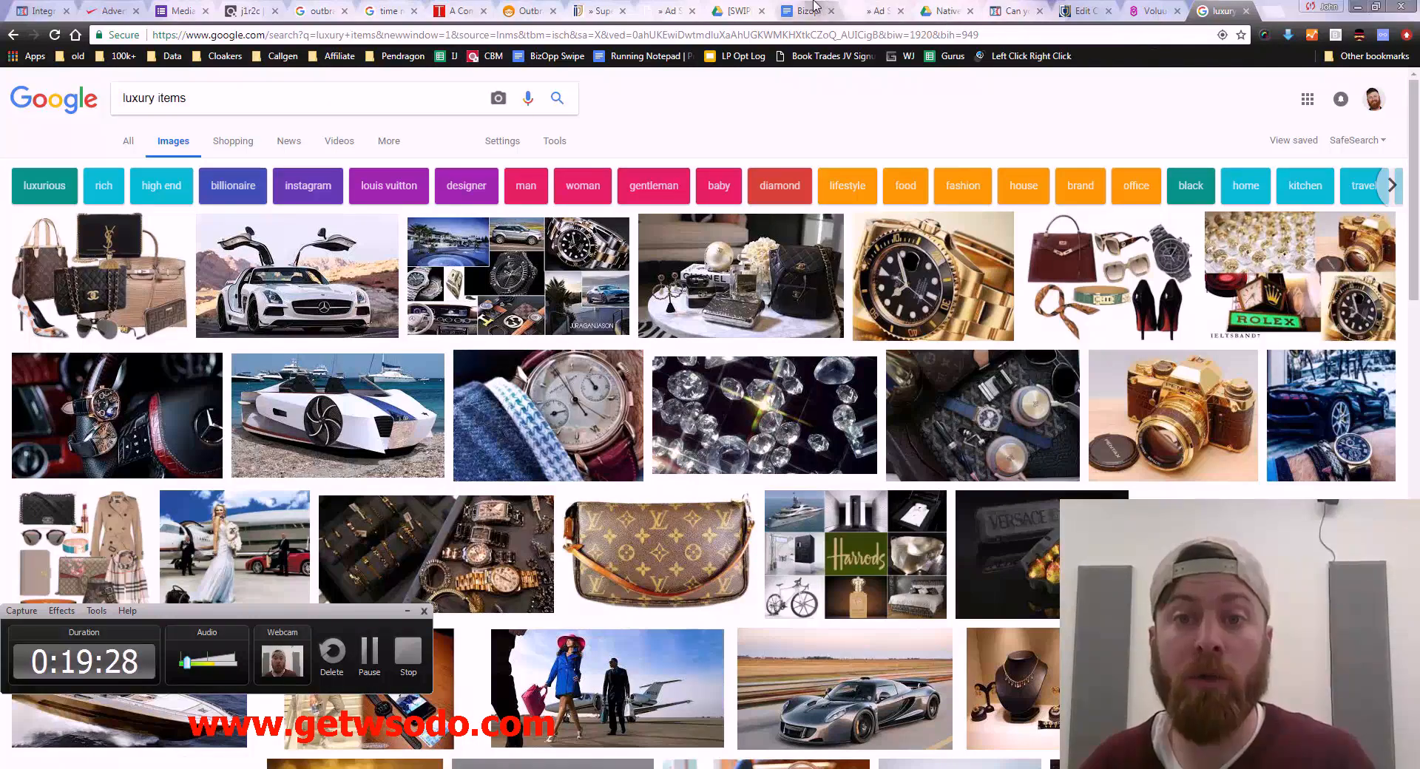
click(800, 11)
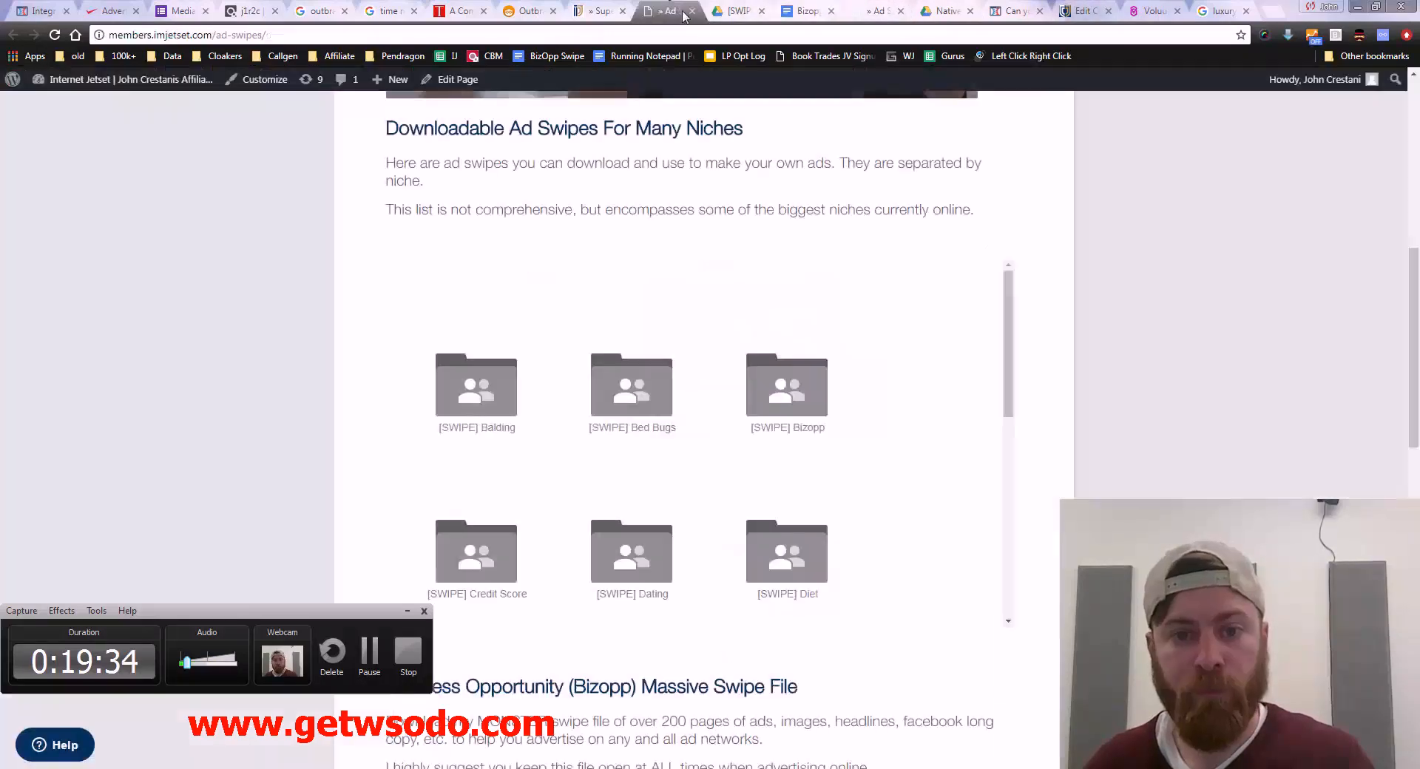
Step: Follow the 'Download the MONSTER Bizopp swipe file here' link to the Google Docs swipe
scroll(down, 3)
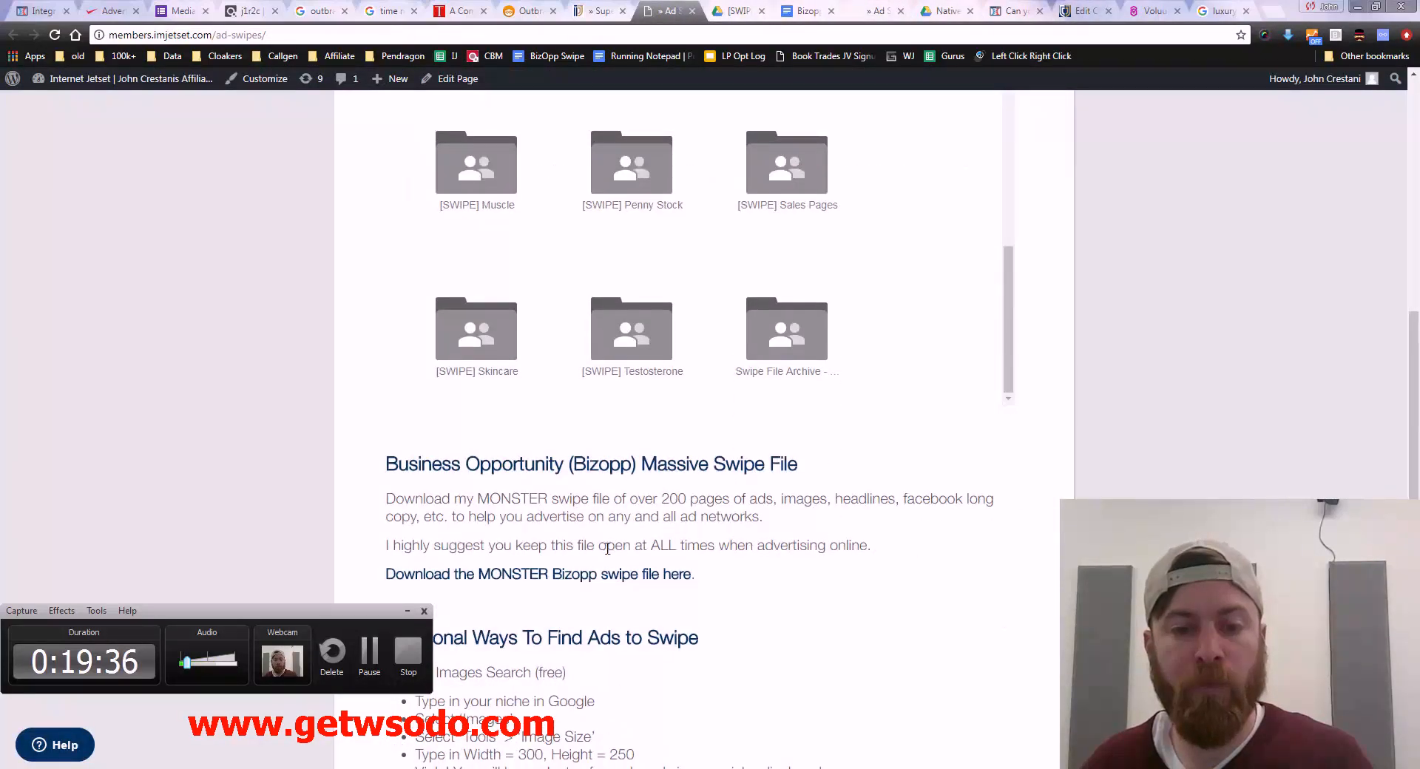
click(538, 574)
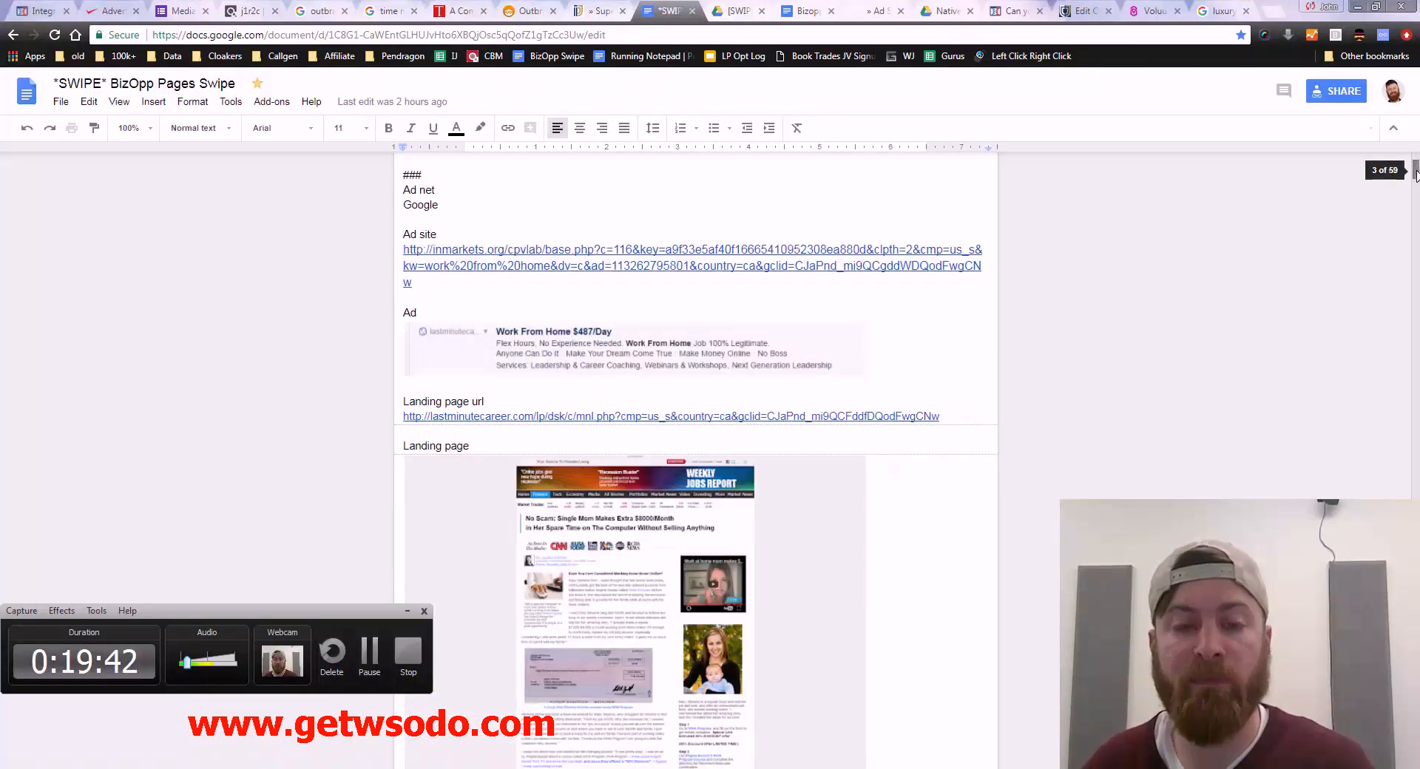
Step: Skim the BizOpp Pages Swipe landing pages, then return to Voluum's campaign list
scroll(down, 3)
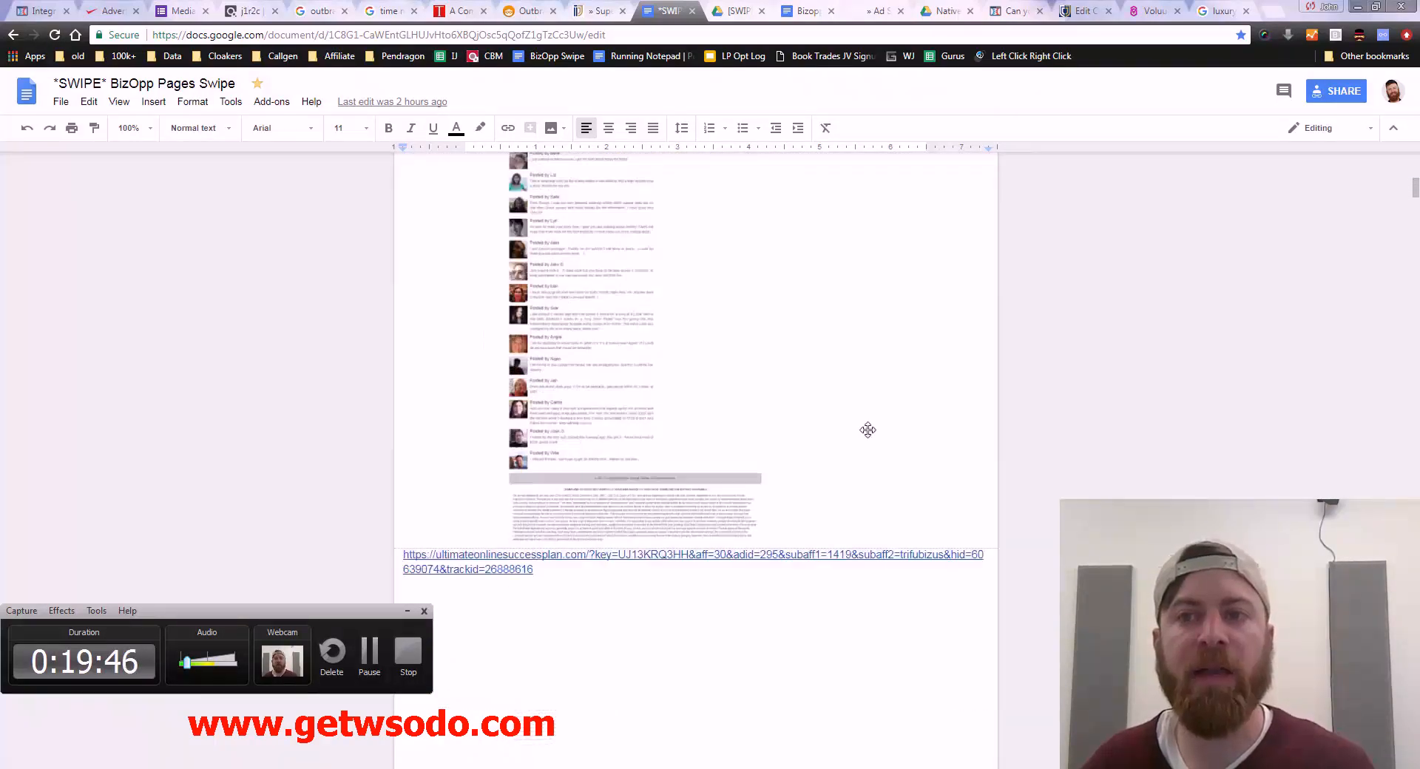
click(1153, 11)
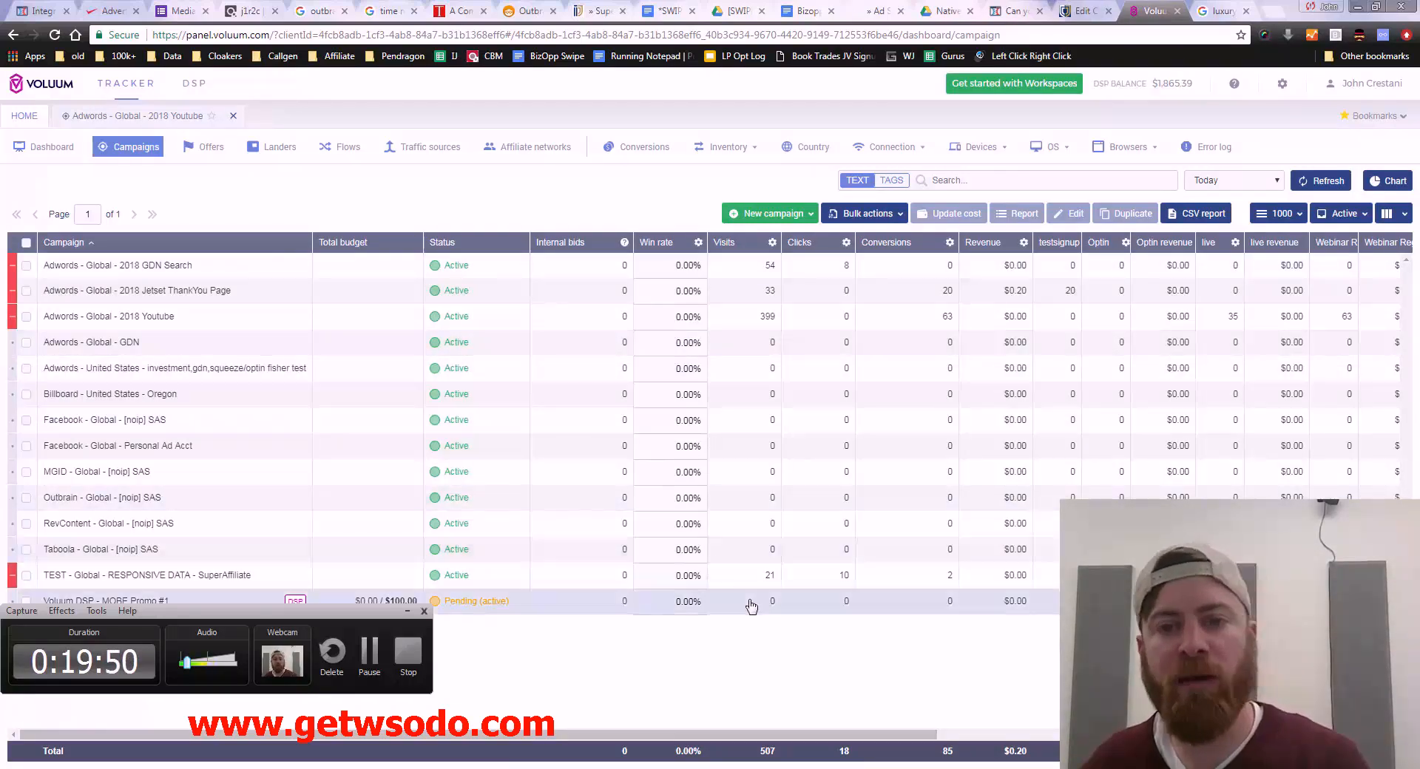
mouse_move(740, 291)
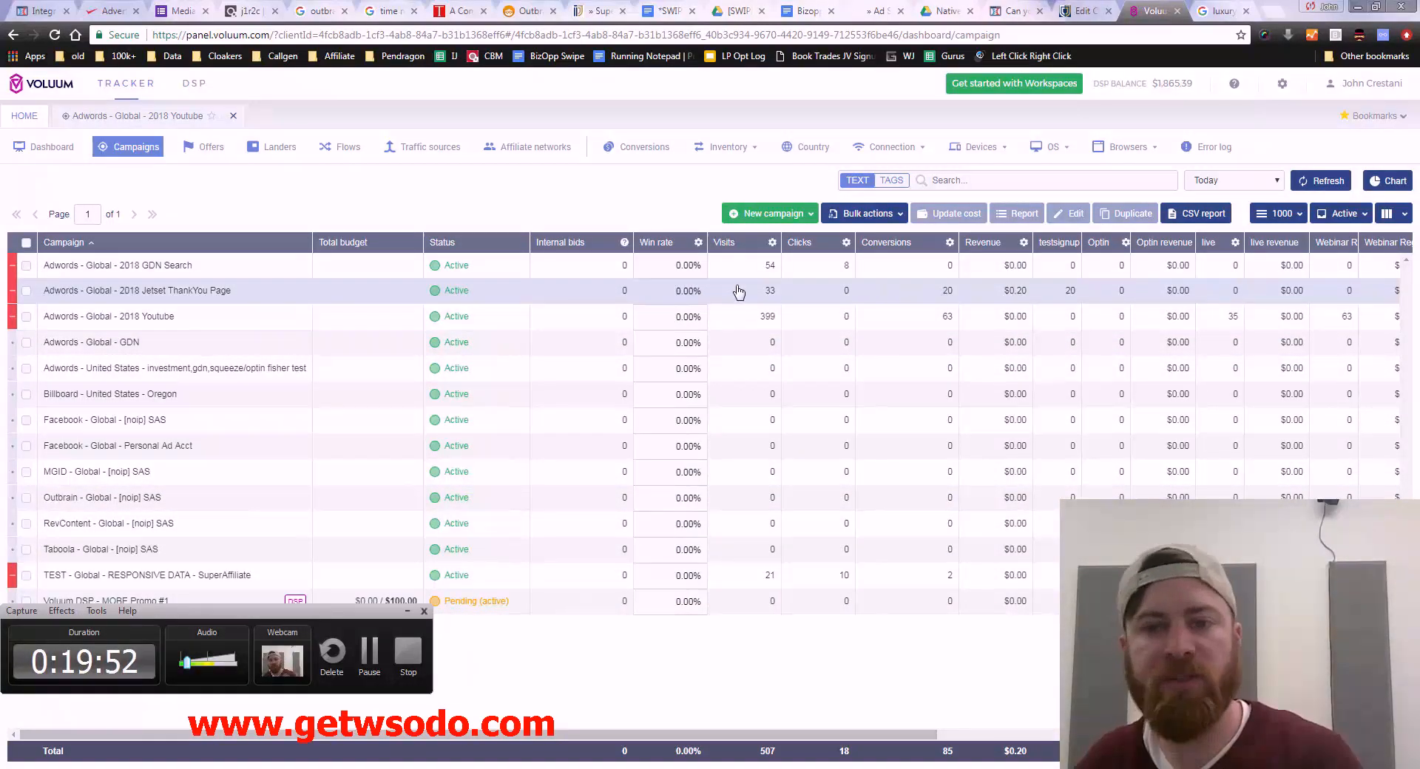
Step: Switch from the tracker to the DSP ad exchange inventory with daily bid requests
click(27, 290)
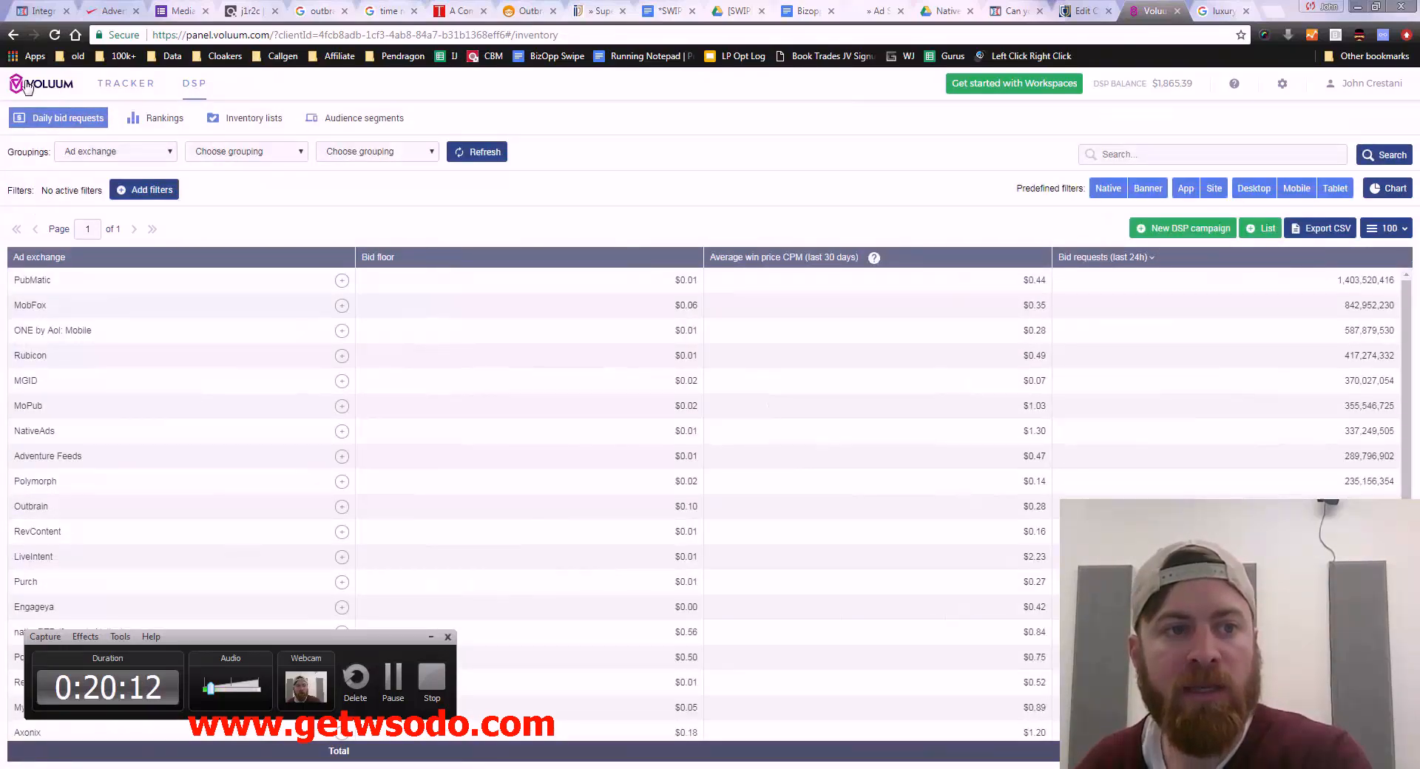
mouse_move(468, 405)
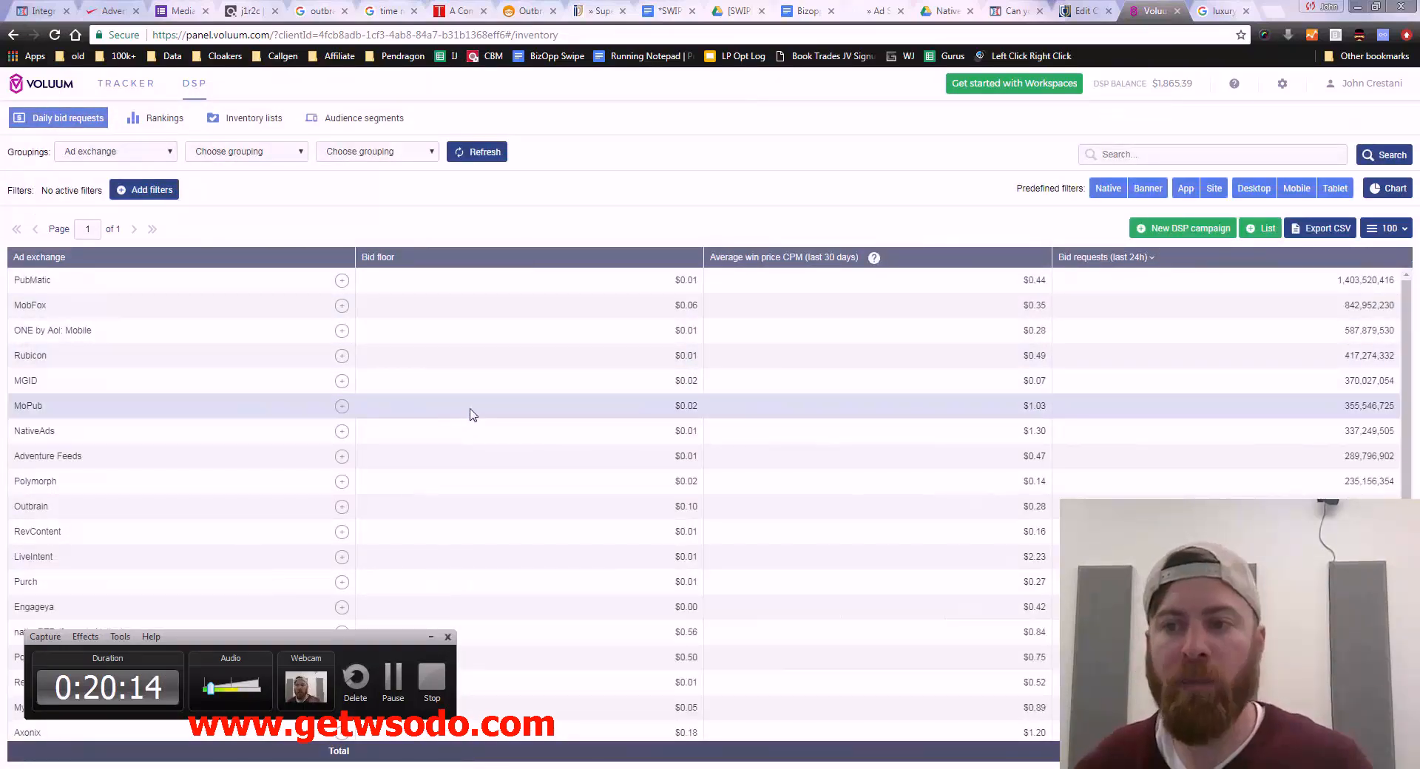